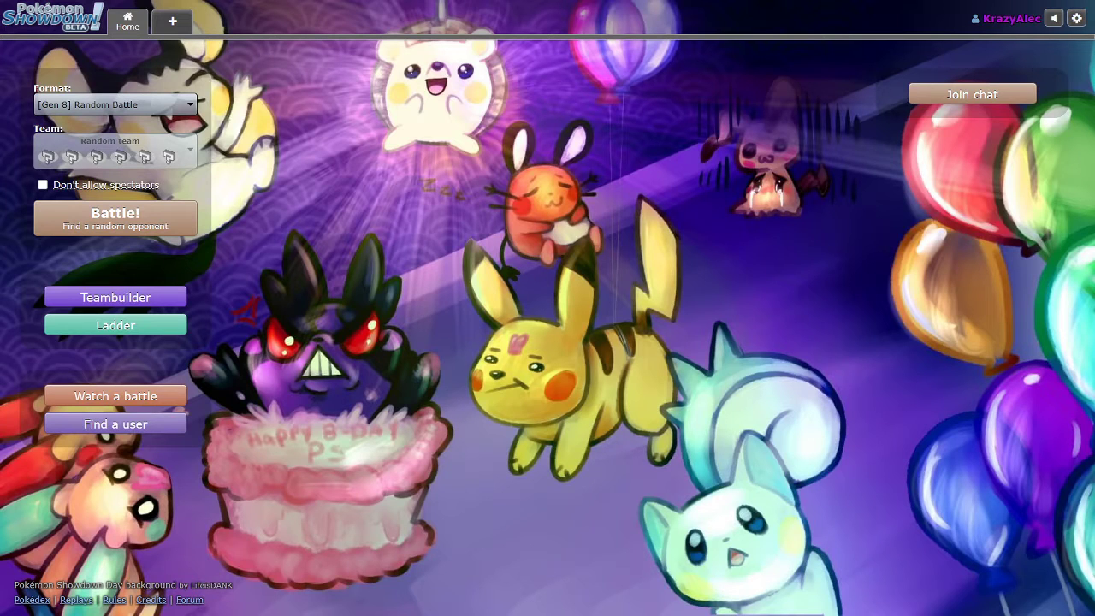
pyautogui.moveTo(510, 428)
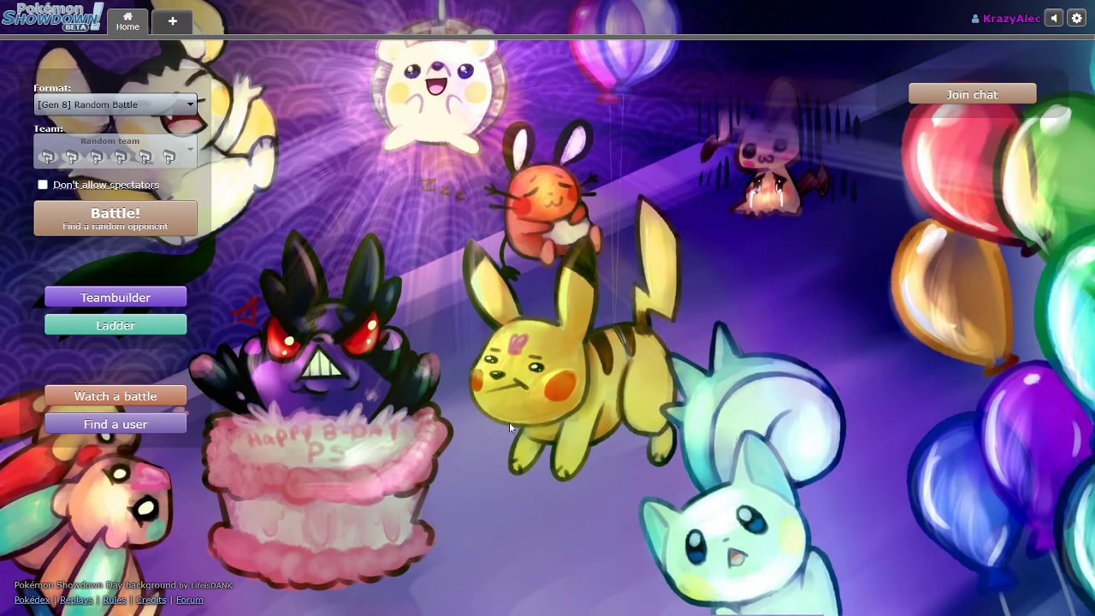
pyautogui.moveTo(532, 460)
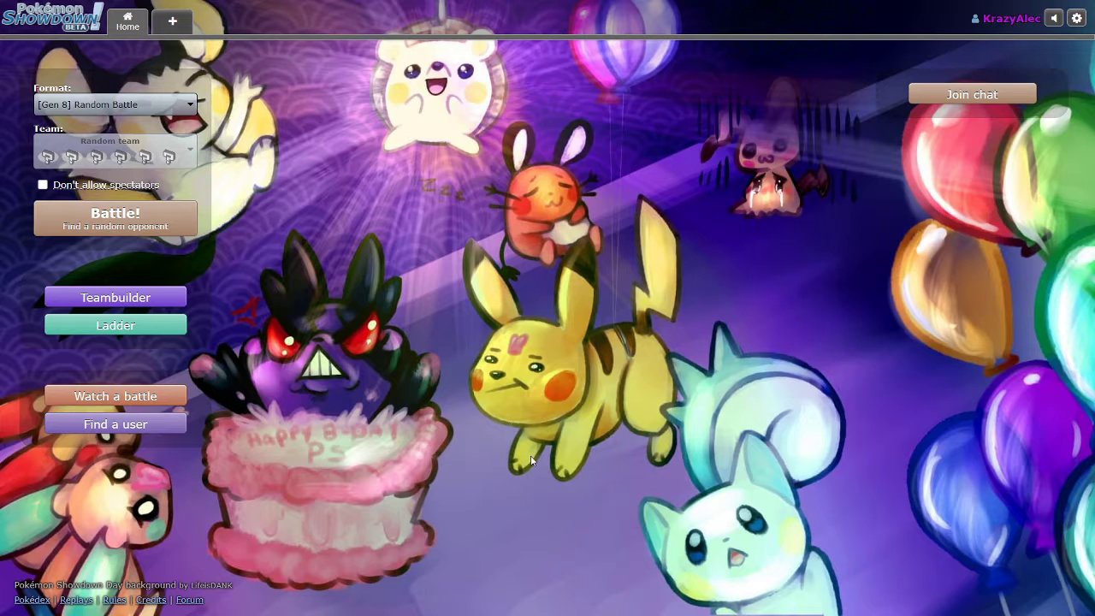
pyautogui.moveTo(446, 274)
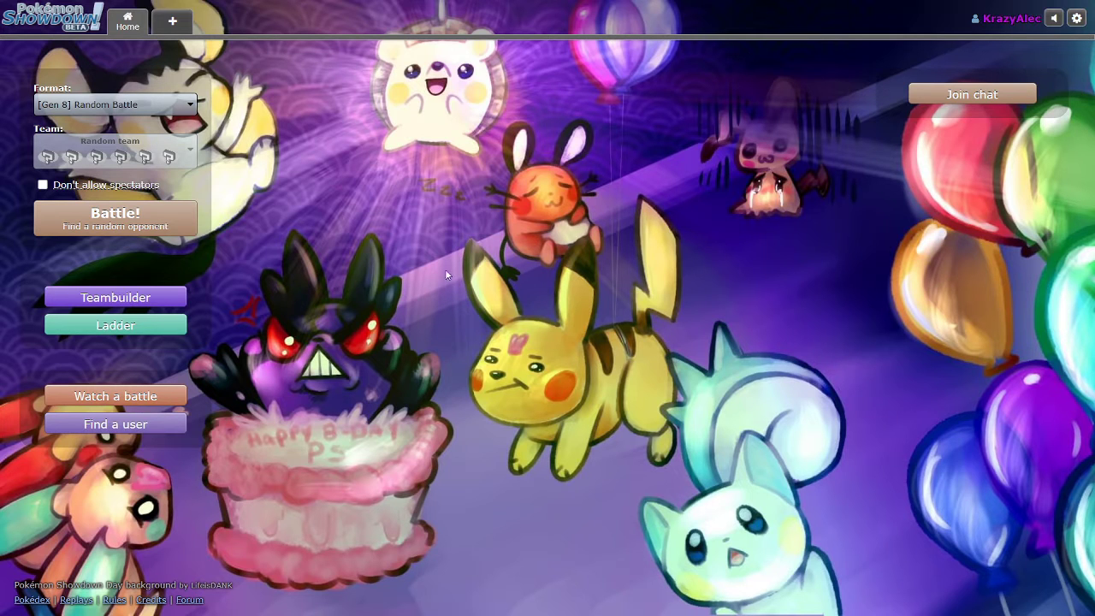
pyautogui.moveTo(497, 340)
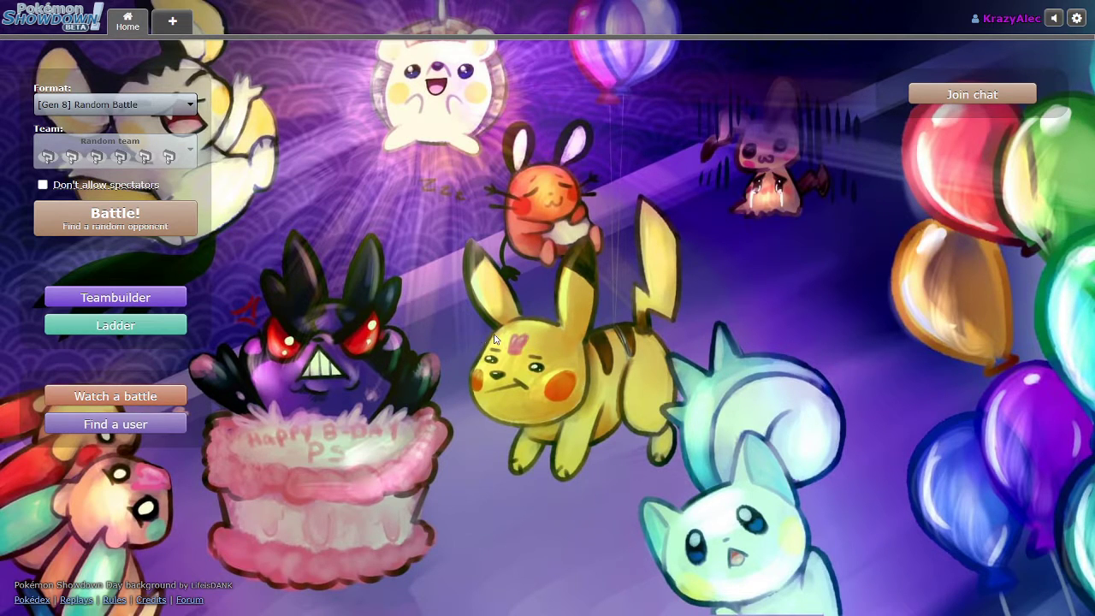
pyautogui.moveTo(144, 237)
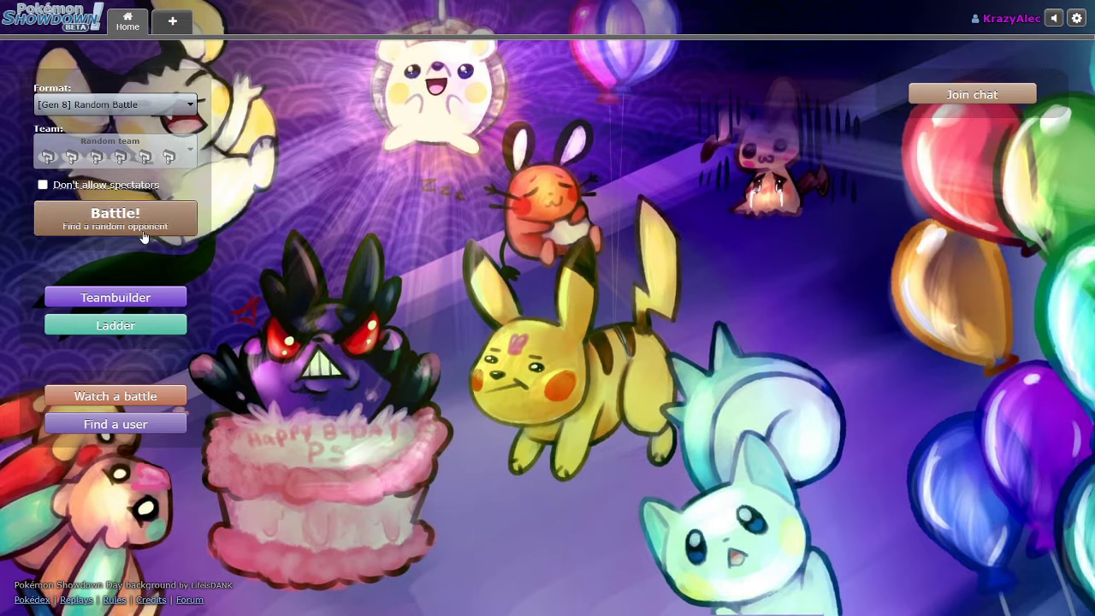
pyautogui.moveTo(251, 303)
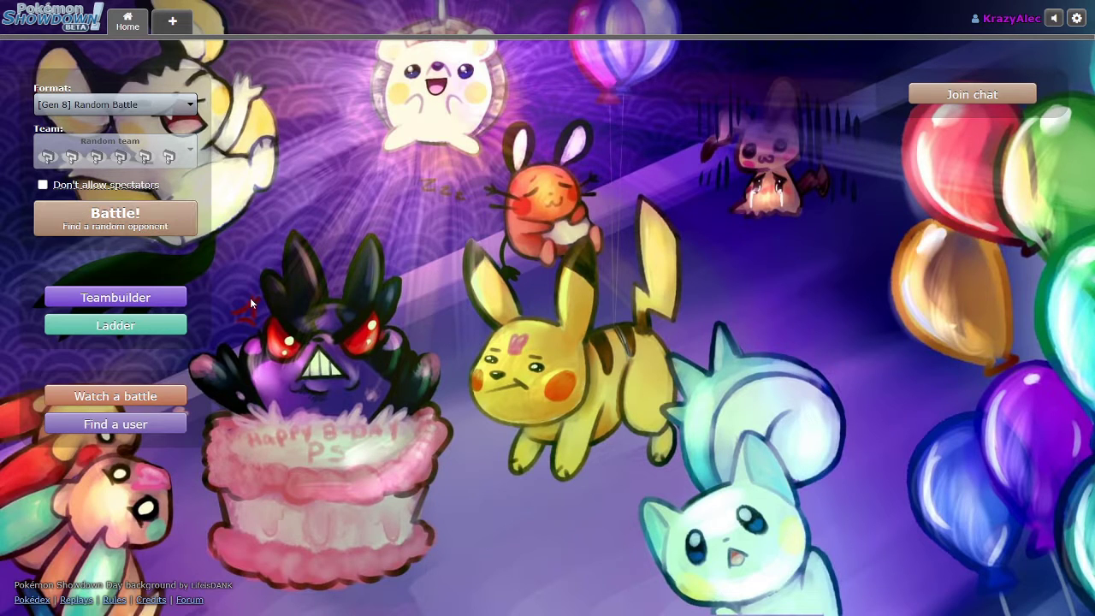
pyautogui.moveTo(240, 272)
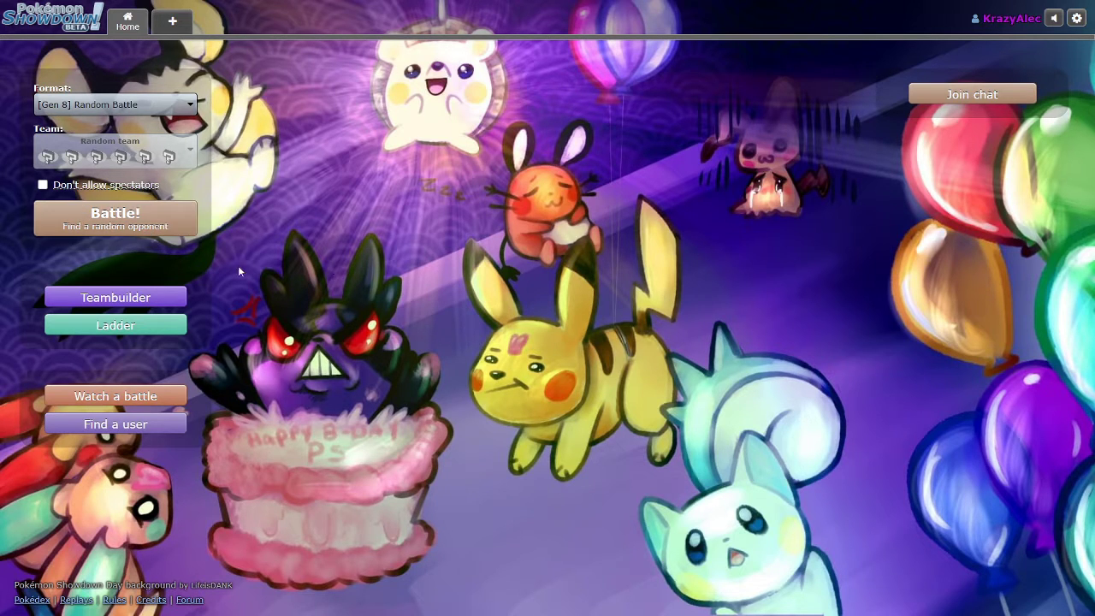
pyautogui.moveTo(263, 310)
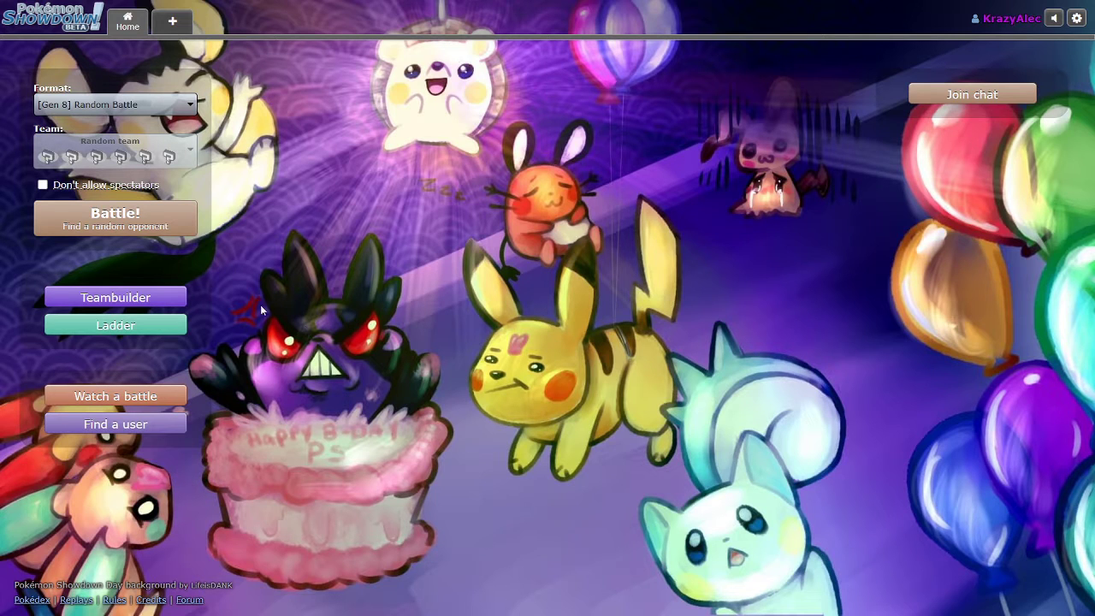
# - Start searching for a Gen 8 Random Battle opponent with the Battle! button
pyautogui.click(114, 218)
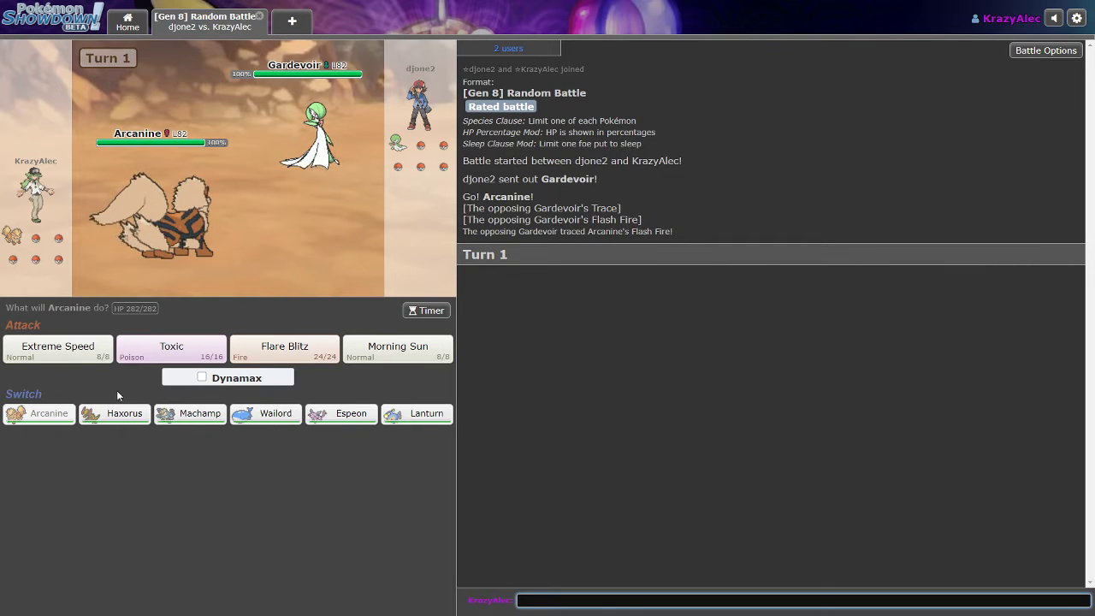
pyautogui.moveTo(98, 394)
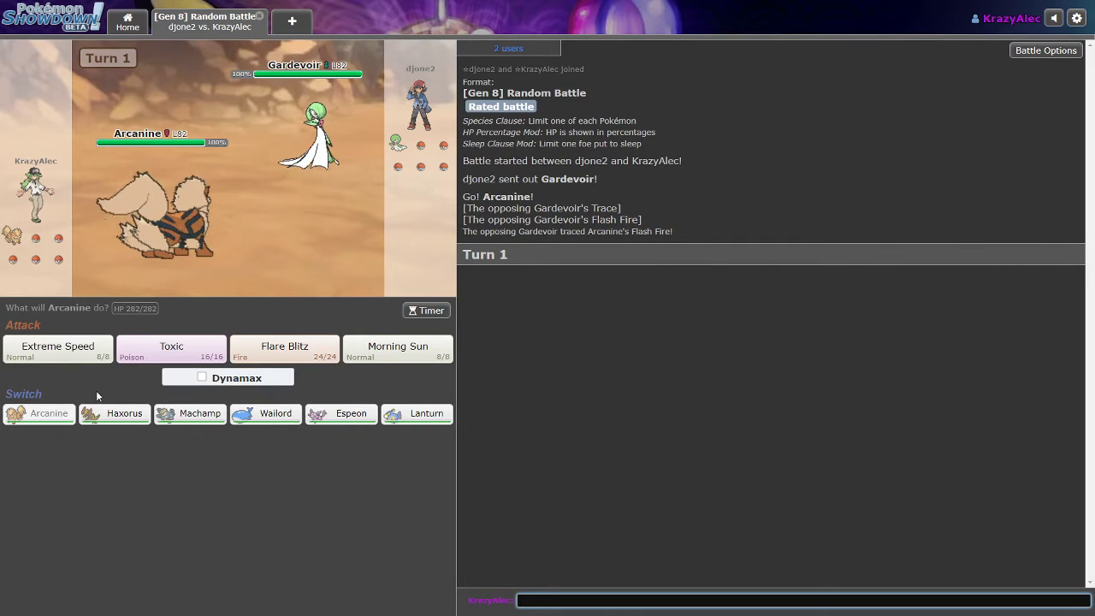
pyautogui.moveTo(416, 413)
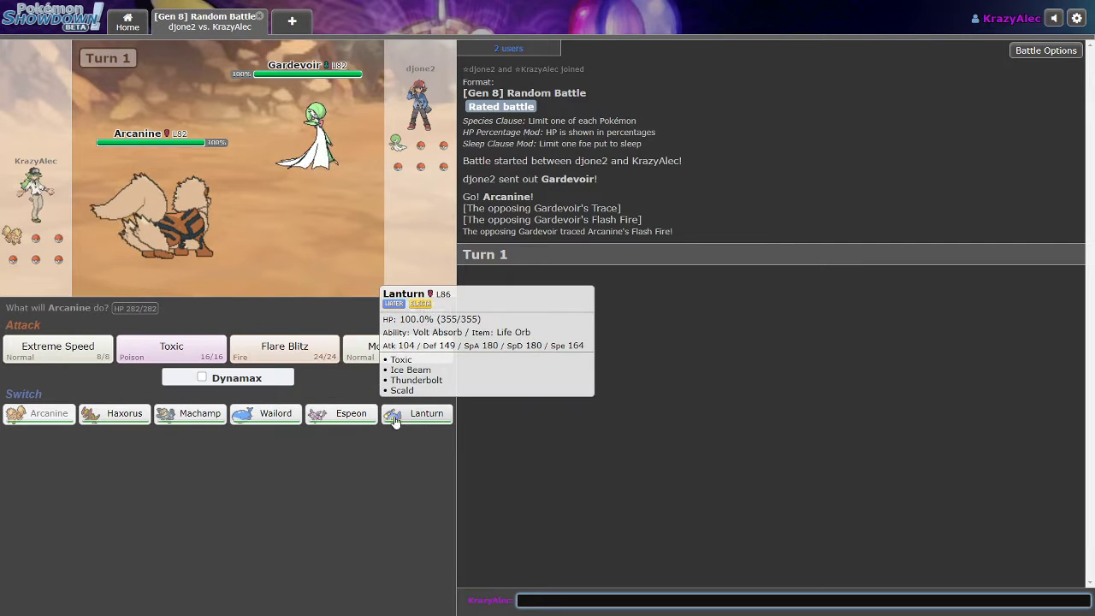
pyautogui.moveTo(341, 414)
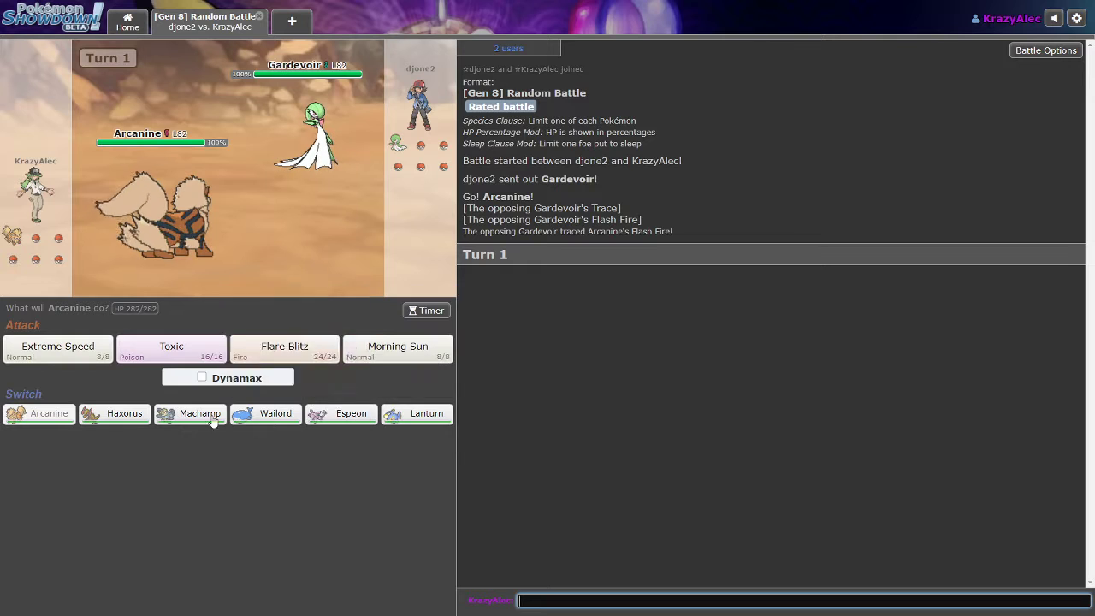
pyautogui.moveTo(416, 413)
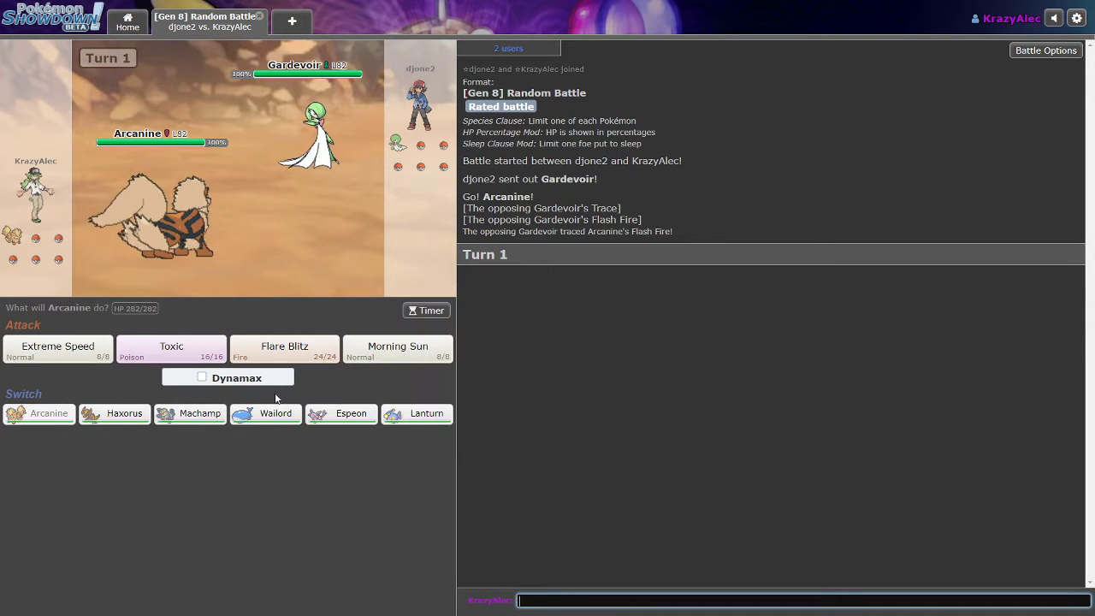
pyautogui.moveTo(306, 65)
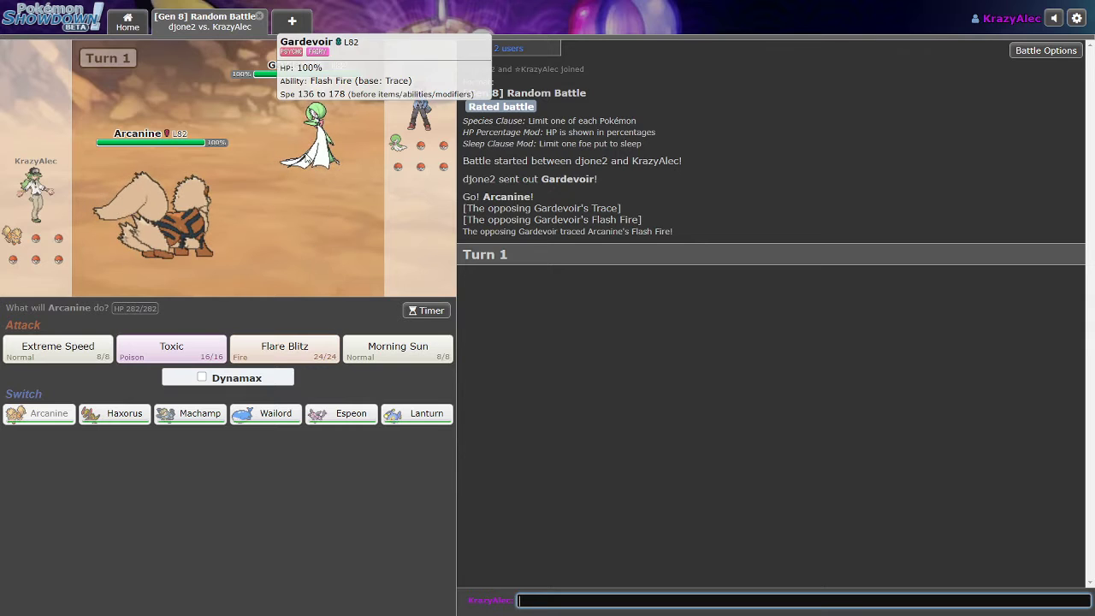
pyautogui.moveTo(58, 348)
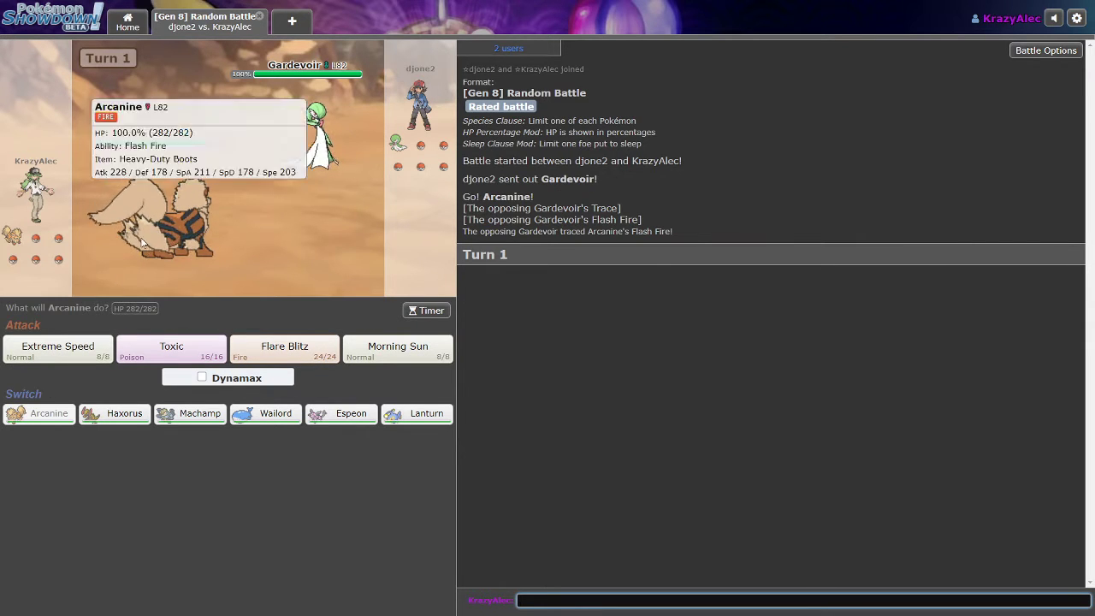
pyautogui.moveTo(115, 413)
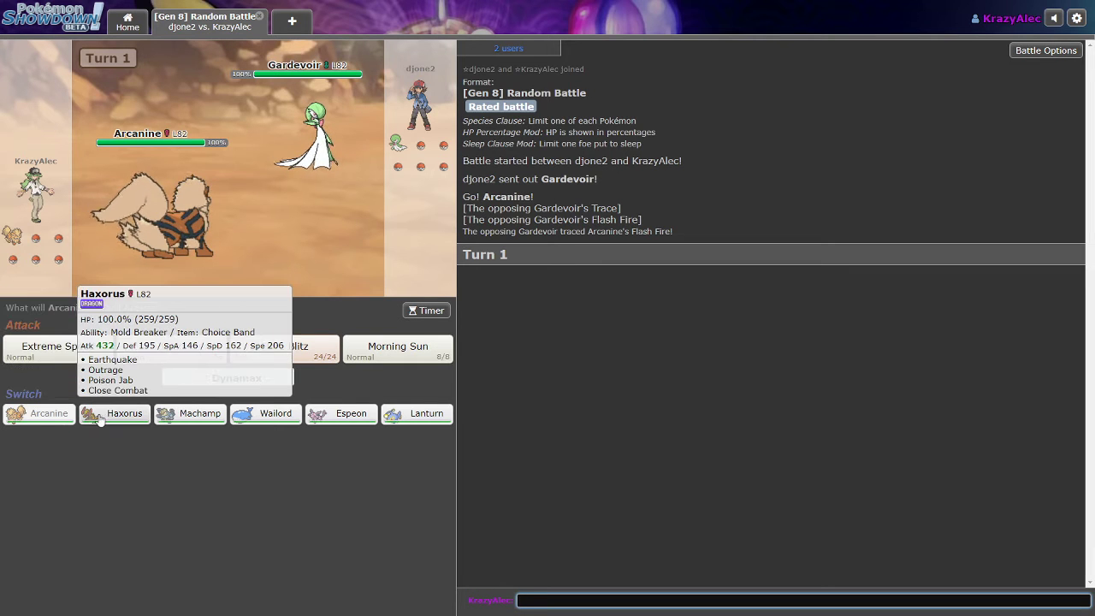
pyautogui.moveTo(265, 413)
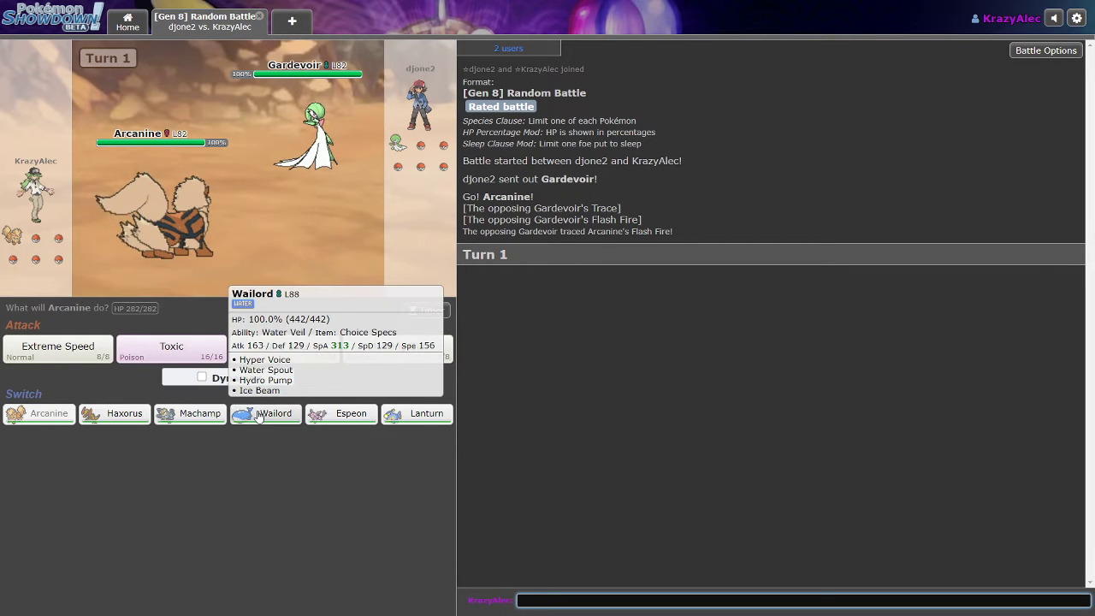
pyautogui.moveTo(417, 413)
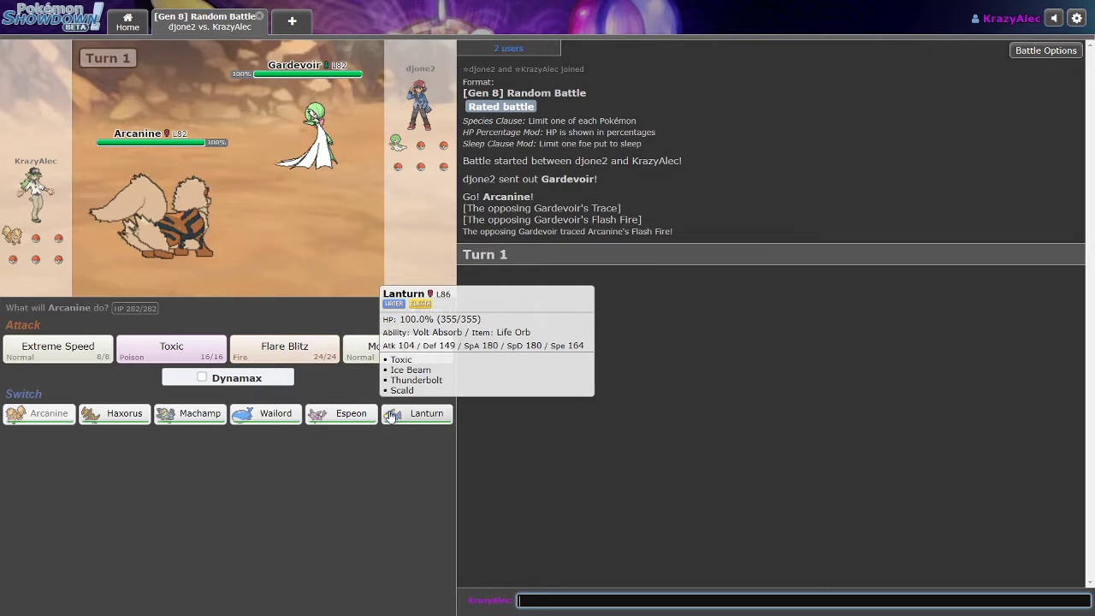
pyautogui.moveTo(341, 414)
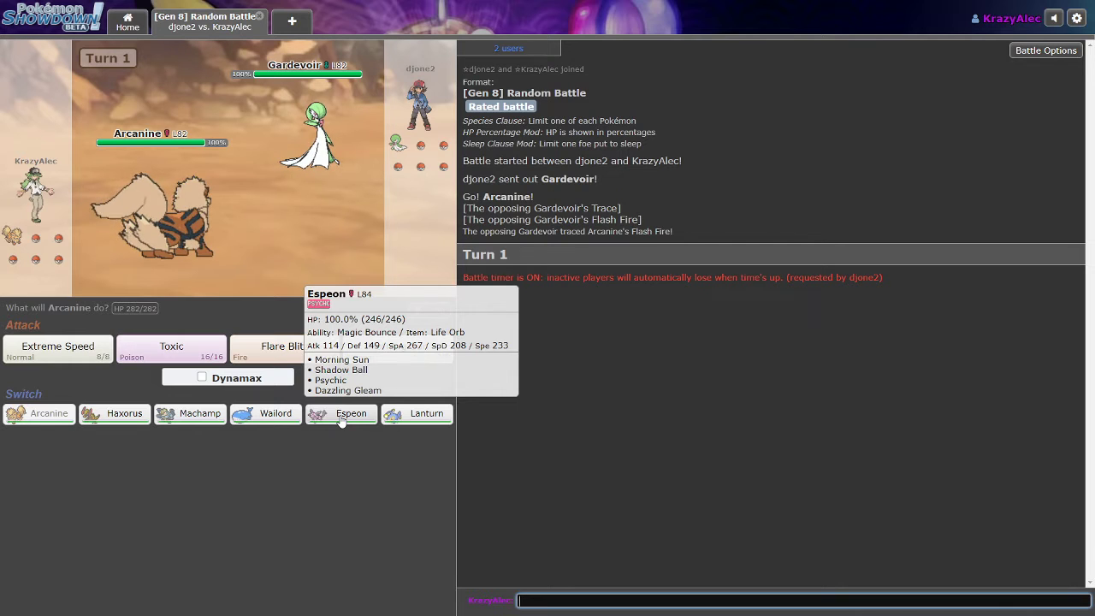
# - Switch Arcanine out for Espeon and fire Shadow Ball at Gardevoir
pyautogui.click(340, 413)
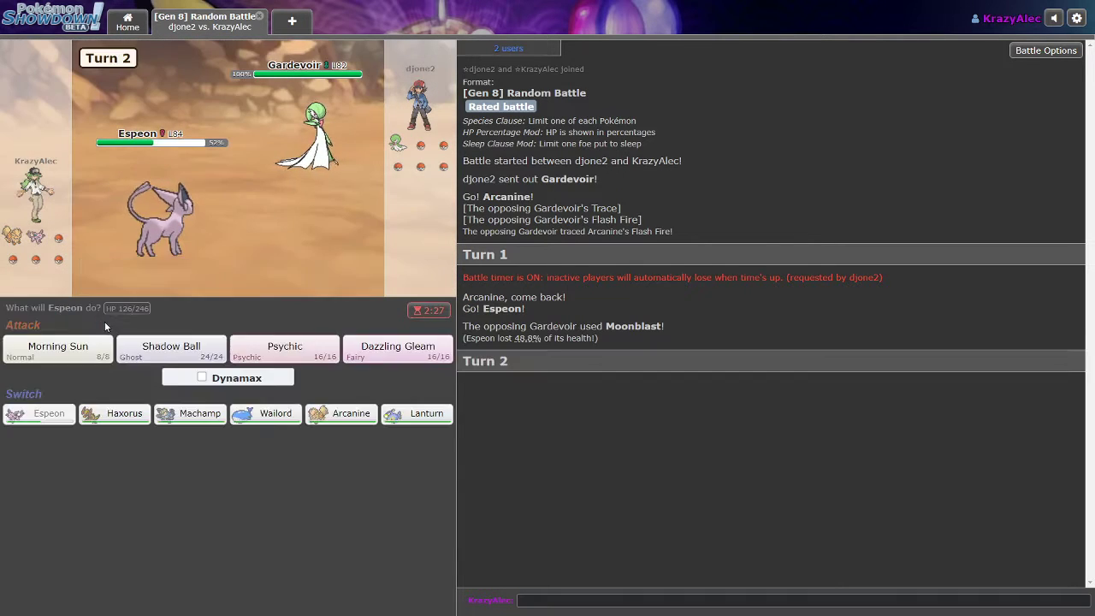
pyautogui.moveTo(191, 312)
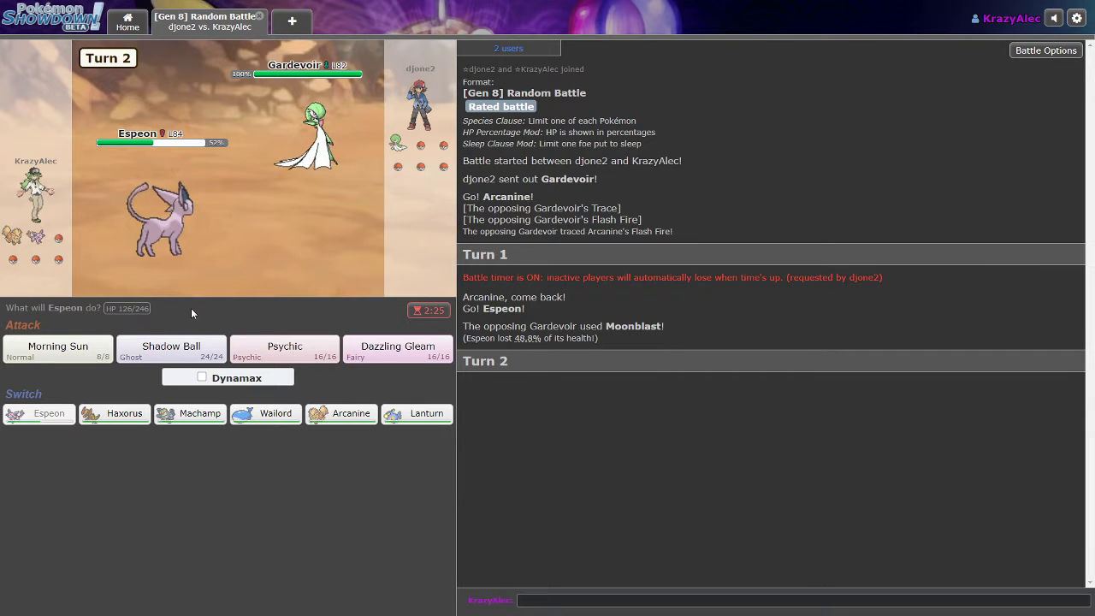
pyautogui.moveTo(171, 348)
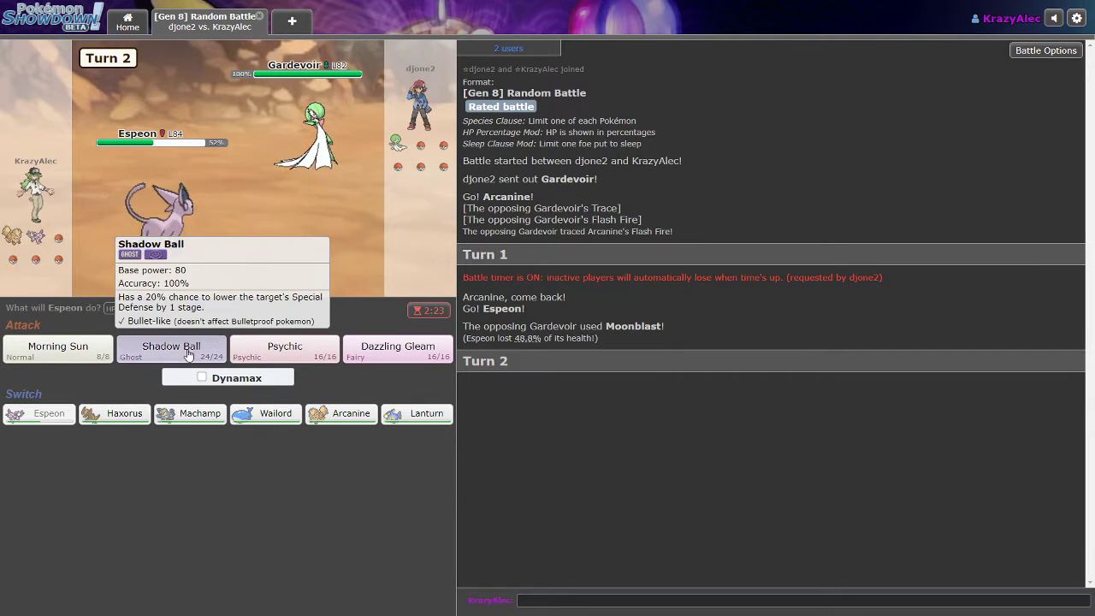
pyautogui.click(170, 346)
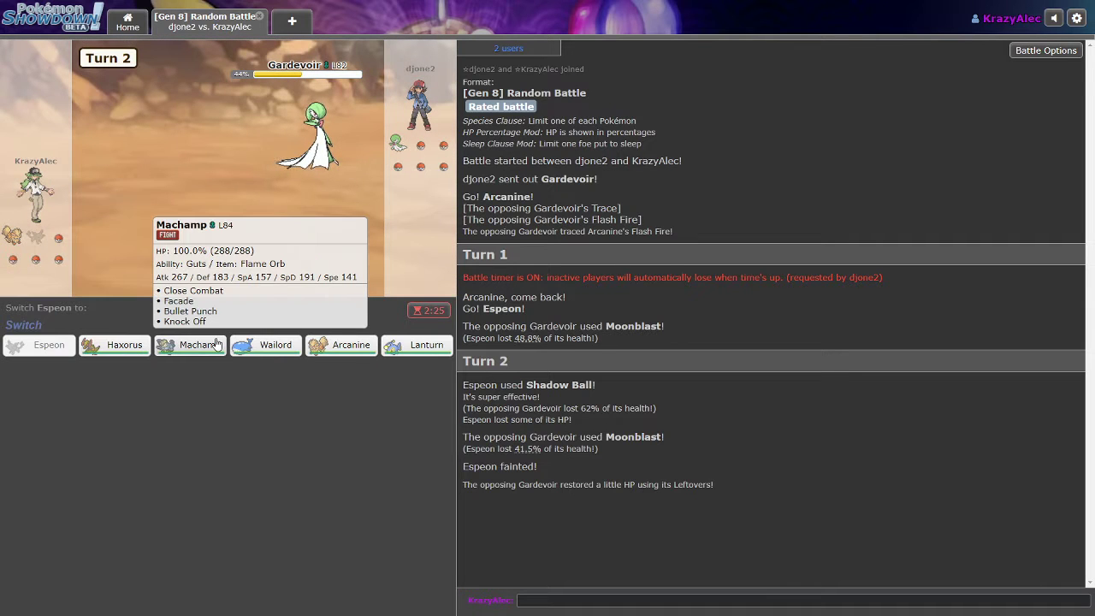
pyautogui.moveTo(190, 336)
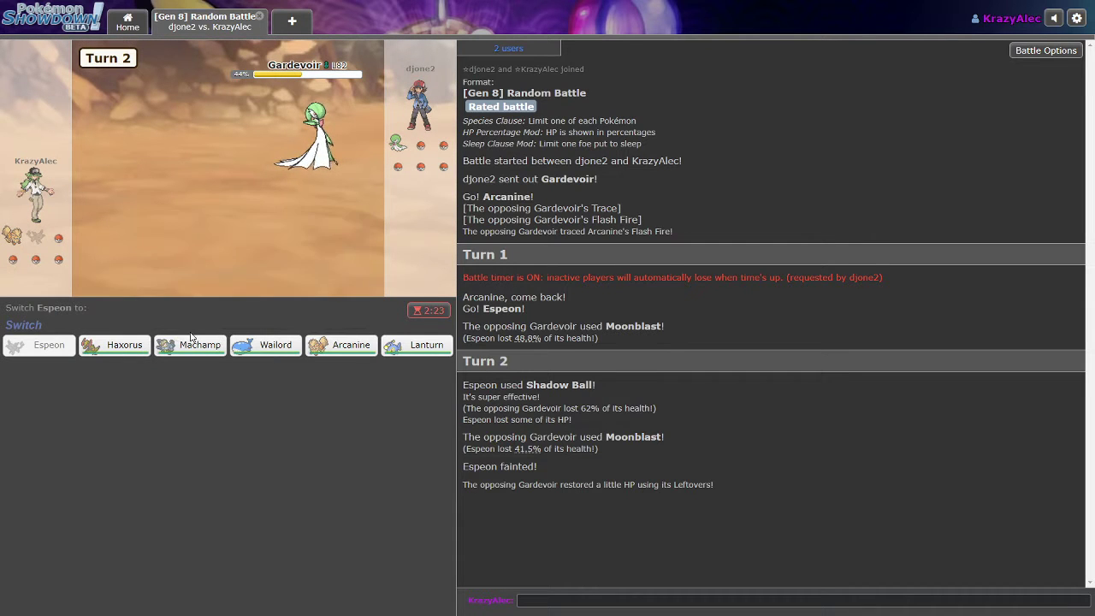
pyautogui.moveTo(115, 345)
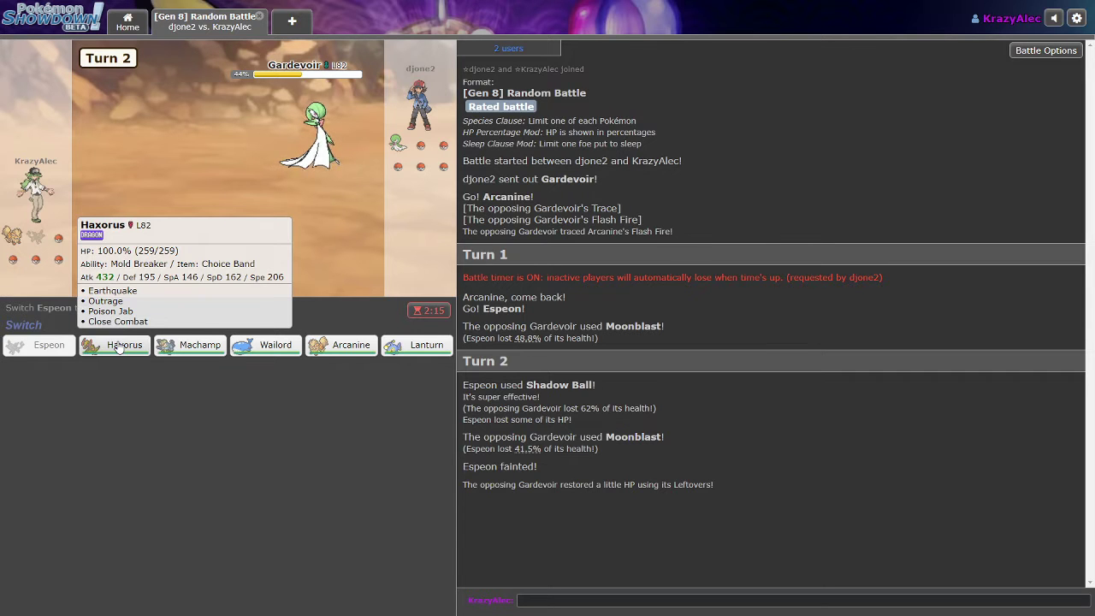
pyautogui.moveTo(342, 344)
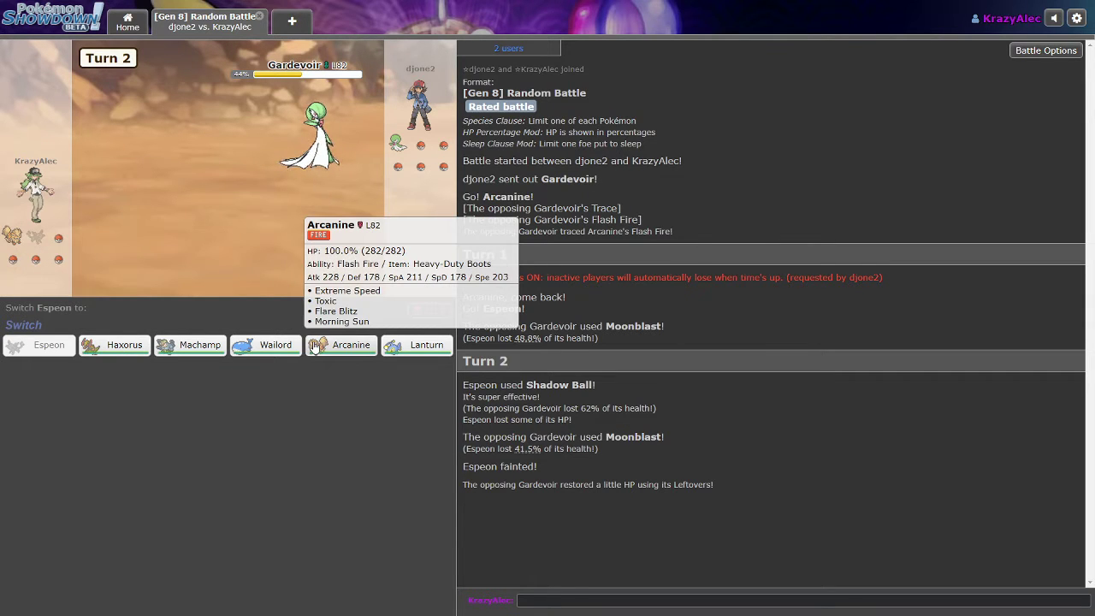
pyautogui.moveTo(417, 344)
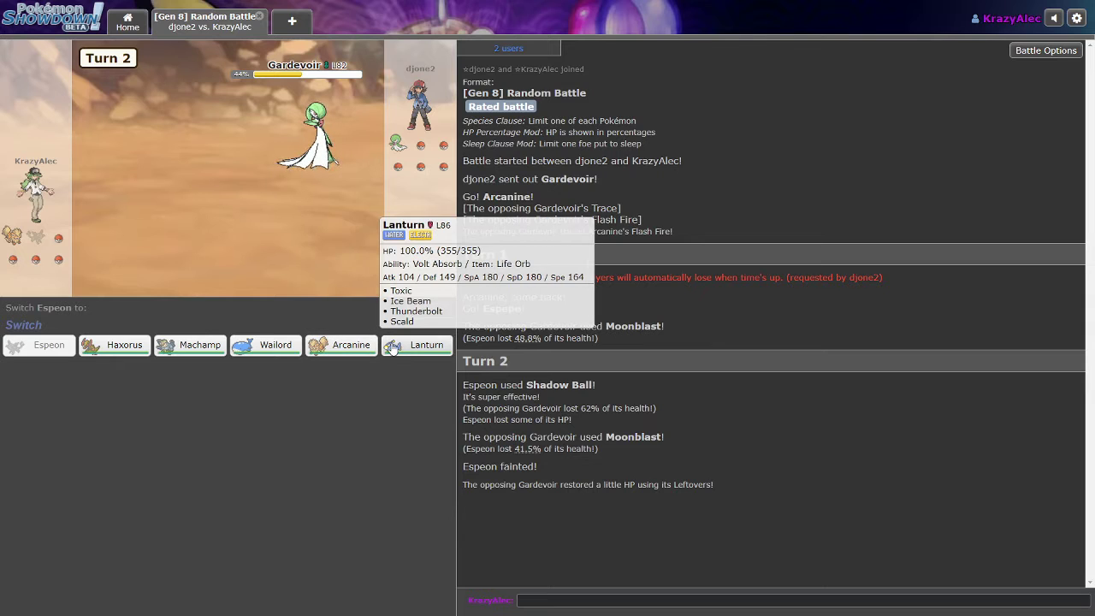
pyautogui.moveTo(265, 345)
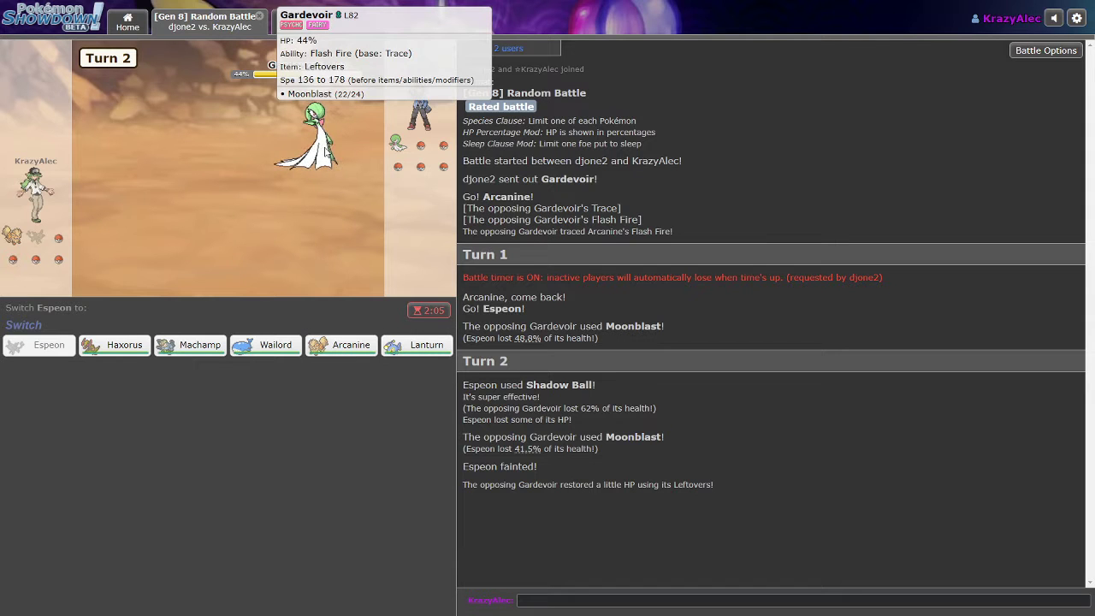
pyautogui.moveTo(114, 344)
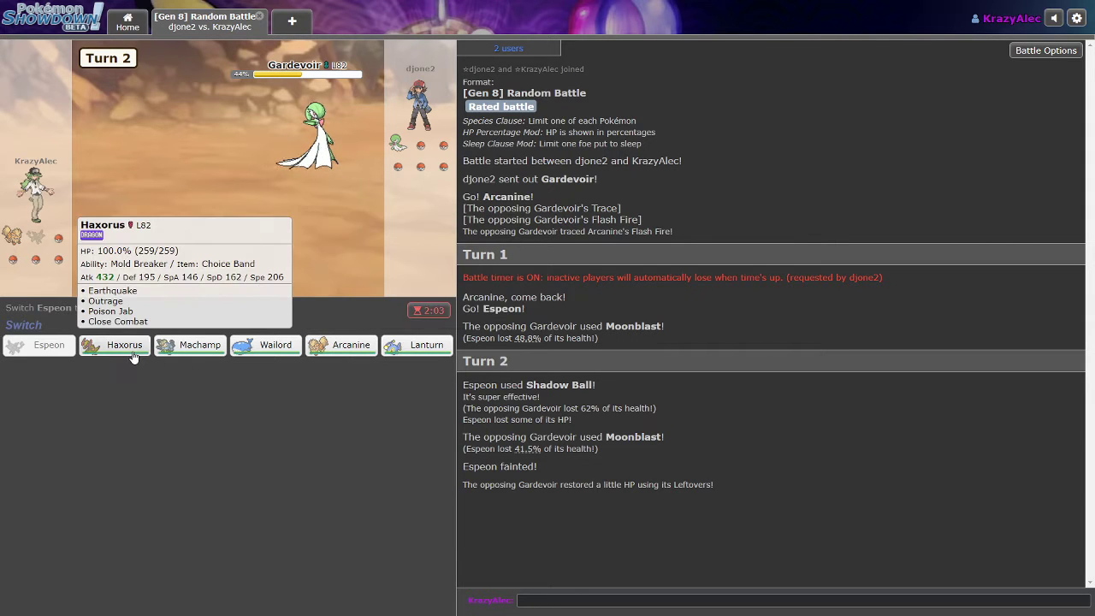
# - Send in Haxorus and knock out Gardevoir with Poison Jab, skipping the playback
pyautogui.click(114, 344)
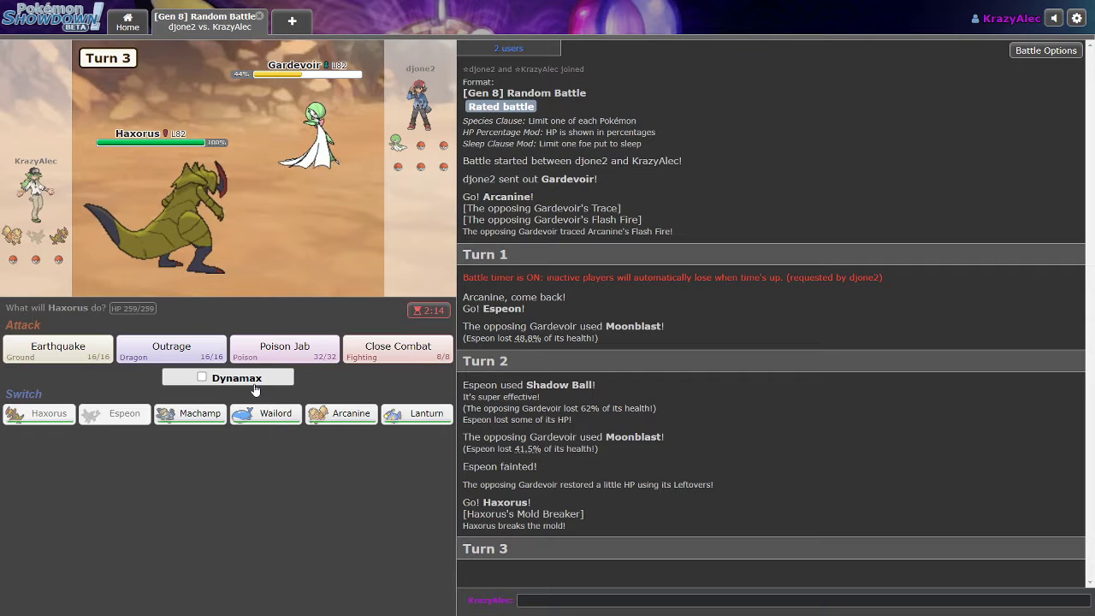
pyautogui.moveTo(284, 353)
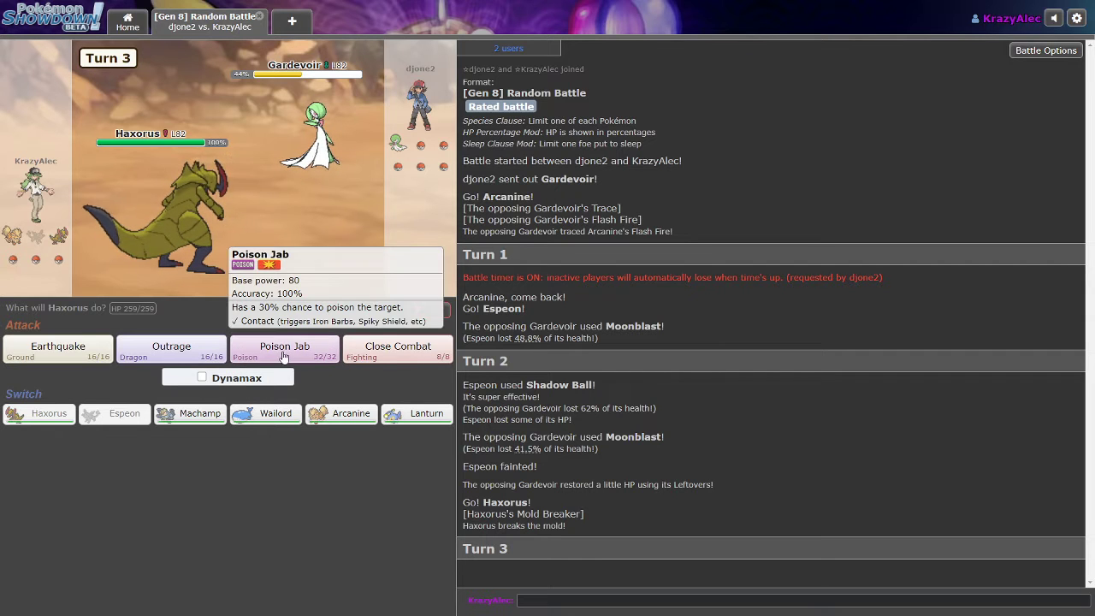
pyautogui.click(284, 350)
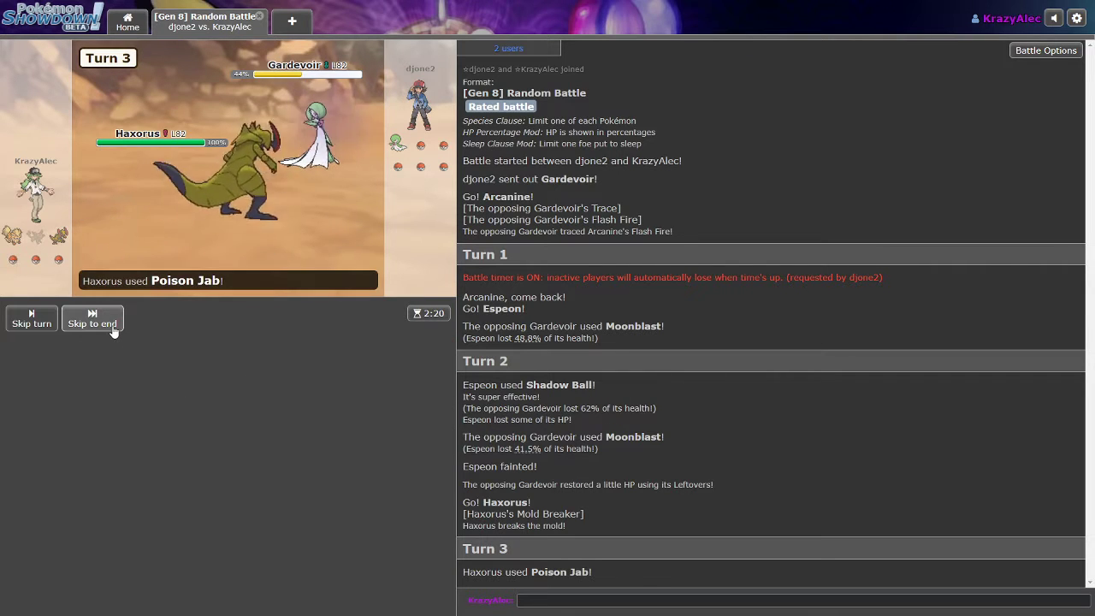
pyautogui.click(92, 319)
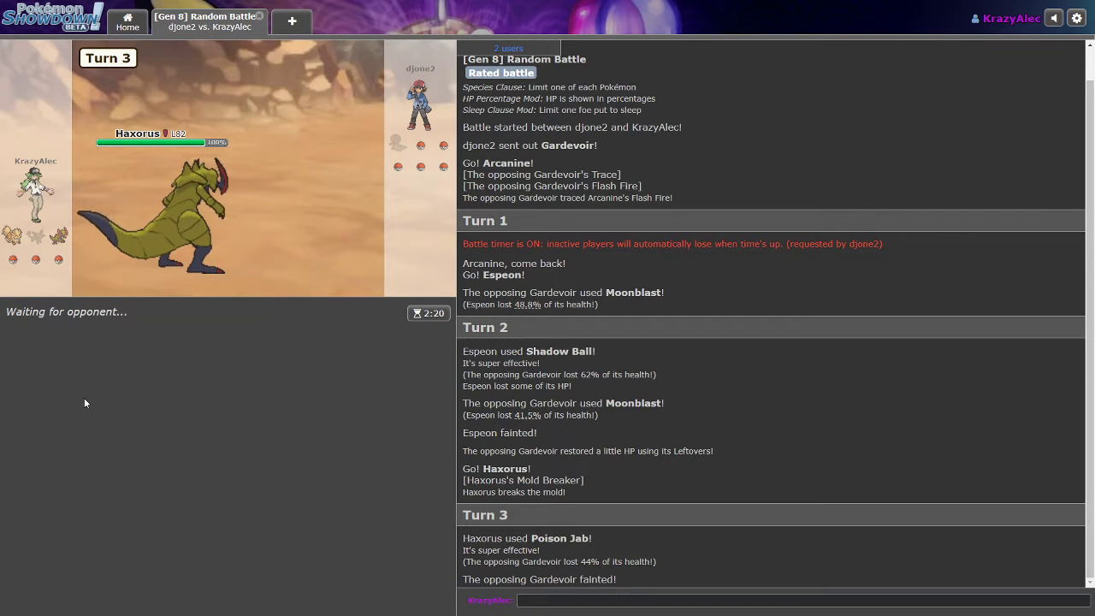
pyautogui.moveTo(78, 346)
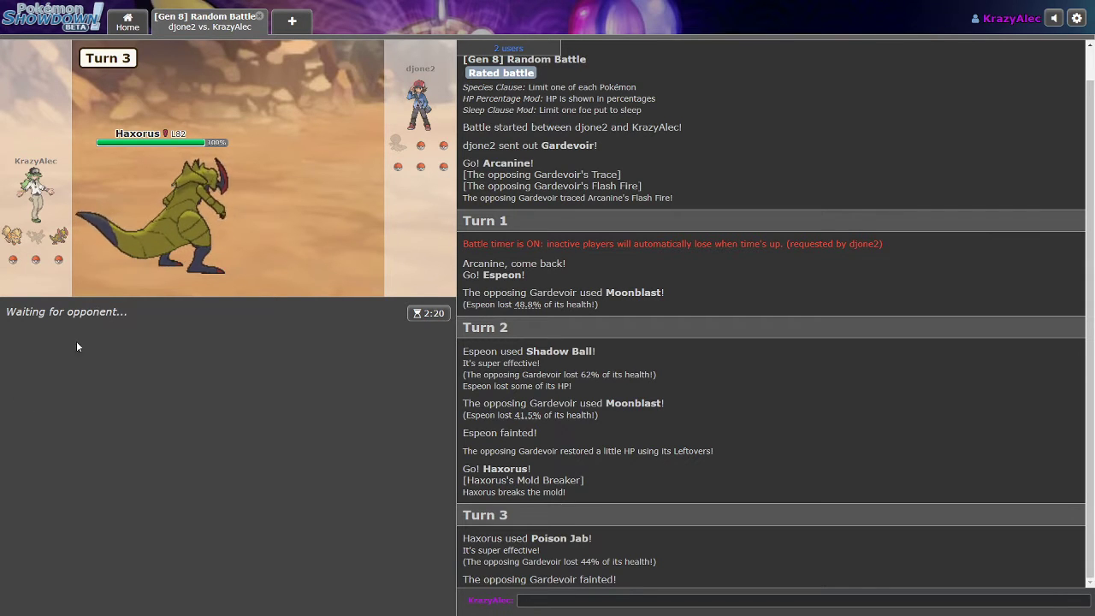
pyautogui.moveTo(167, 429)
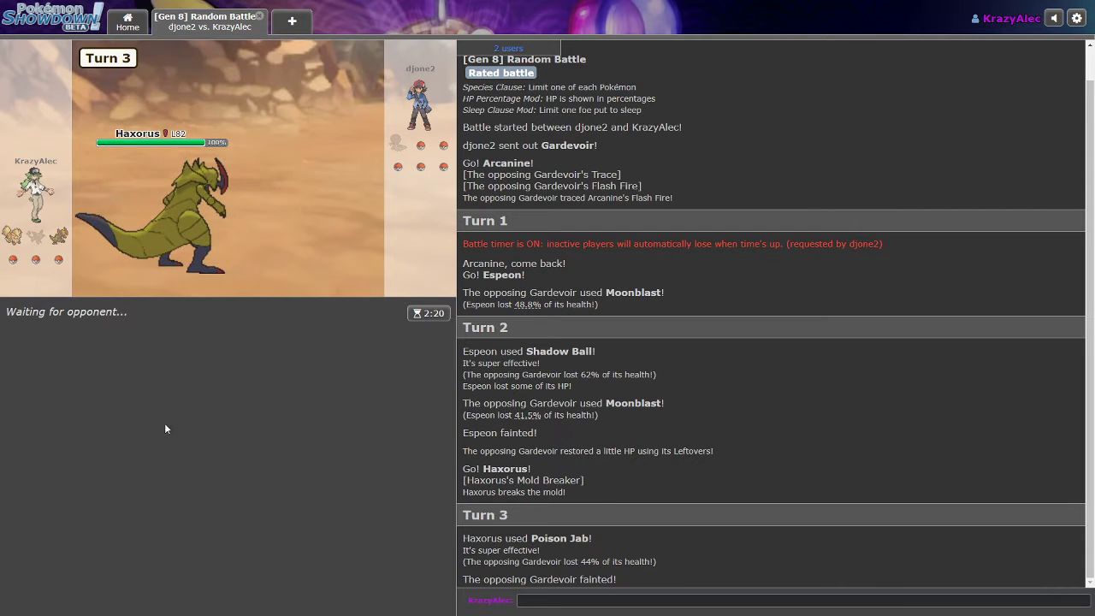
pyautogui.moveTo(251, 467)
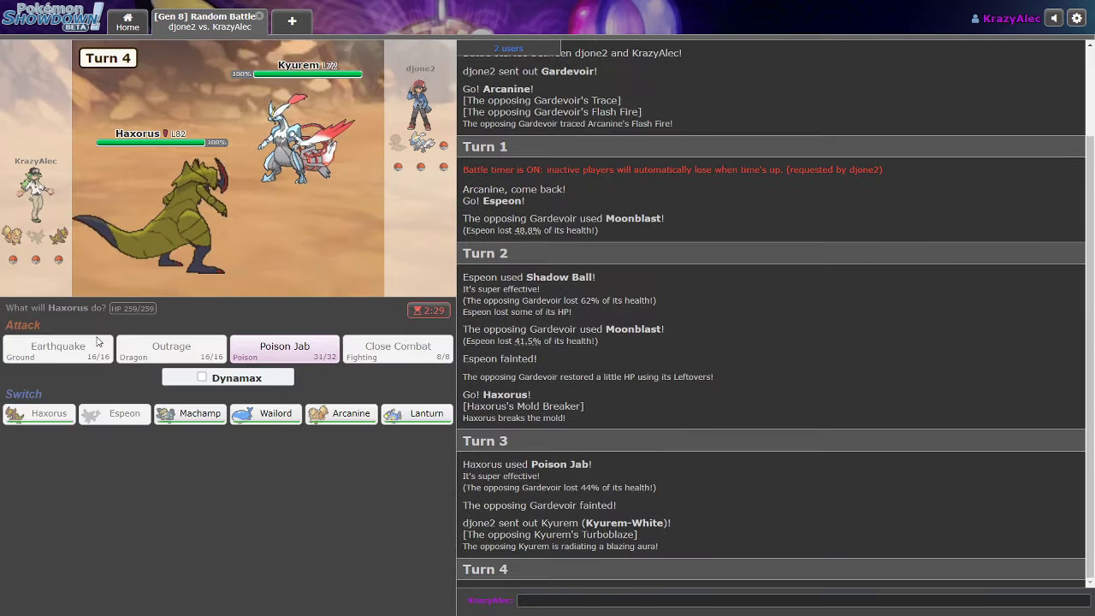
pyautogui.moveTo(171, 244)
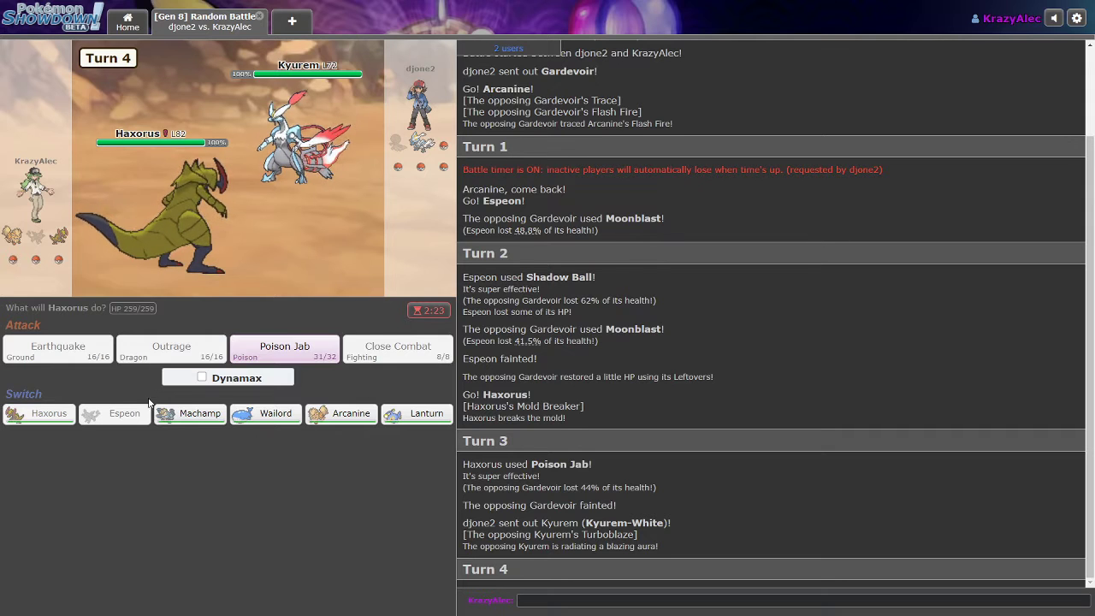
pyautogui.moveTo(276, 414)
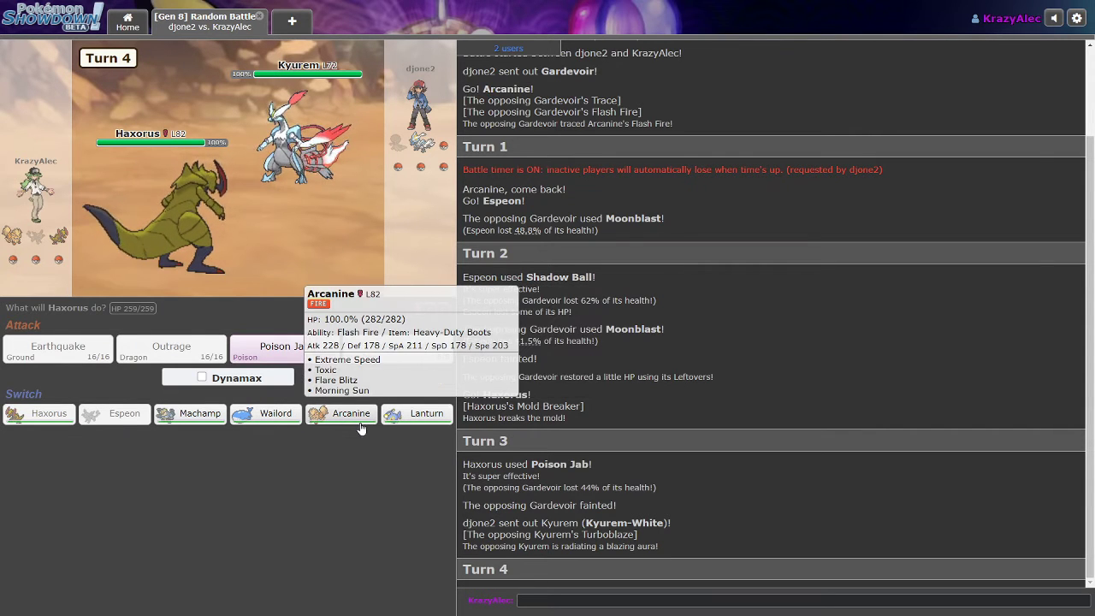
pyautogui.moveTo(275, 413)
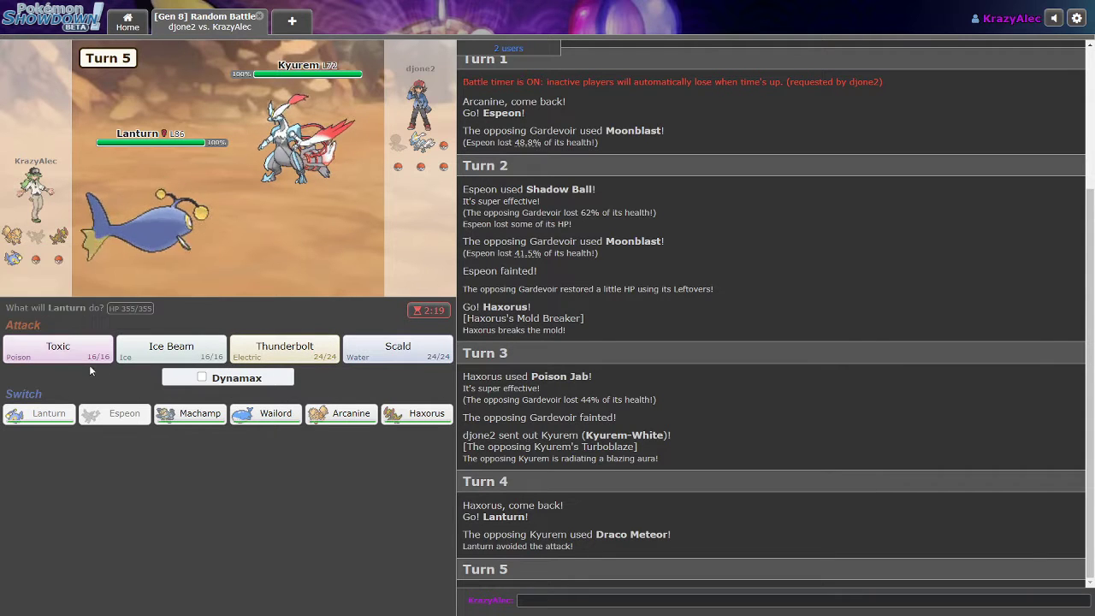
pyautogui.moveTo(306, 119)
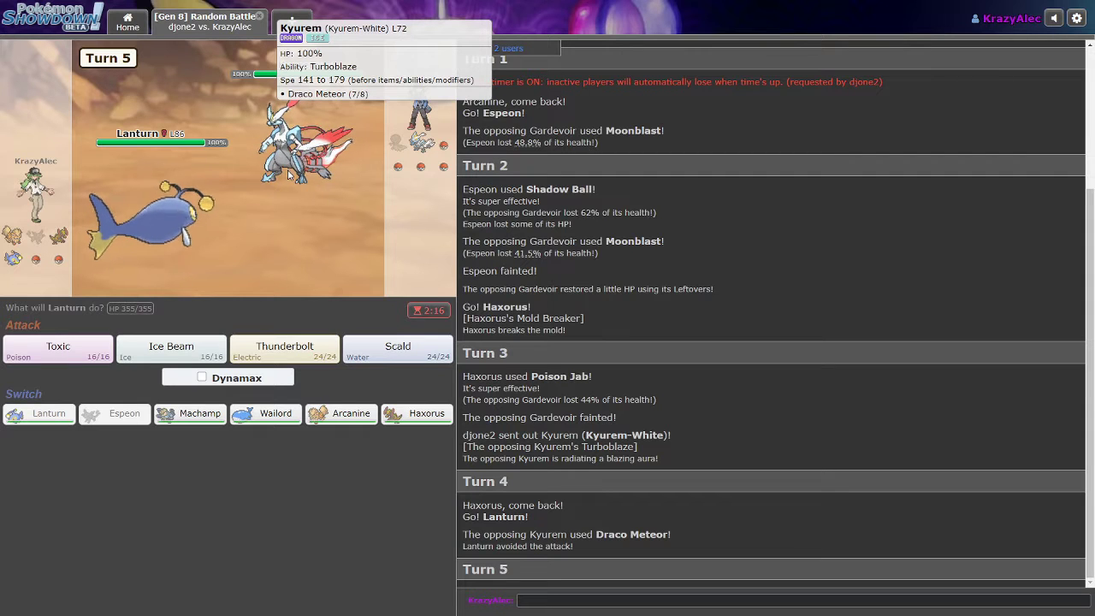
pyautogui.moveTo(280, 201)
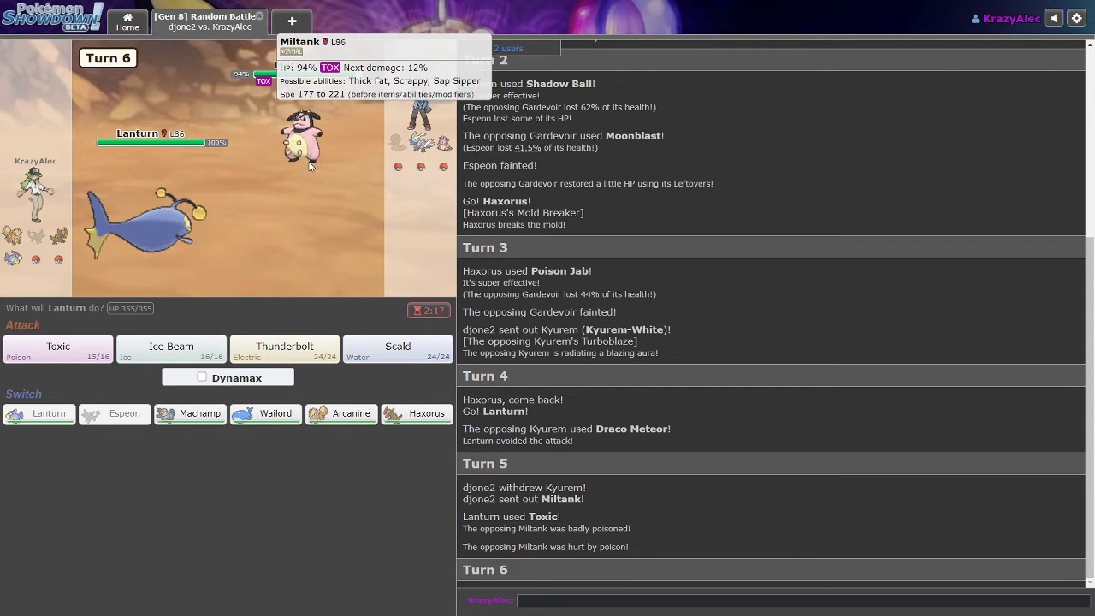
pyautogui.moveTo(276, 413)
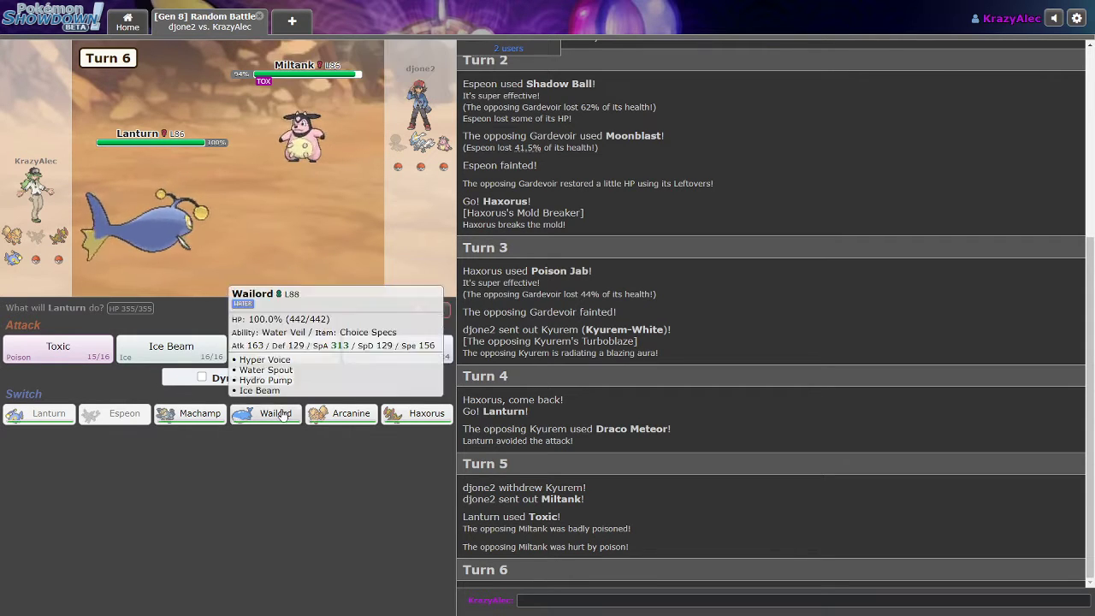
pyautogui.moveTo(415, 413)
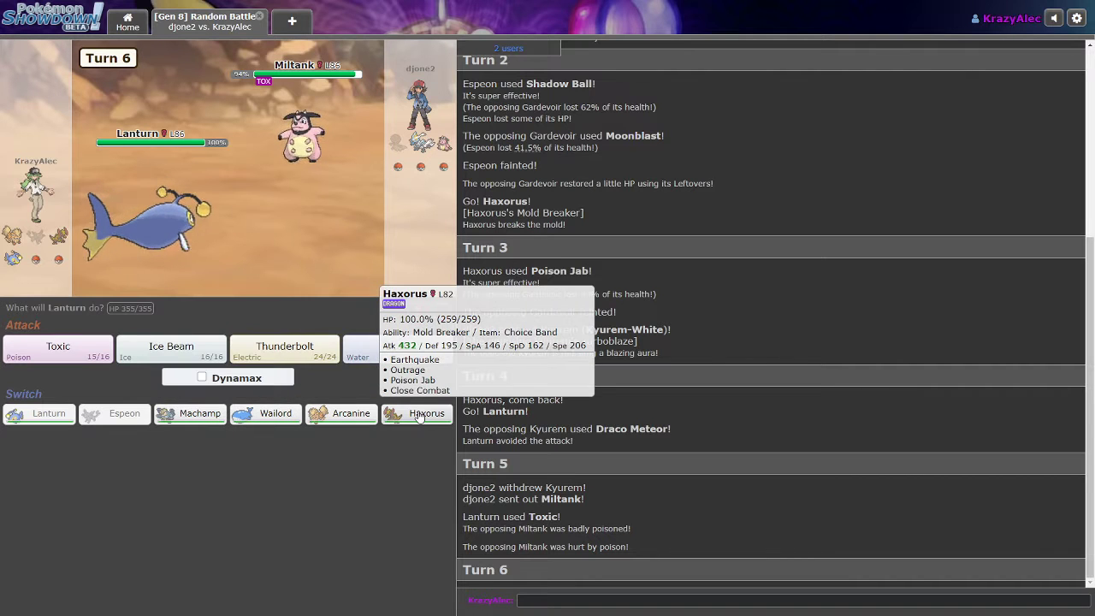
pyautogui.moveTo(265, 413)
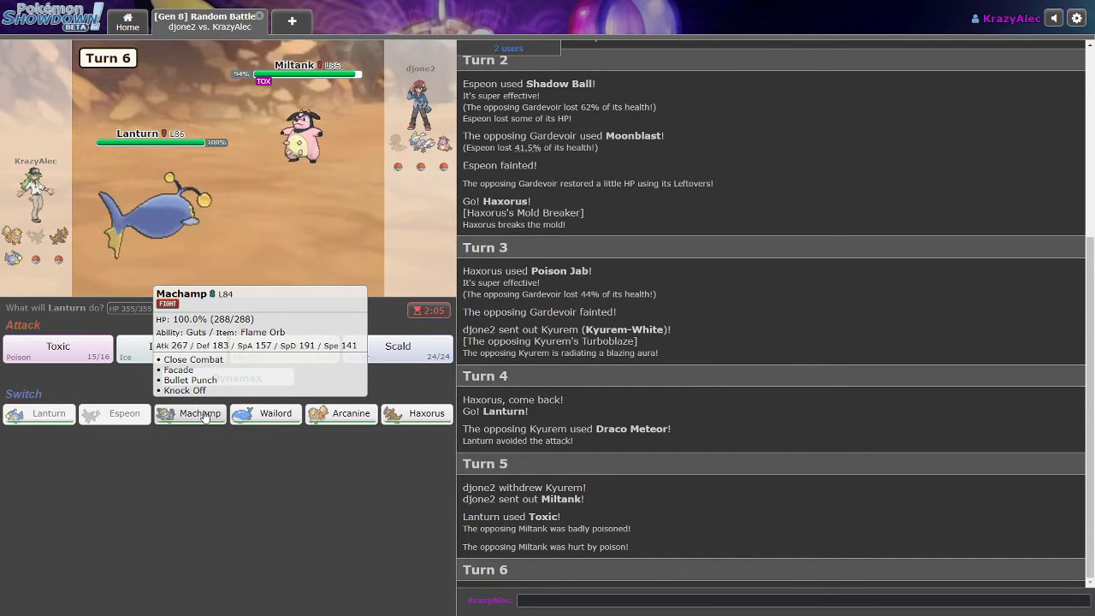
# - Swap Lanturn out for Machamp after badly poisoning Miltank
pyautogui.click(199, 413)
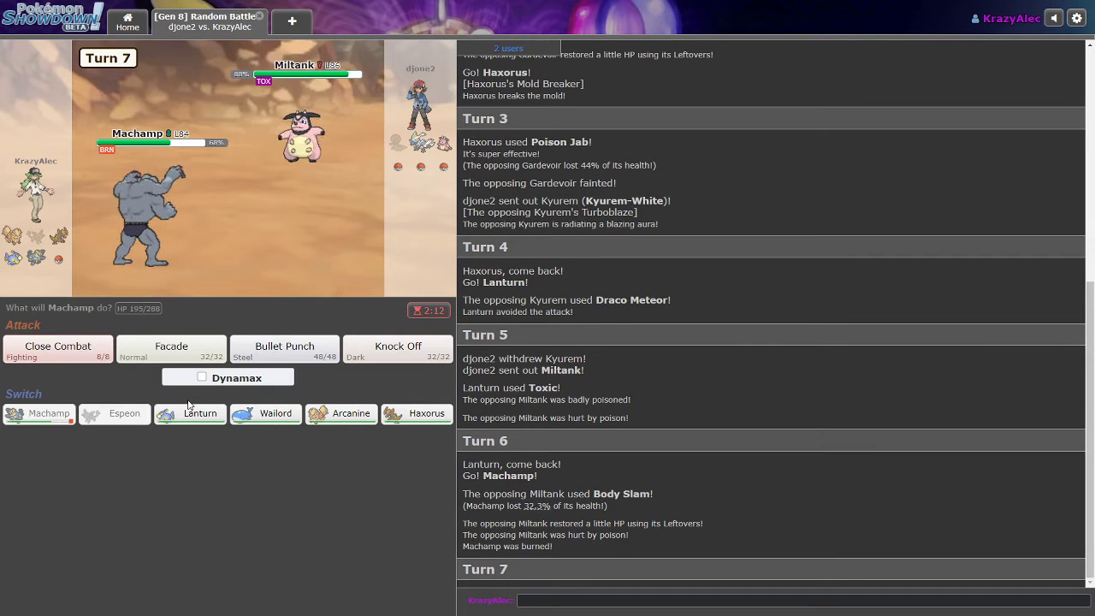
pyautogui.moveTo(141, 227)
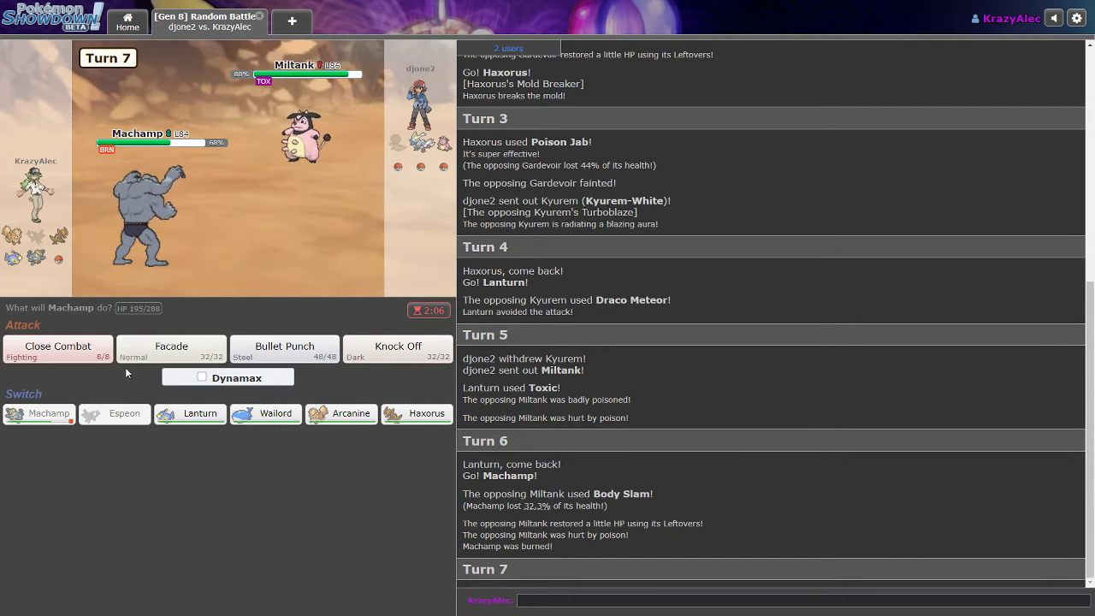
pyautogui.moveTo(171, 351)
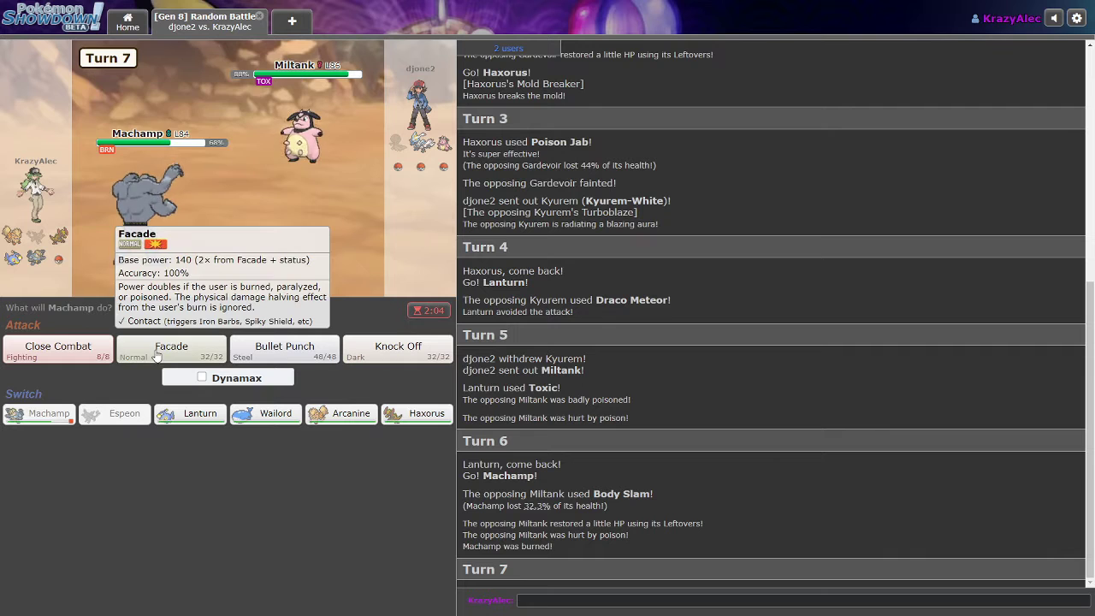
pyautogui.moveTo(181, 355)
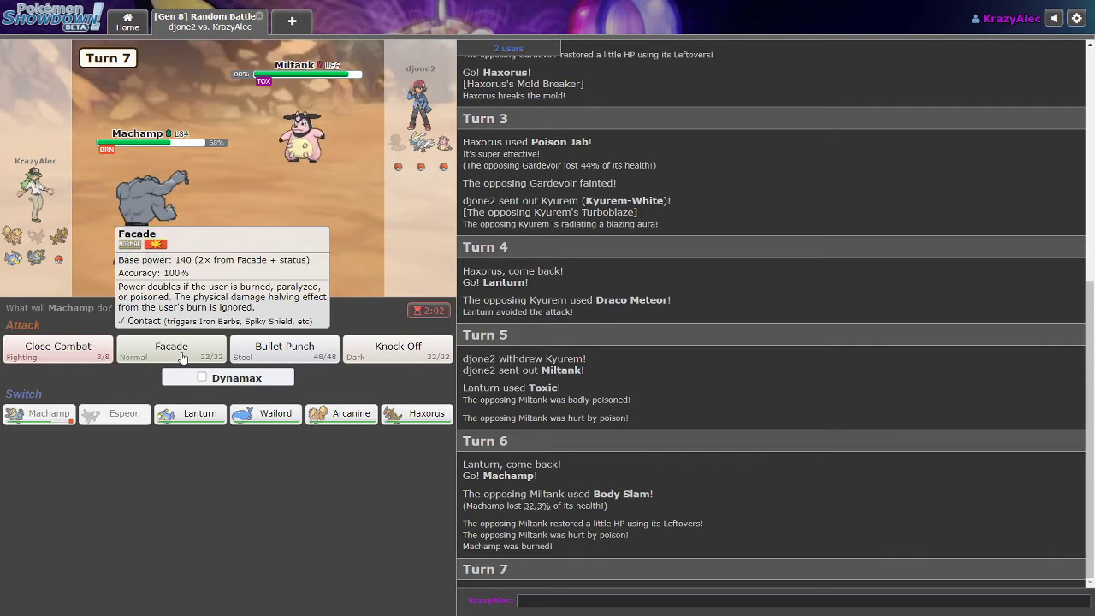
pyautogui.moveTo(398, 351)
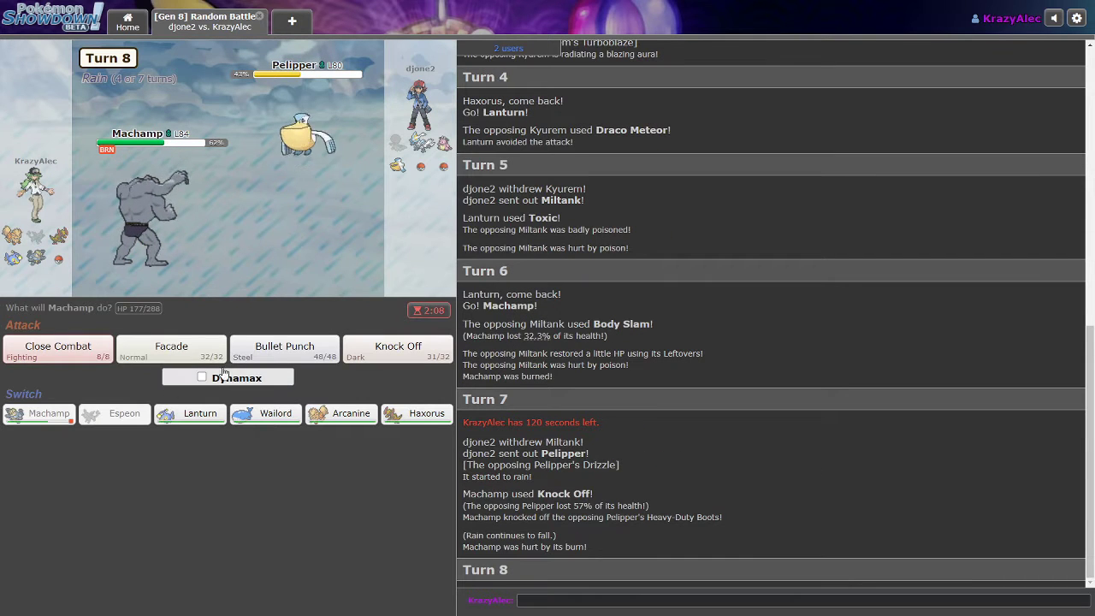
pyautogui.moveTo(57, 351)
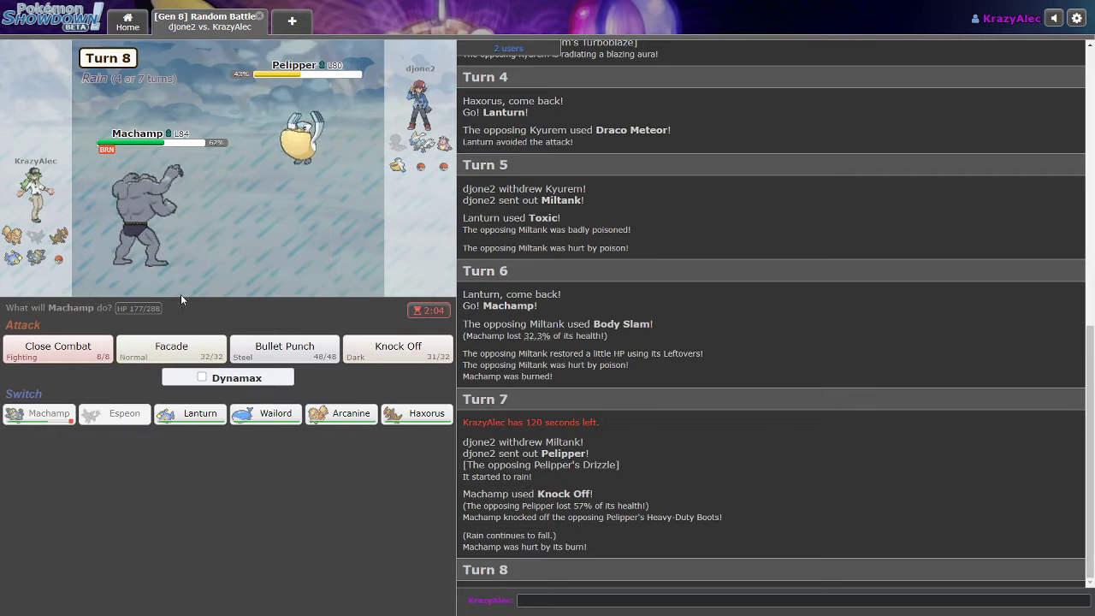
pyautogui.moveTo(299, 137)
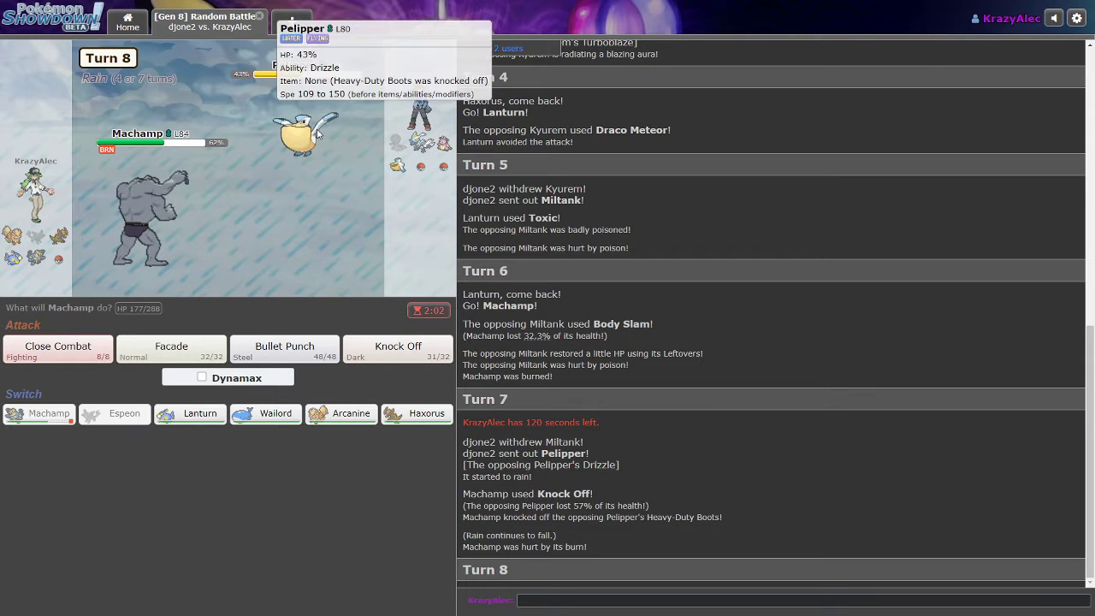
pyautogui.moveTo(196, 199)
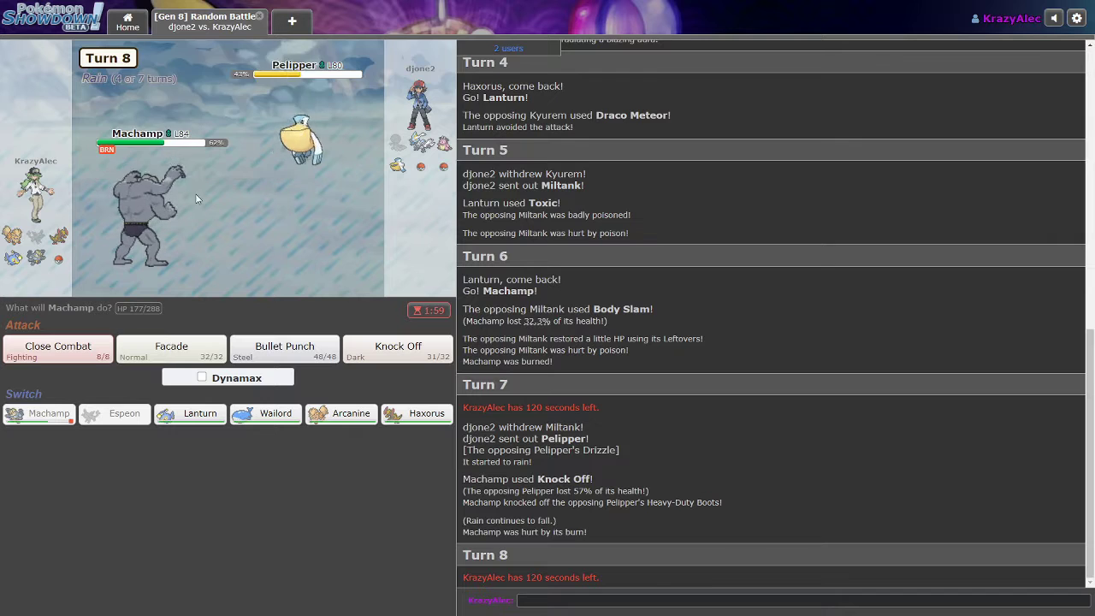
pyautogui.moveTo(190, 413)
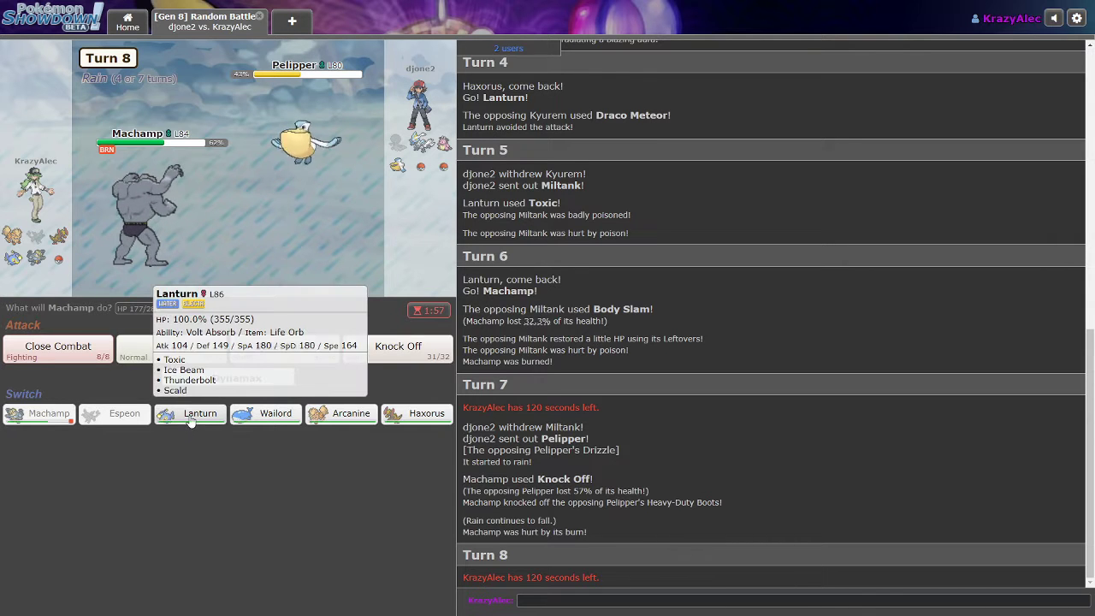
# - Bring Lanturn back for Machamp and Thunderbolt Miltank twice until it faints
pyautogui.click(200, 413)
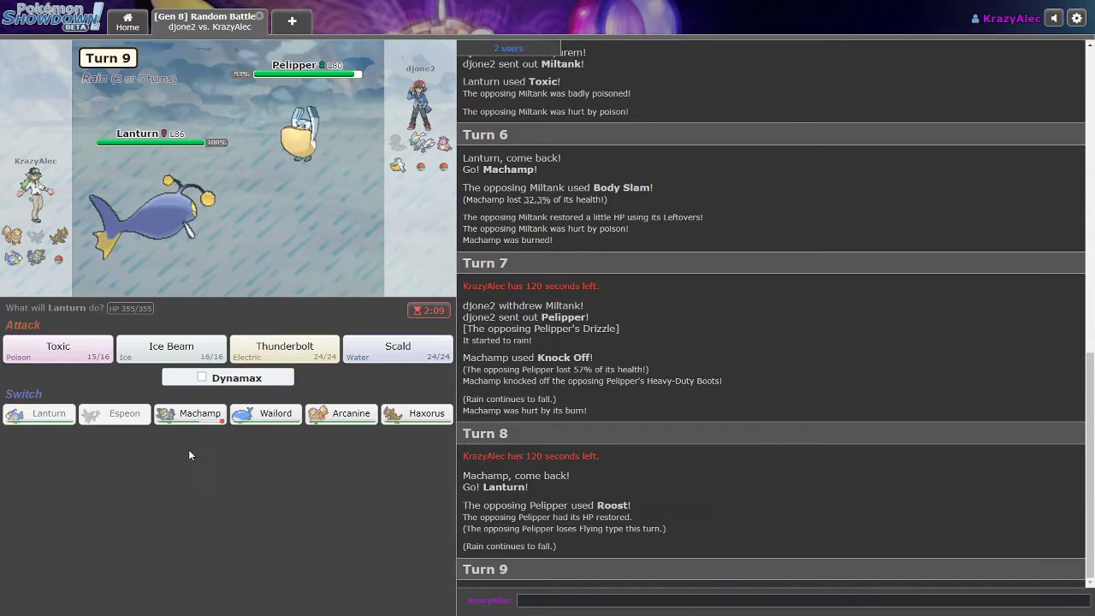
pyautogui.moveTo(285, 347)
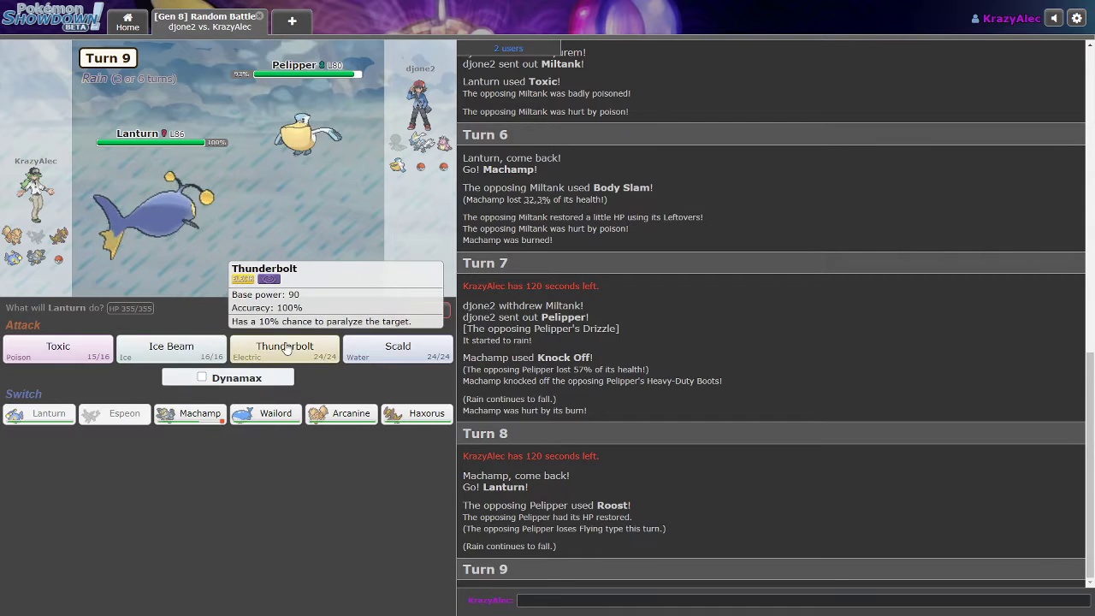
pyautogui.click(284, 348)
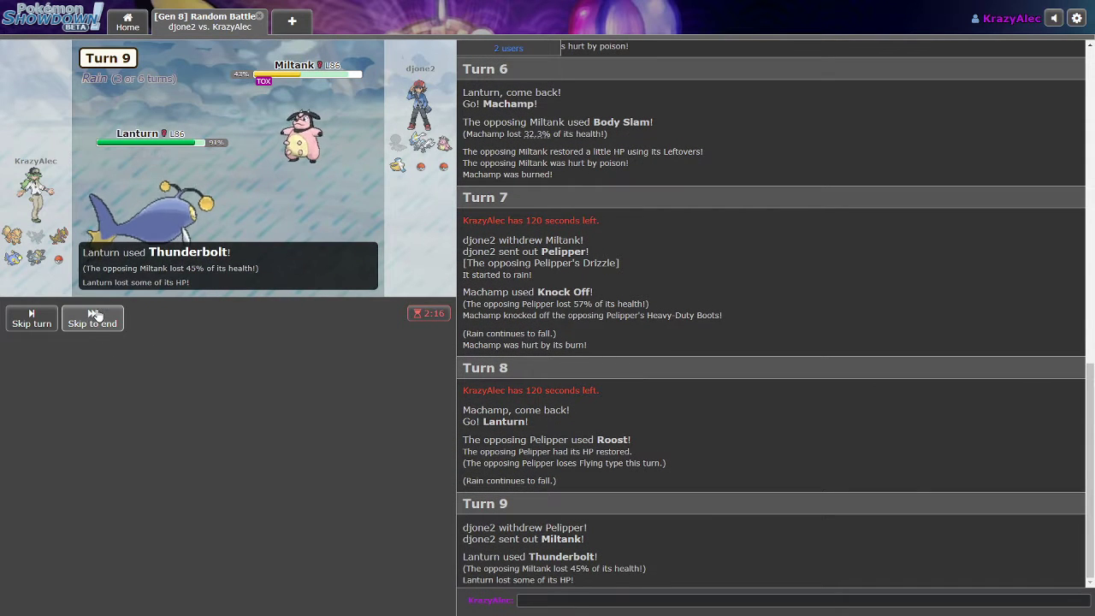
pyautogui.click(92, 318)
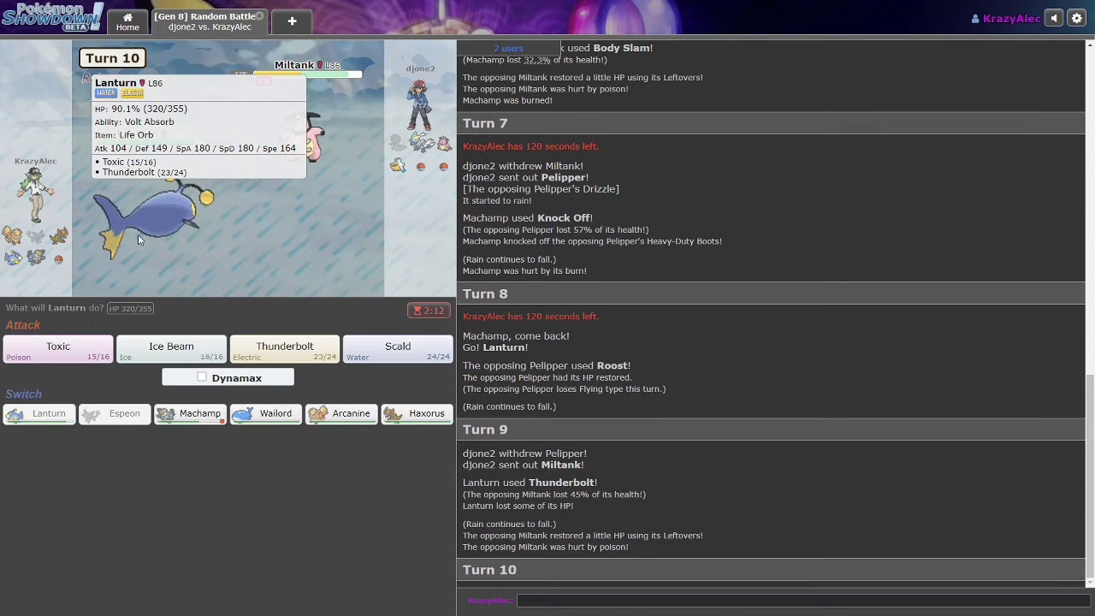
pyautogui.moveTo(285, 350)
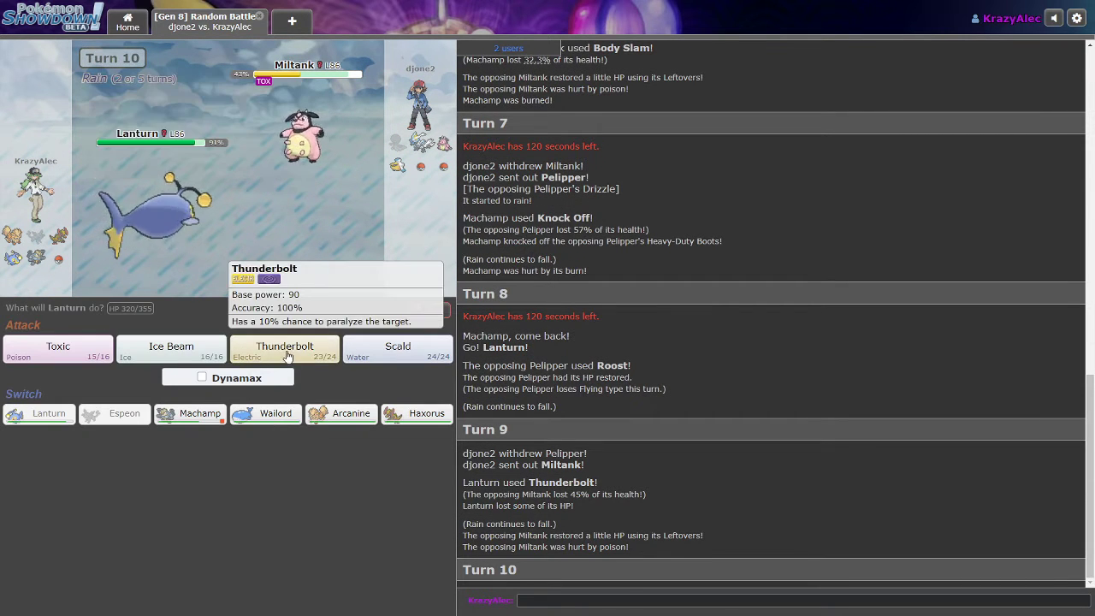
pyautogui.click(284, 347)
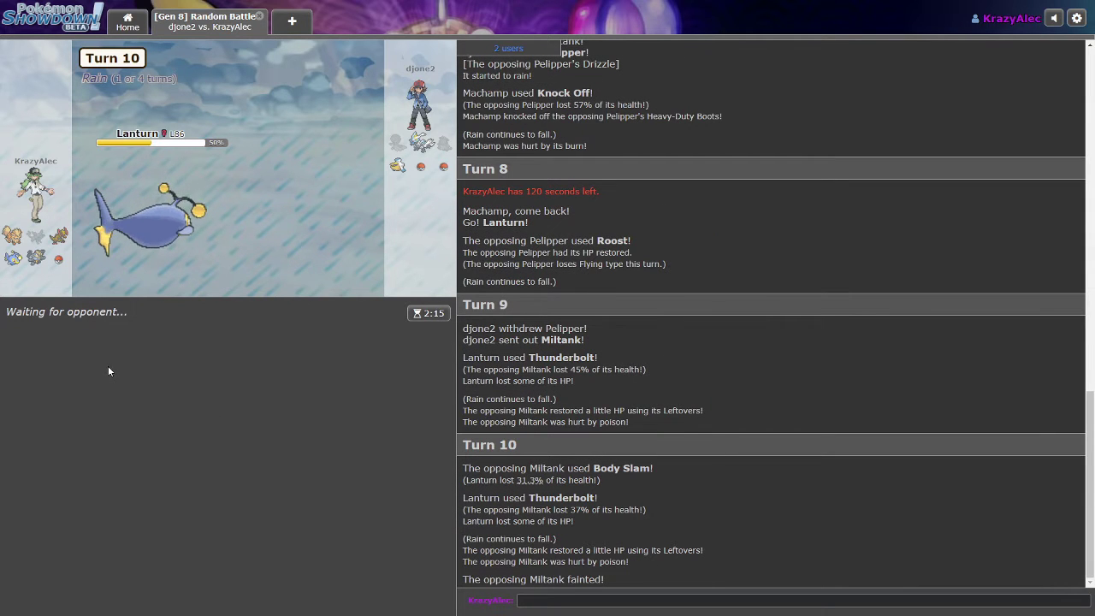
pyautogui.moveTo(276, 373)
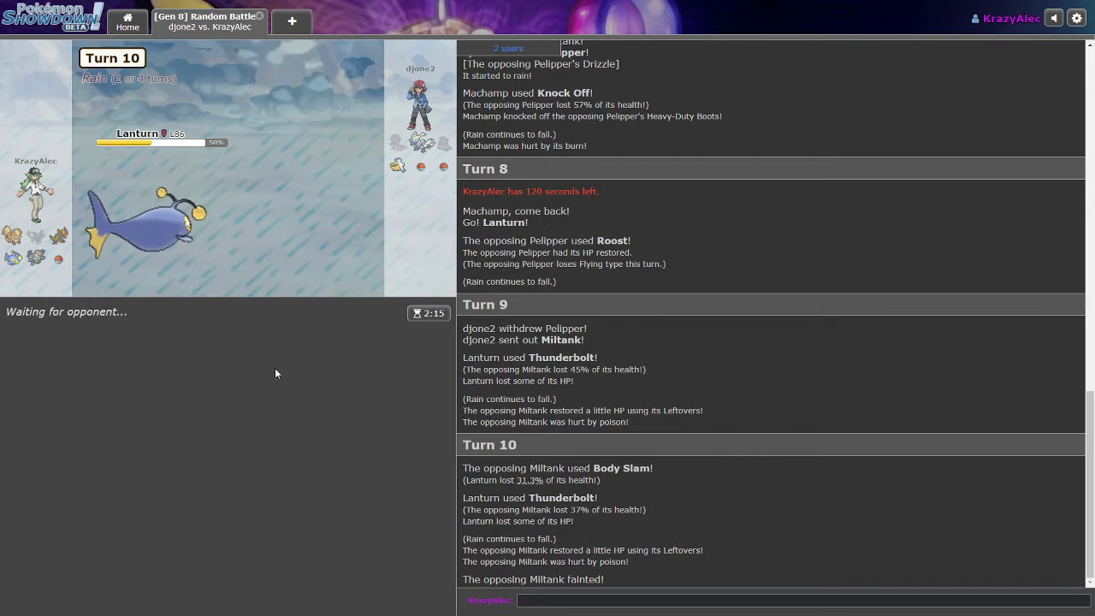
pyautogui.moveTo(131, 403)
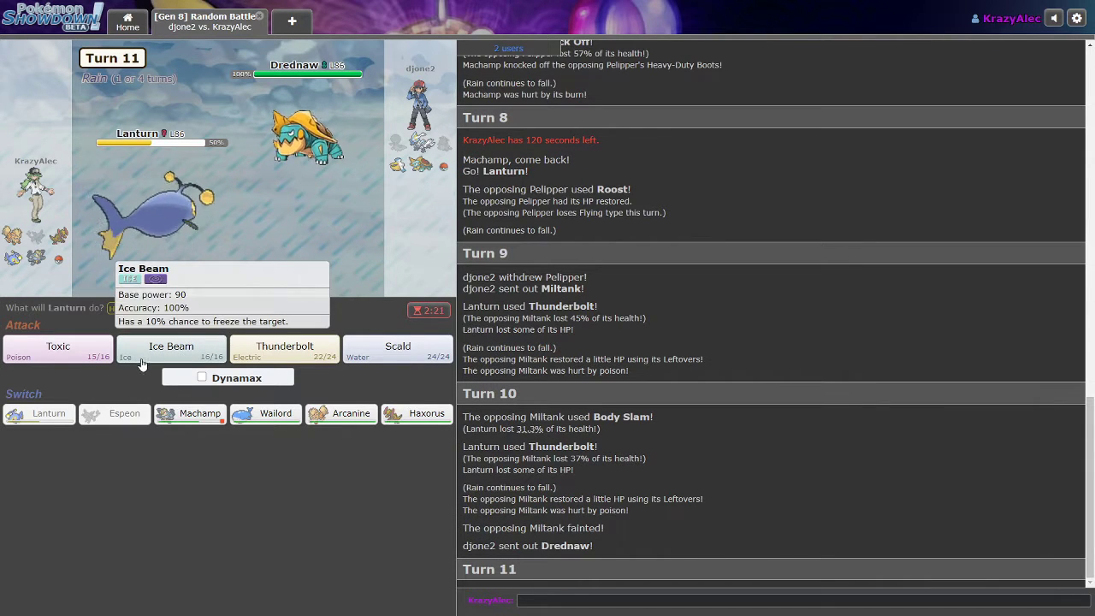
pyautogui.moveTo(116, 383)
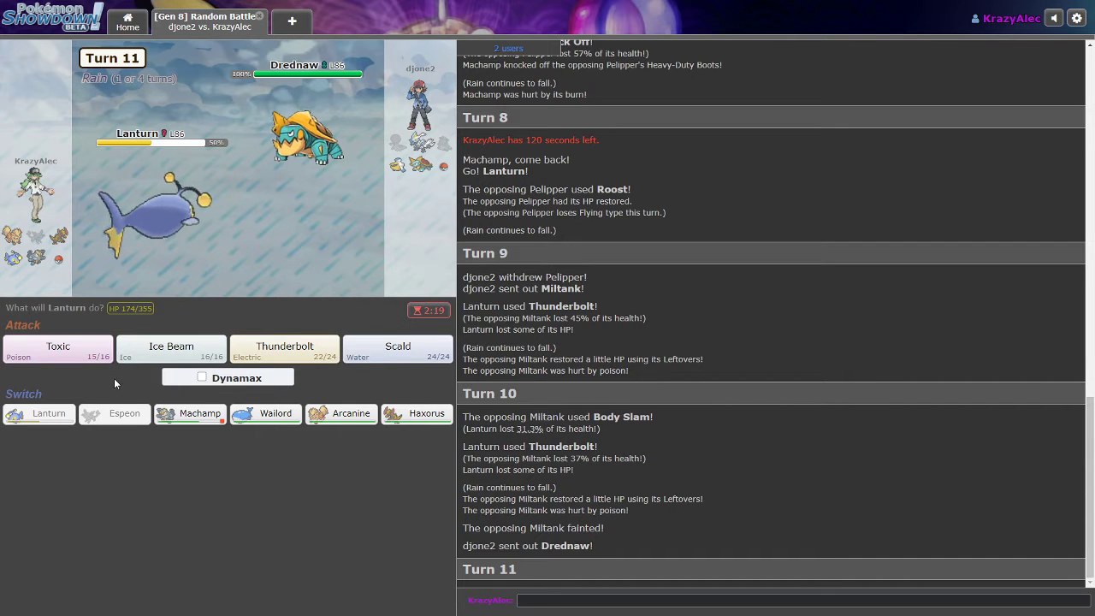
pyautogui.moveTo(172, 346)
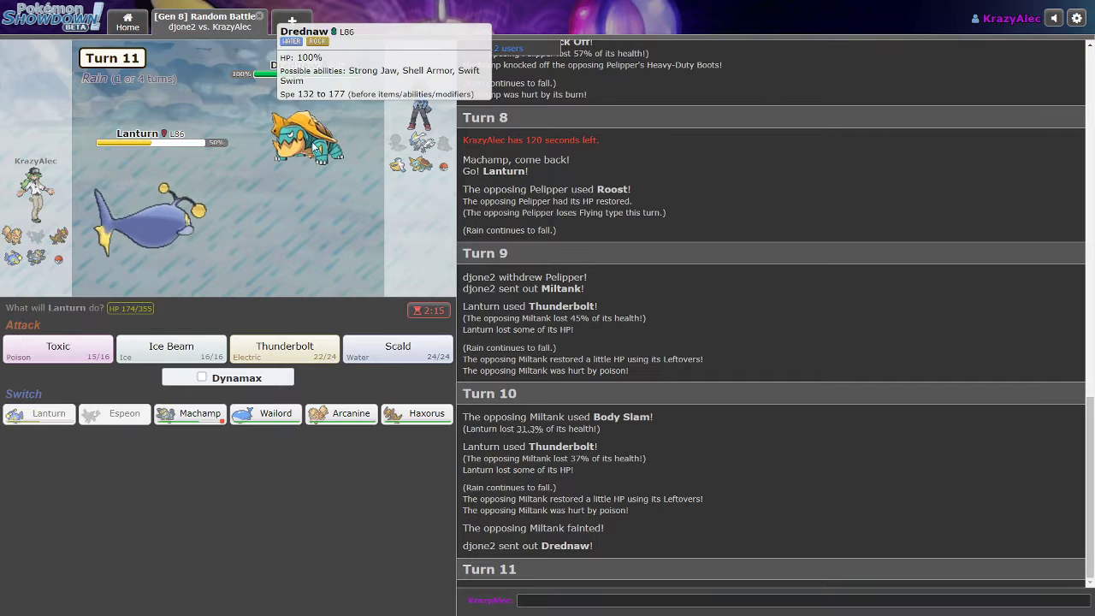
pyautogui.moveTo(210, 229)
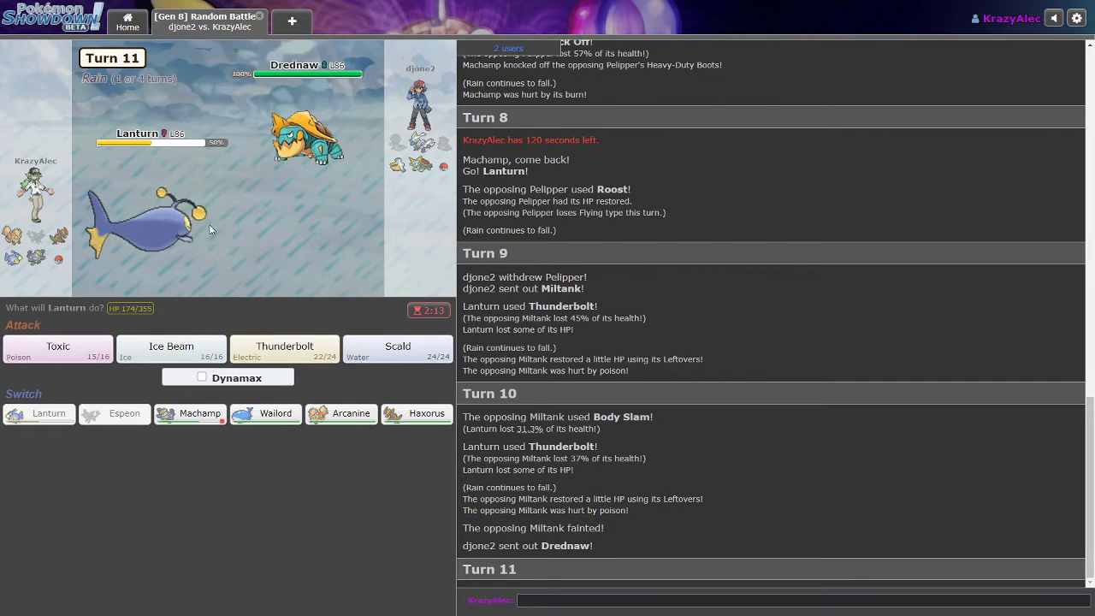
pyautogui.moveTo(340, 413)
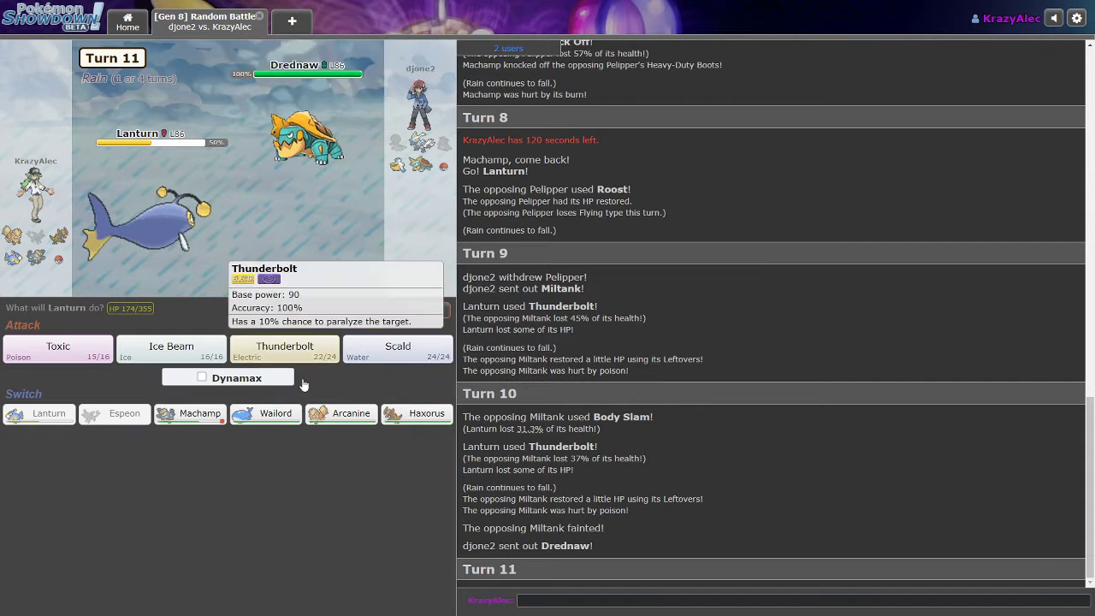
# - Hit Drednaw with Lanturn's Thunderbolt, dropping it to 4%, and skip the animation
pyautogui.click(284, 348)
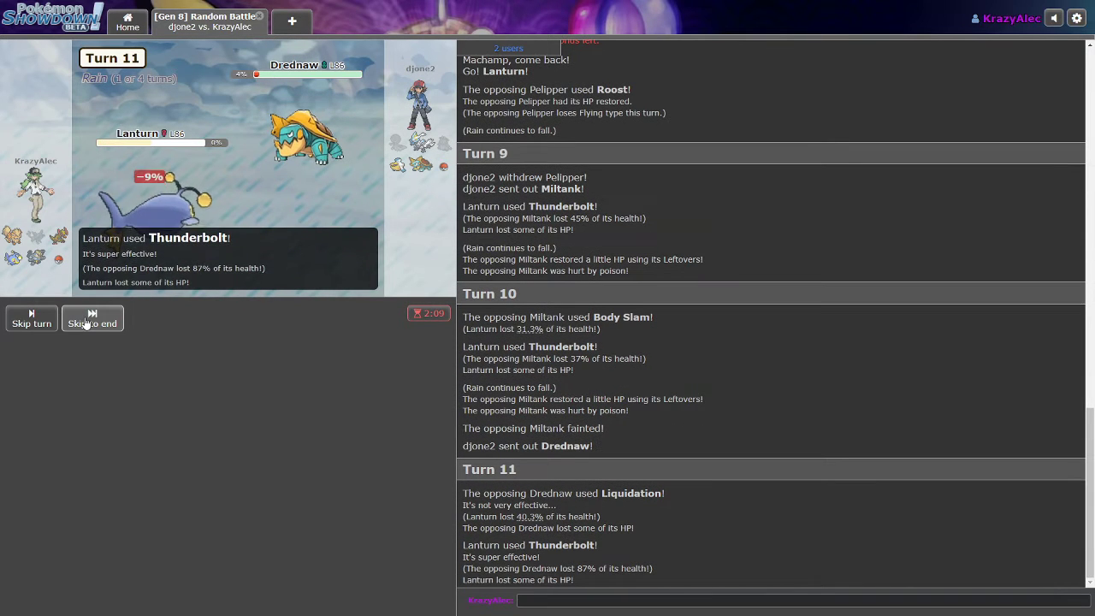
pyautogui.click(93, 318)
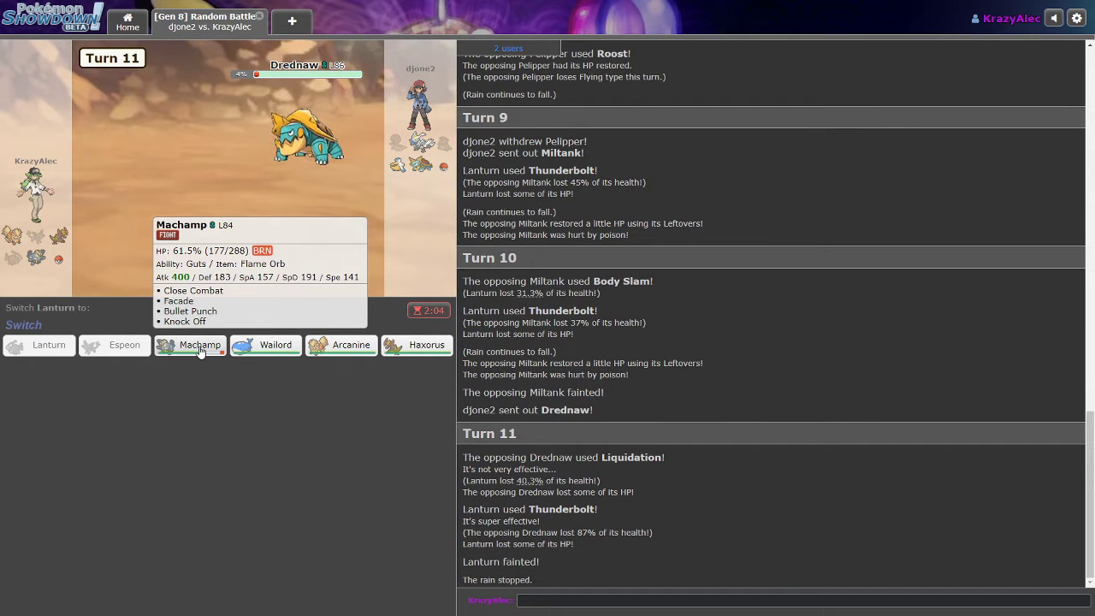
# - Replace the fainted Lanturn with Machamp
pyautogui.click(200, 344)
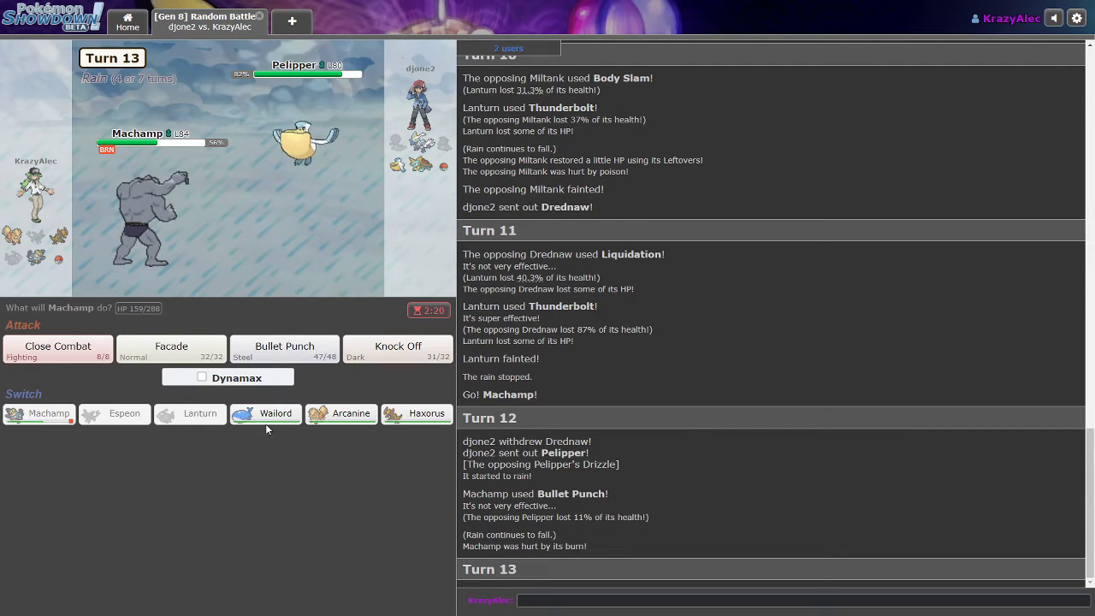
pyautogui.moveTo(266, 413)
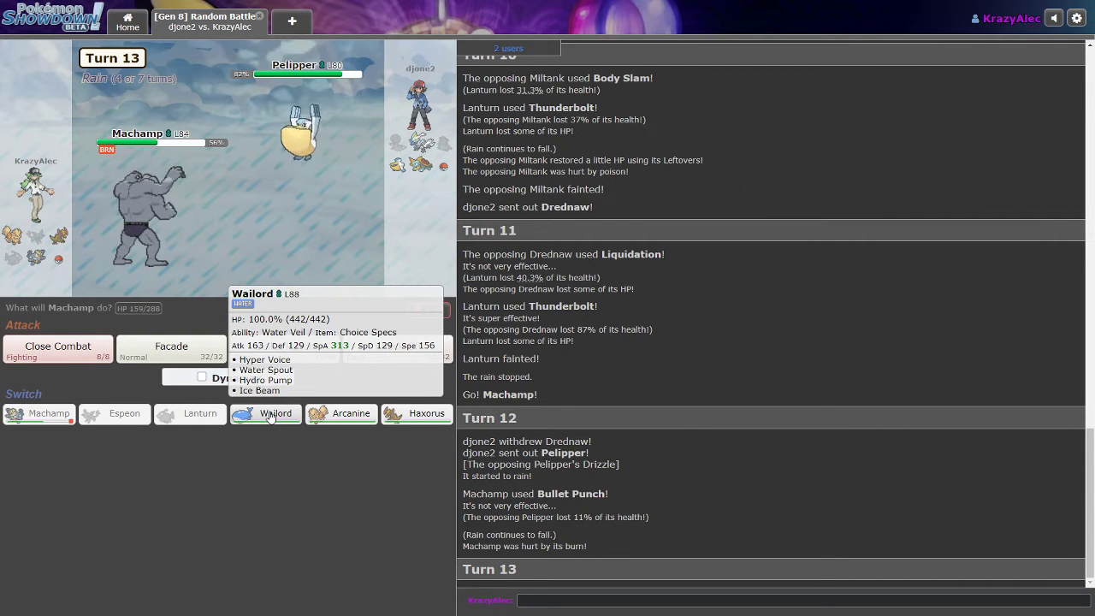
pyautogui.moveTo(416, 413)
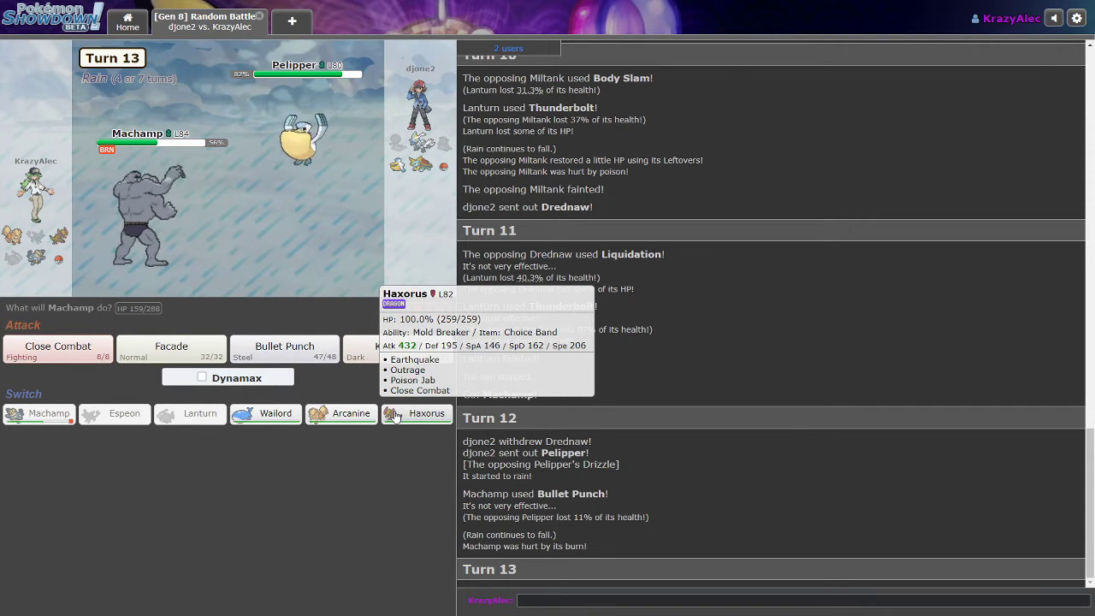
pyautogui.moveTo(266, 413)
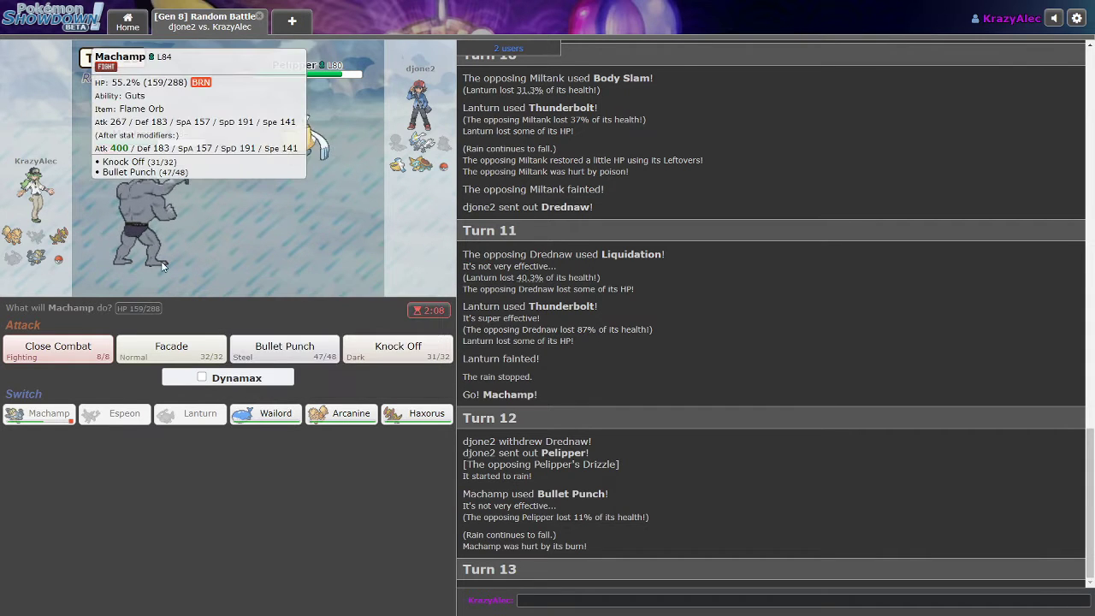
pyautogui.moveTo(147, 212)
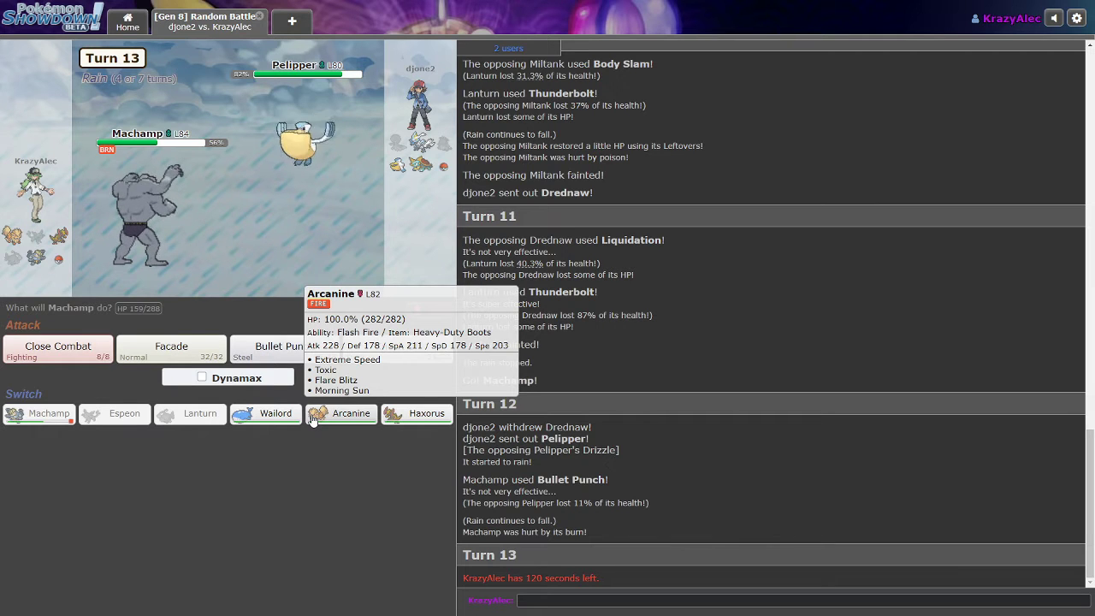
pyautogui.moveTo(172, 351)
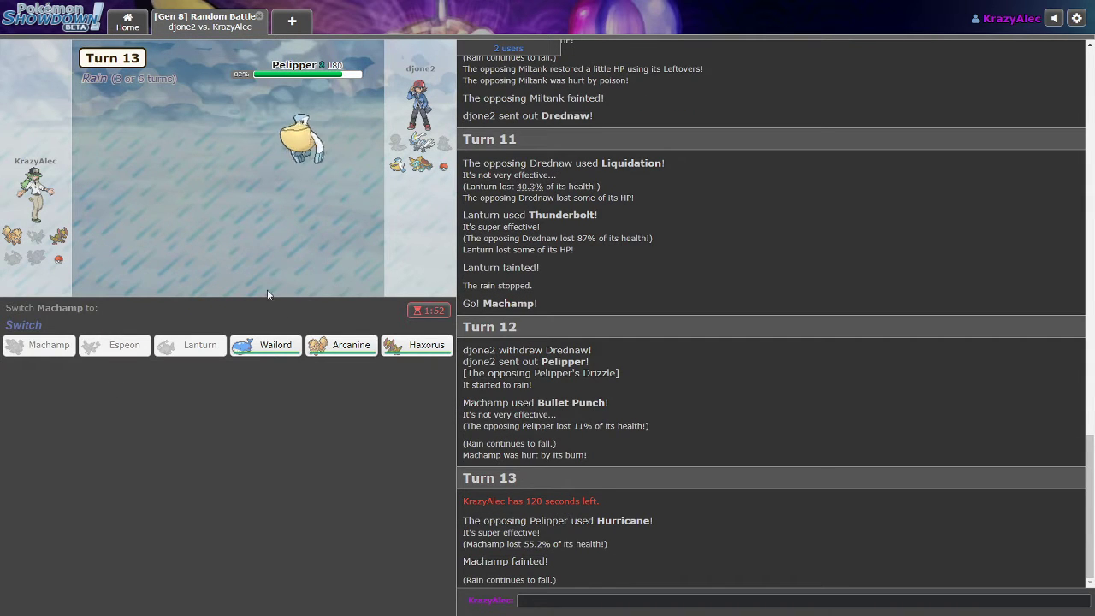
pyautogui.moveTo(265, 345)
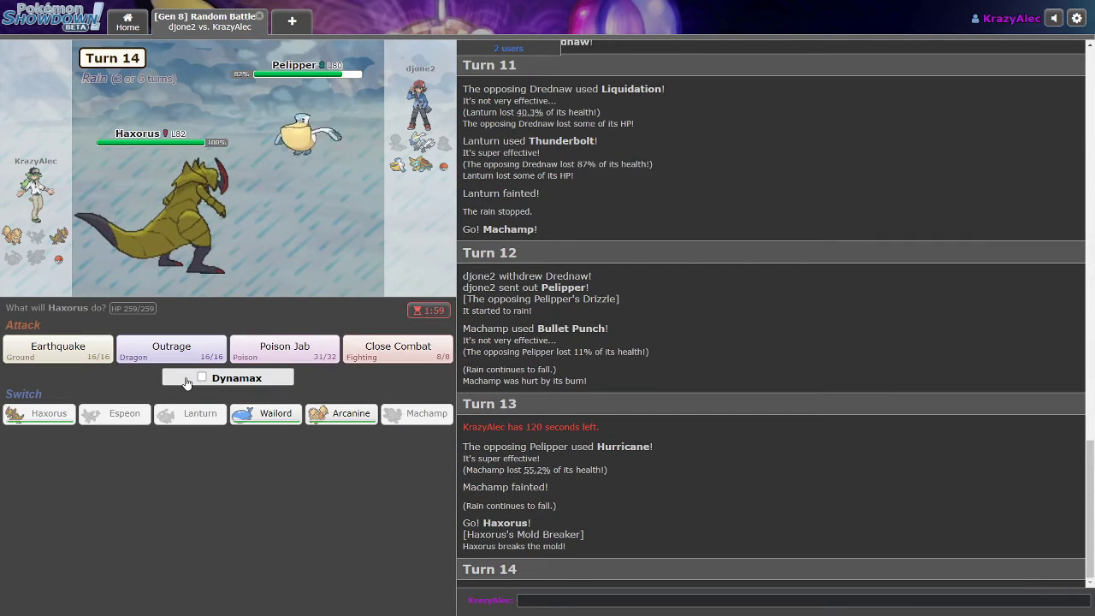
pyautogui.moveTo(58, 348)
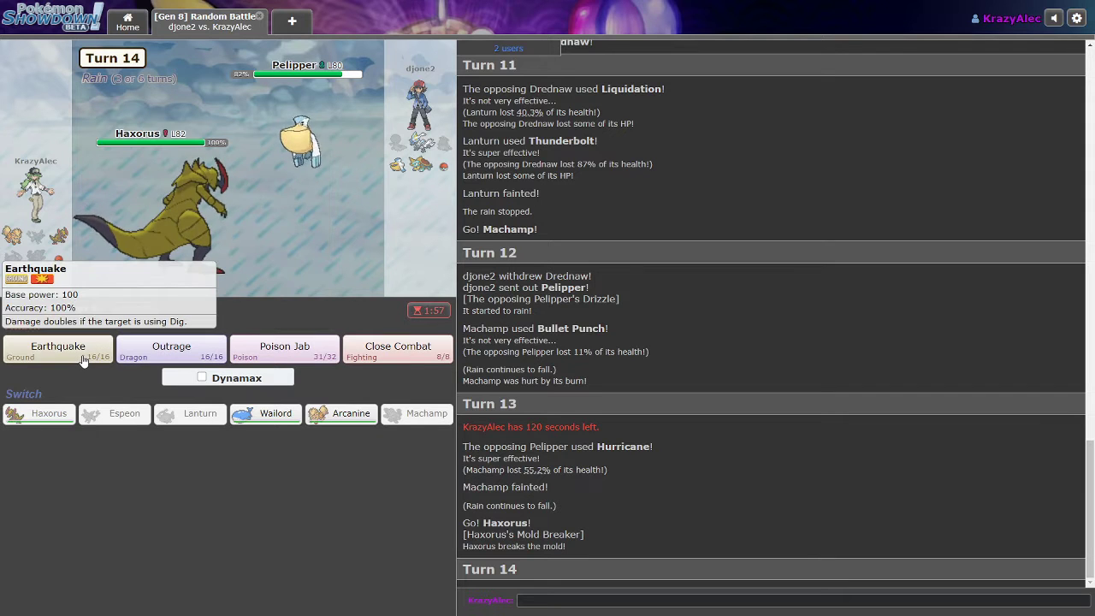
pyautogui.moveTo(171, 351)
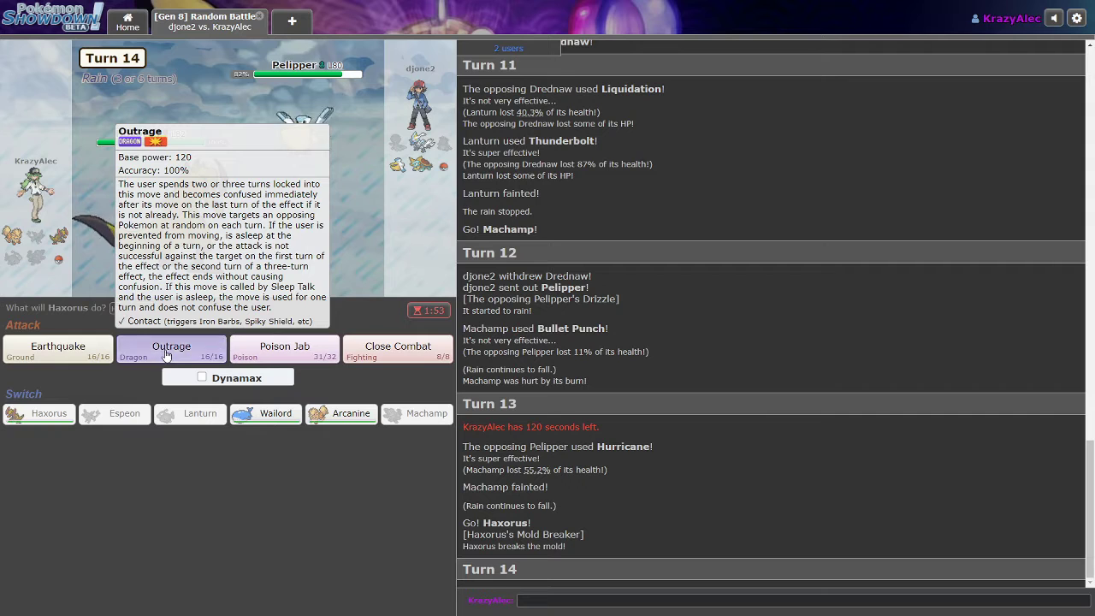
# - Use Haxorus's Outrage to knock out Pelipper and skip to the turn's end
pyautogui.click(171, 349)
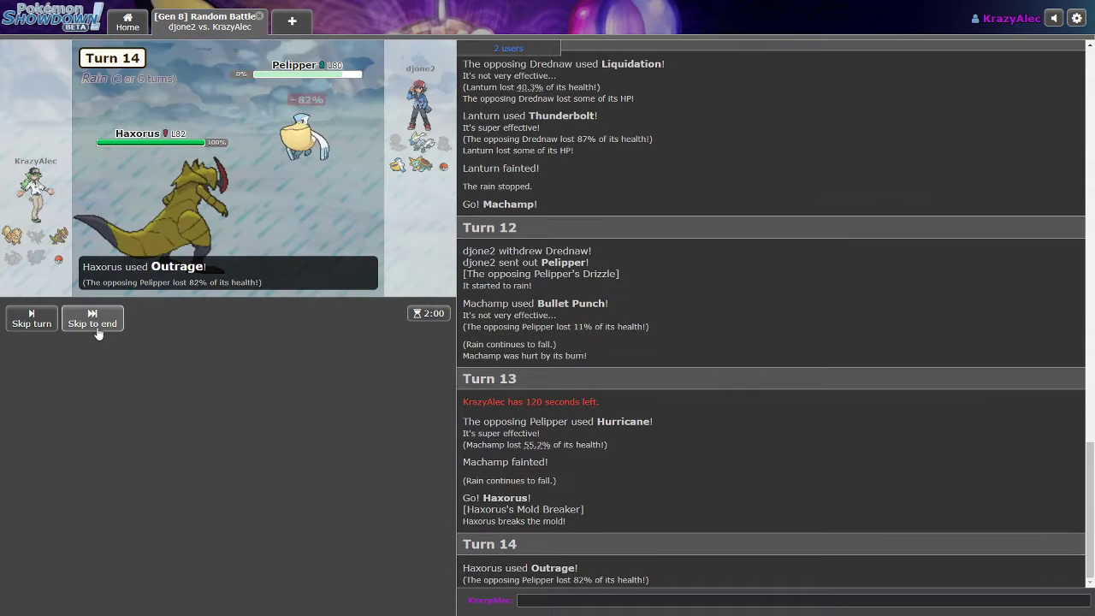
pyautogui.click(91, 318)
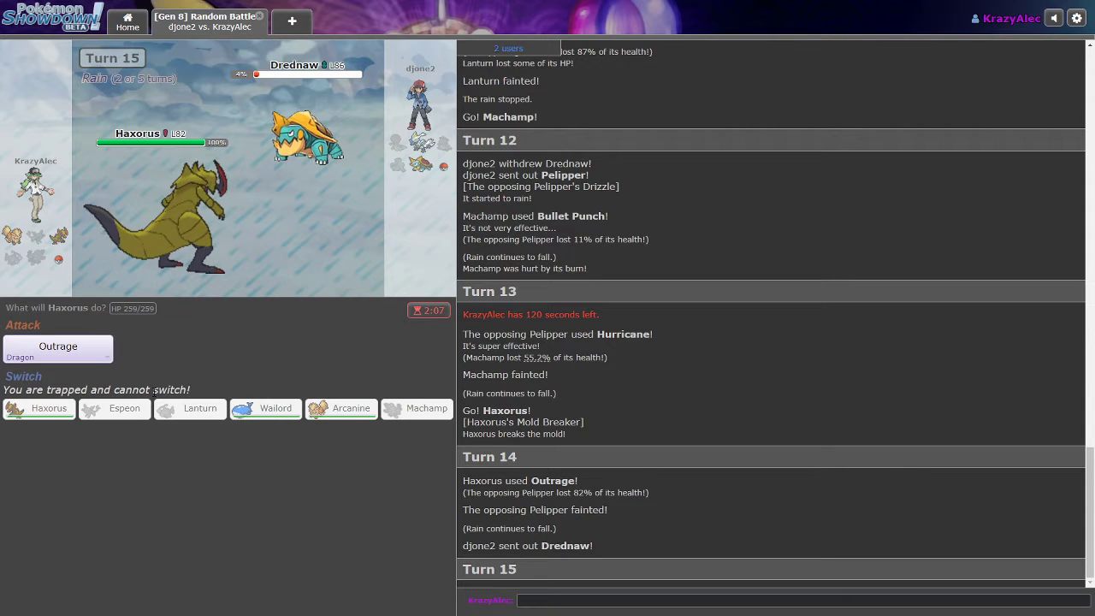
pyautogui.moveTo(200, 409)
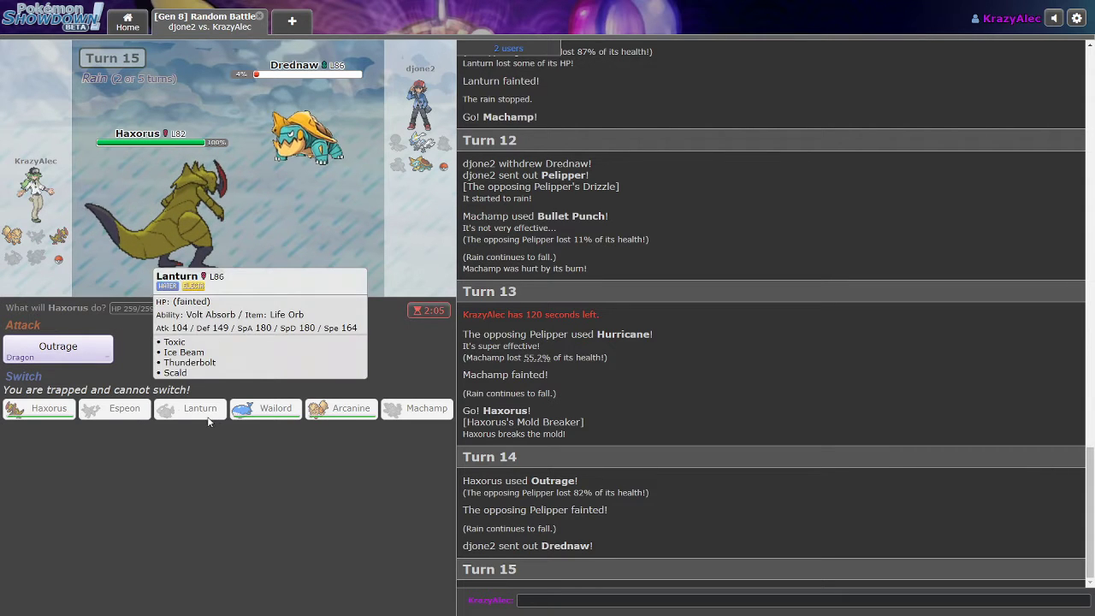
pyautogui.moveTo(341, 408)
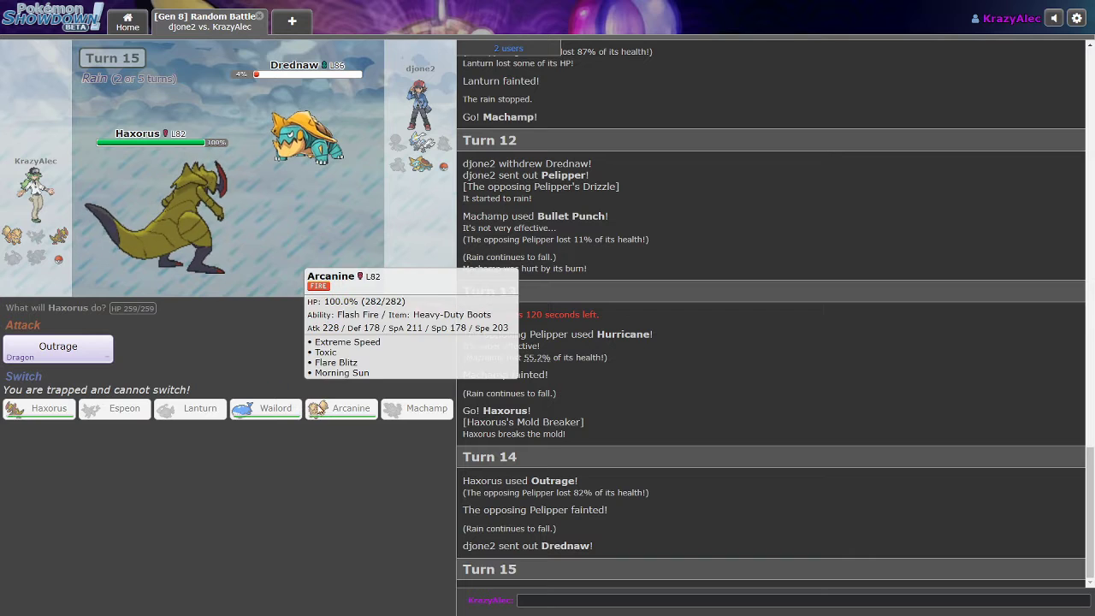
# - Try switching to Wailord, dismiss the trapped notice, and skip through turn 15
pyautogui.click(265, 408)
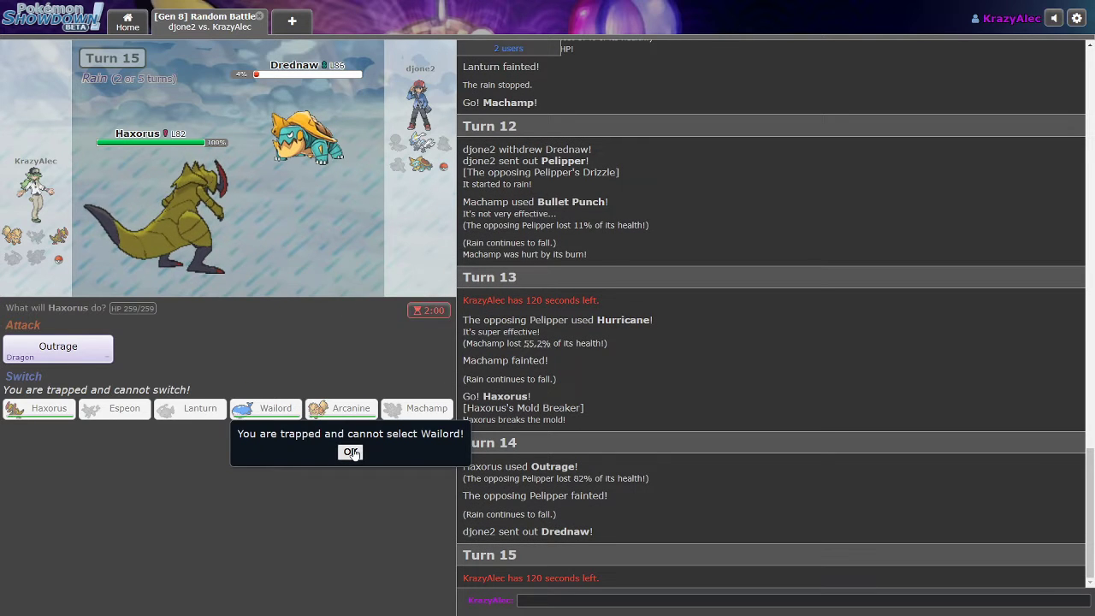
pyautogui.click(351, 451)
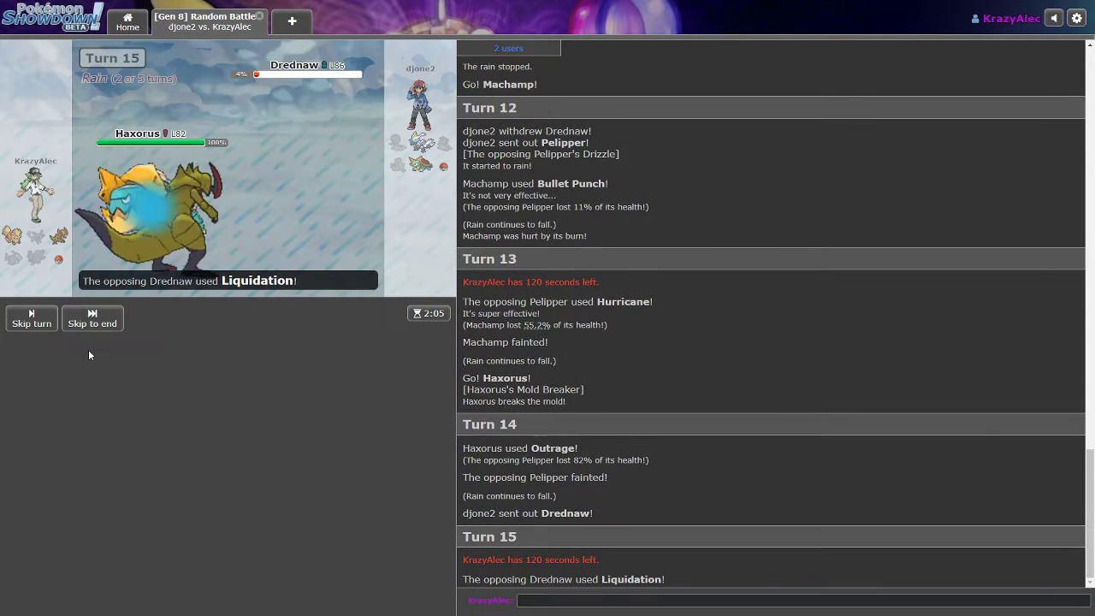
pyautogui.click(92, 318)
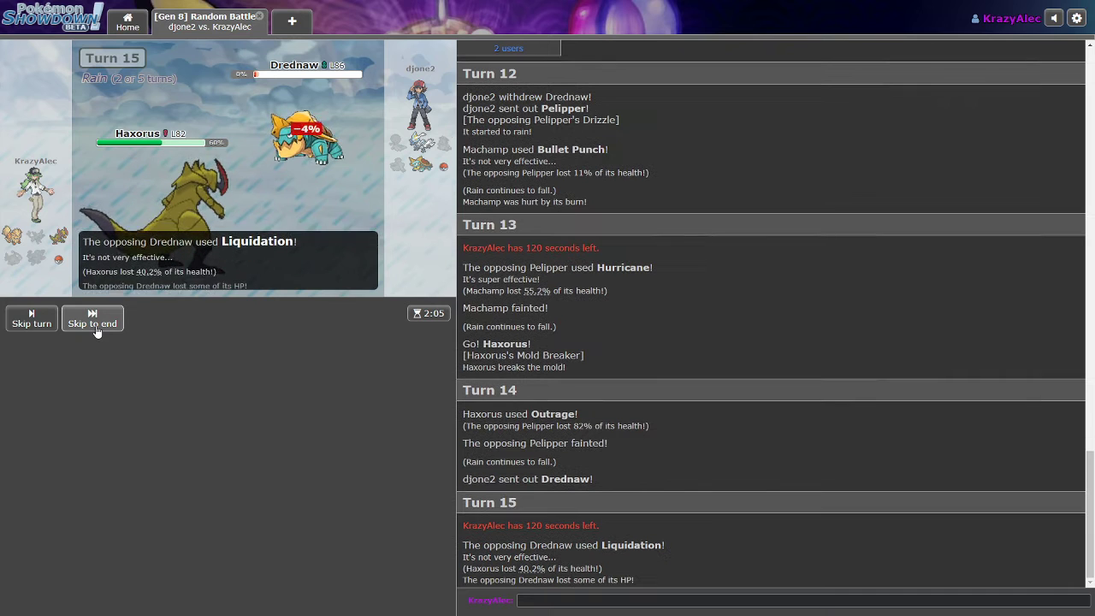
pyautogui.click(92, 318)
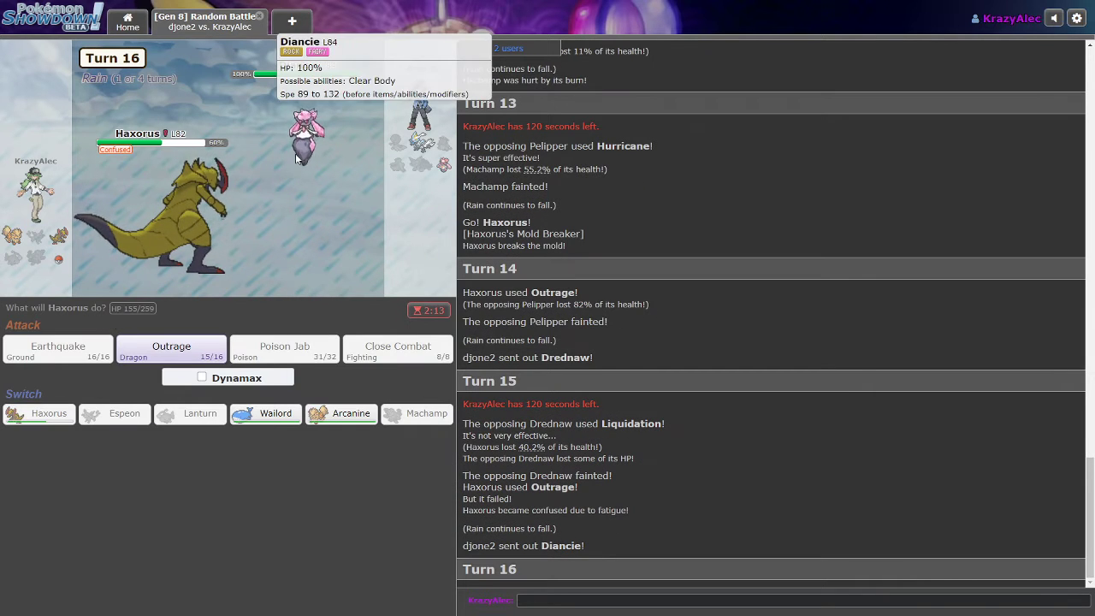
pyautogui.moveTo(265, 413)
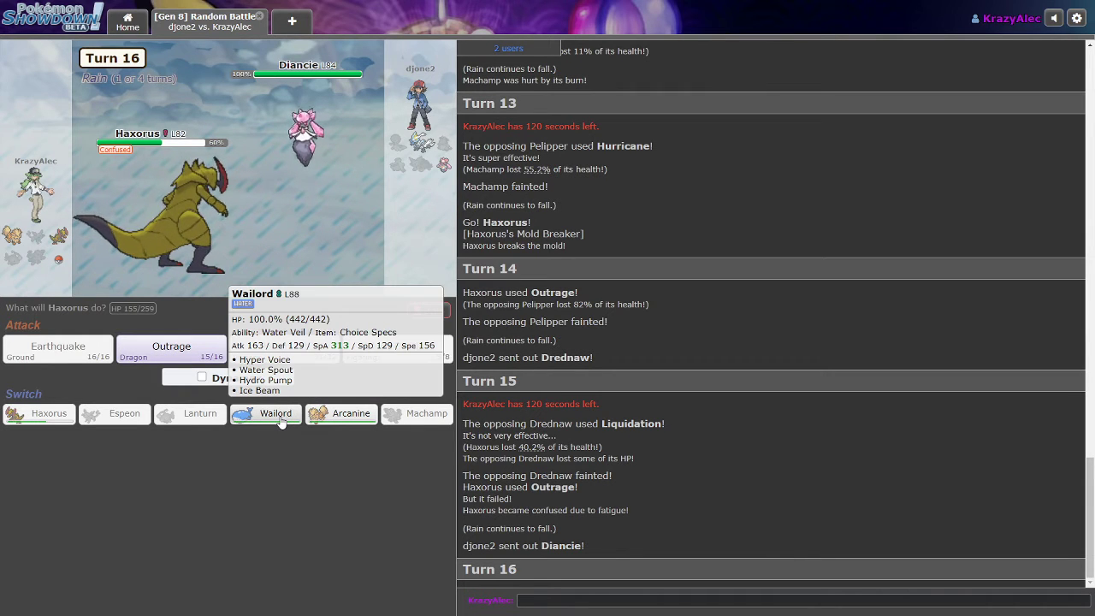
# - Bring in Wailord for Haxorus and attack with Hydro Pump
pyautogui.click(265, 414)
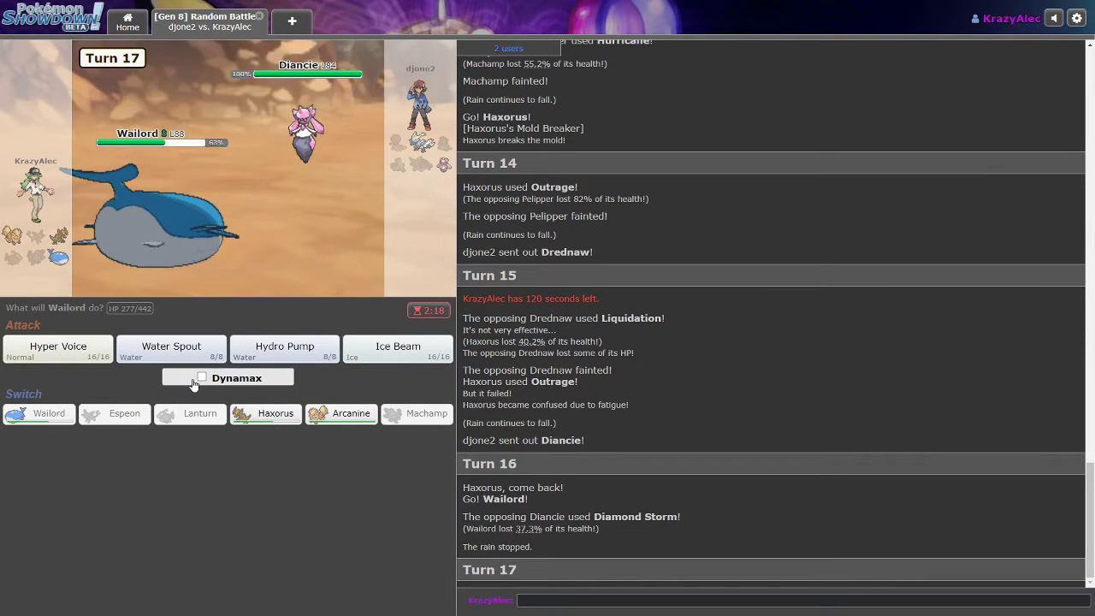
pyautogui.moveTo(285, 351)
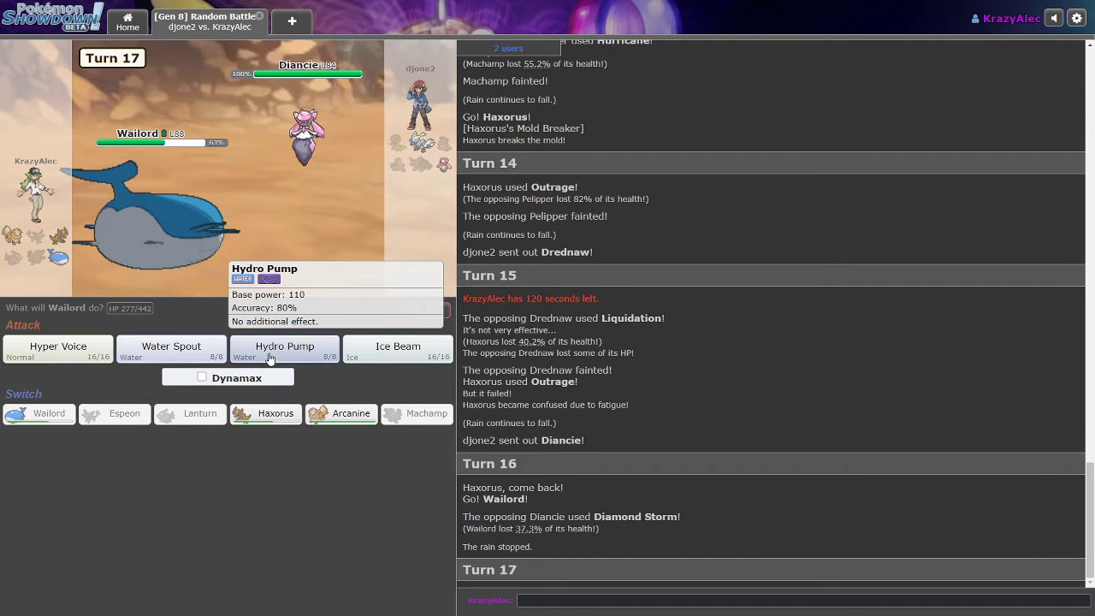
pyautogui.click(284, 349)
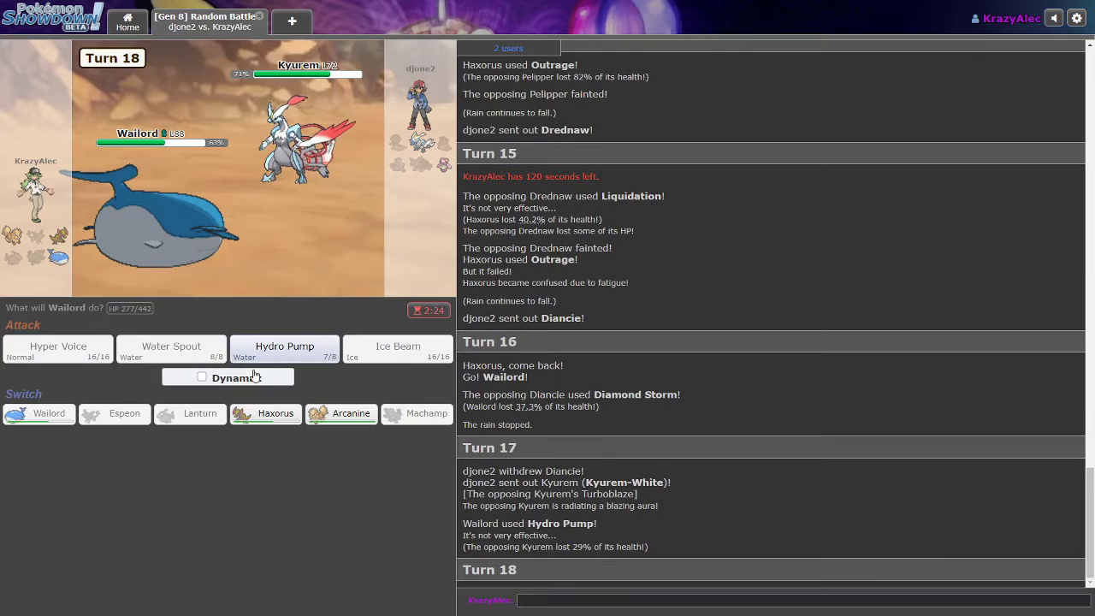
pyautogui.click(284, 348)
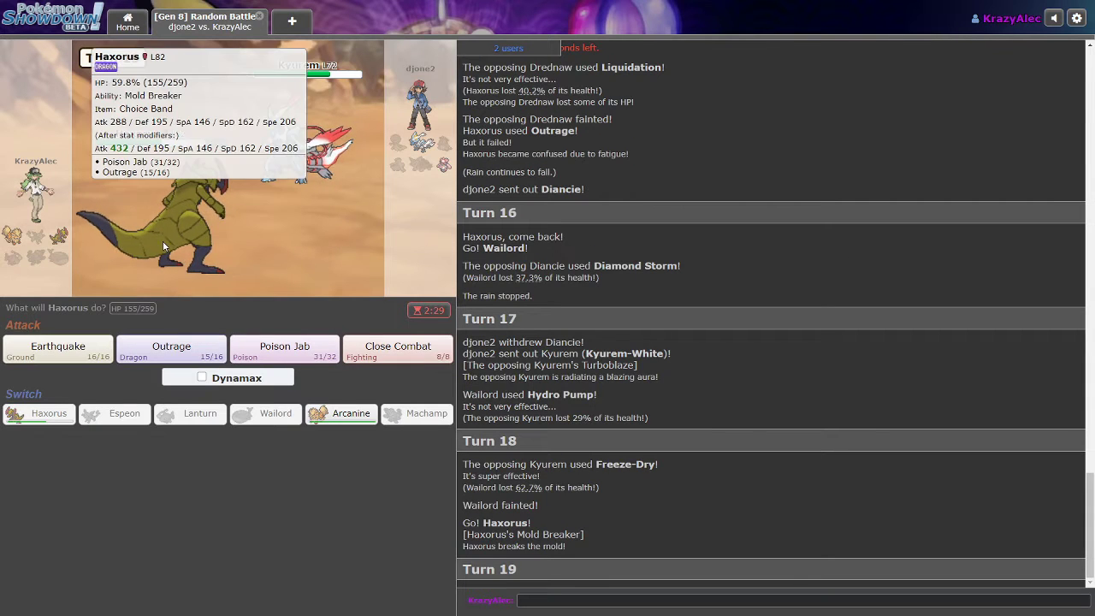
# - Toggle Dynamax for Haxorus on turn 19, briefly off and back on
pyautogui.click(202, 377)
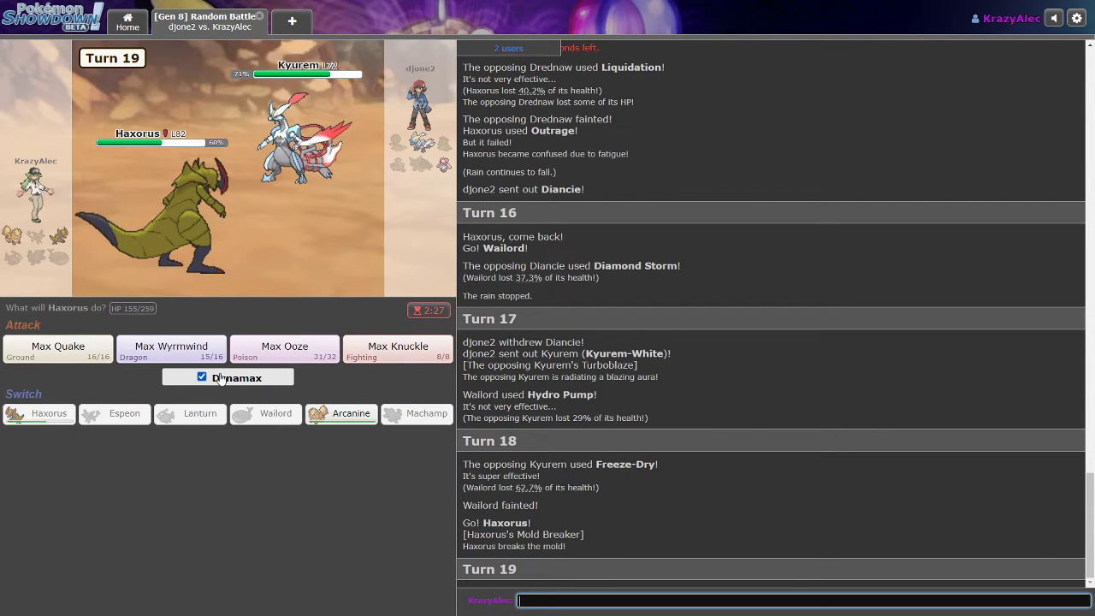
pyautogui.moveTo(209, 310)
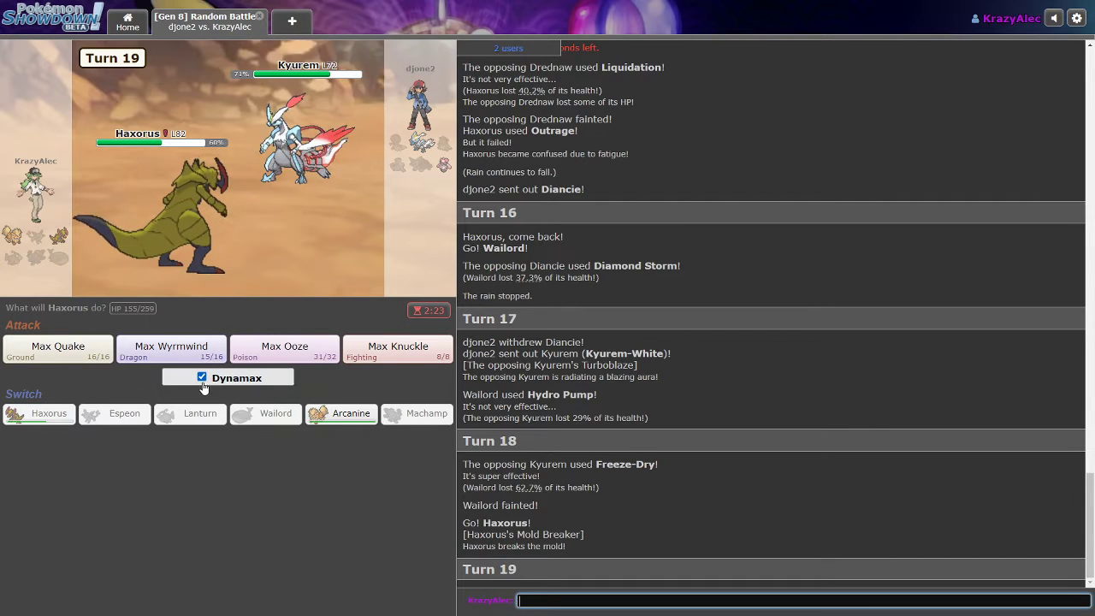
pyautogui.click(202, 378)
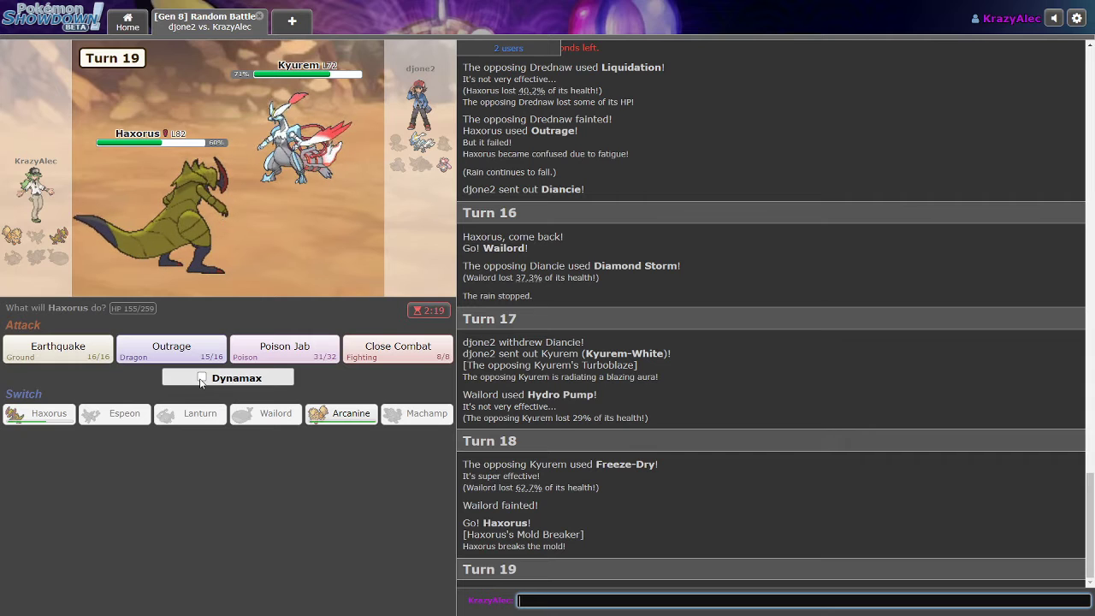
pyautogui.click(202, 377)
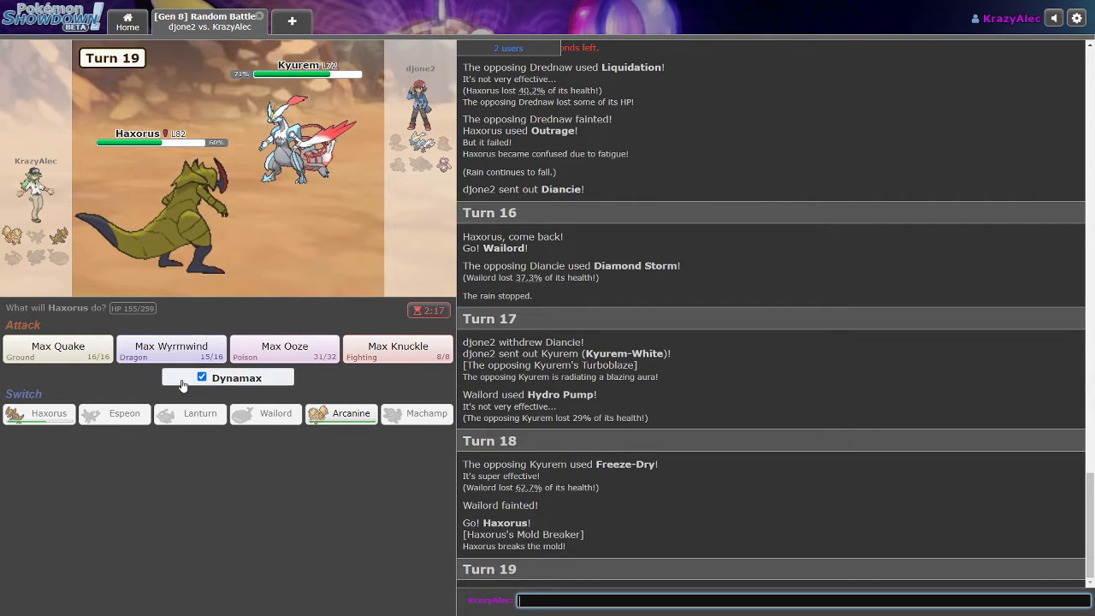
pyautogui.moveTo(170, 348)
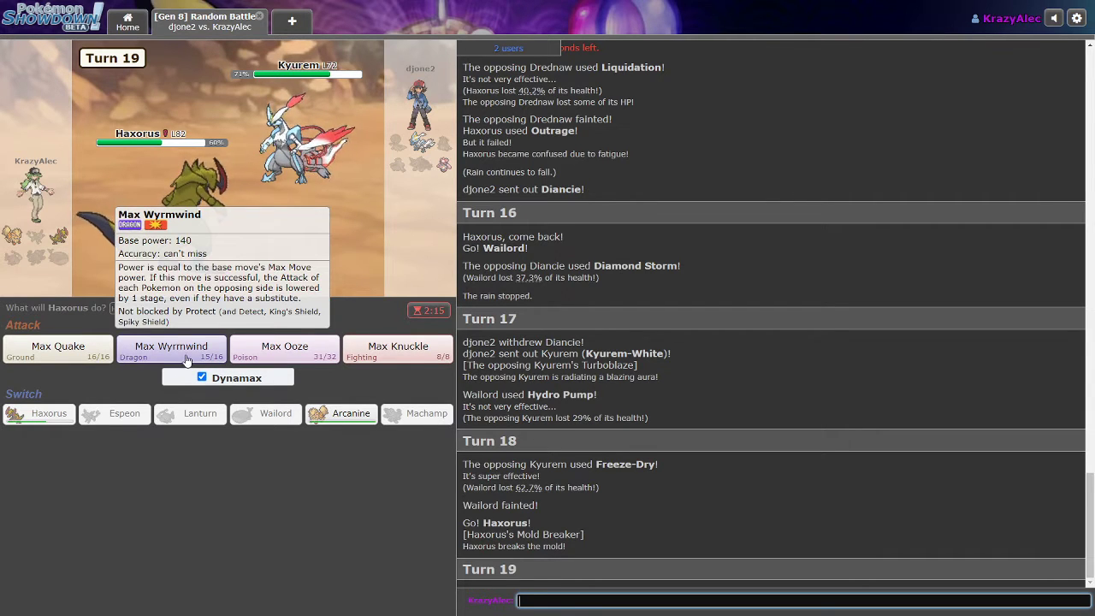
pyautogui.moveTo(398, 348)
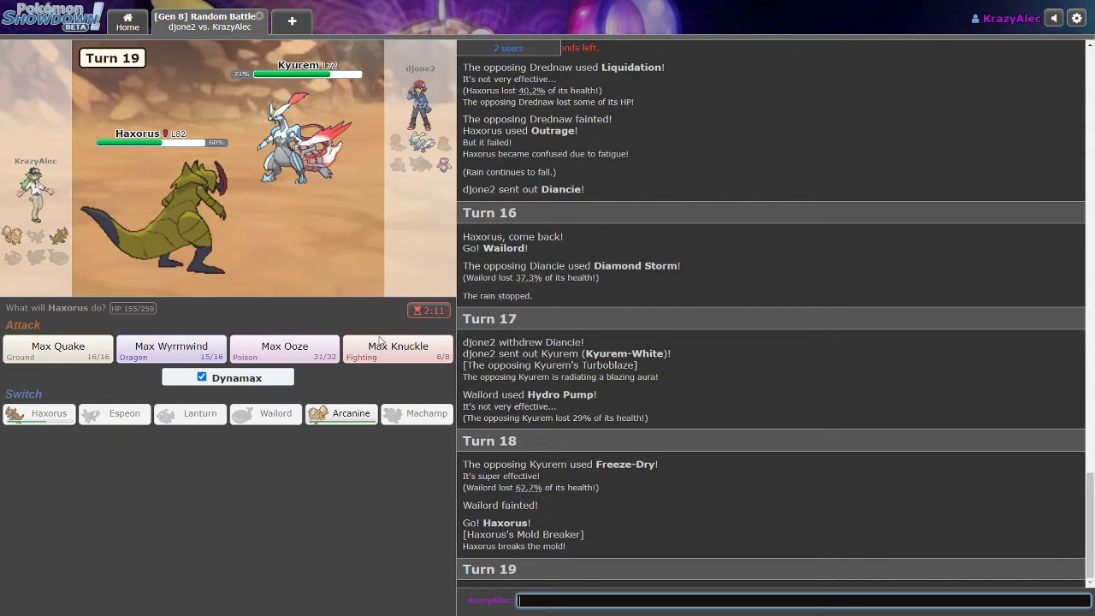
pyautogui.moveTo(397, 348)
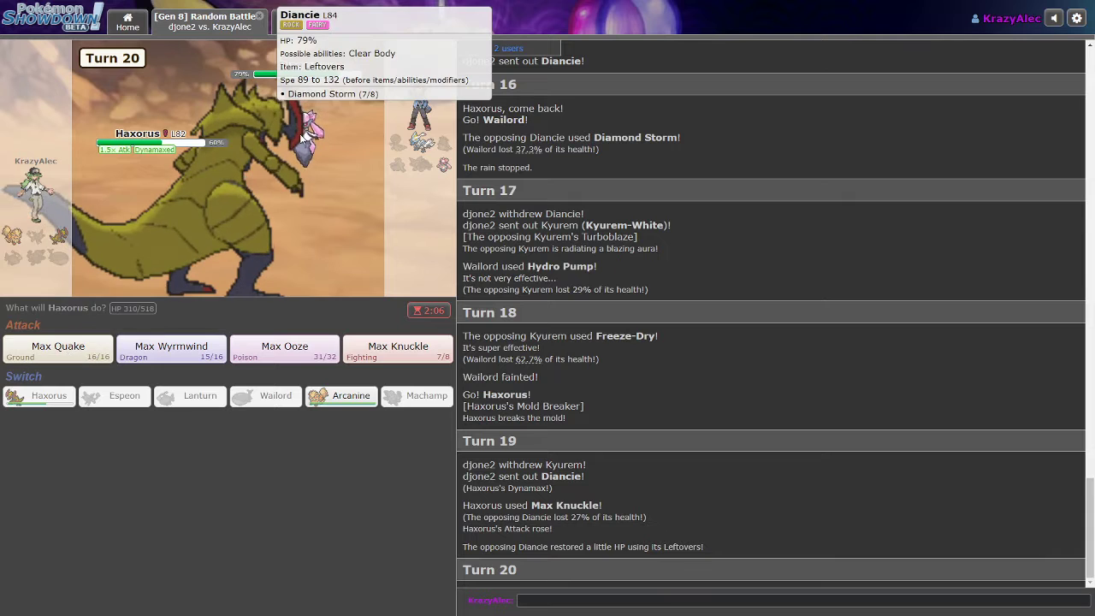
pyautogui.moveTo(58, 346)
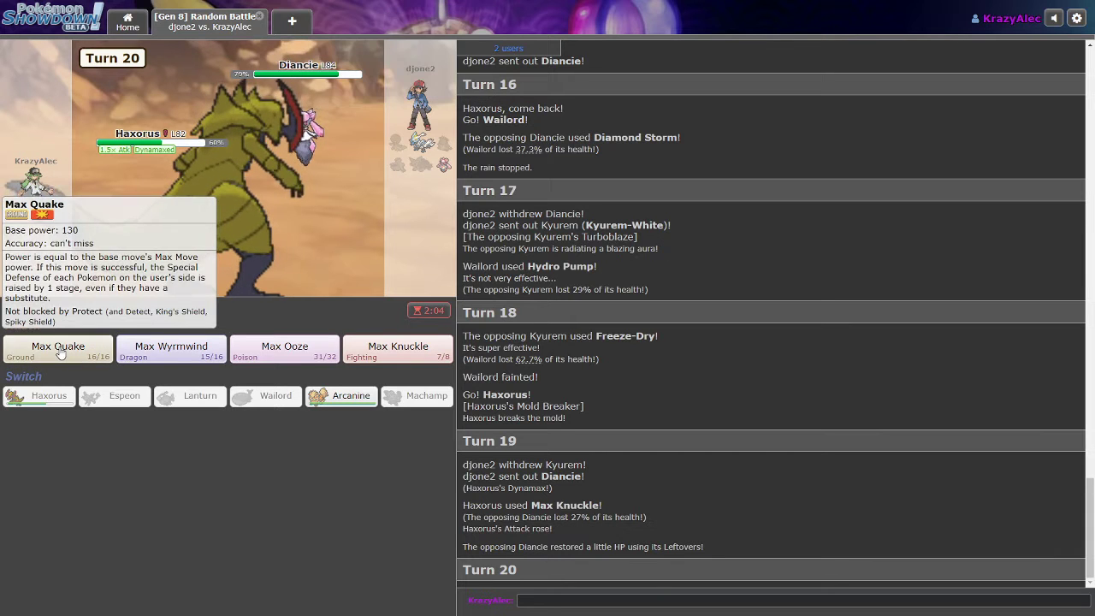
# - Hit Diancie with Max Quake, then Max Knuckle, then a finishing Close Combat
pyautogui.click(58, 348)
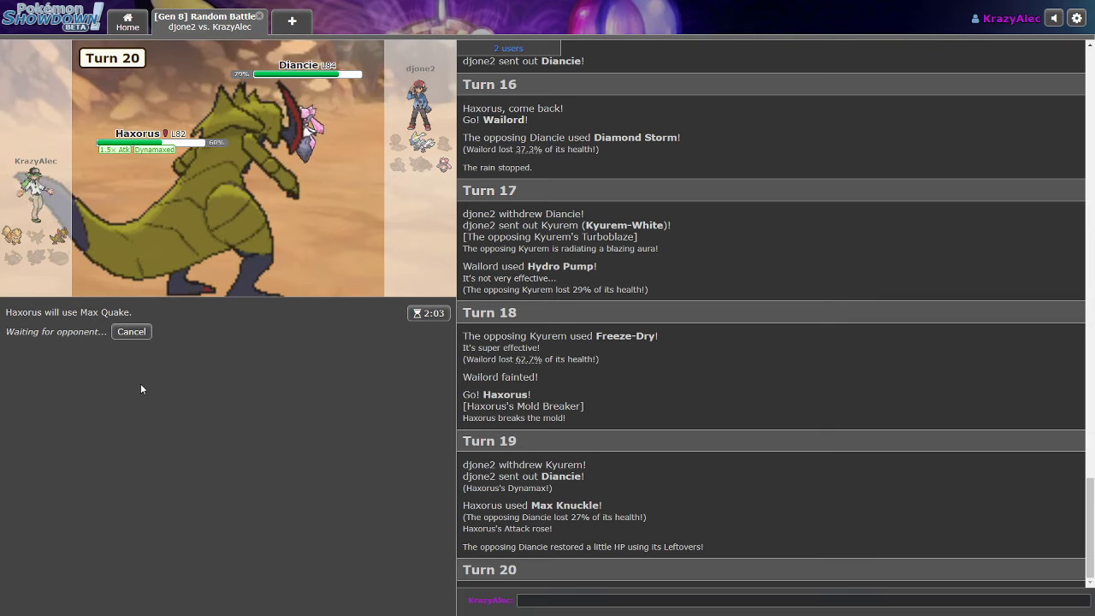
pyautogui.moveTo(122, 356)
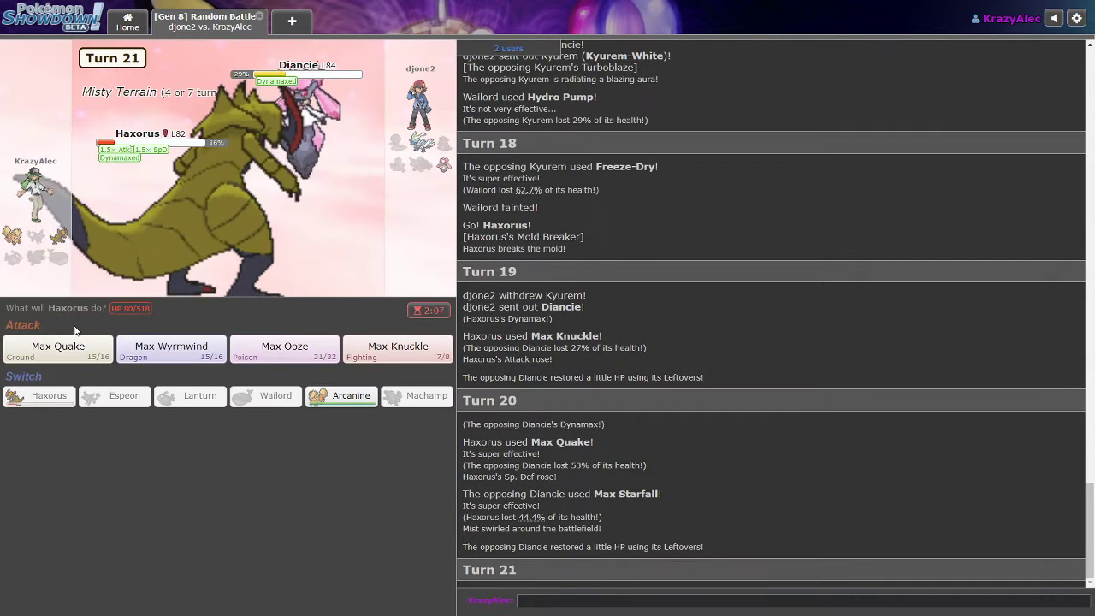
pyautogui.moveTo(398, 348)
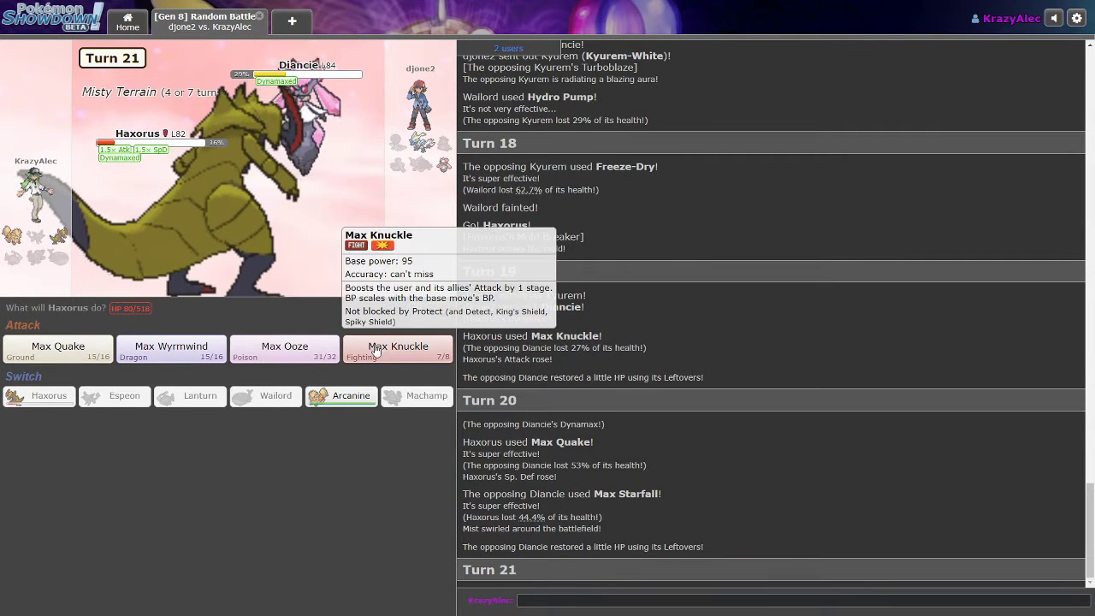
pyautogui.moveTo(379, 437)
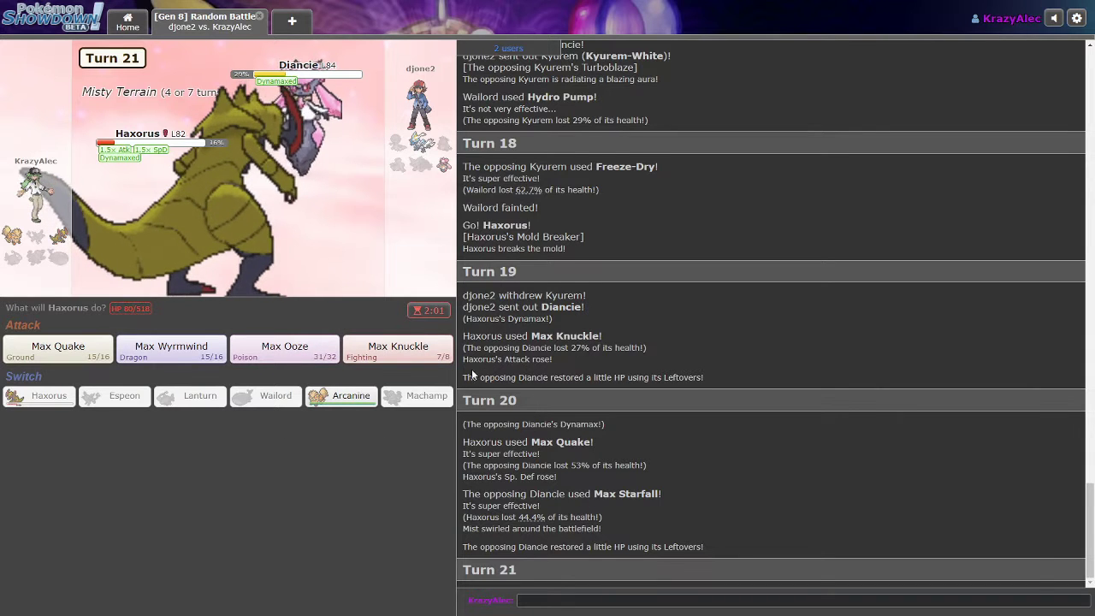
pyautogui.click(397, 349)
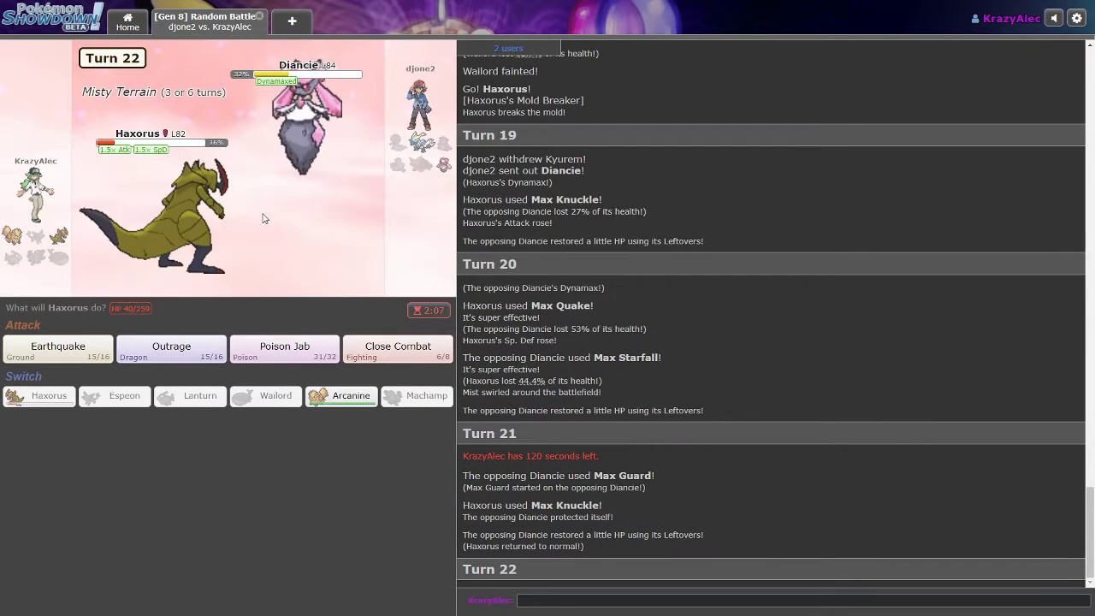
pyautogui.moveTo(57, 351)
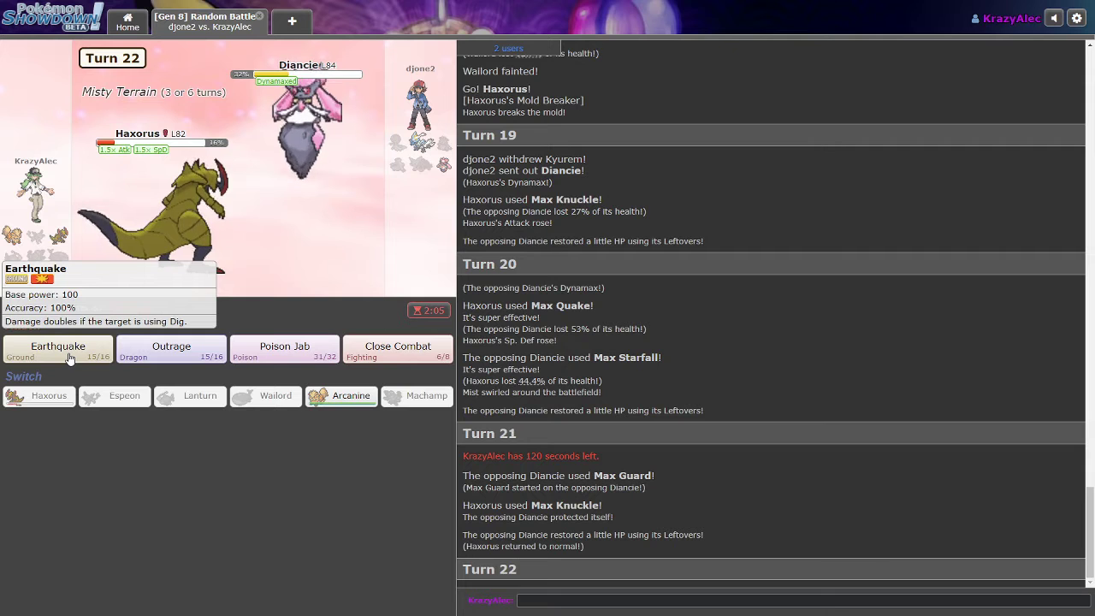
pyautogui.moveTo(398, 349)
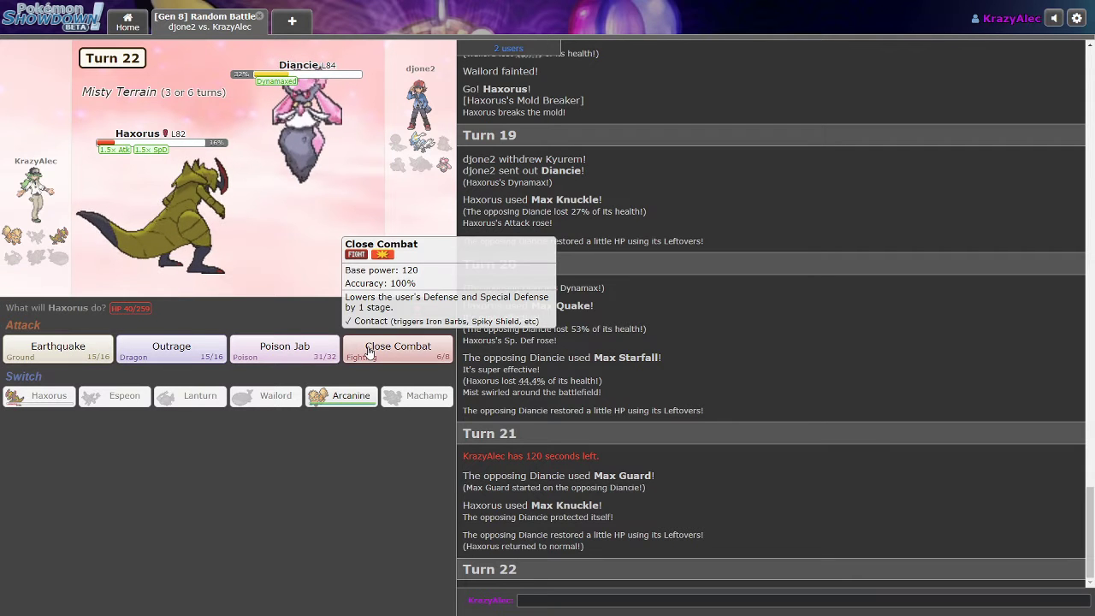
pyautogui.click(398, 346)
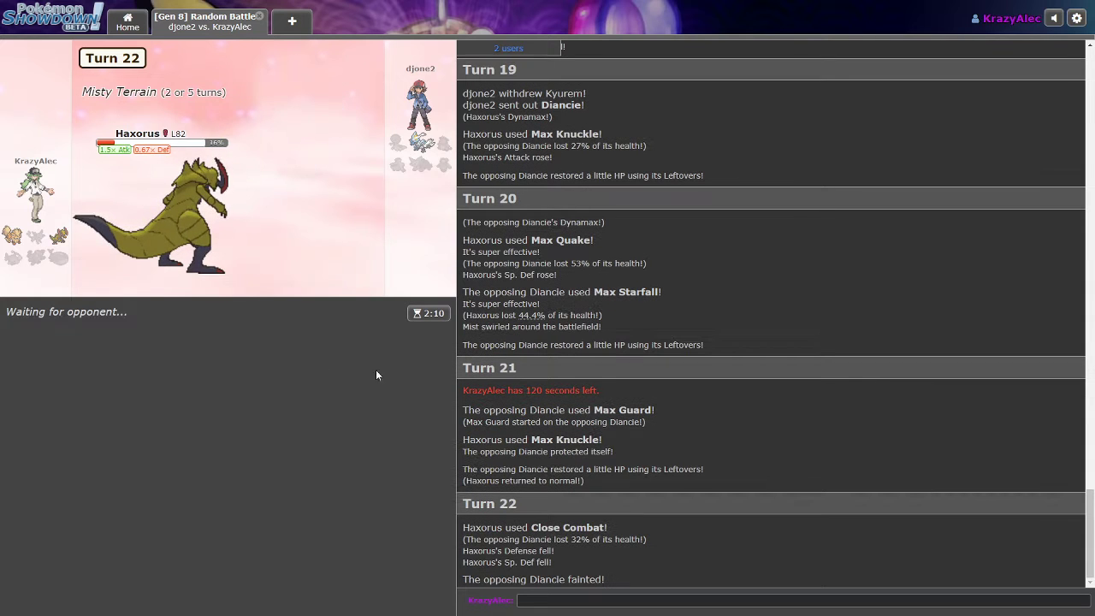
pyautogui.moveTo(214, 363)
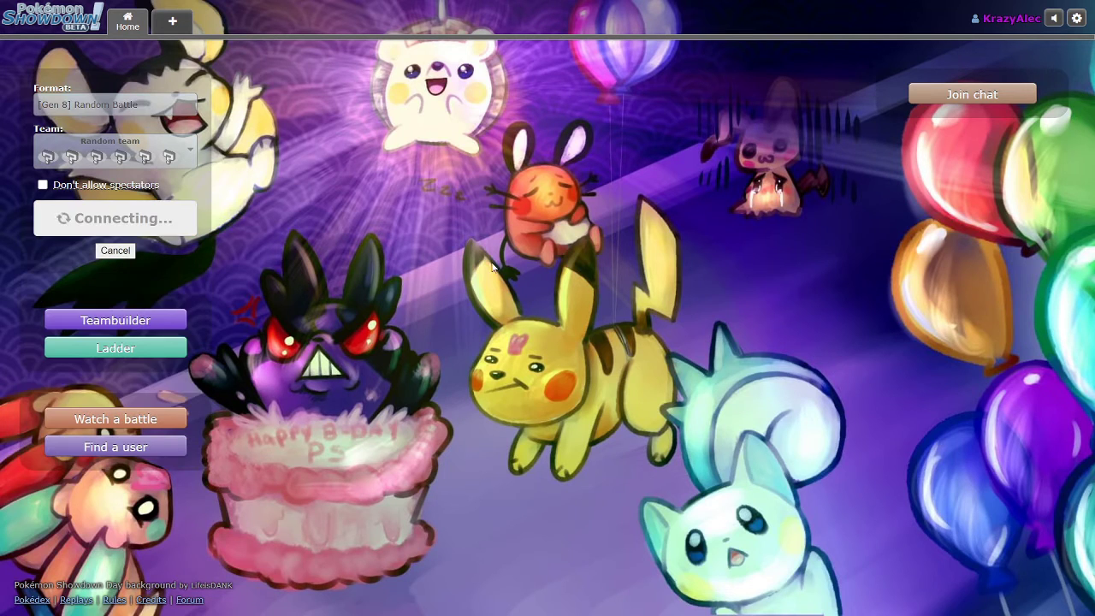
pyautogui.moveTo(214, 82)
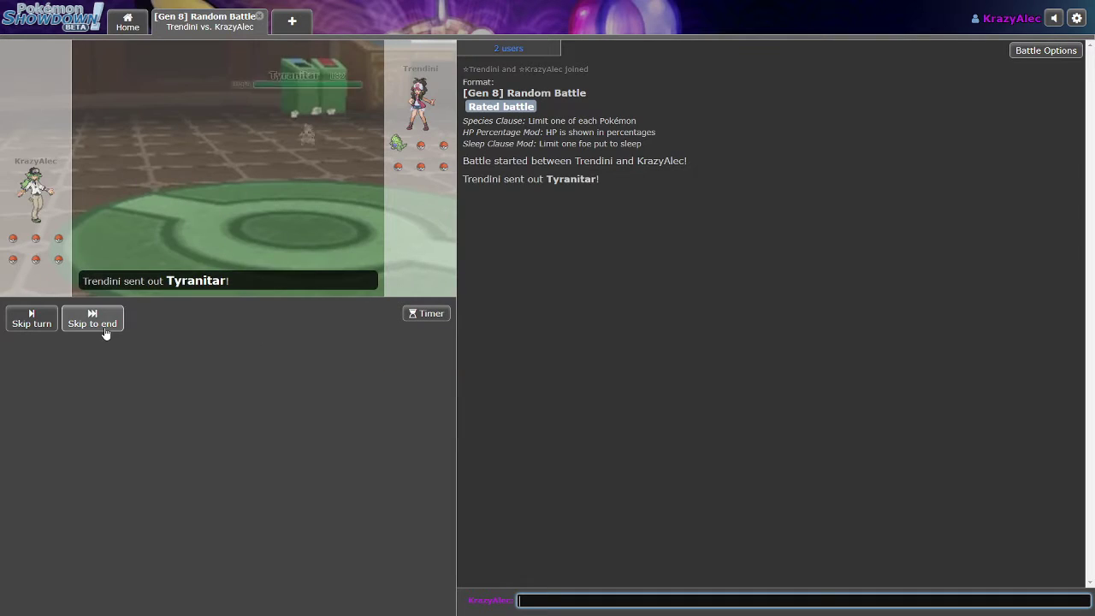
# - Skip the intro, have Melmetal Substitute, then Earthquake Stunfisk and skip the turn
pyautogui.click(91, 318)
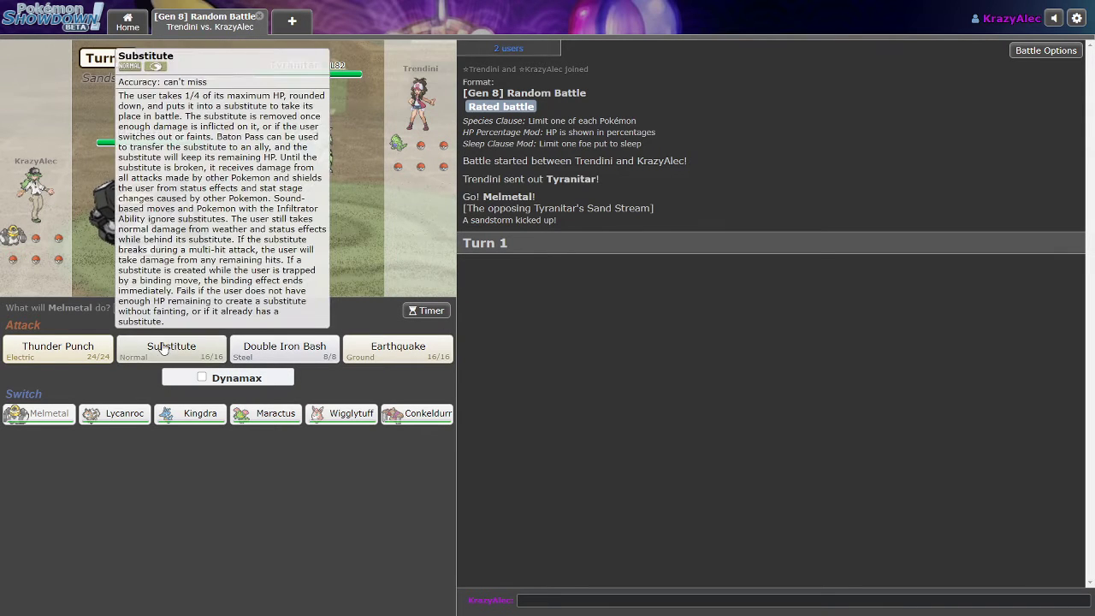
pyautogui.click(172, 349)
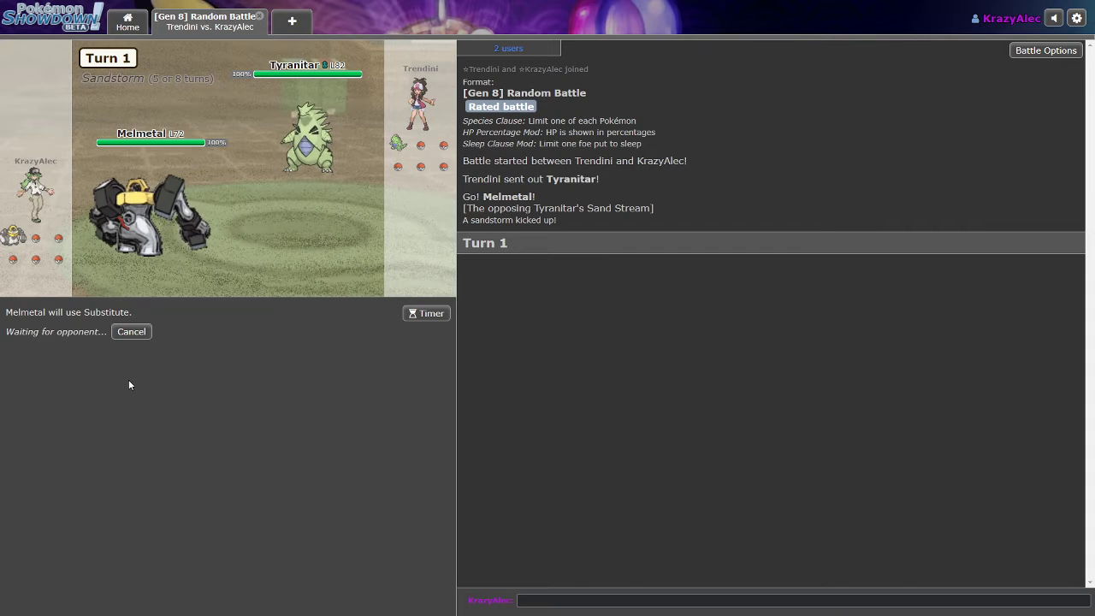
pyautogui.moveTo(137, 382)
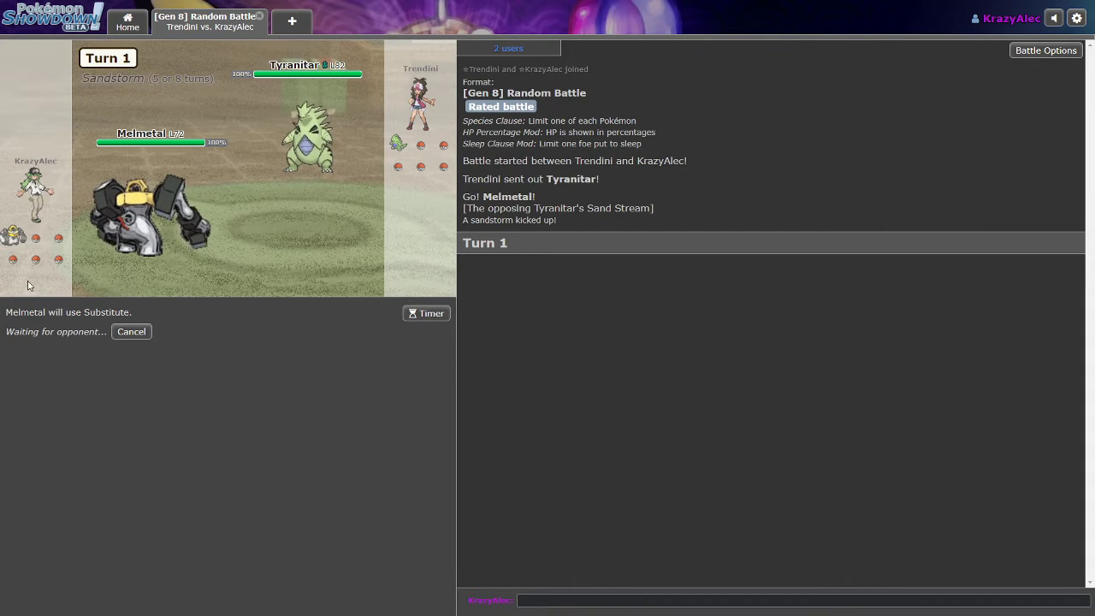
pyautogui.moveTo(97, 405)
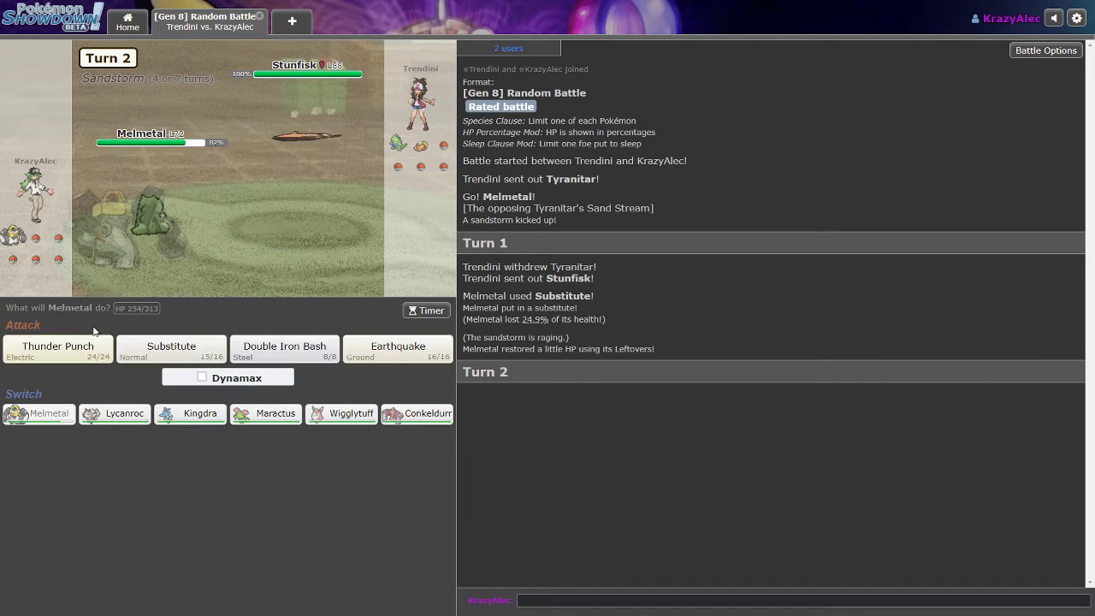
pyautogui.moveTo(165, 392)
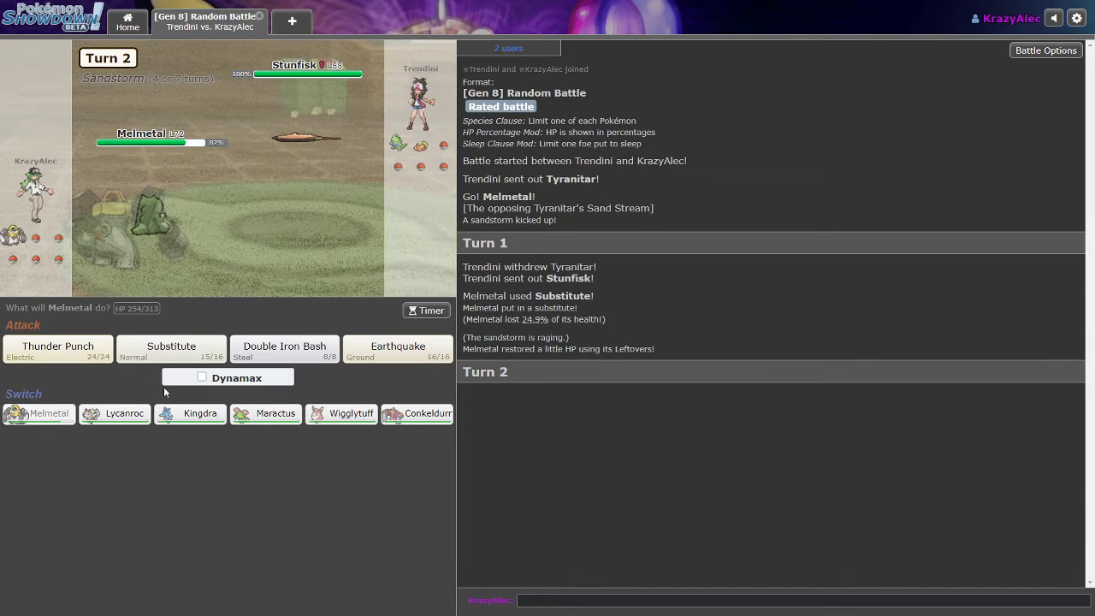
pyautogui.moveTo(333, 380)
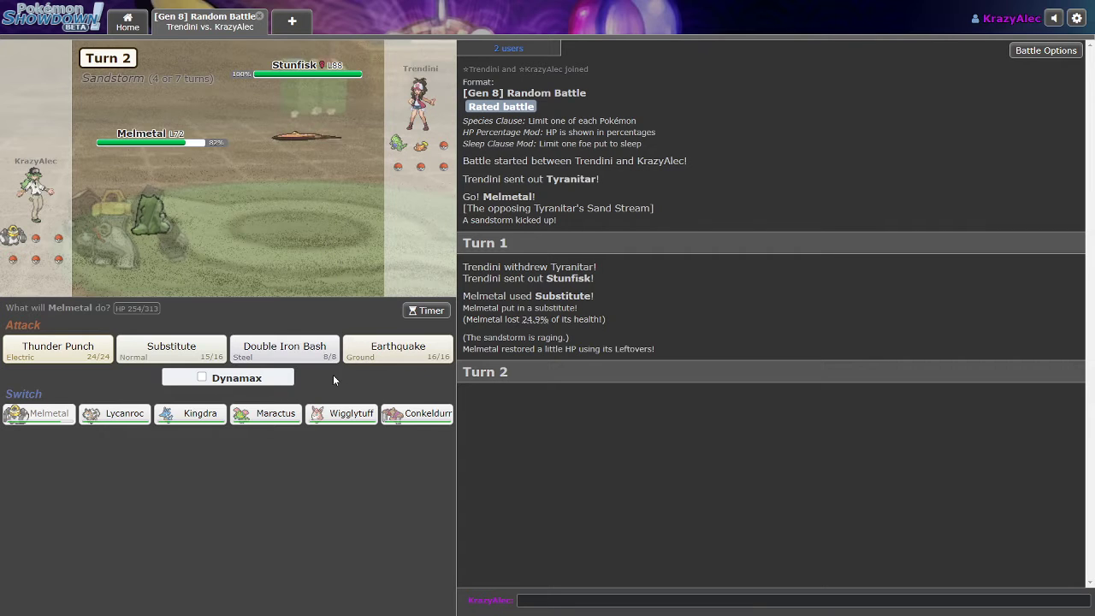
pyautogui.moveTo(317, 436)
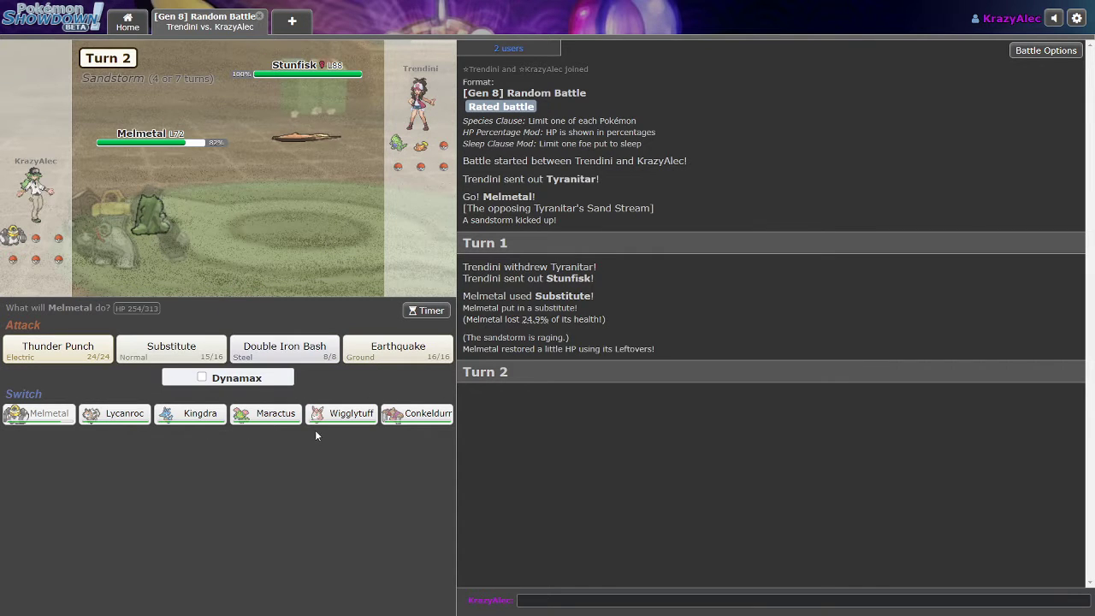
pyautogui.moveTo(115, 413)
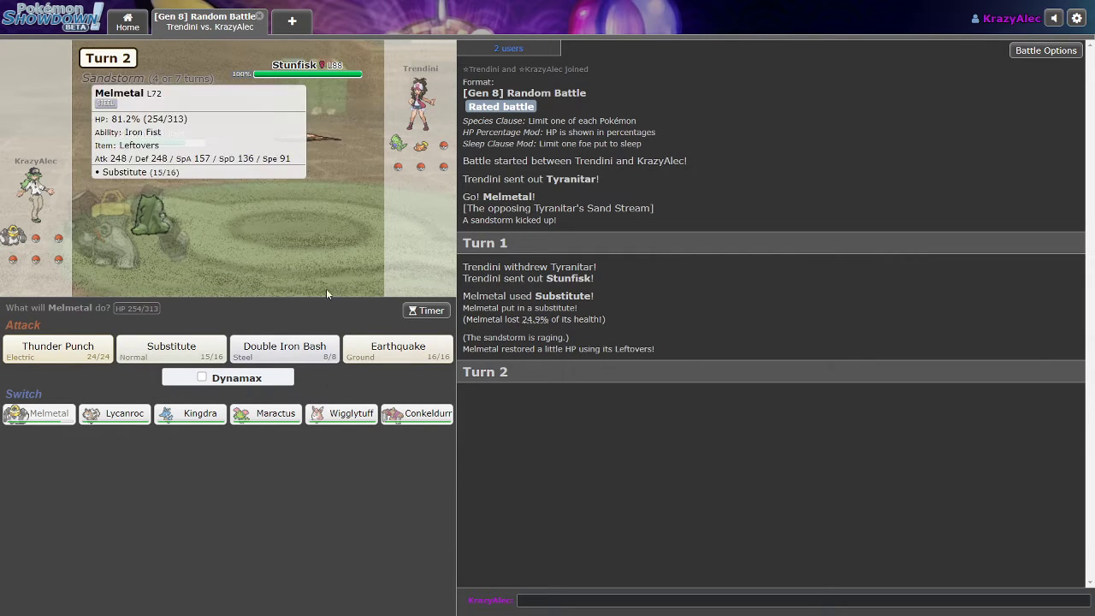
pyautogui.moveTo(397, 349)
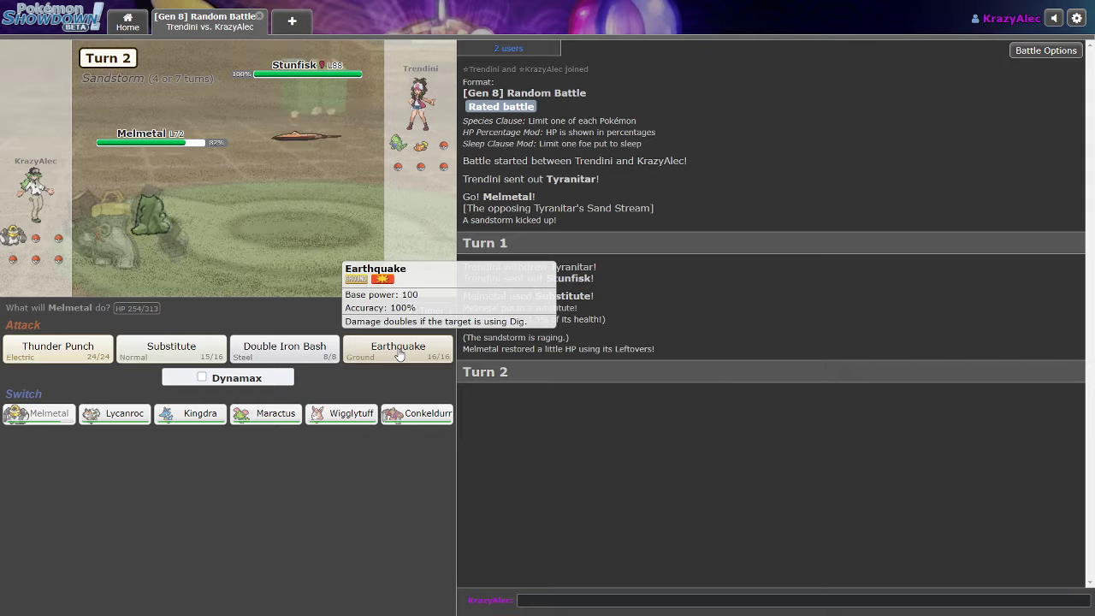
pyautogui.click(398, 349)
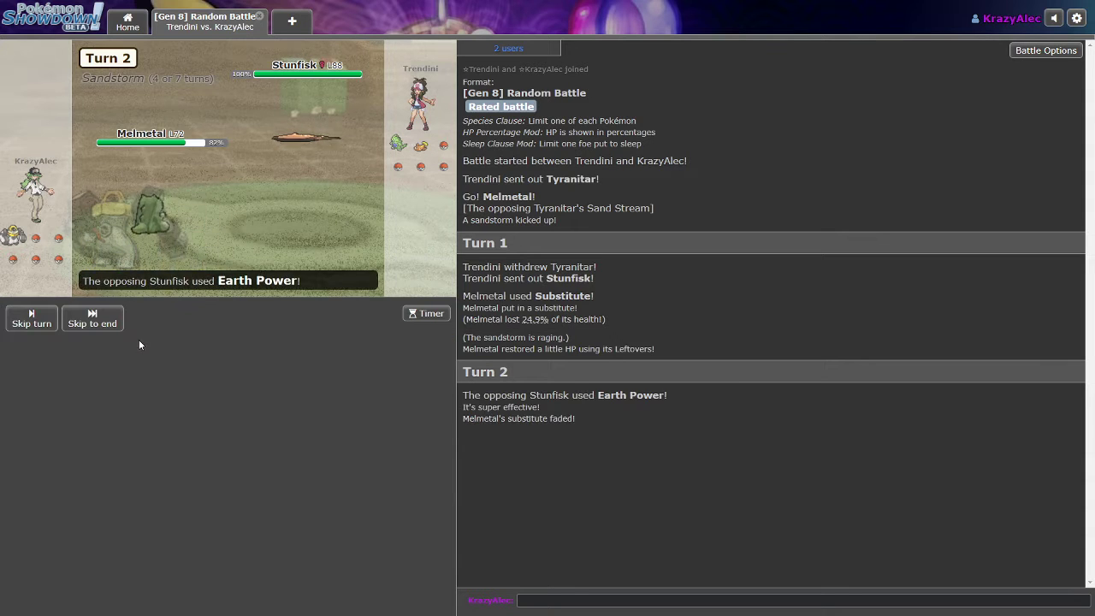
pyautogui.click(91, 318)
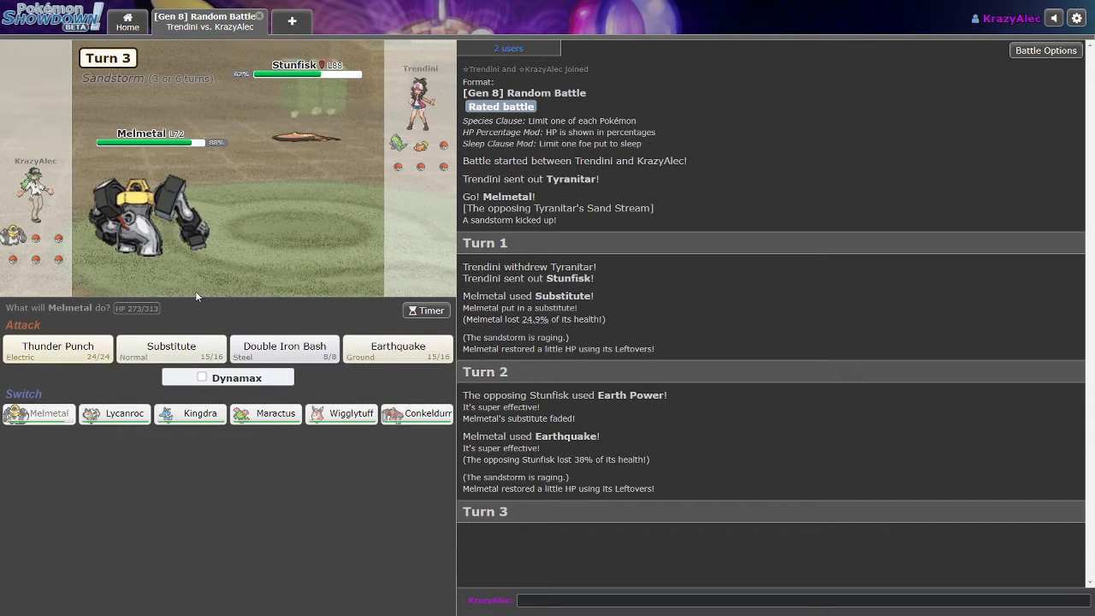
pyautogui.moveTo(190, 413)
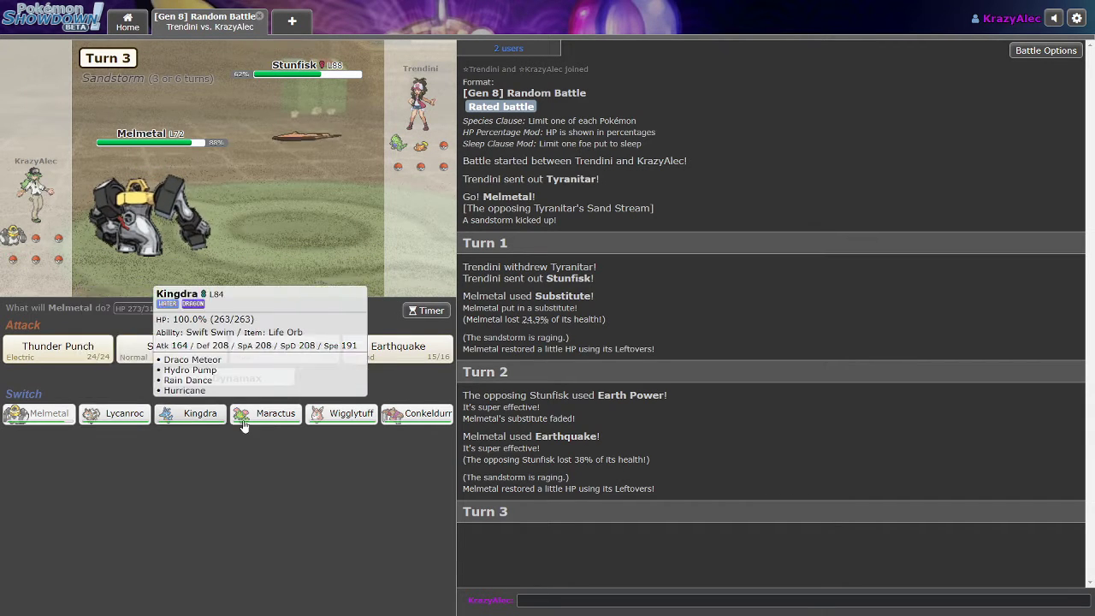
# - Switch Melmetal to Maractus, use Toxic on Stunfisk, then bring in Lycanroc
pyautogui.click(265, 413)
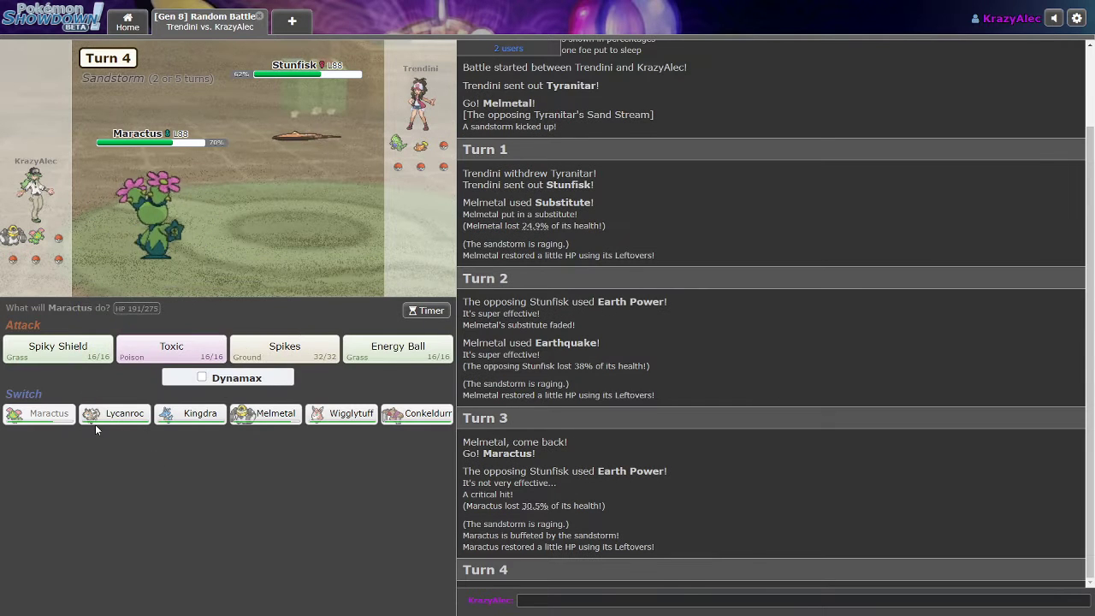
pyautogui.moveTo(171, 349)
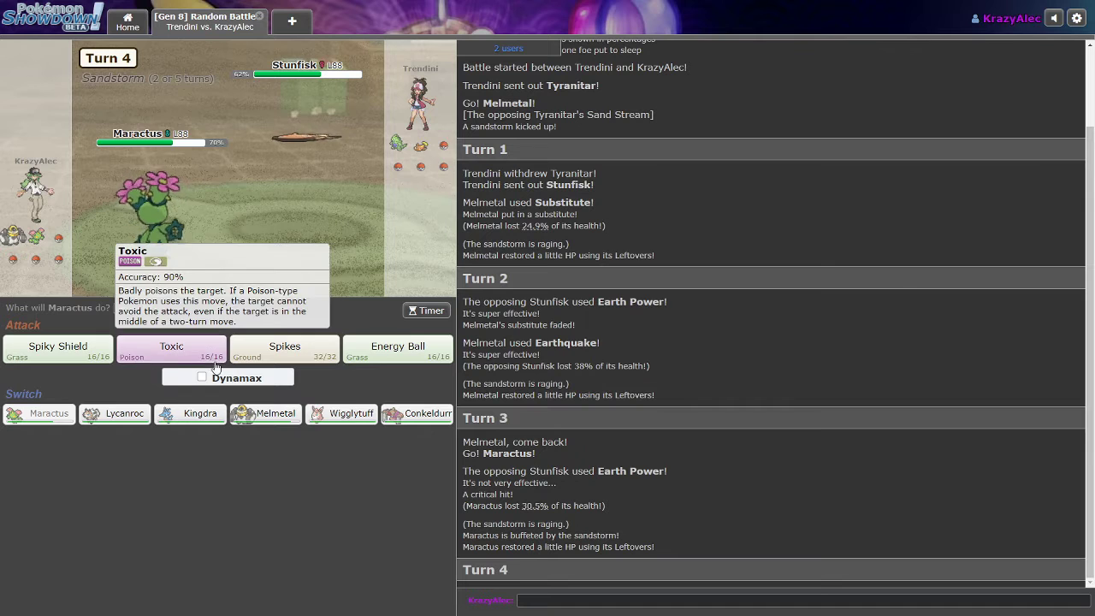
pyautogui.moveTo(284, 349)
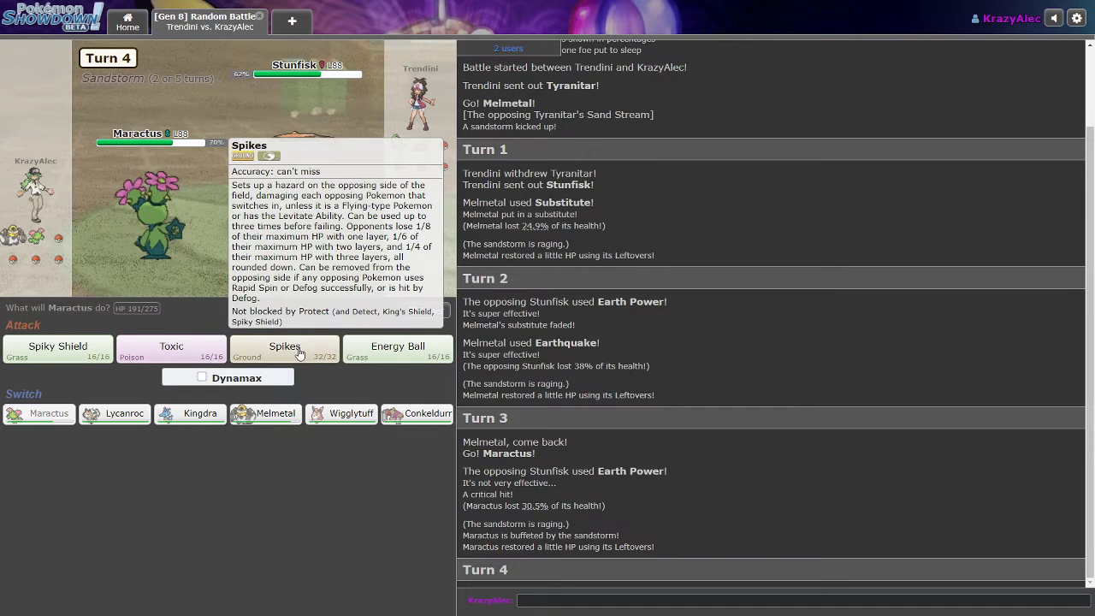
pyautogui.moveTo(171, 348)
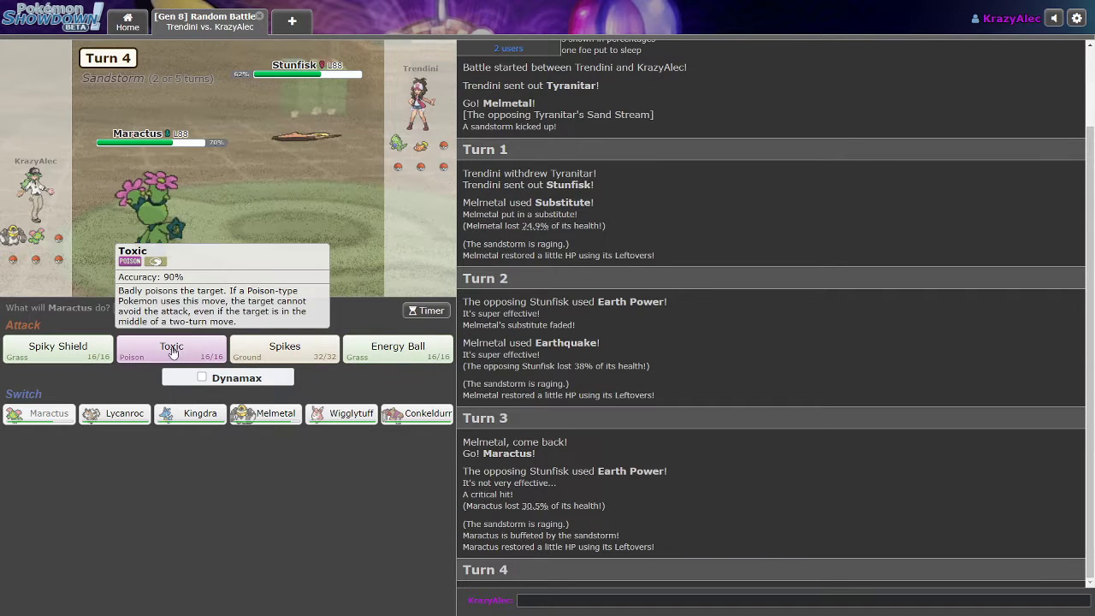
pyautogui.click(171, 346)
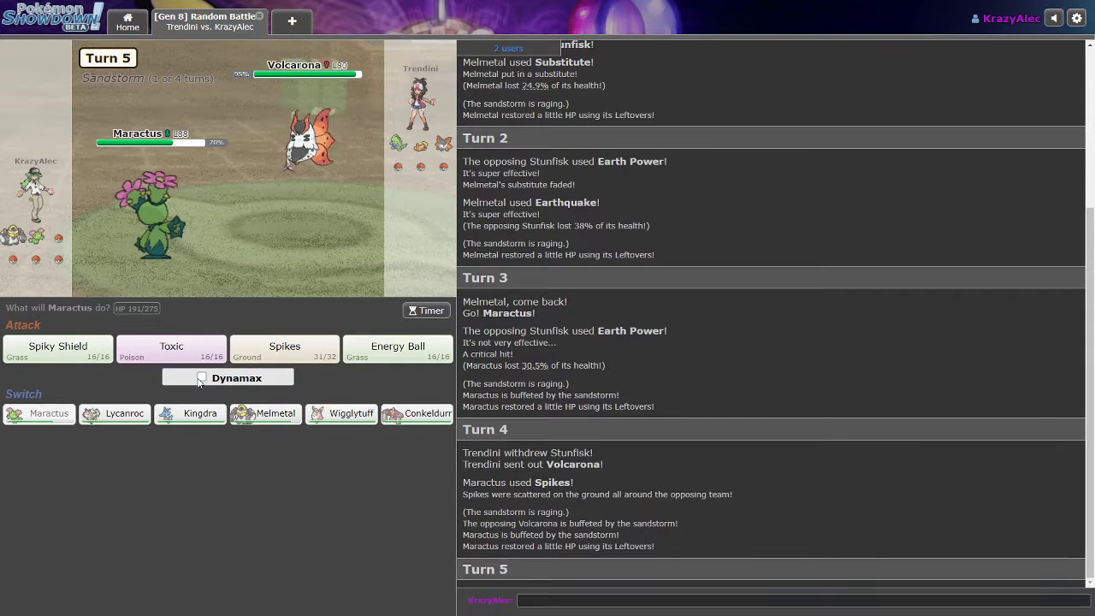
pyautogui.moveTo(114, 413)
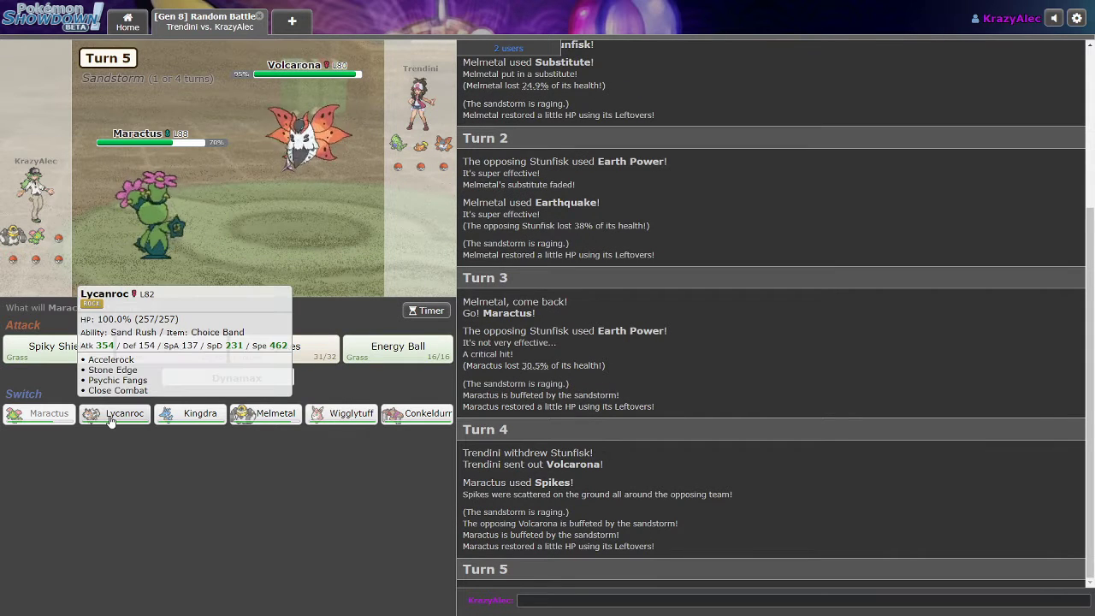
pyautogui.click(113, 414)
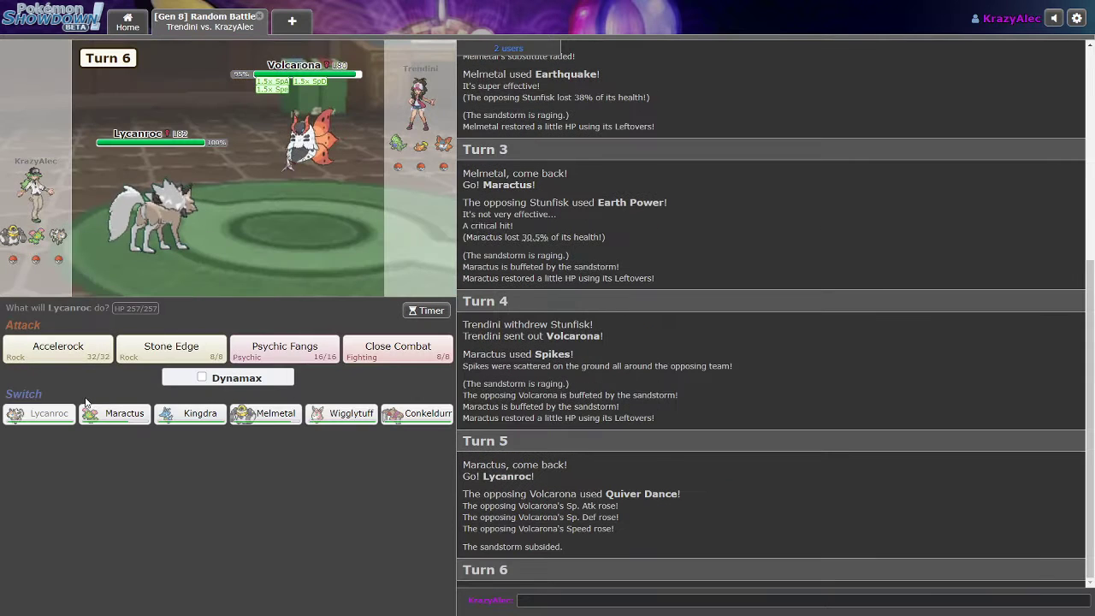
# - Hit Aegislash with Lycanroc's Accelerock, skip the playback, then switch to Conkeldurr
pyautogui.click(57, 346)
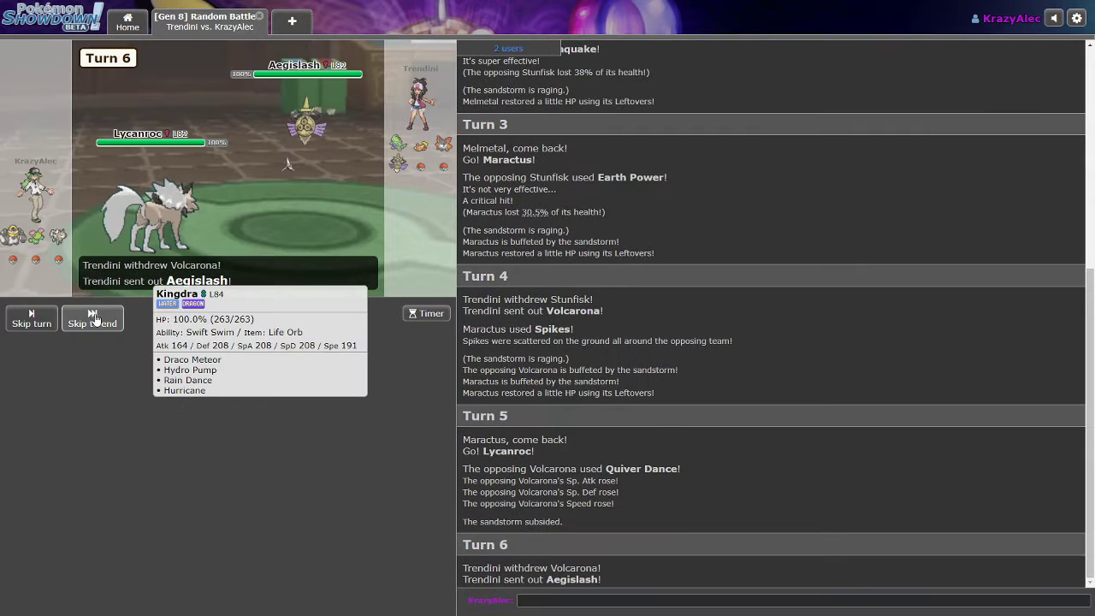
pyautogui.click(92, 319)
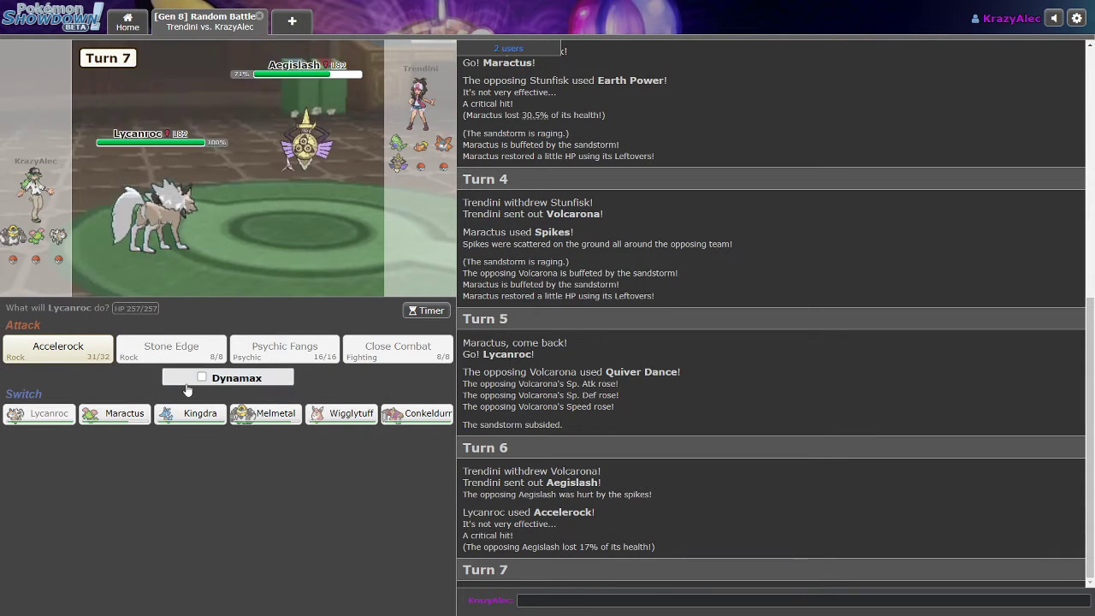
pyautogui.moveTo(265, 413)
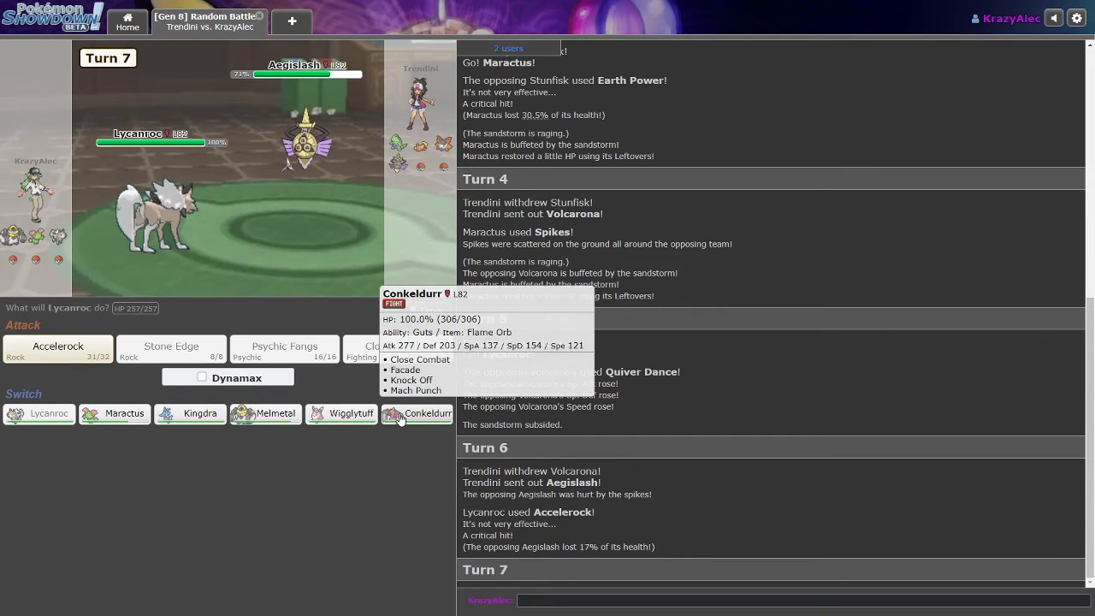
pyautogui.moveTo(265, 413)
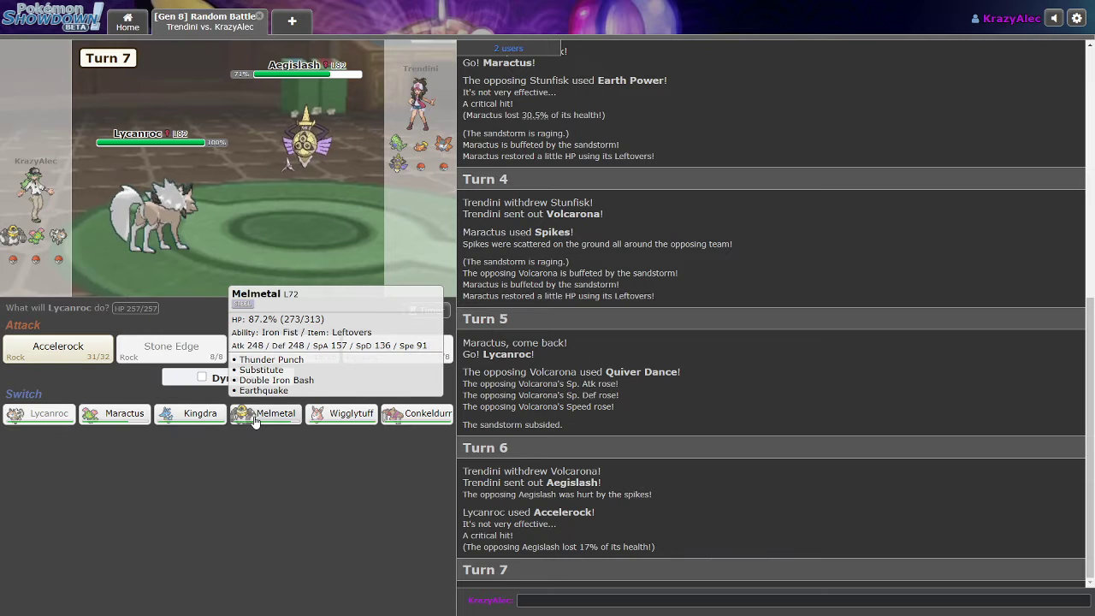
pyautogui.moveTo(200, 413)
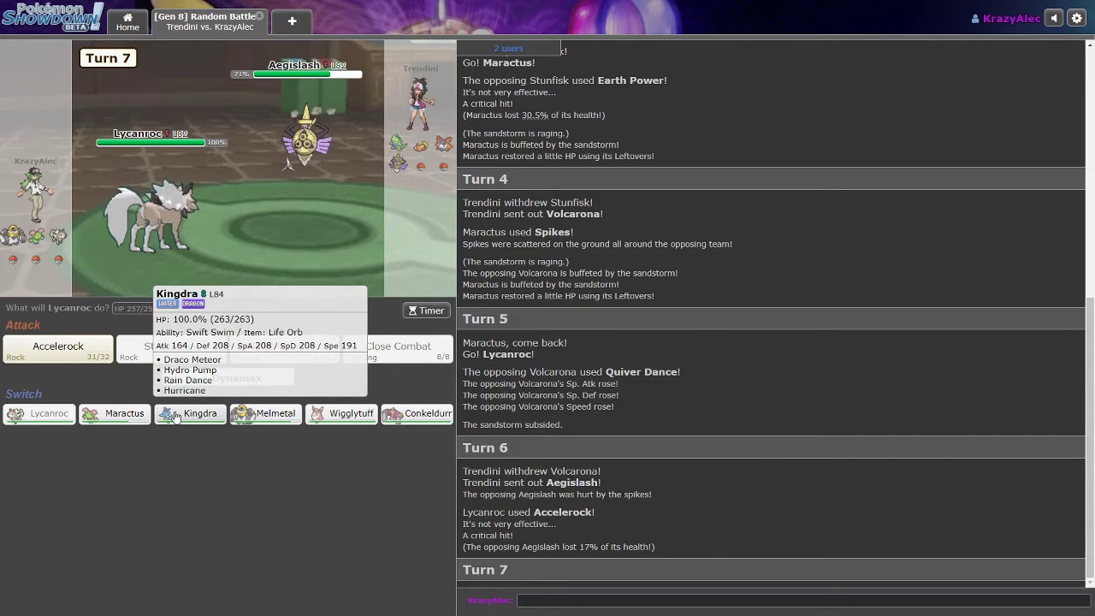
pyautogui.moveTo(341, 413)
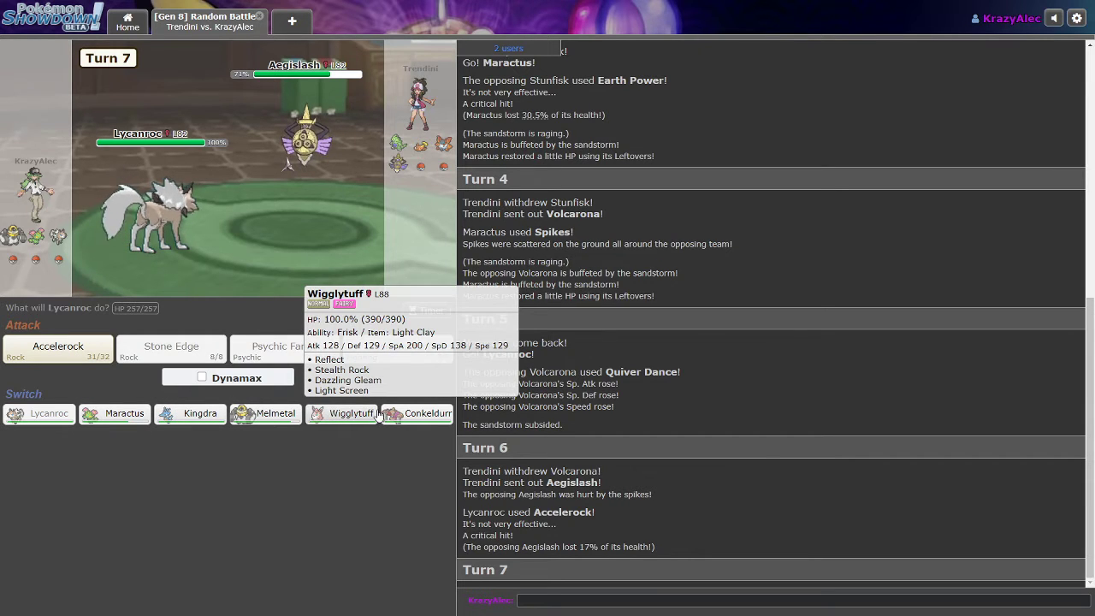
pyautogui.moveTo(276, 413)
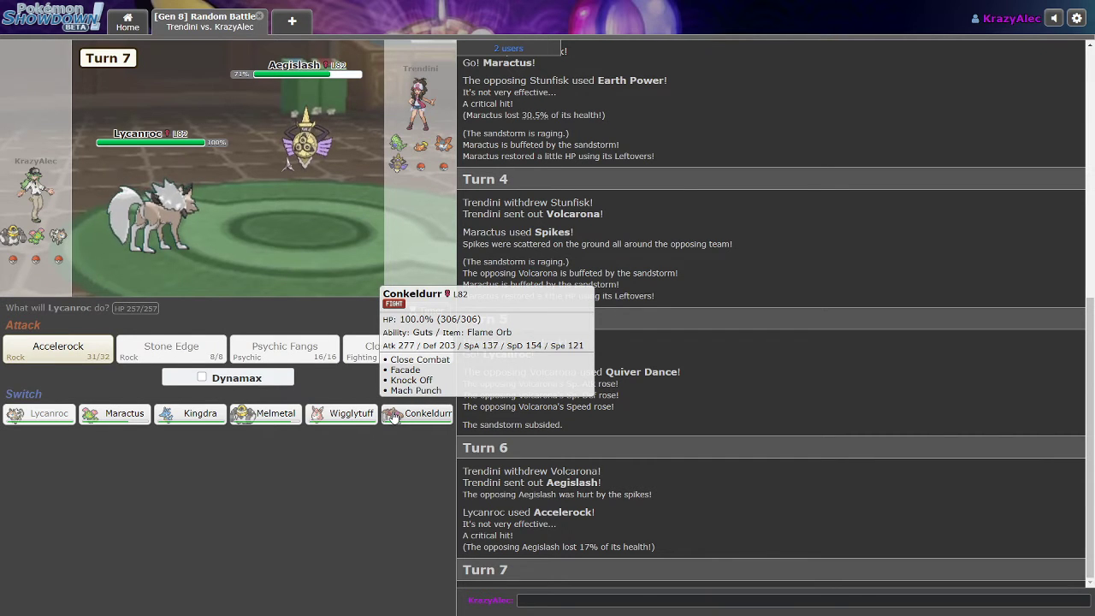
pyautogui.moveTo(306, 141)
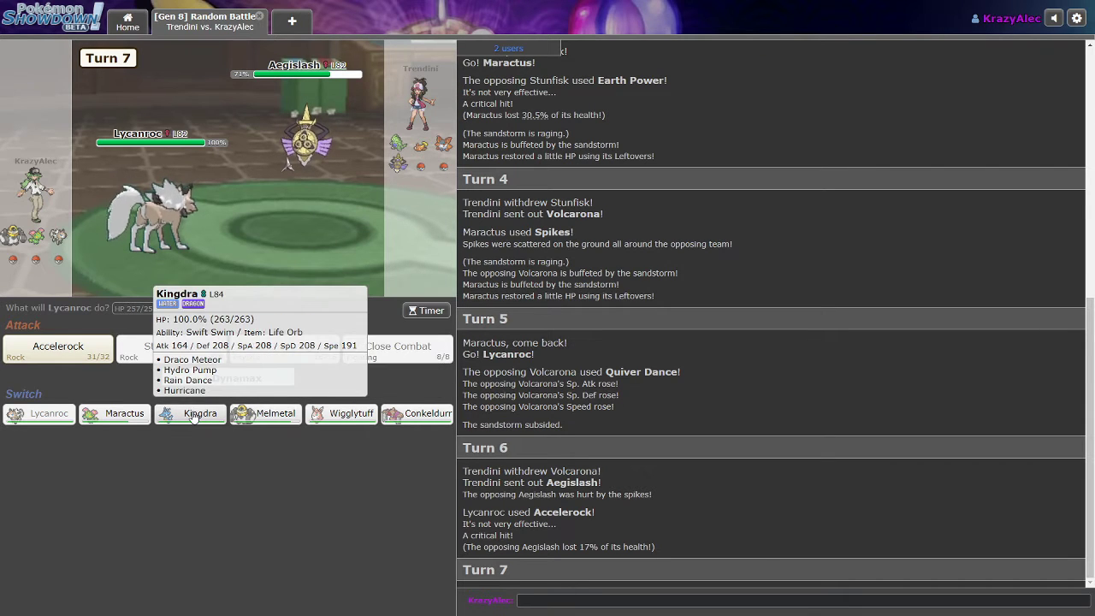
pyautogui.click(189, 413)
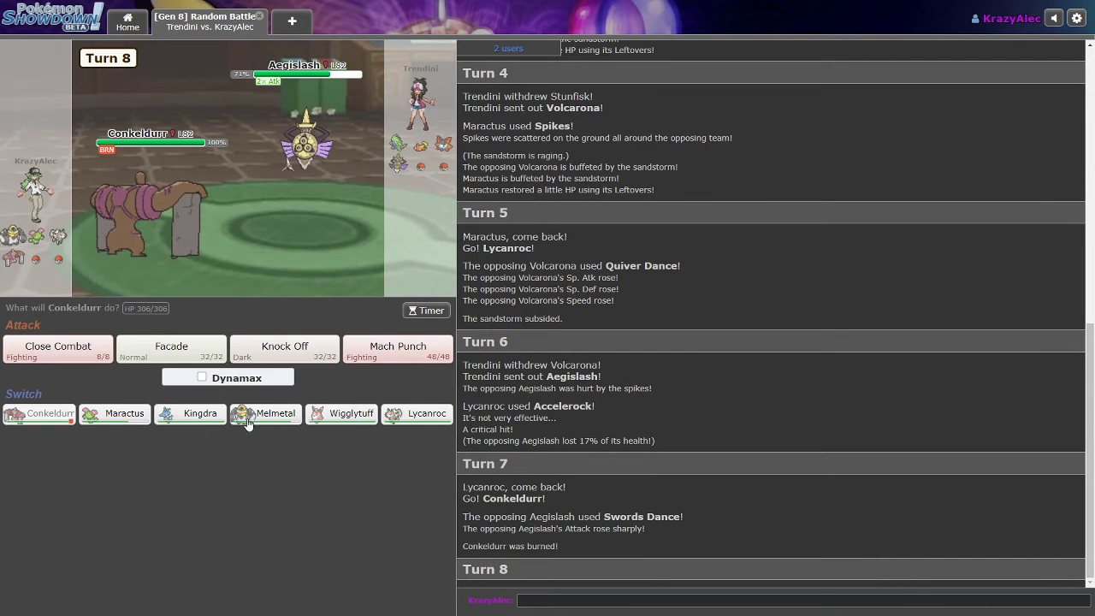
pyautogui.moveTo(284, 351)
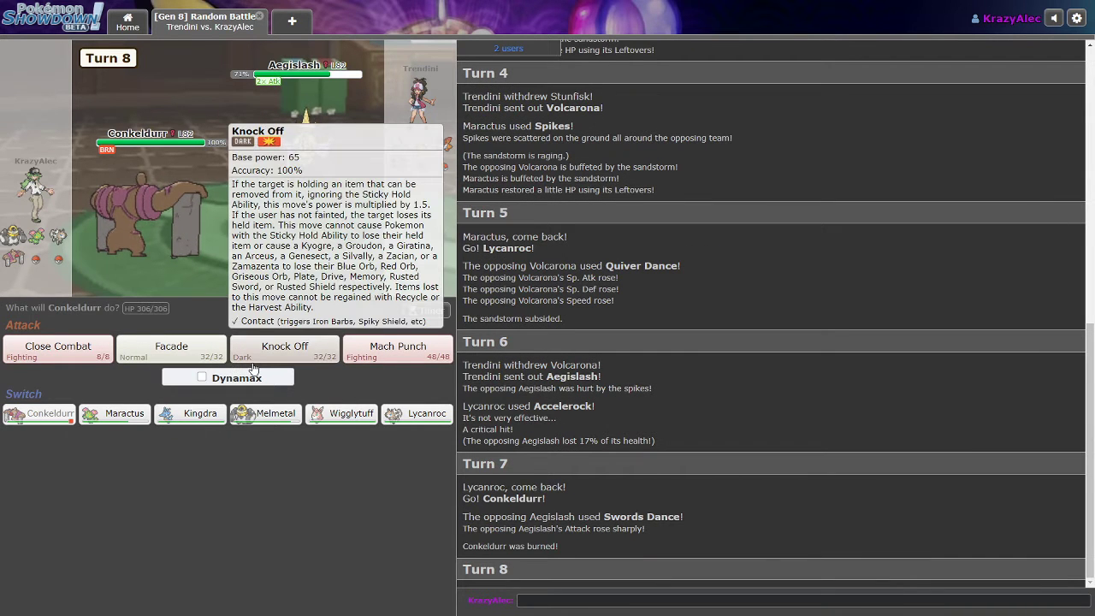
pyautogui.moveTo(268, 357)
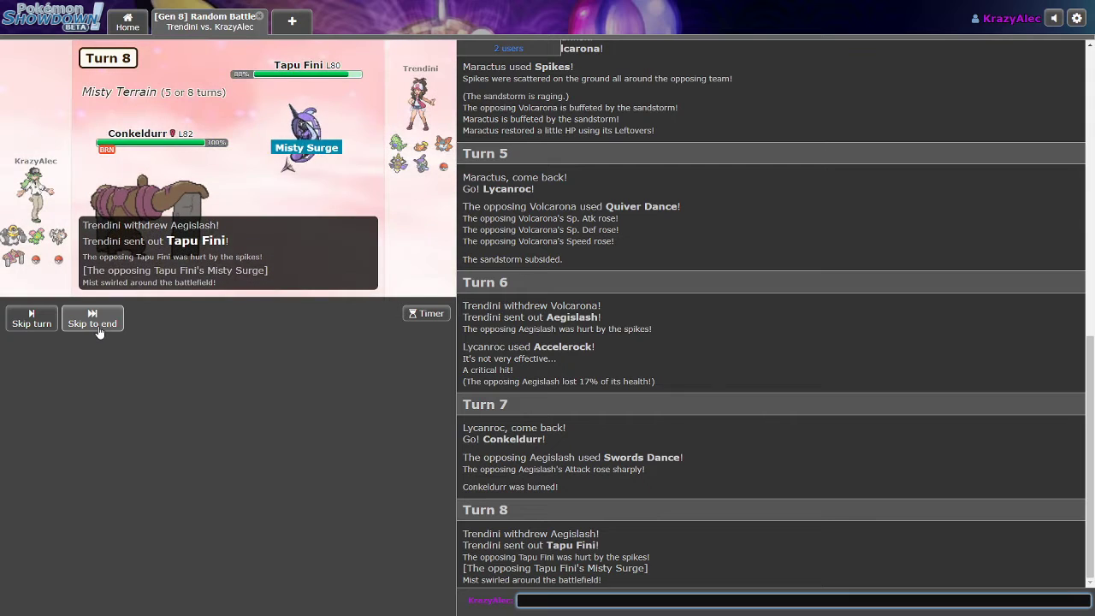
# - Fast-forward turn 8 as Knock Off strips Tapu Fini's Leftovers
pyautogui.click(93, 318)
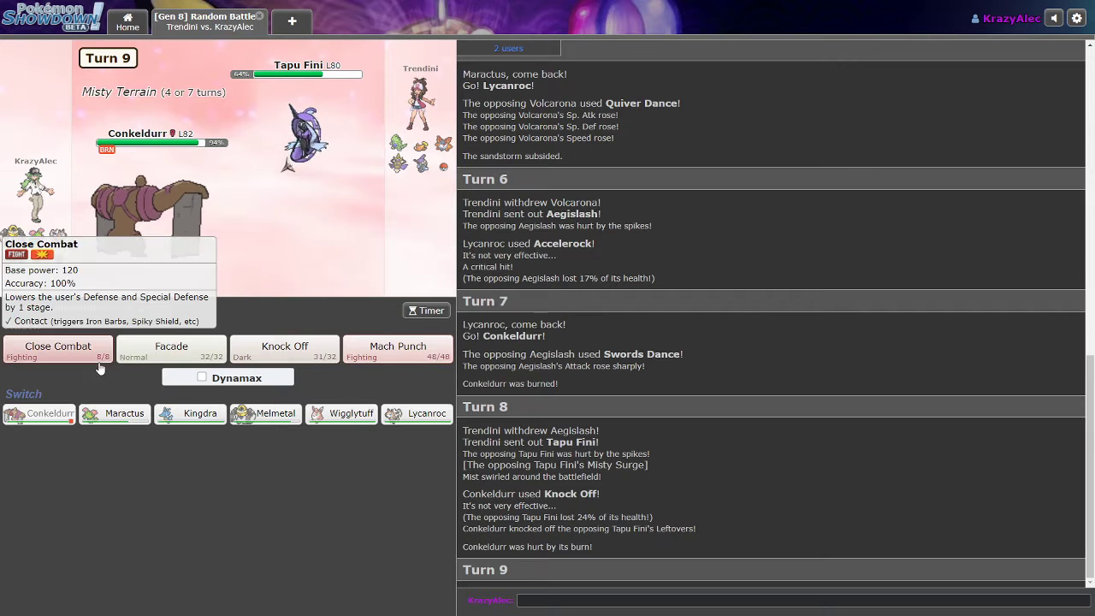
pyautogui.moveTo(170, 349)
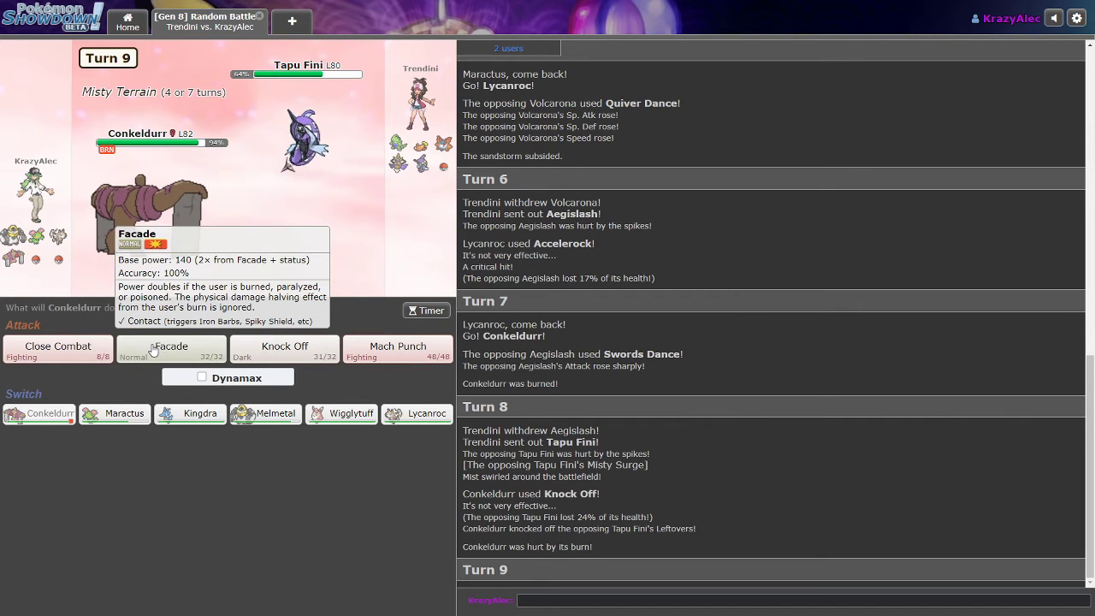
pyautogui.moveTo(608, 477)
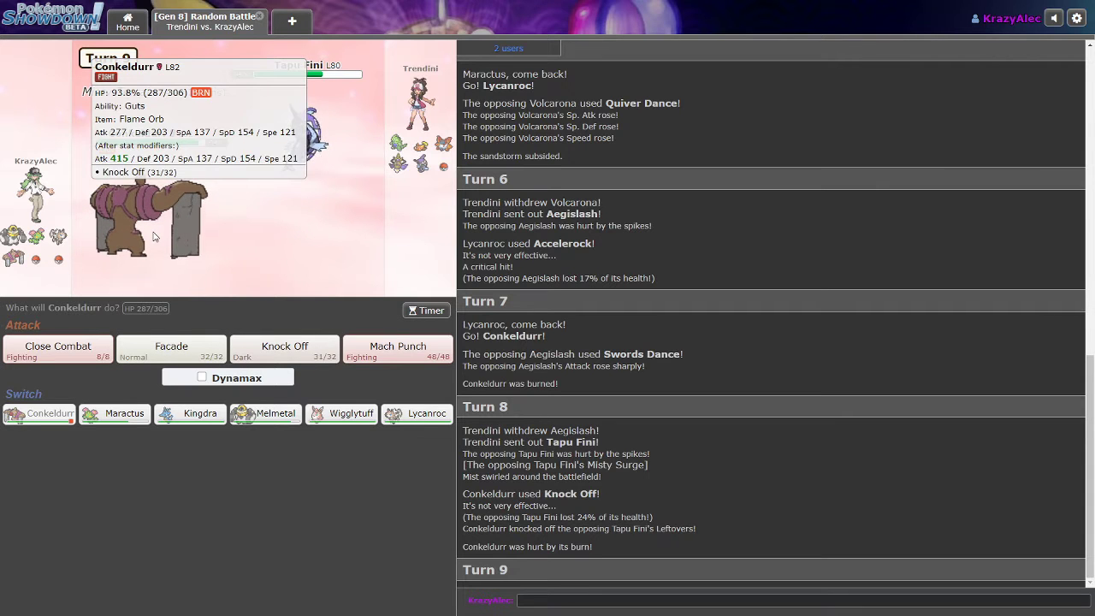
pyautogui.moveTo(159, 280)
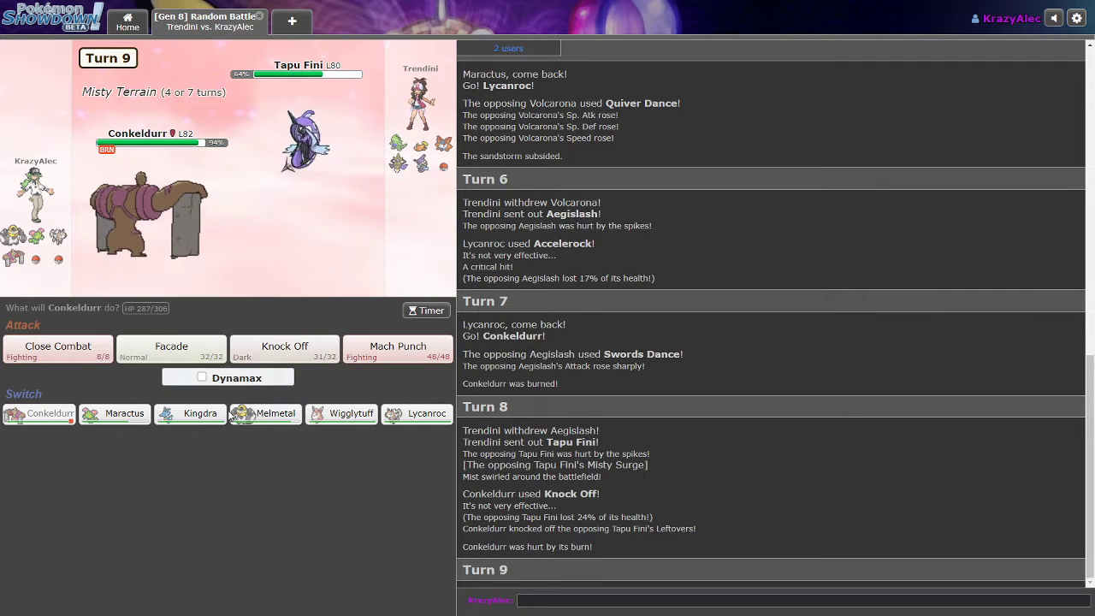
pyautogui.moveTo(265, 413)
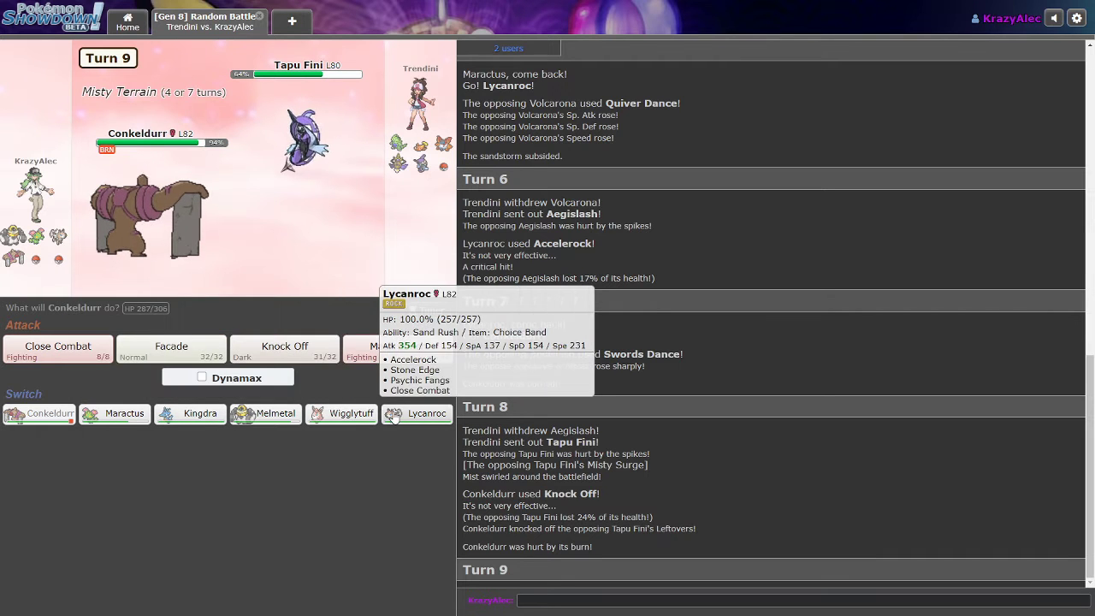
pyautogui.moveTo(342, 414)
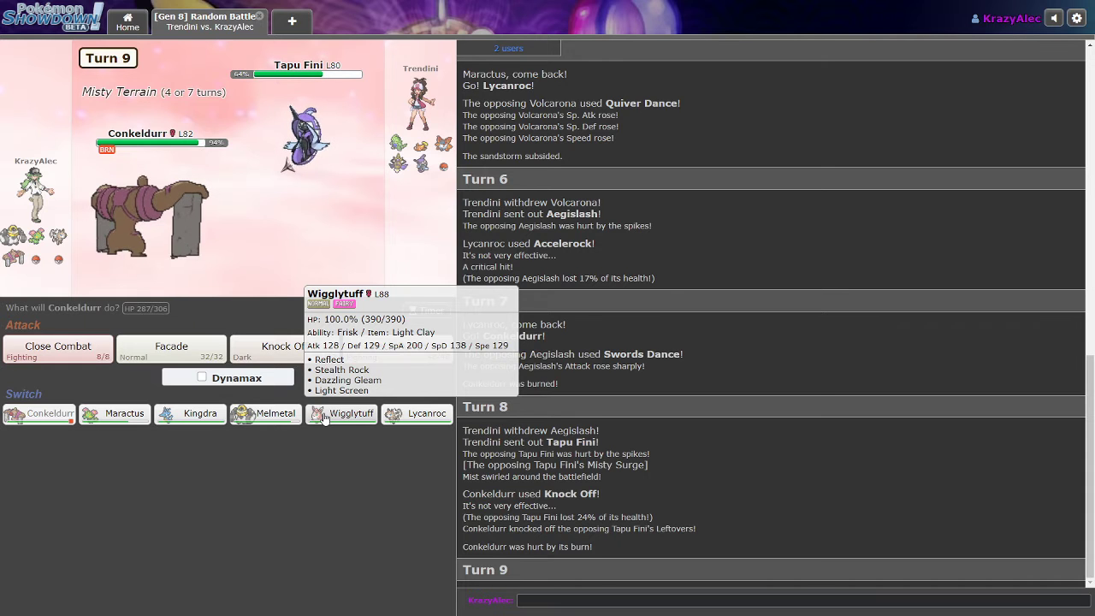
# - Bring in Wigglytuff, try Stealth Rock, skip the turn, then switch to Melmetal
pyautogui.click(341, 413)
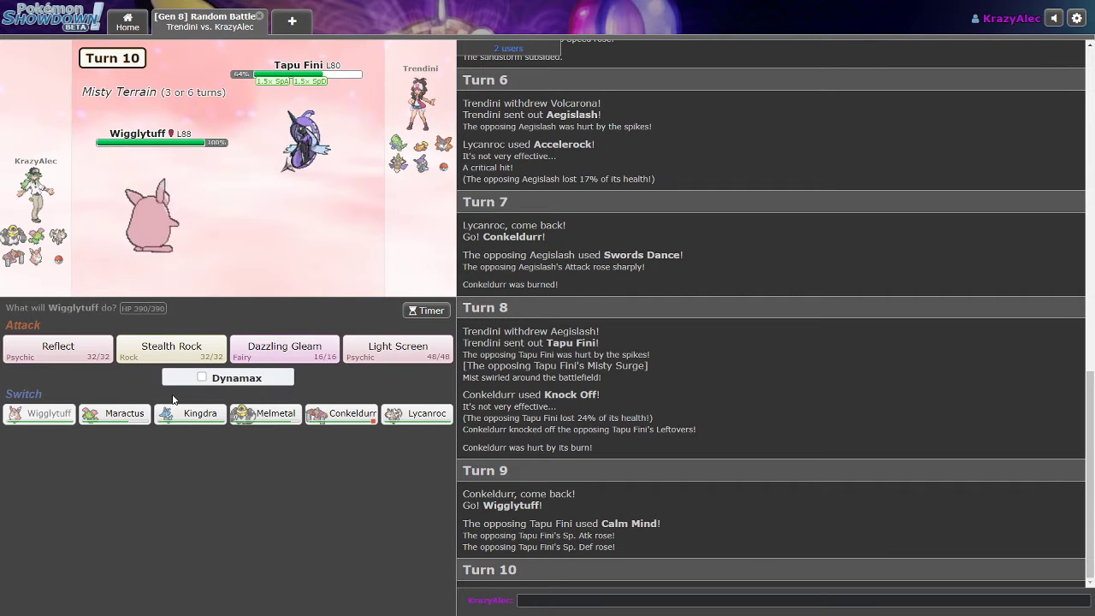
pyautogui.moveTo(171, 348)
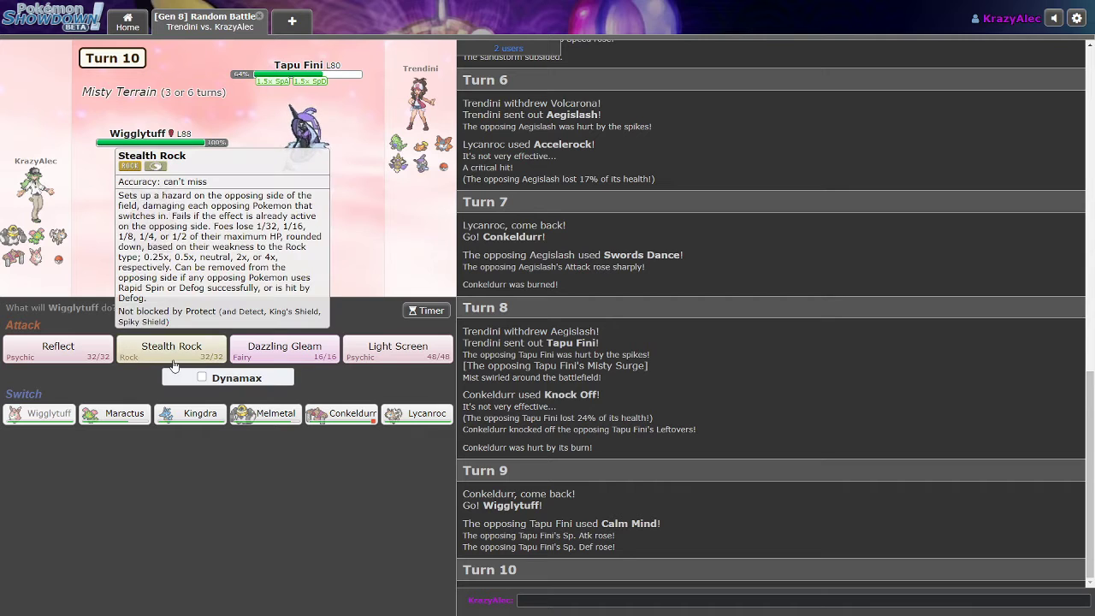
pyautogui.click(171, 345)
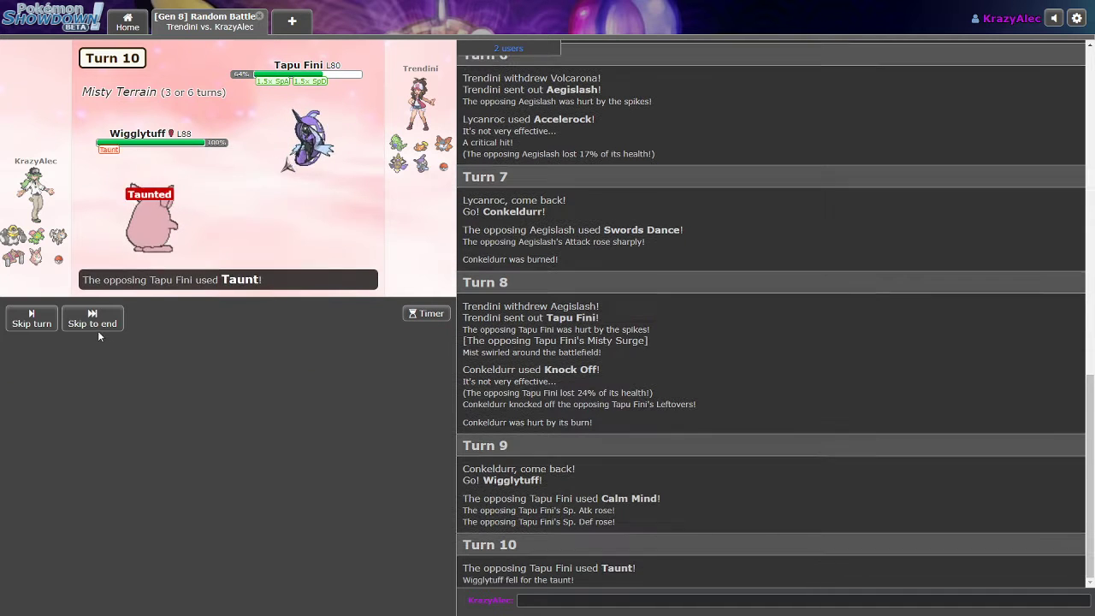
pyautogui.click(92, 318)
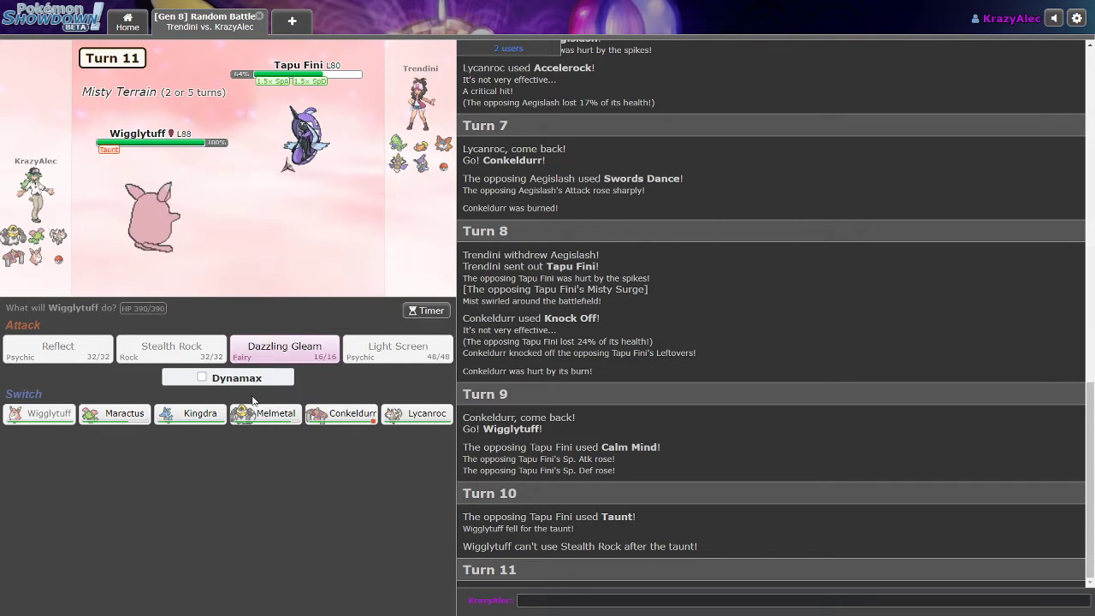
pyautogui.click(265, 413)
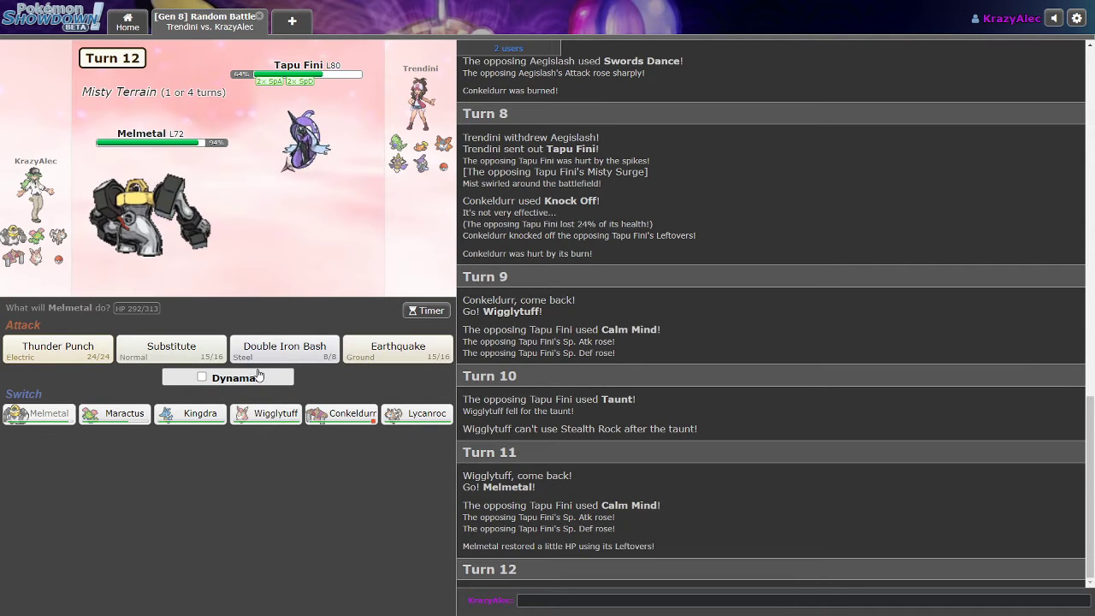
pyautogui.moveTo(284, 348)
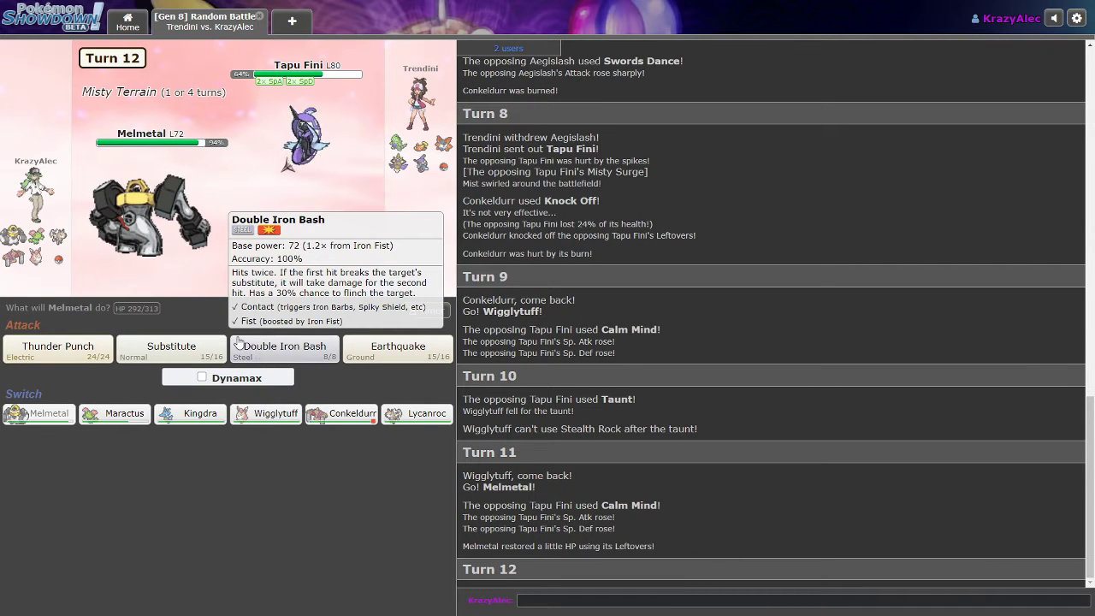
# - Use Melmetal's Double Iron Bash on Tapu Fini, skip playback, then send in Kingdra
pyautogui.click(284, 349)
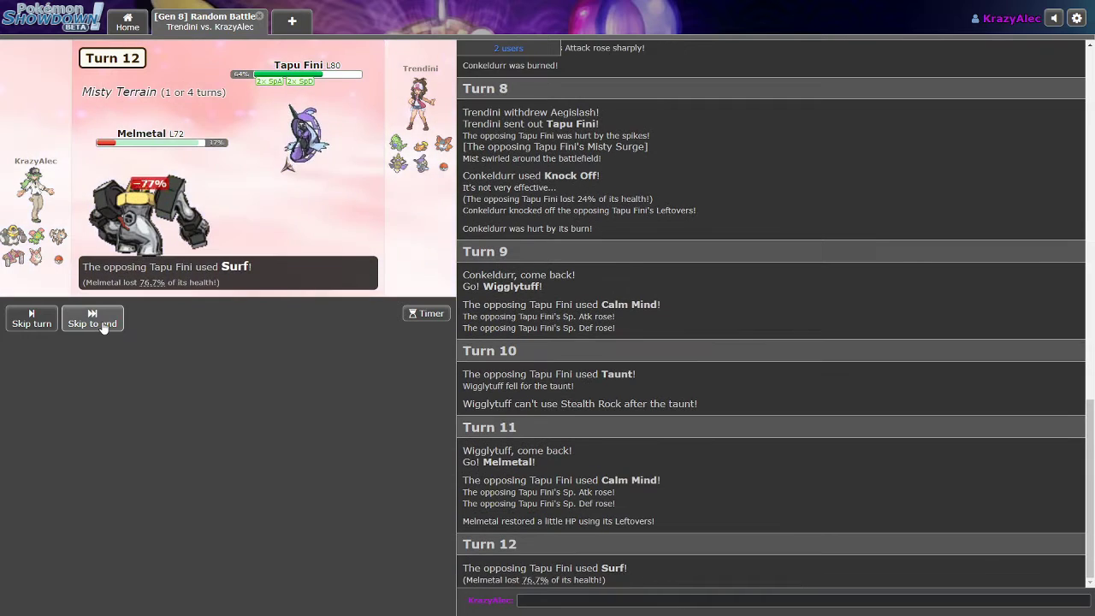
pyautogui.click(92, 318)
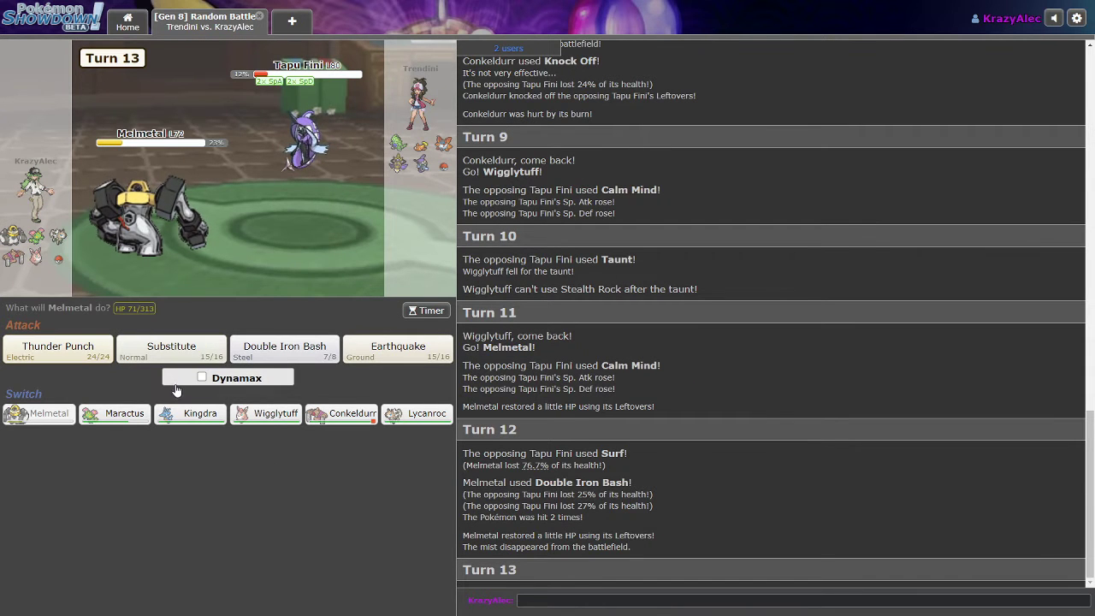
pyautogui.moveTo(128, 385)
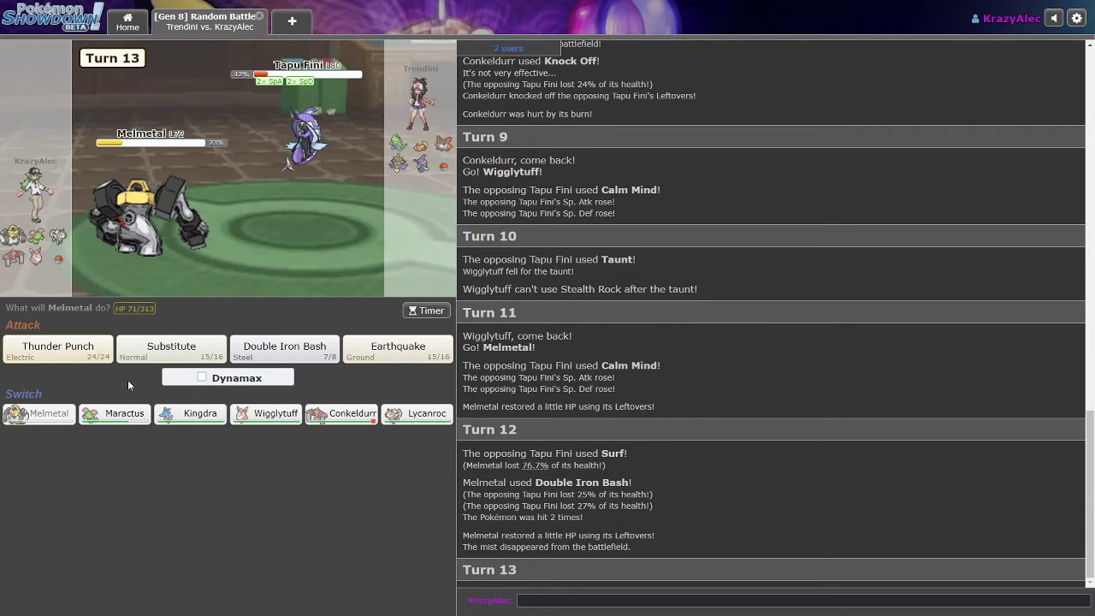
pyautogui.moveTo(57, 348)
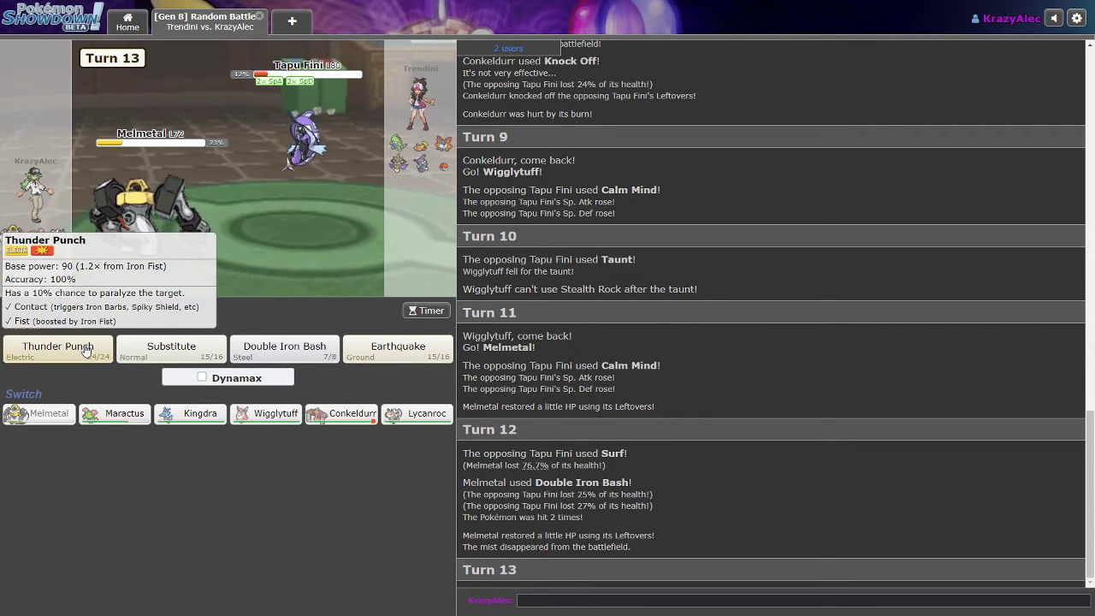
pyautogui.moveTo(171, 349)
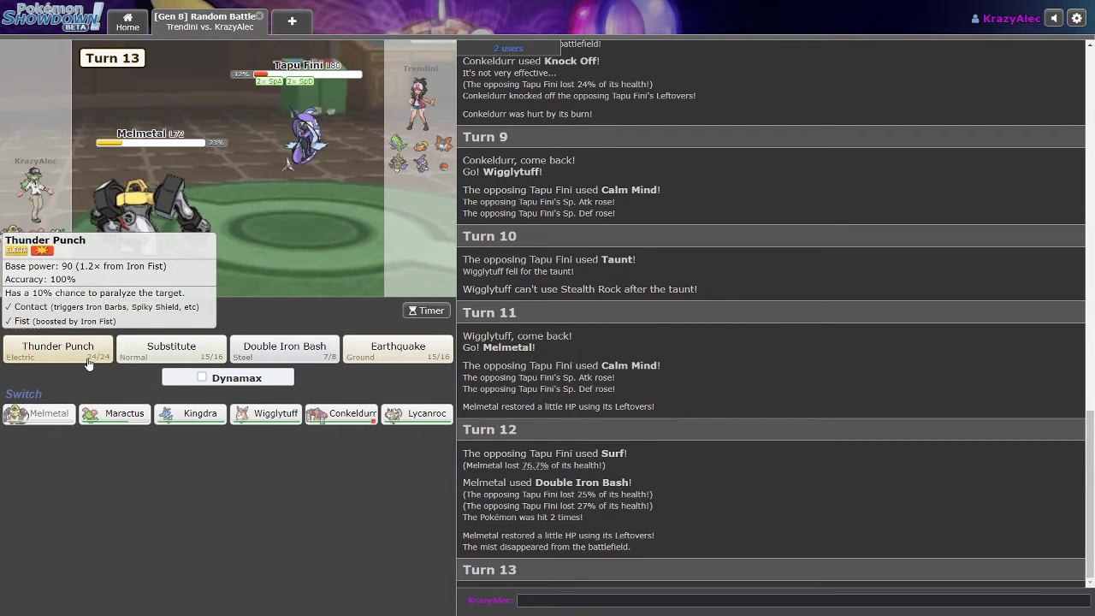
pyautogui.moveTo(284, 351)
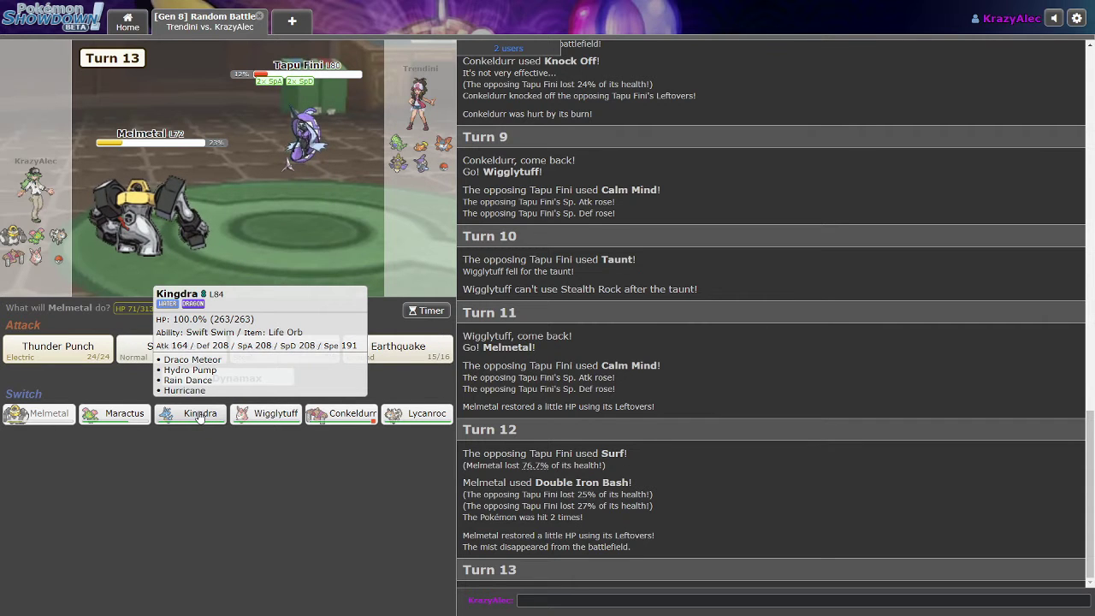
pyautogui.click(190, 414)
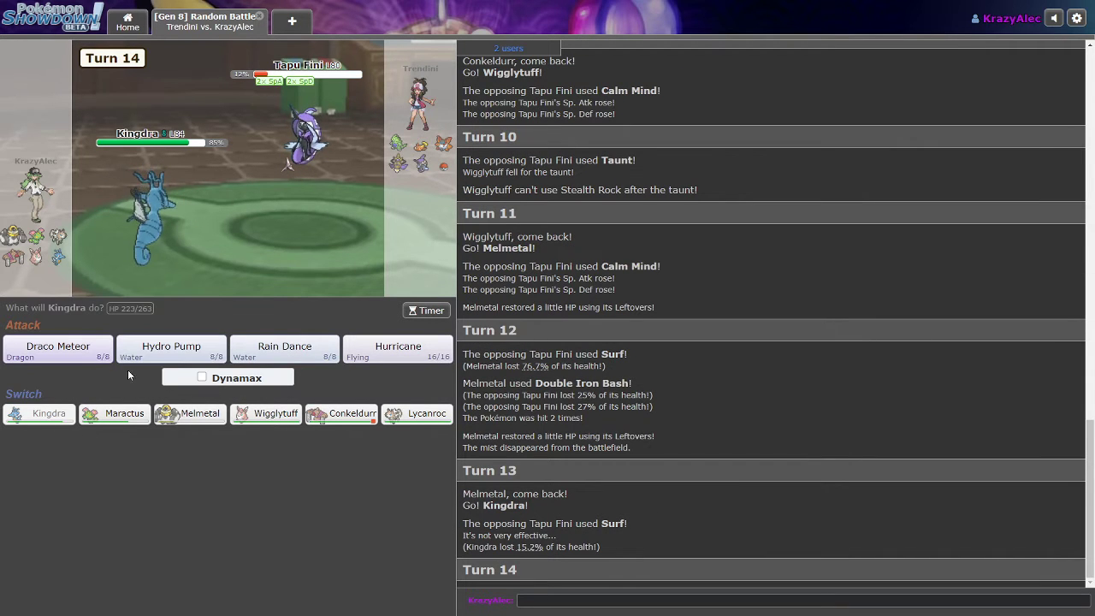
pyautogui.moveTo(145, 252)
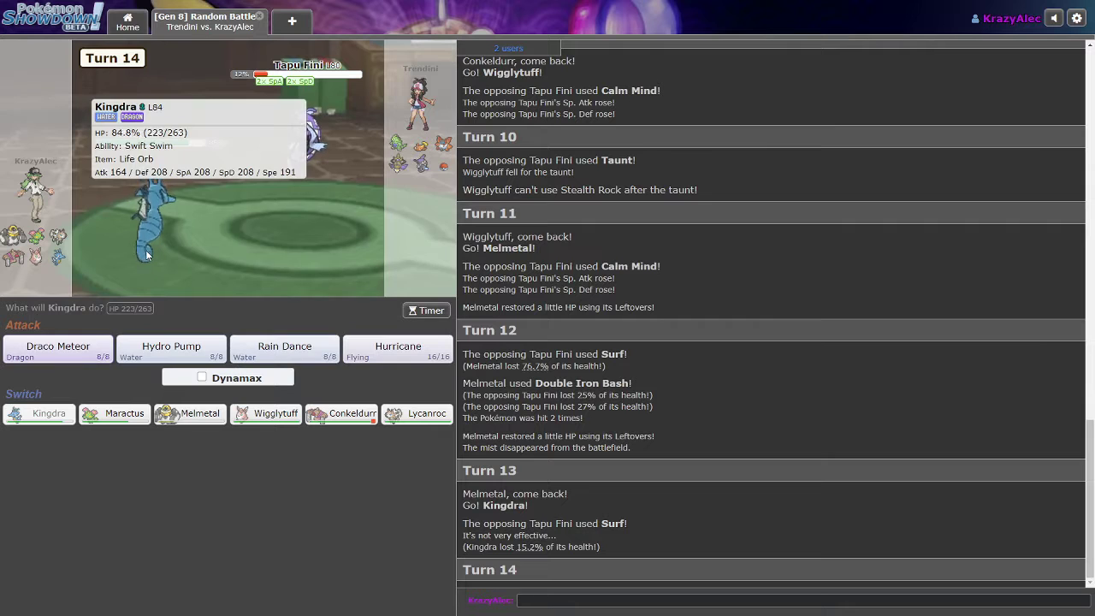
pyautogui.moveTo(268, 262)
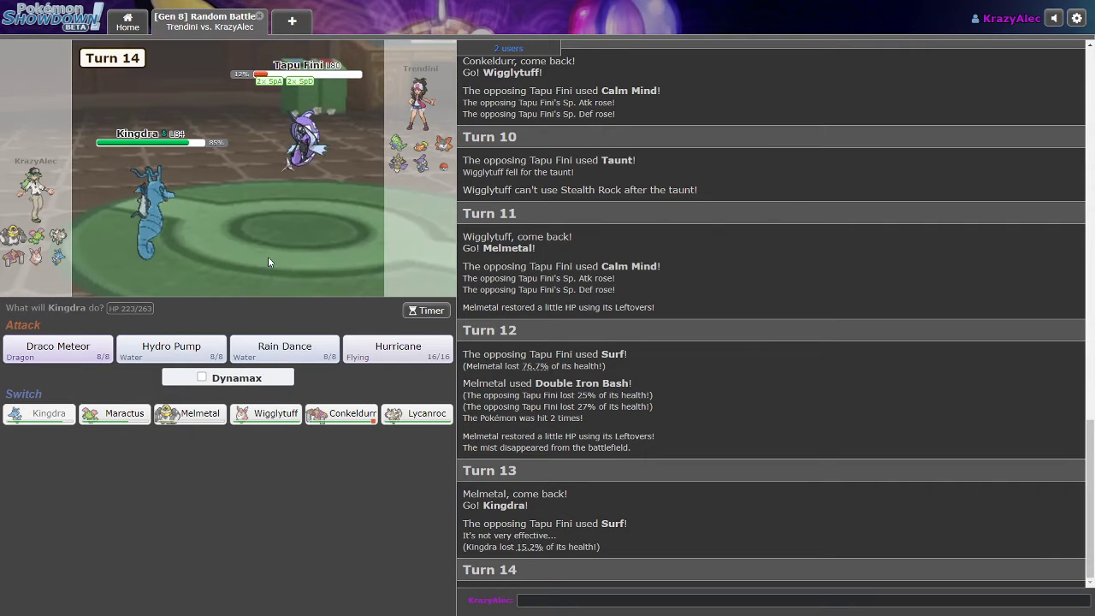
pyautogui.moveTo(171, 348)
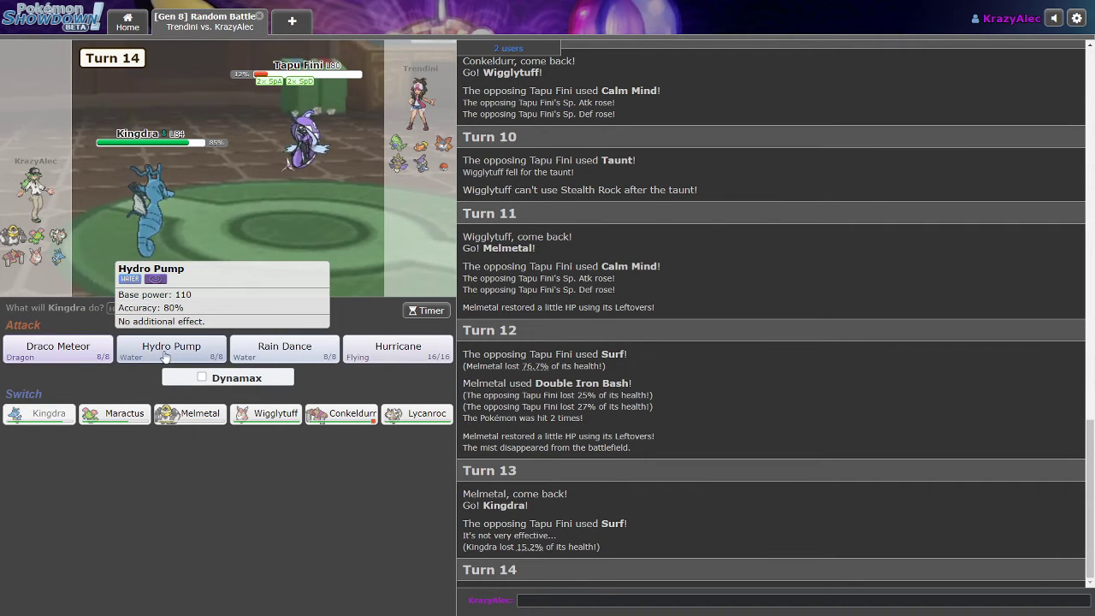
# - Hit Tapu Fini with Kingdra's Hydro Pump, then finish it with Conkeldurr's Mach Punch
pyautogui.click(171, 350)
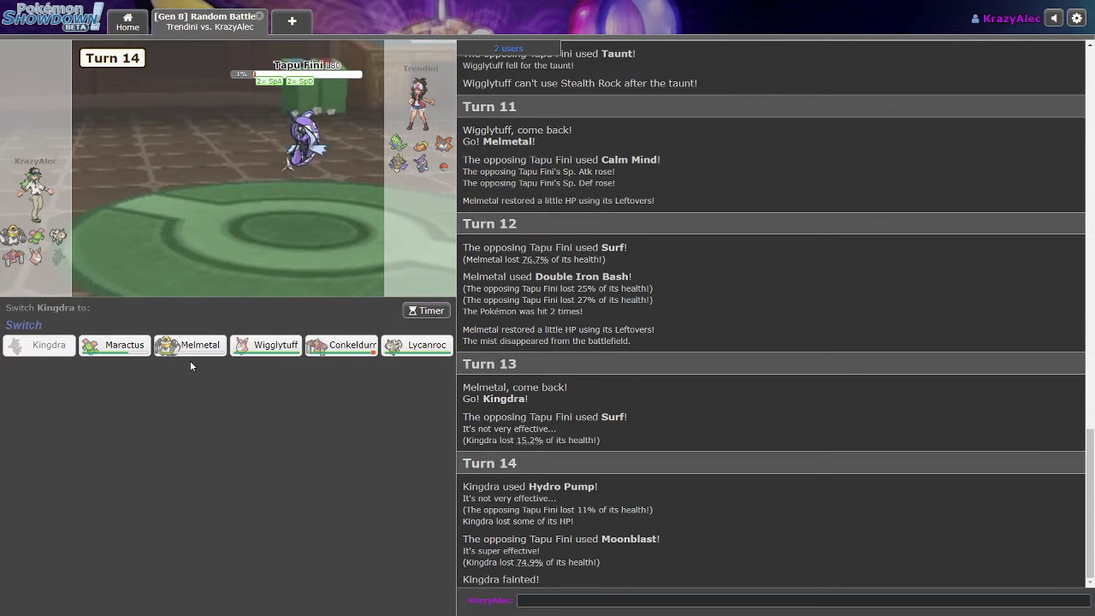
pyautogui.moveTo(305, 141)
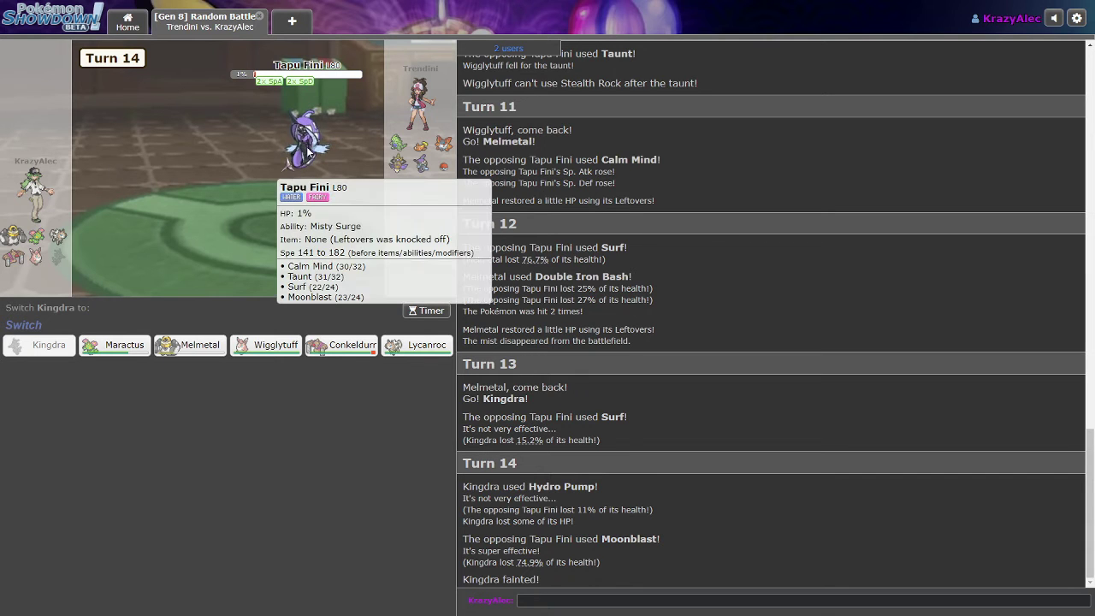
pyautogui.moveTo(184, 404)
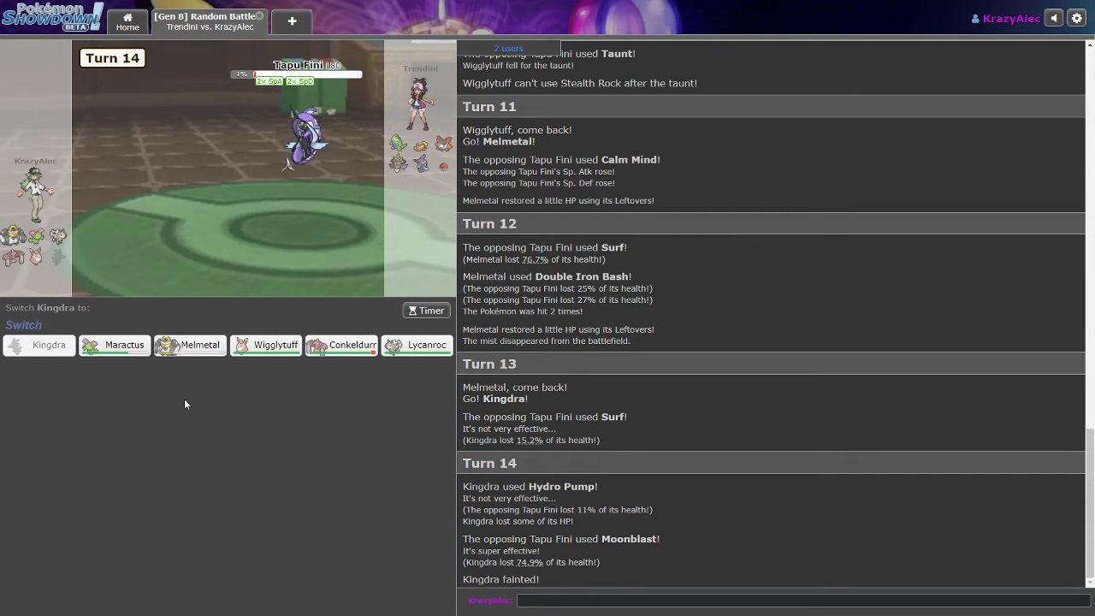
pyautogui.moveTo(306, 129)
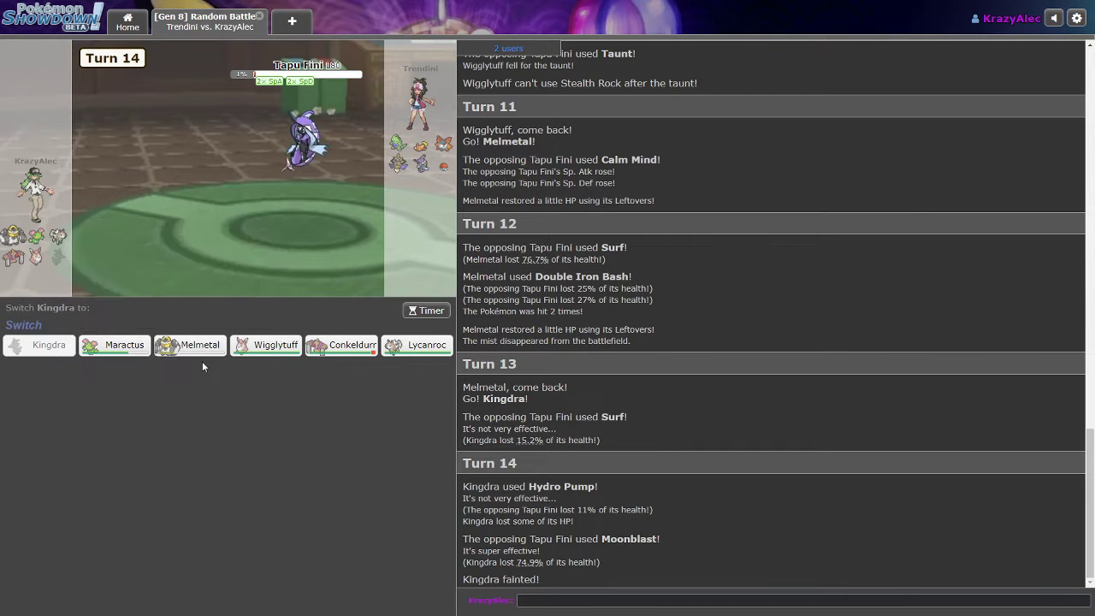
pyautogui.moveTo(347, 369)
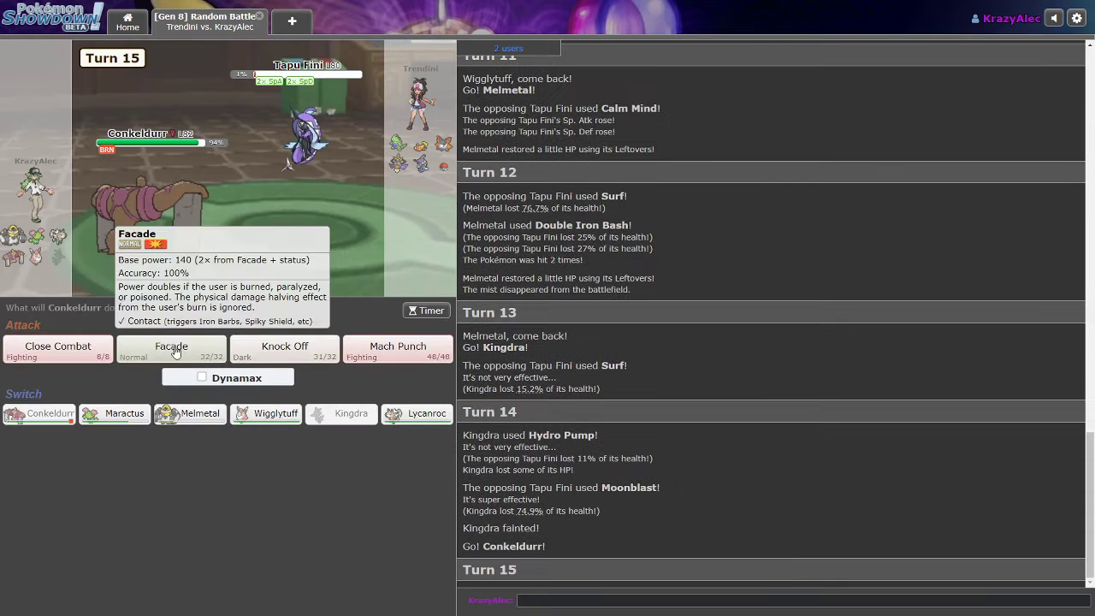
pyautogui.click(397, 349)
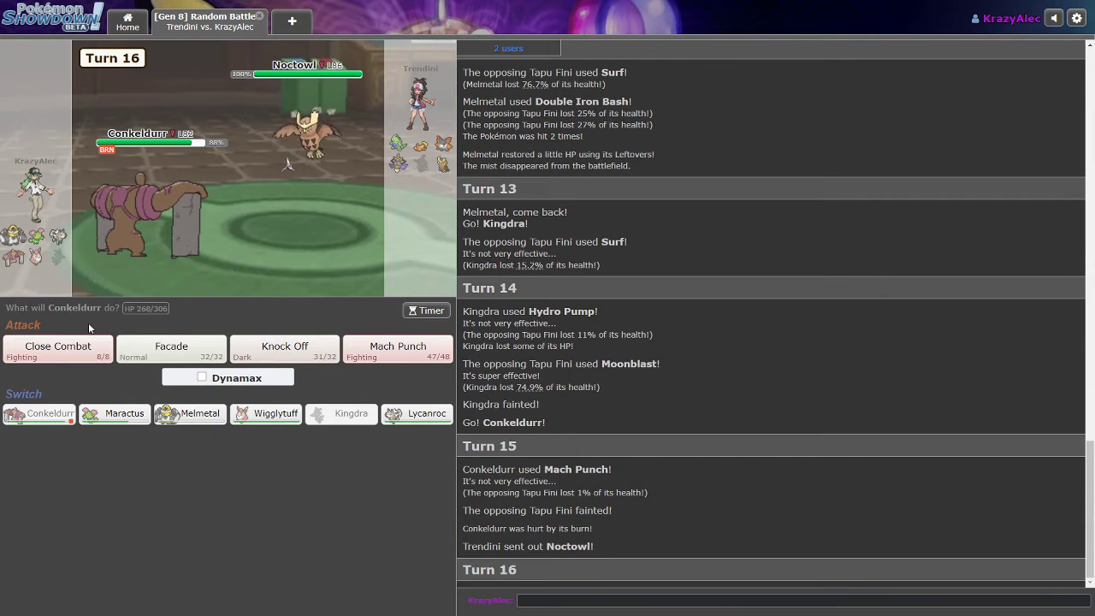
pyautogui.moveTo(159, 392)
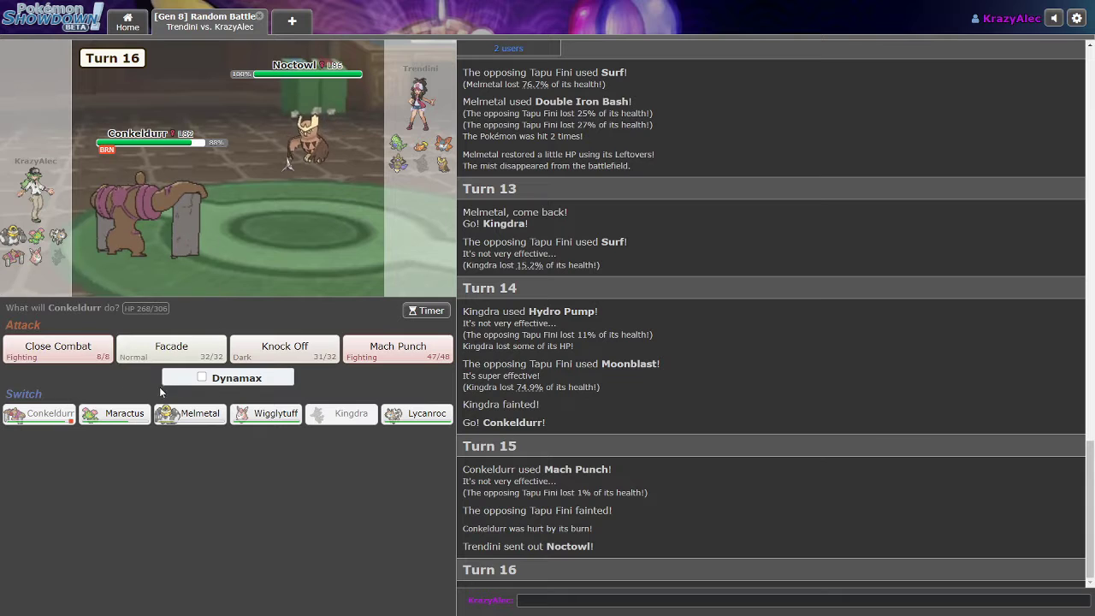
pyautogui.moveTo(286, 408)
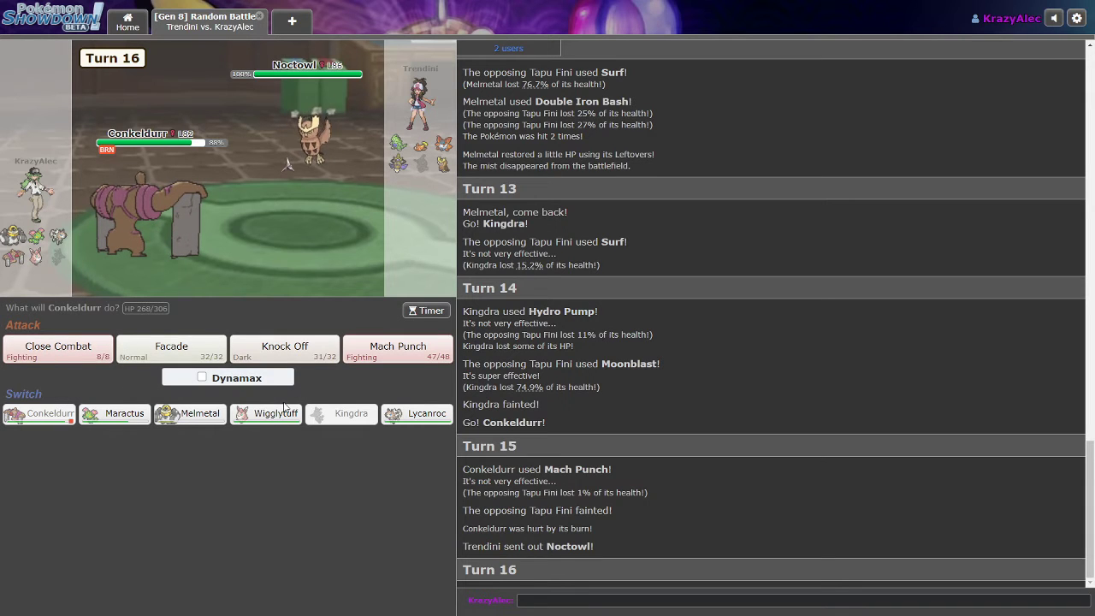
pyautogui.moveTo(416, 413)
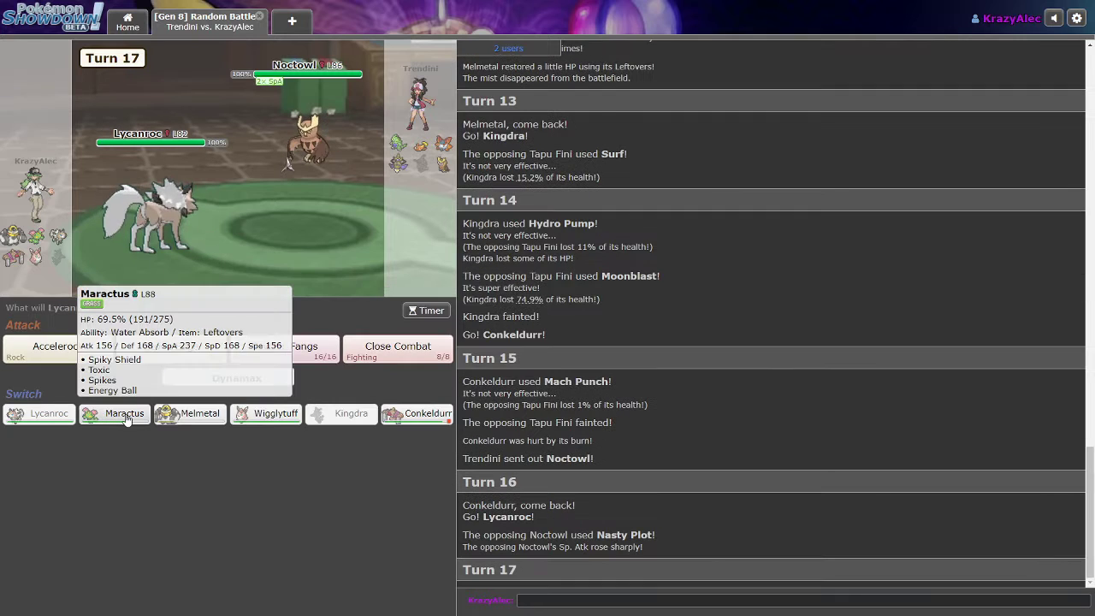
pyautogui.moveTo(167, 391)
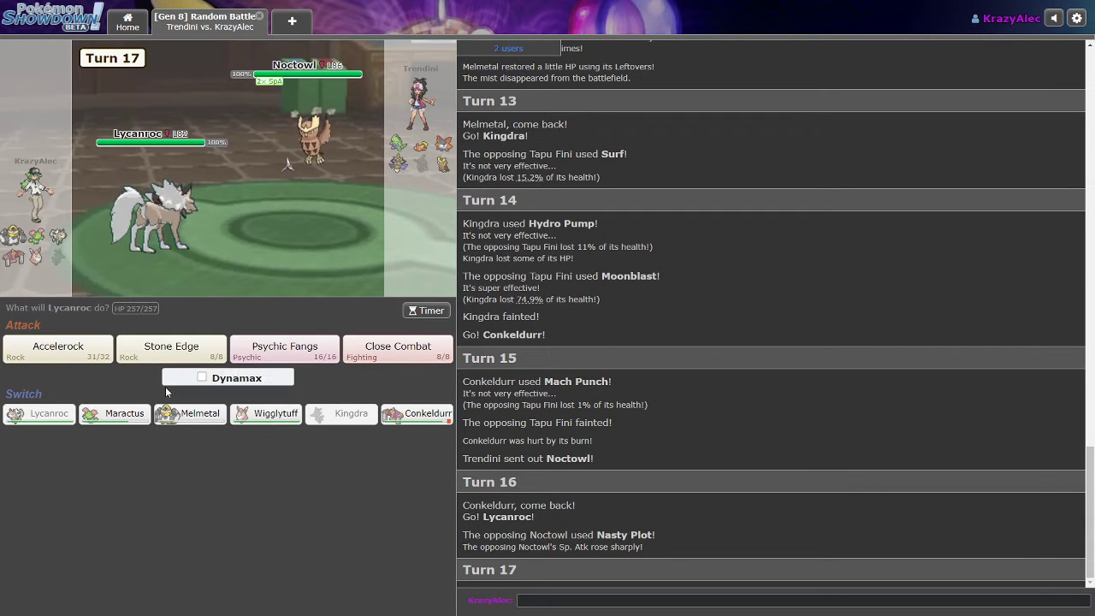
pyautogui.moveTo(312, 199)
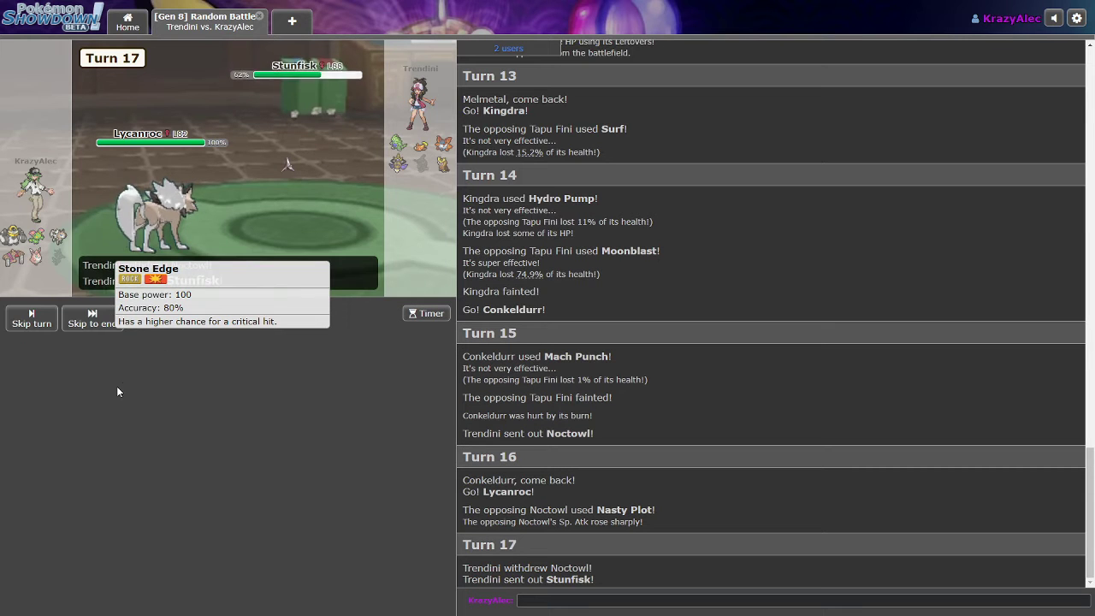
# - Skip the turn, switch Lycanroc to Maractus, use Toxic, then lay Spikes
pyautogui.click(171, 348)
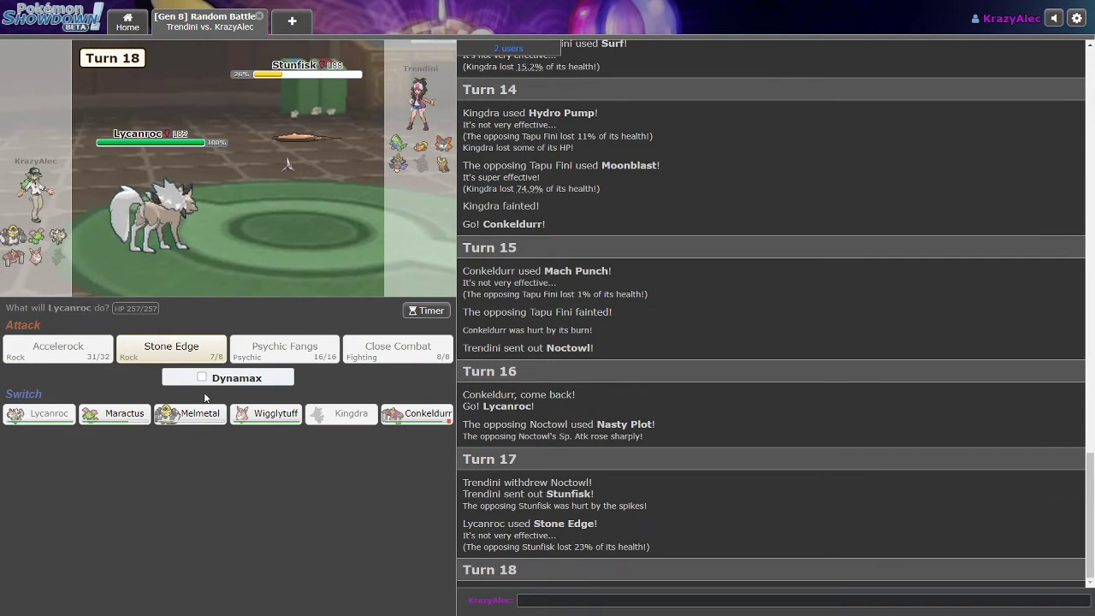
pyautogui.moveTo(179, 371)
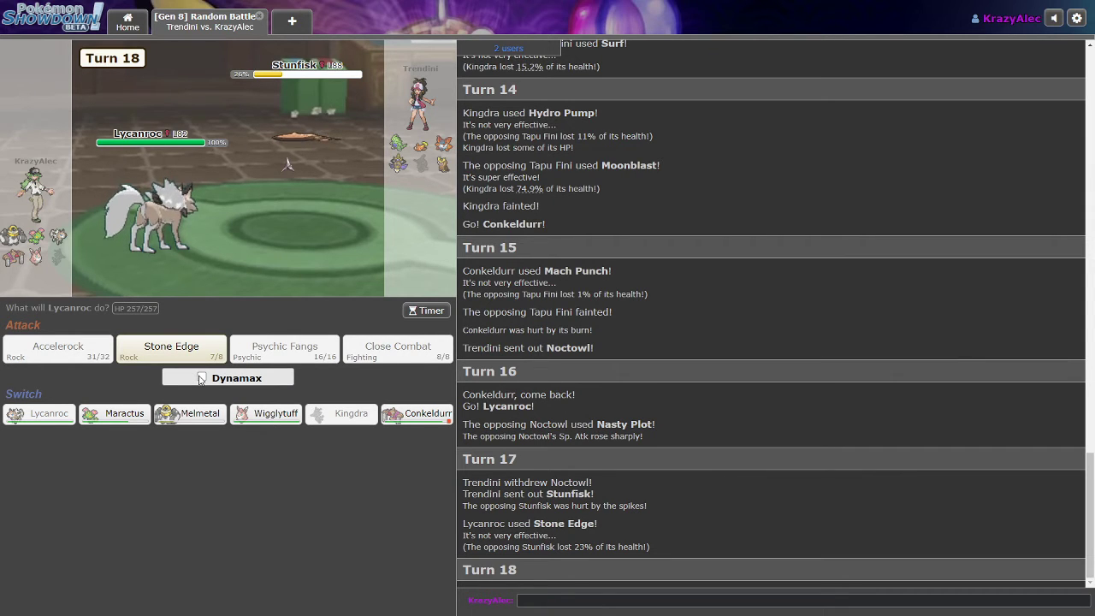
pyautogui.moveTo(186, 407)
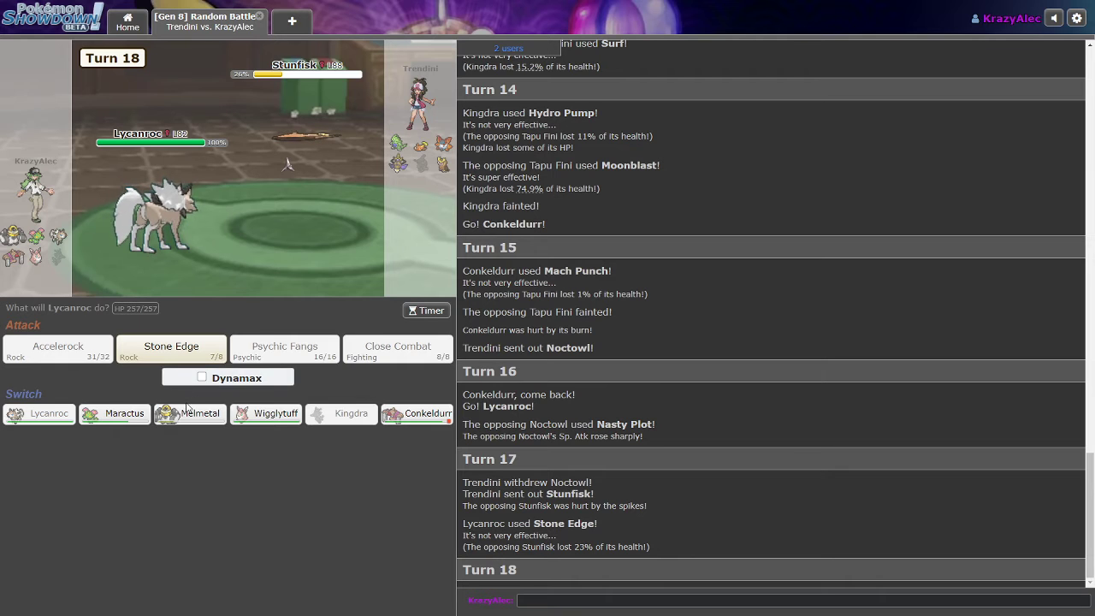
pyautogui.moveTo(189, 414)
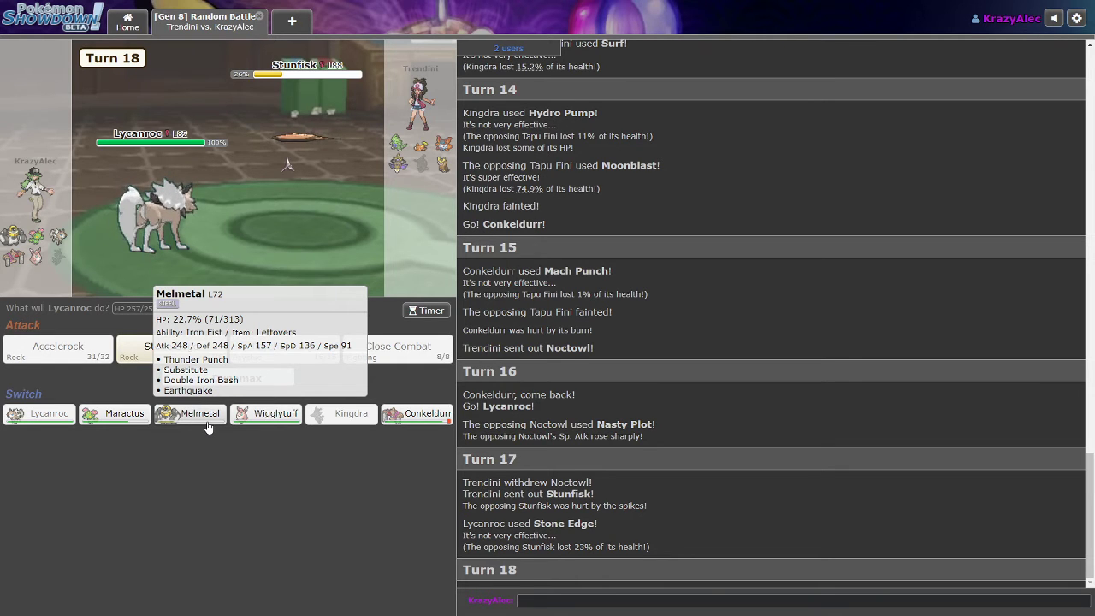
pyautogui.click(114, 413)
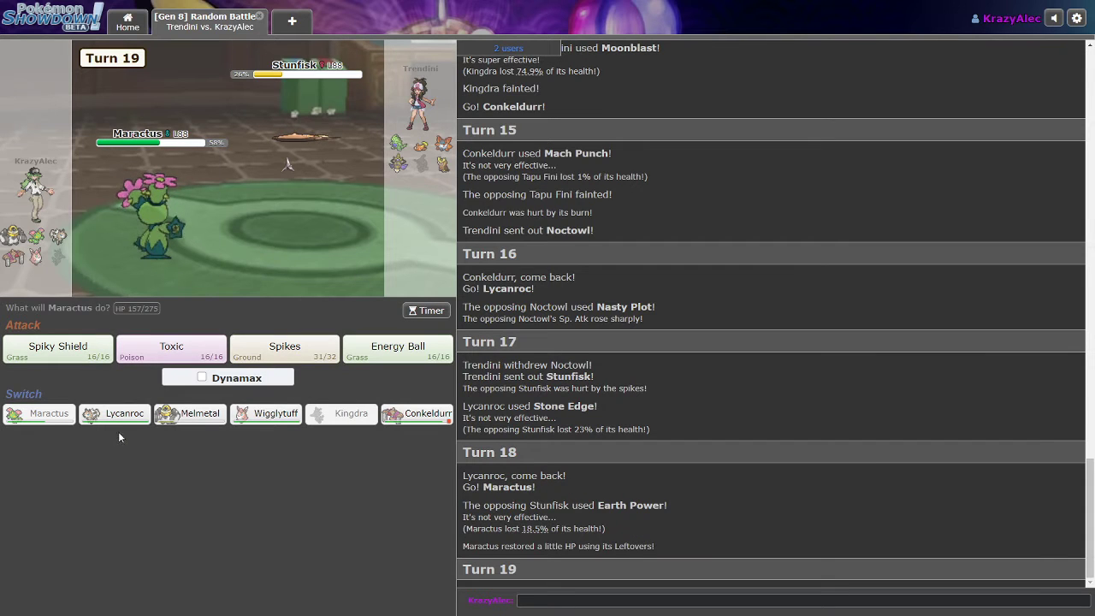
pyautogui.moveTo(268, 368)
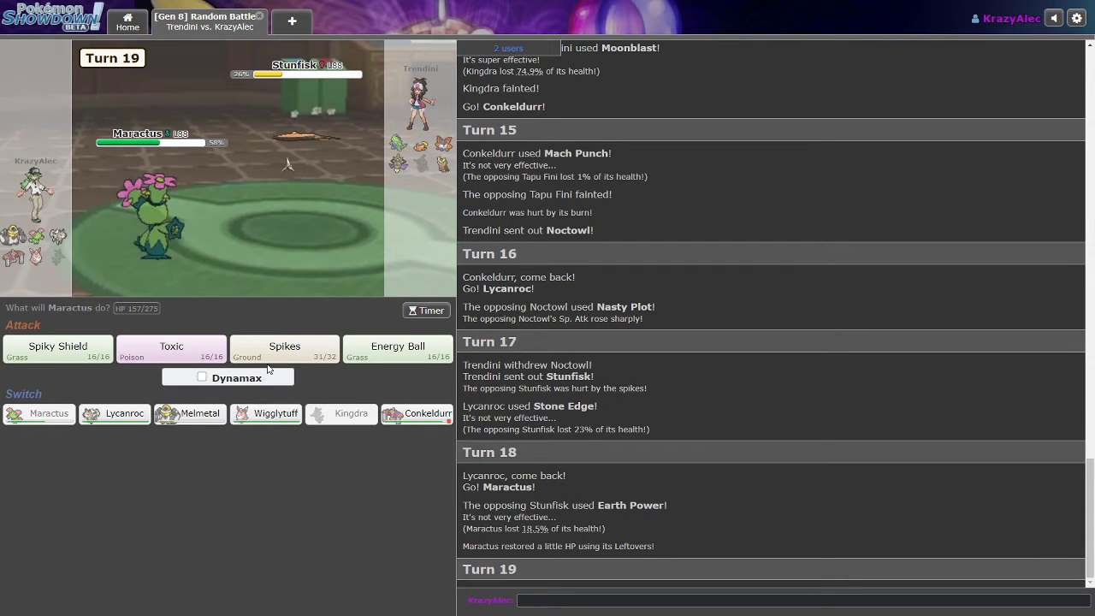
pyautogui.moveTo(171, 349)
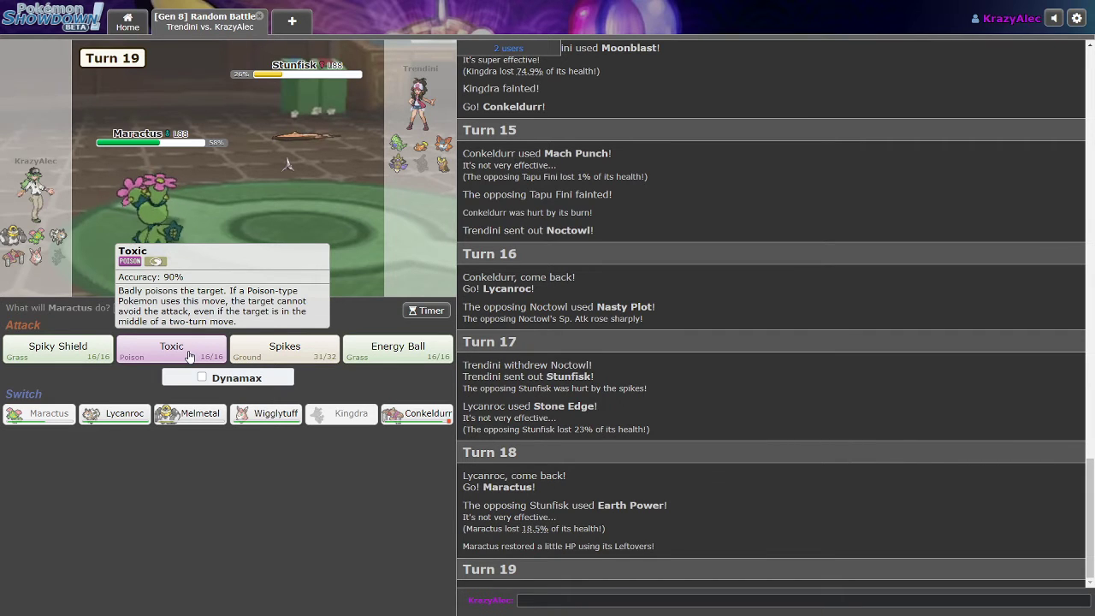
pyautogui.click(171, 348)
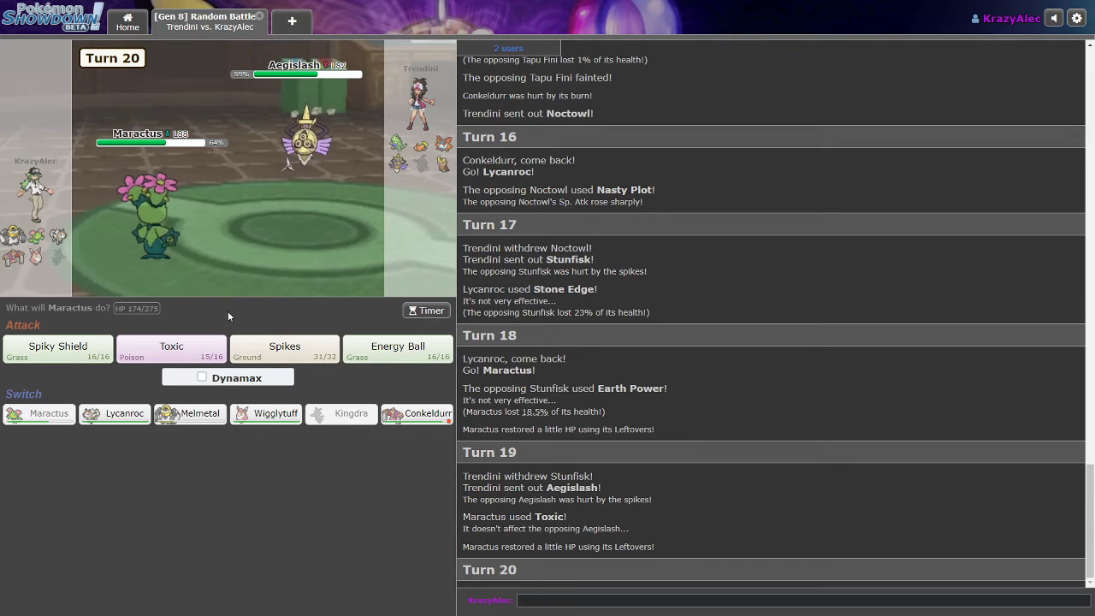
pyautogui.moveTo(284, 349)
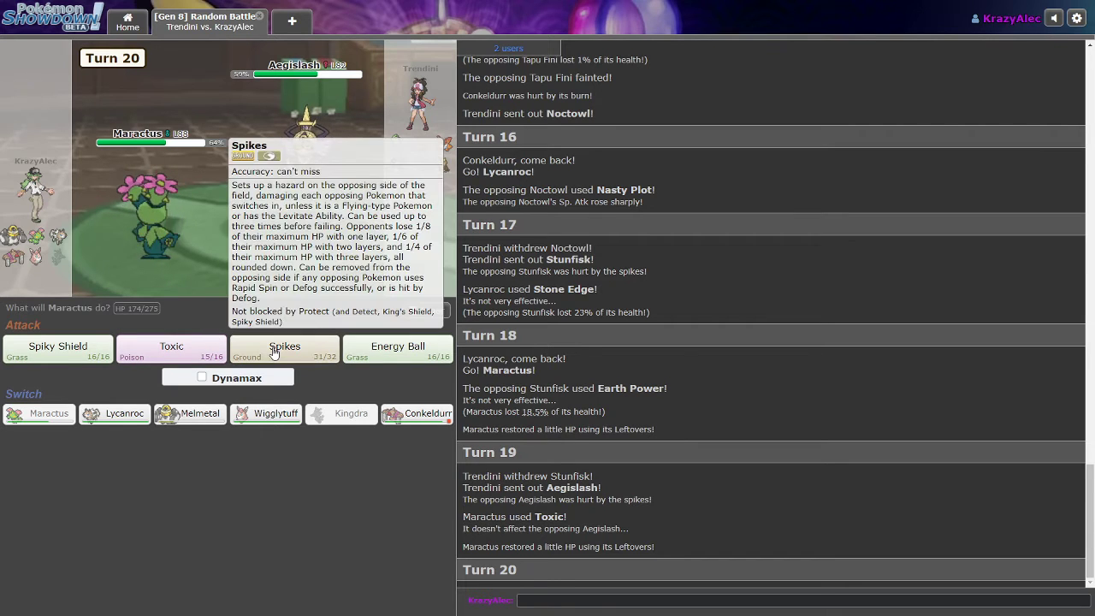
pyautogui.moveTo(266, 414)
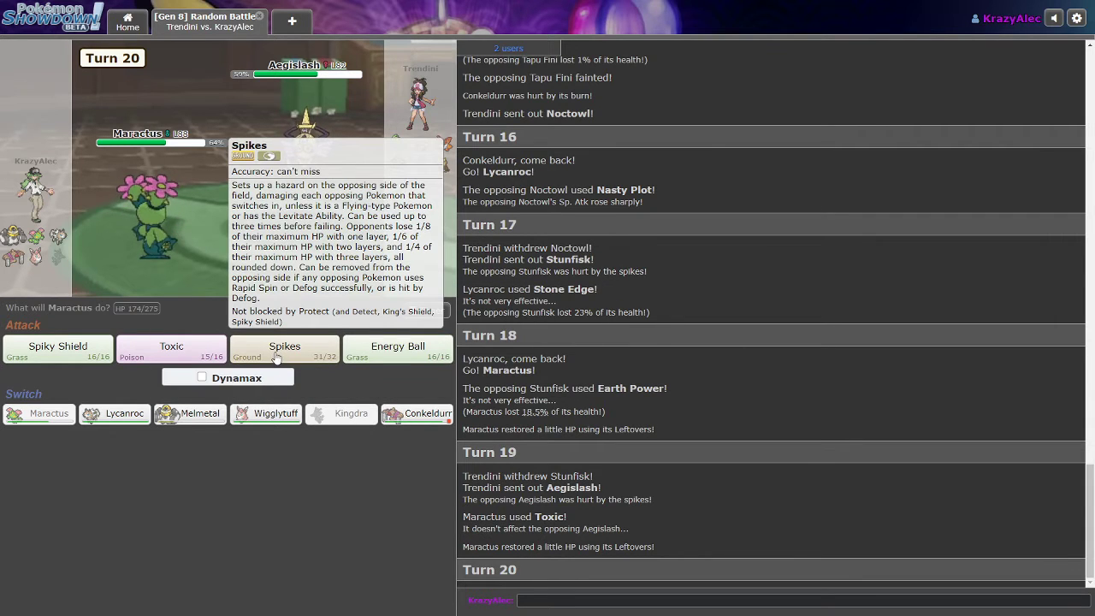
pyautogui.click(284, 351)
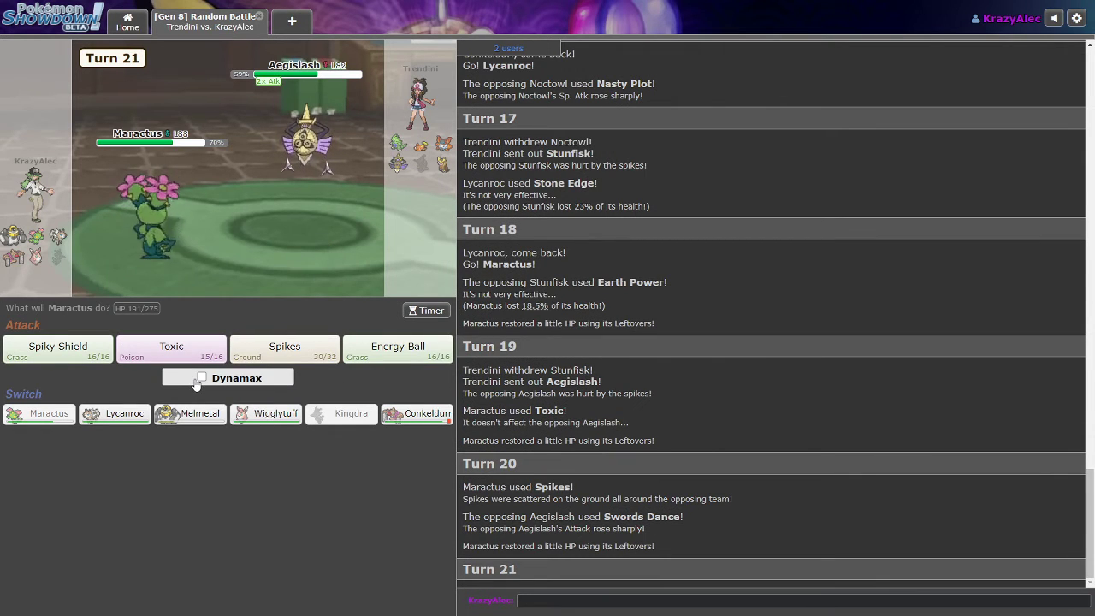
pyautogui.moveTo(325, 384)
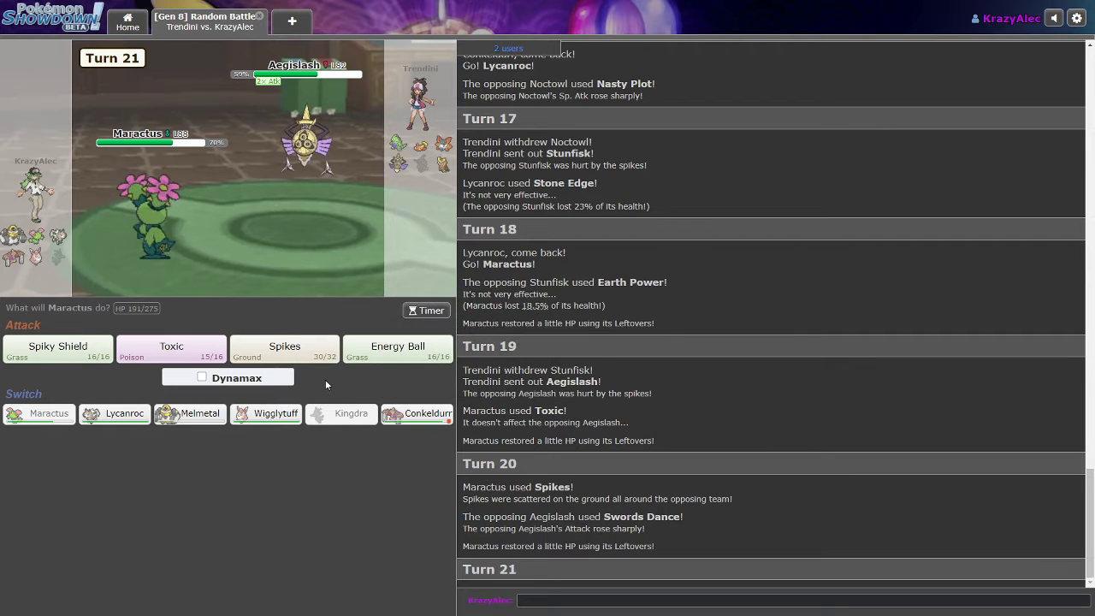
pyautogui.moveTo(200, 414)
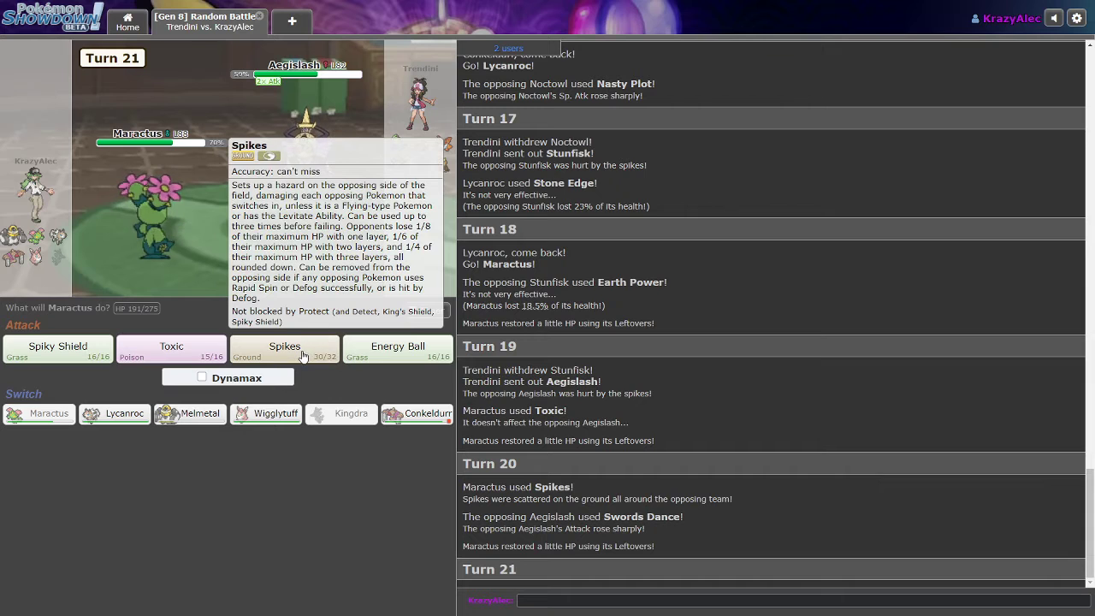
pyautogui.moveTo(308, 359)
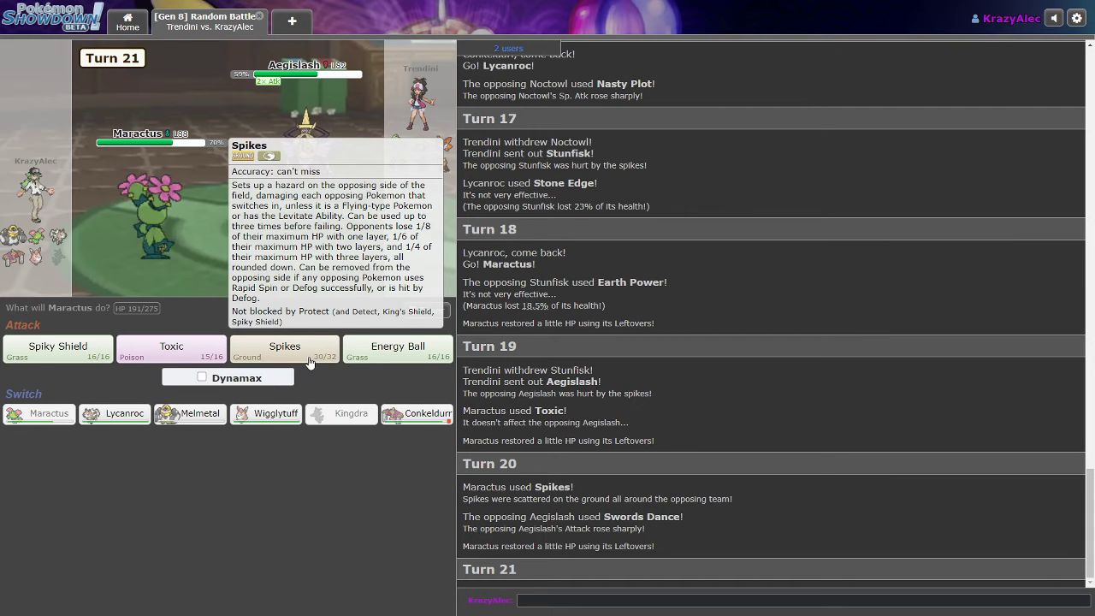
pyautogui.moveTo(115, 414)
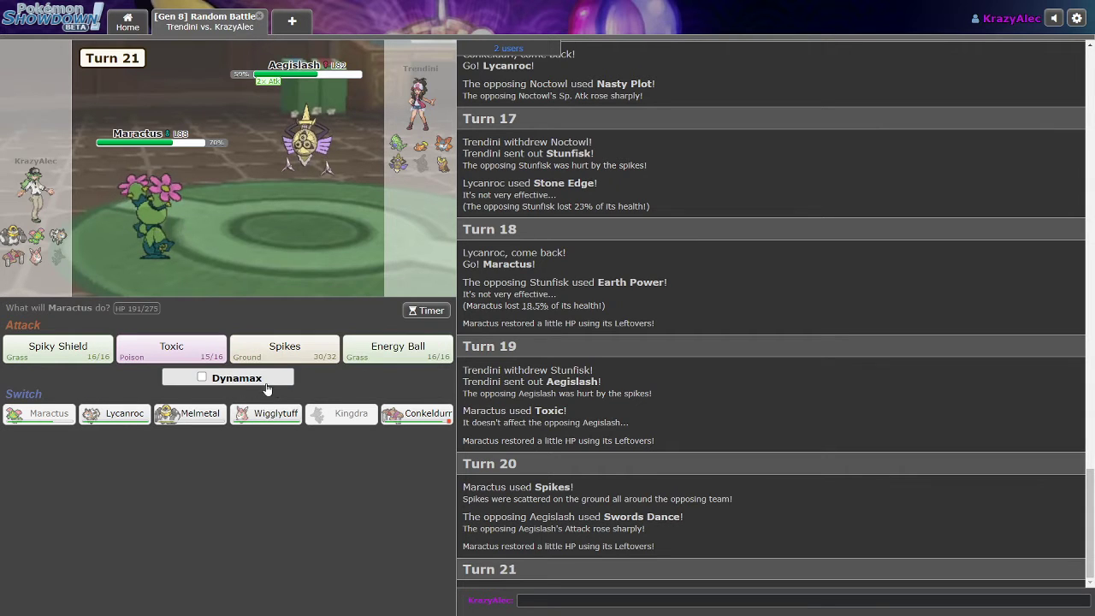
pyautogui.moveTo(417, 414)
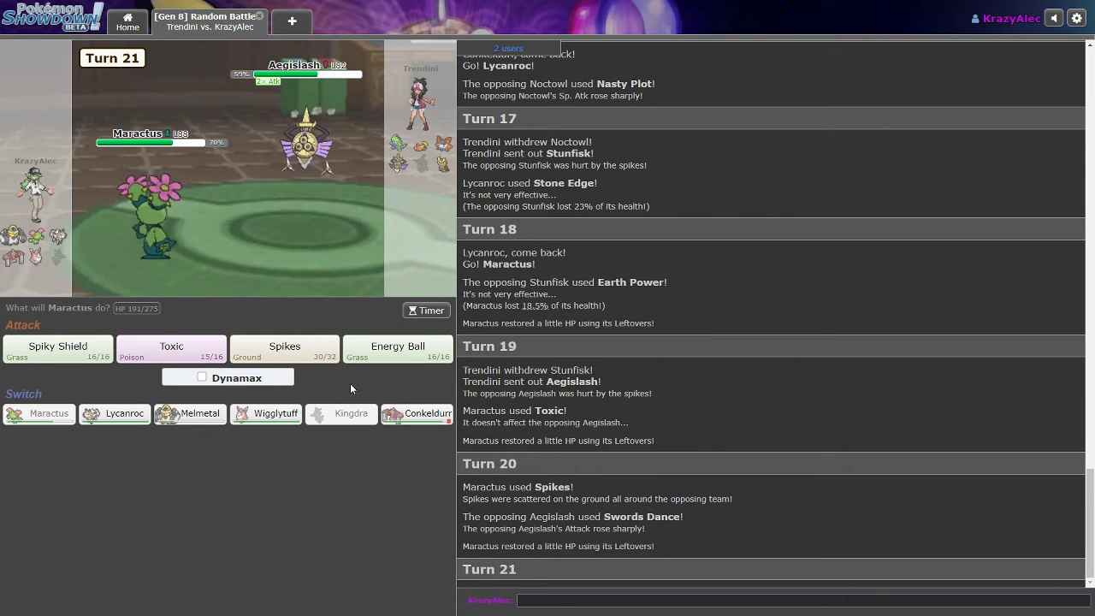
pyautogui.moveTo(397, 351)
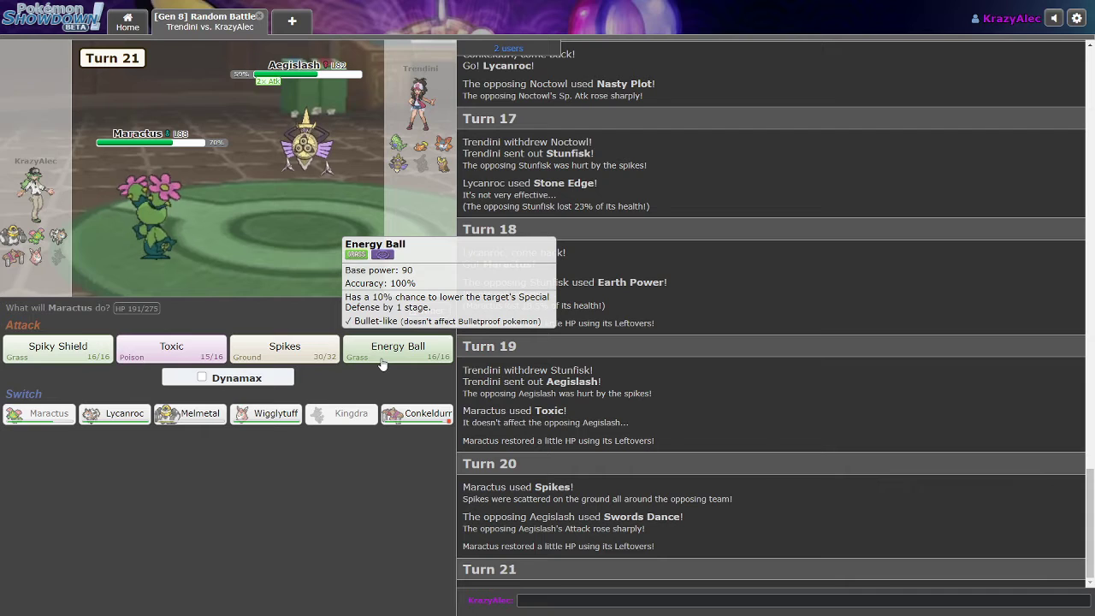
pyautogui.moveTo(416, 413)
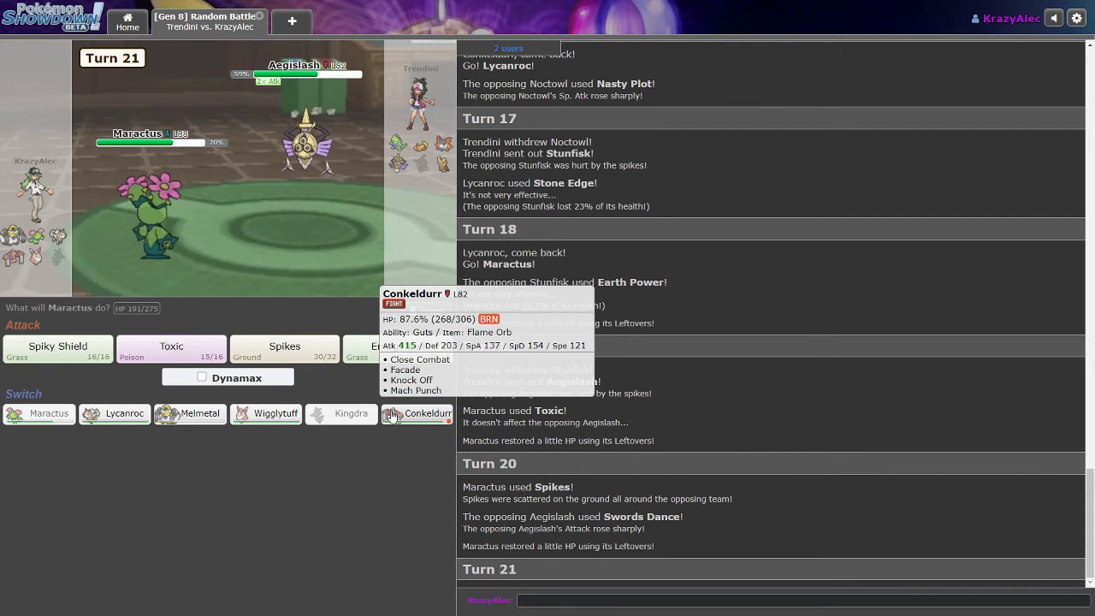
pyautogui.moveTo(266, 414)
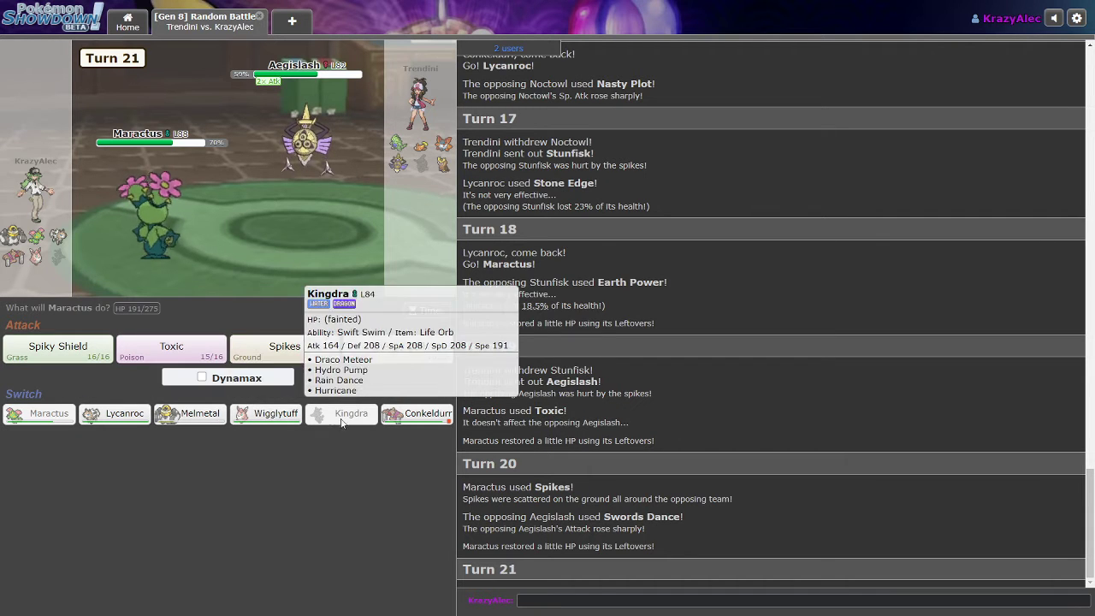
# - Switch Maractus out for Conkeldurr against the boosted Aegislash
pyautogui.click(416, 413)
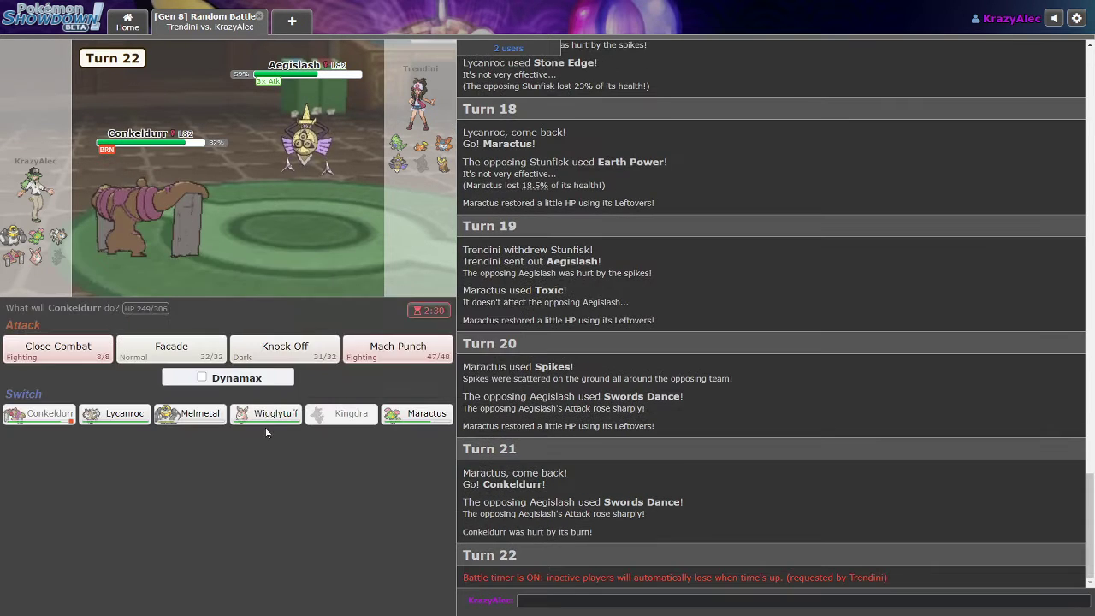
pyautogui.moveTo(114, 413)
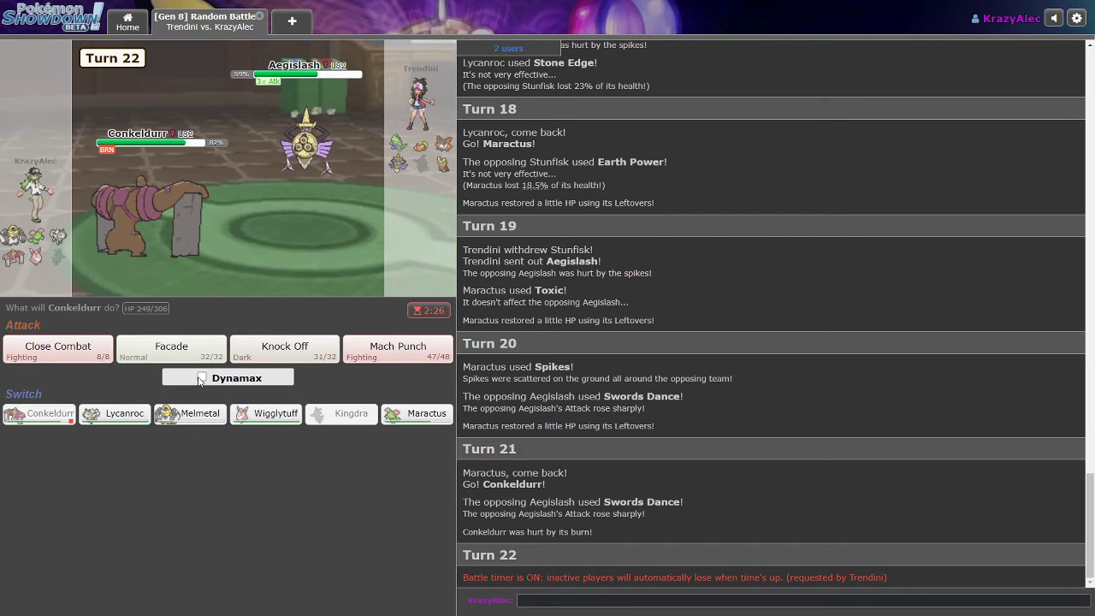
# - Dynamax Conkeldurr, hit Aegislash with Max Darkness, and skip the turn animation
pyautogui.click(202, 377)
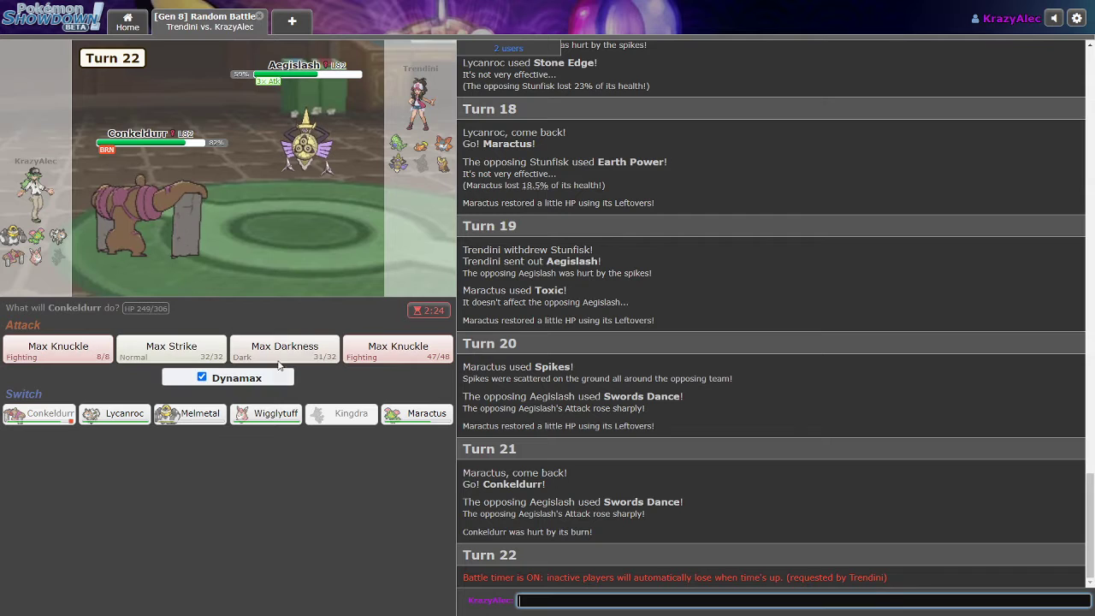
pyautogui.moveTo(284, 349)
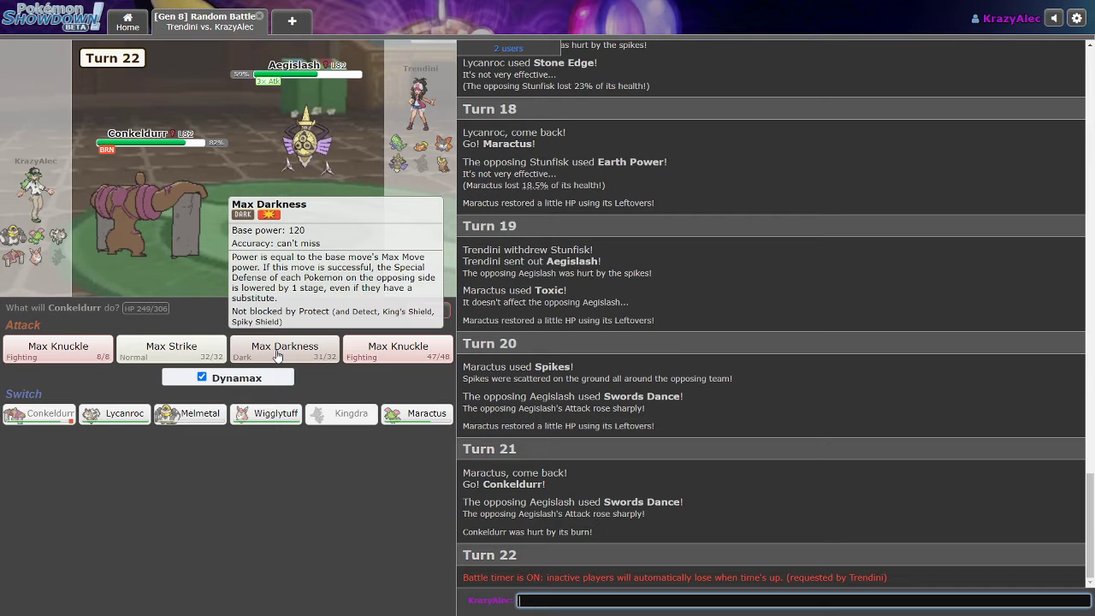
pyautogui.click(284, 351)
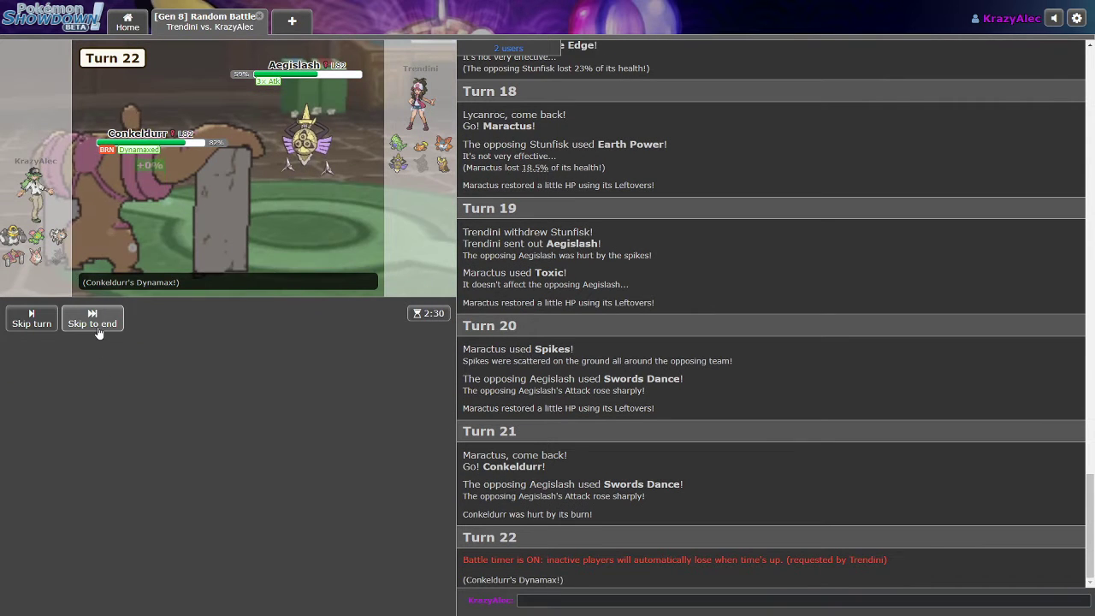
pyautogui.click(92, 318)
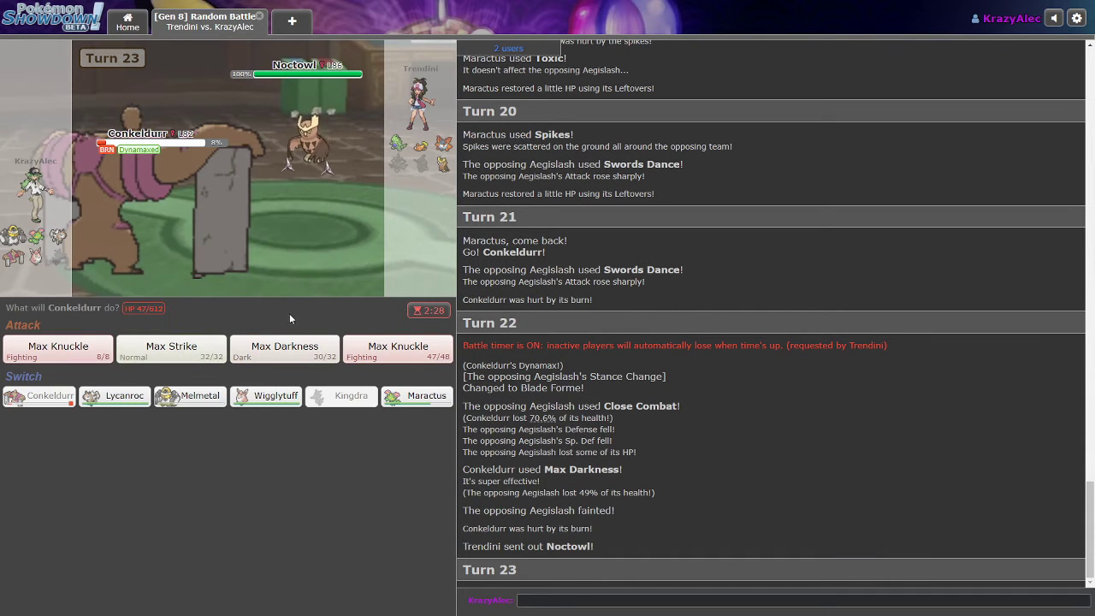
pyautogui.moveTo(284, 347)
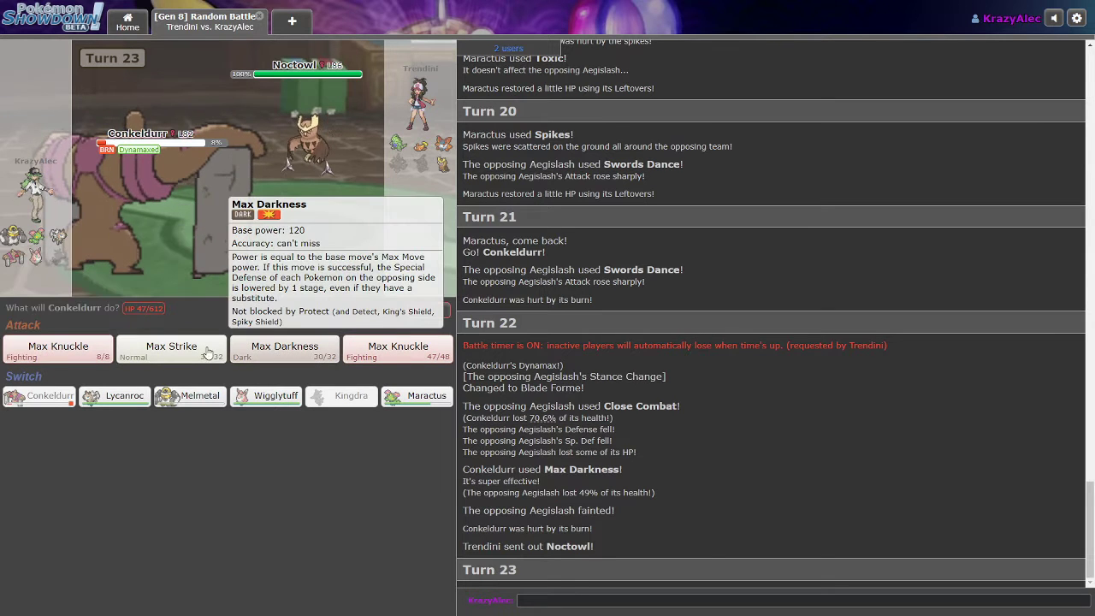
pyautogui.moveTo(170, 350)
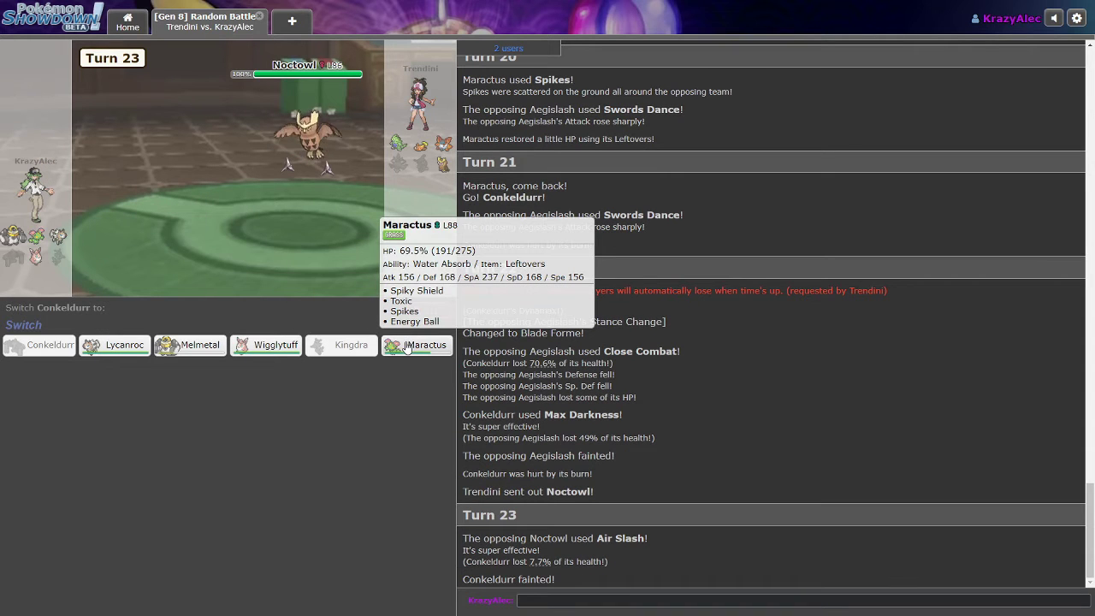
pyautogui.moveTo(349, 345)
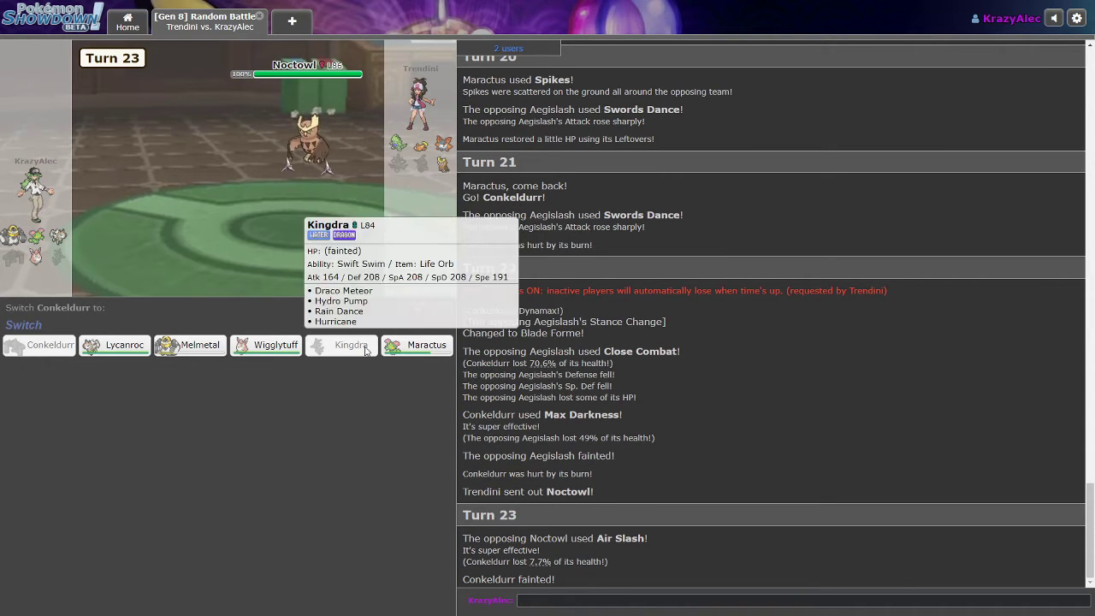
pyautogui.moveTo(40, 344)
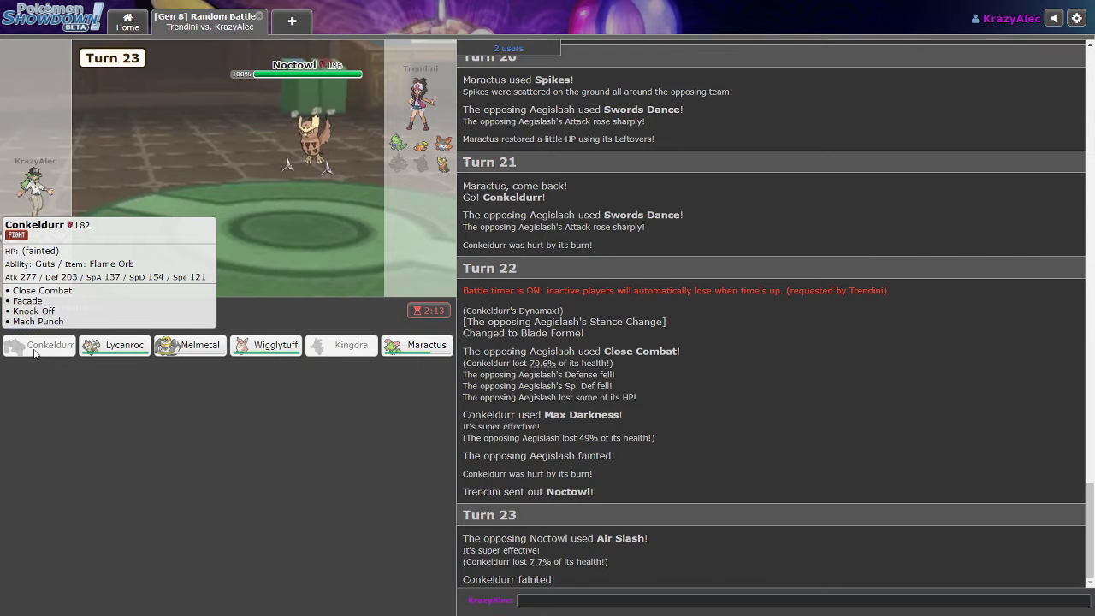
# - Send Lycanroc in, use Stone Edge on Tyranitar, then switch to Melmetal
pyautogui.click(114, 345)
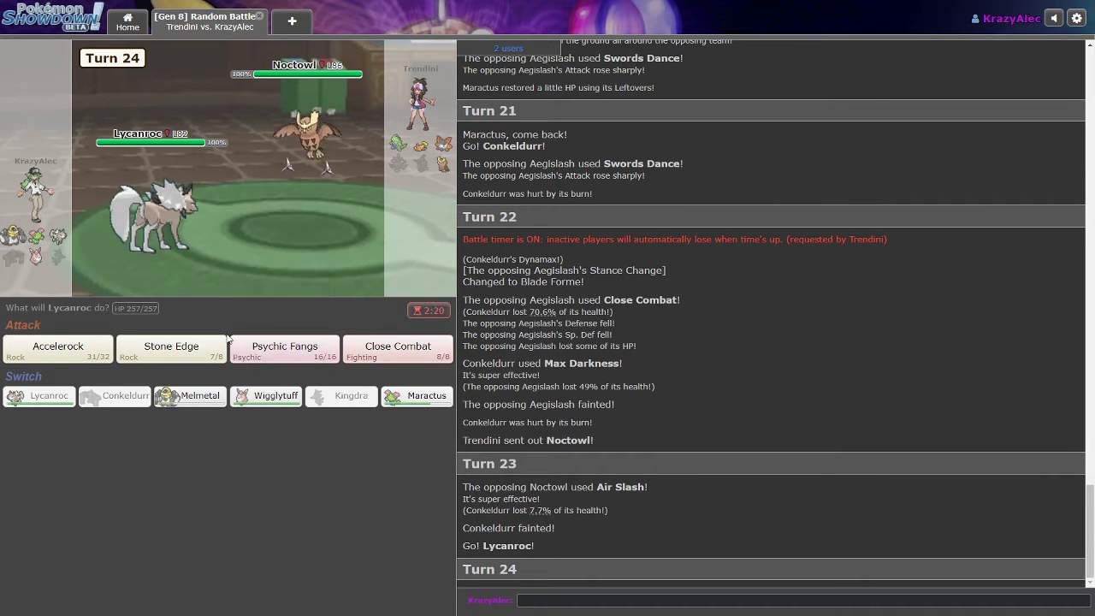
pyautogui.moveTo(171, 348)
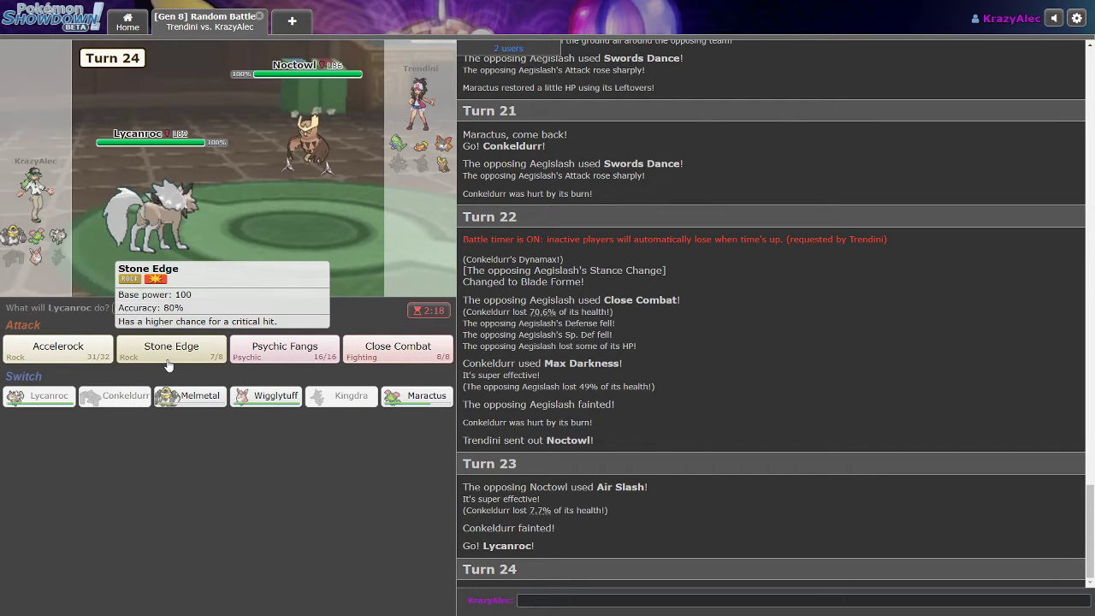
pyautogui.click(170, 347)
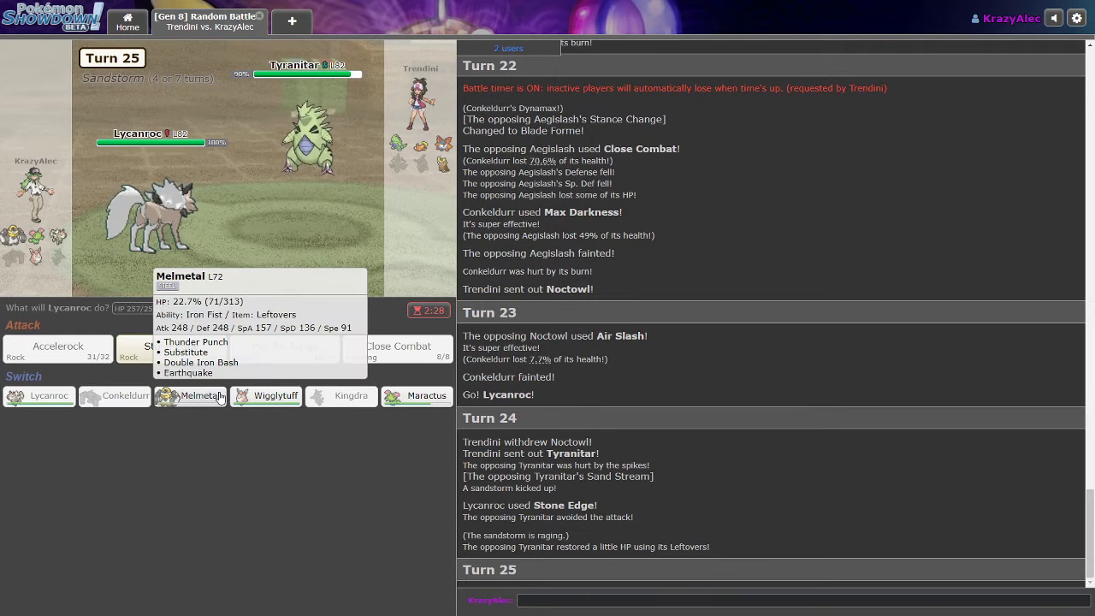
pyautogui.moveTo(220, 381)
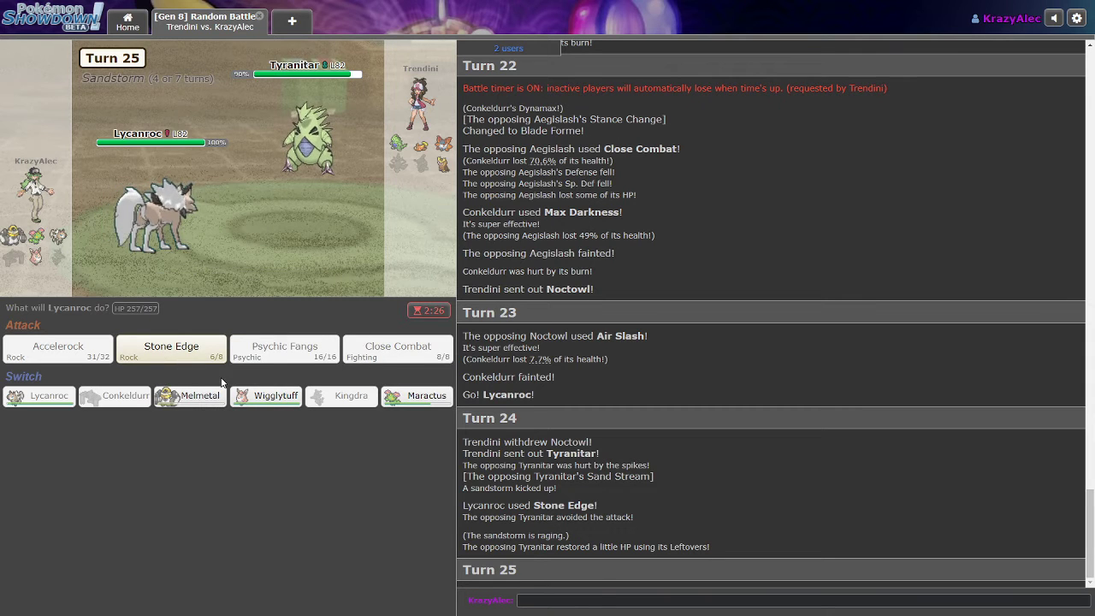
pyautogui.moveTo(341, 395)
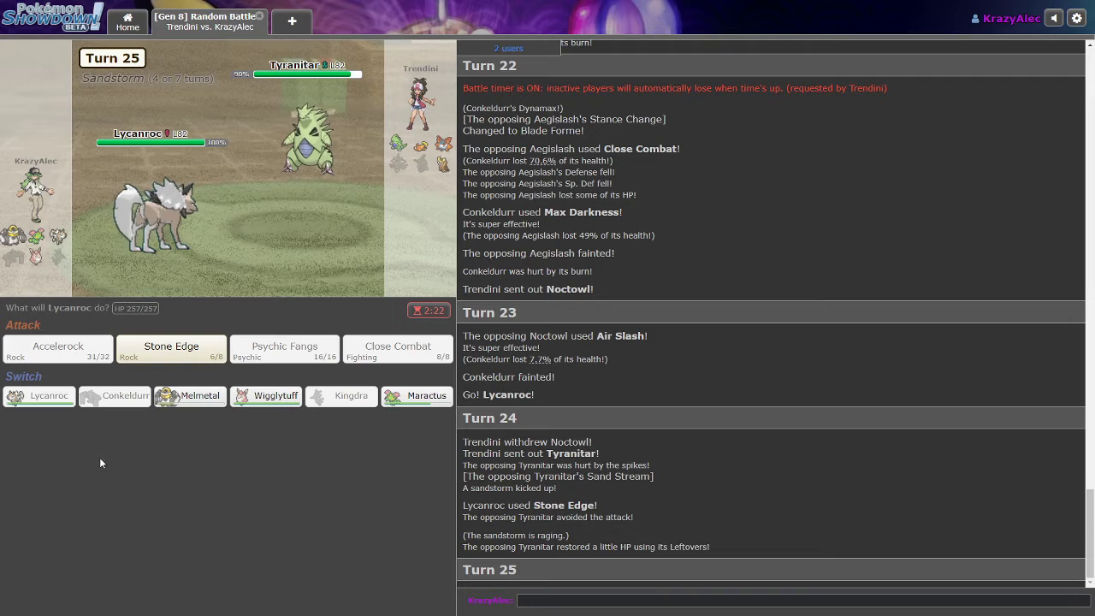
pyautogui.moveTo(176, 420)
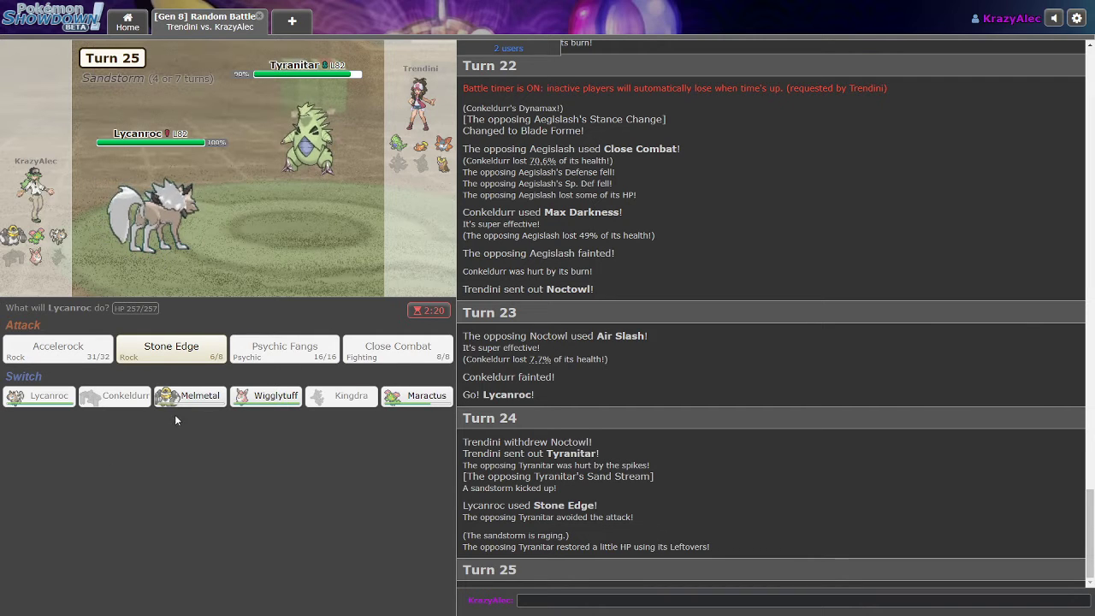
pyautogui.moveTo(190, 395)
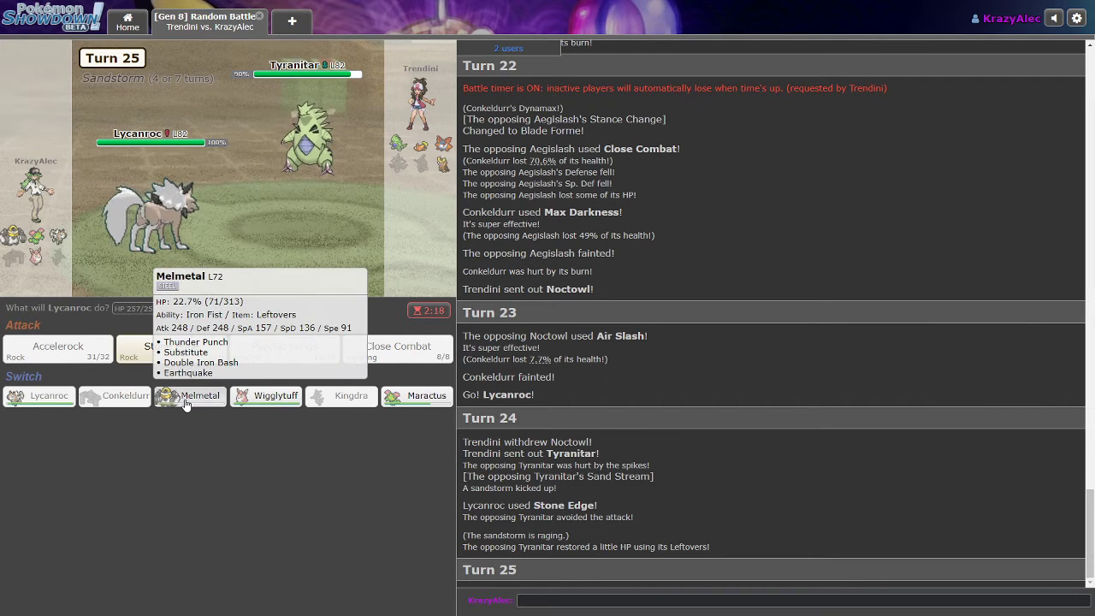
pyautogui.click(190, 396)
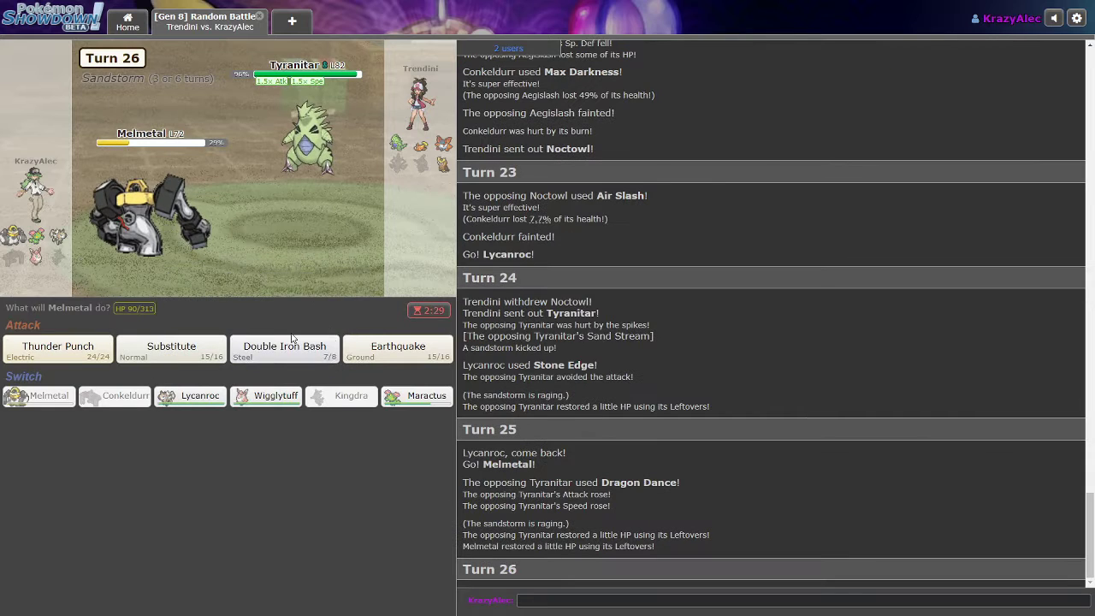
pyautogui.moveTo(308, 137)
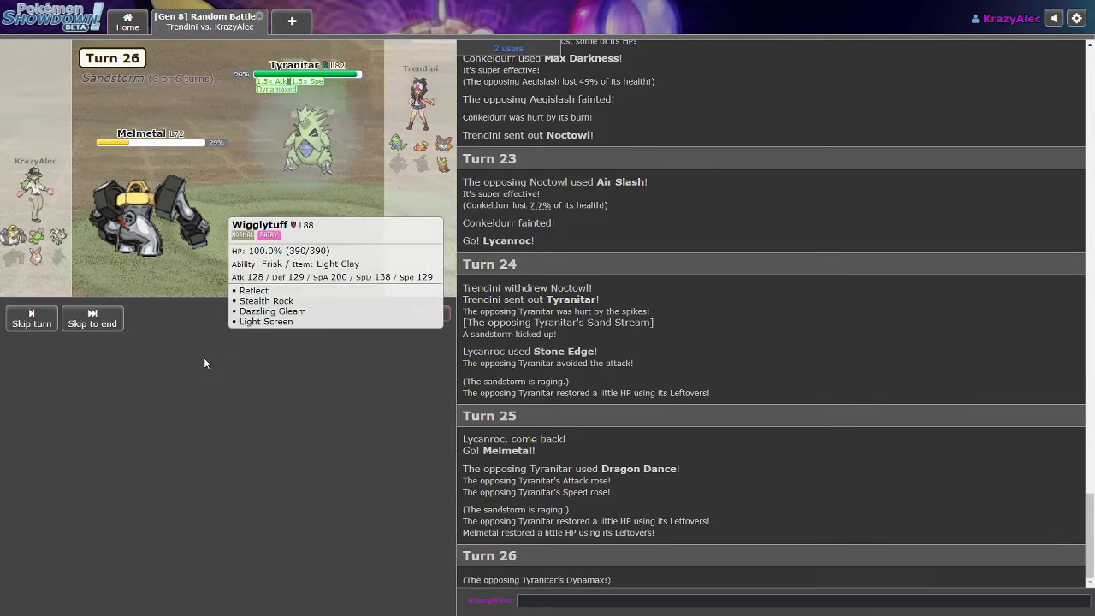
# - Skip past Tyranitar's Max Quake and bring Maractus in for the fainted Melmetal
pyautogui.click(91, 318)
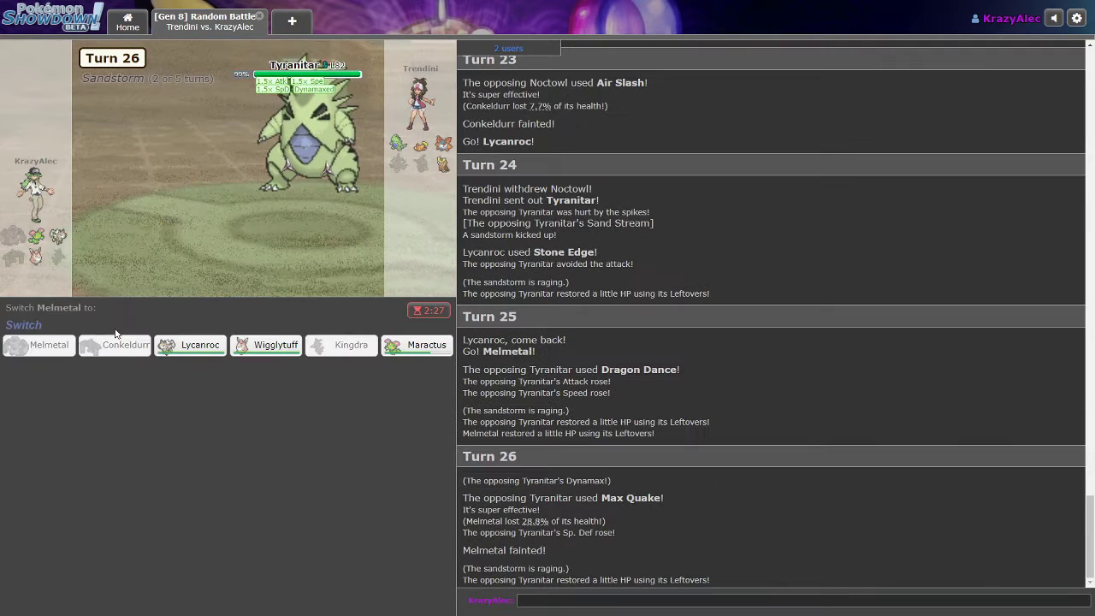
pyautogui.moveTo(276, 345)
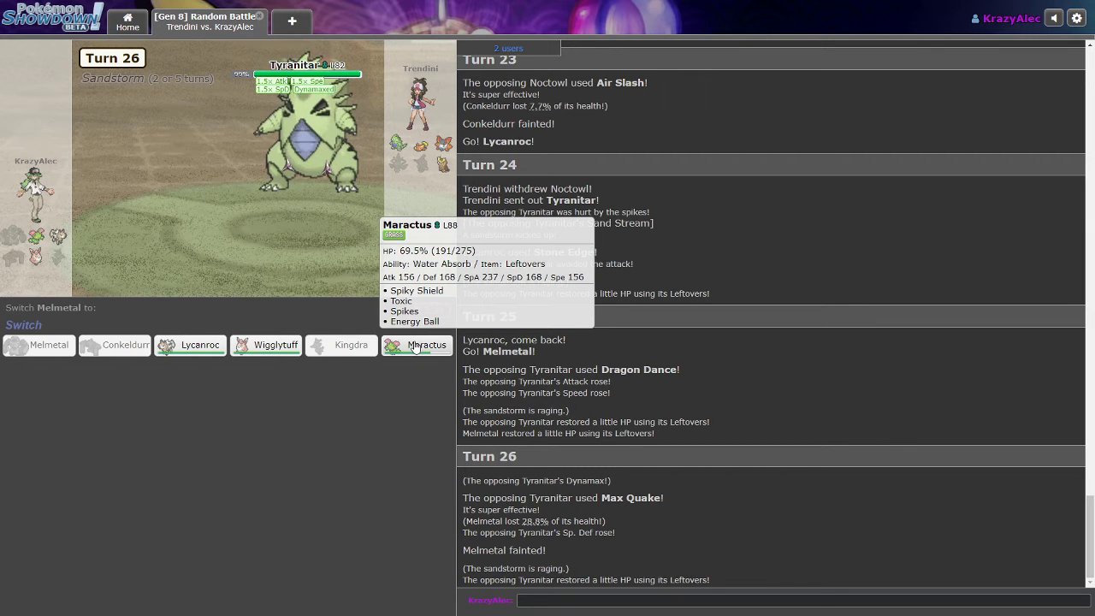
pyautogui.moveTo(417, 345)
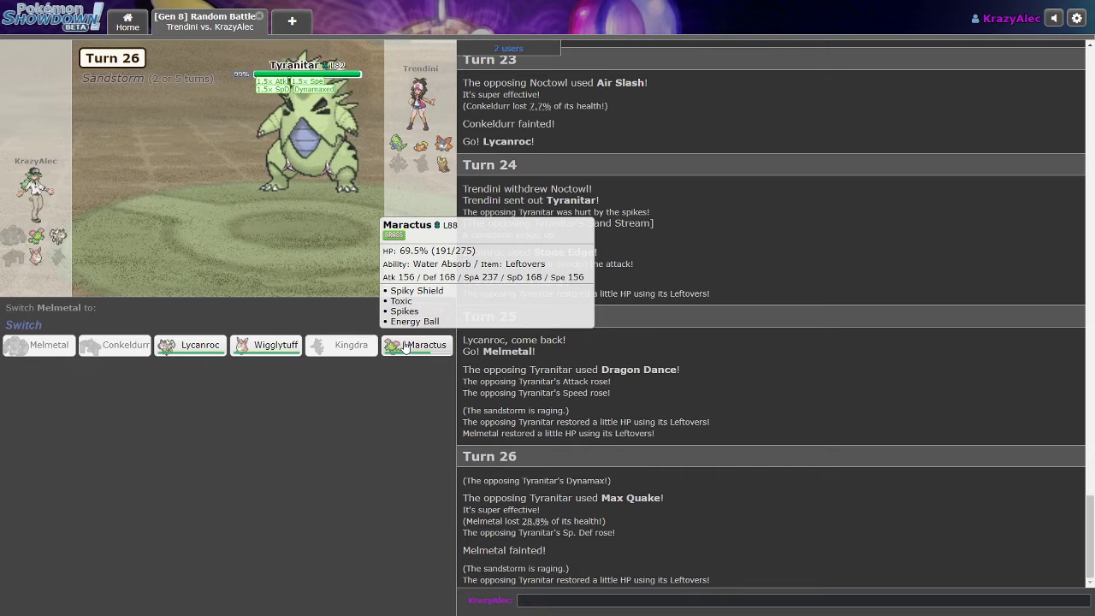
pyautogui.click(417, 345)
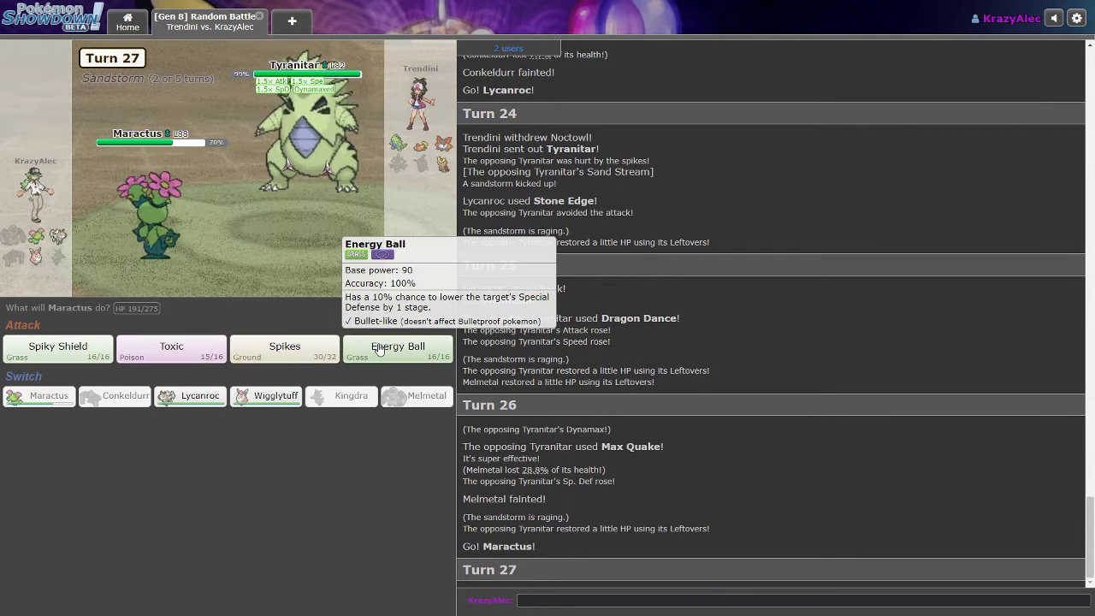
pyautogui.moveTo(57, 346)
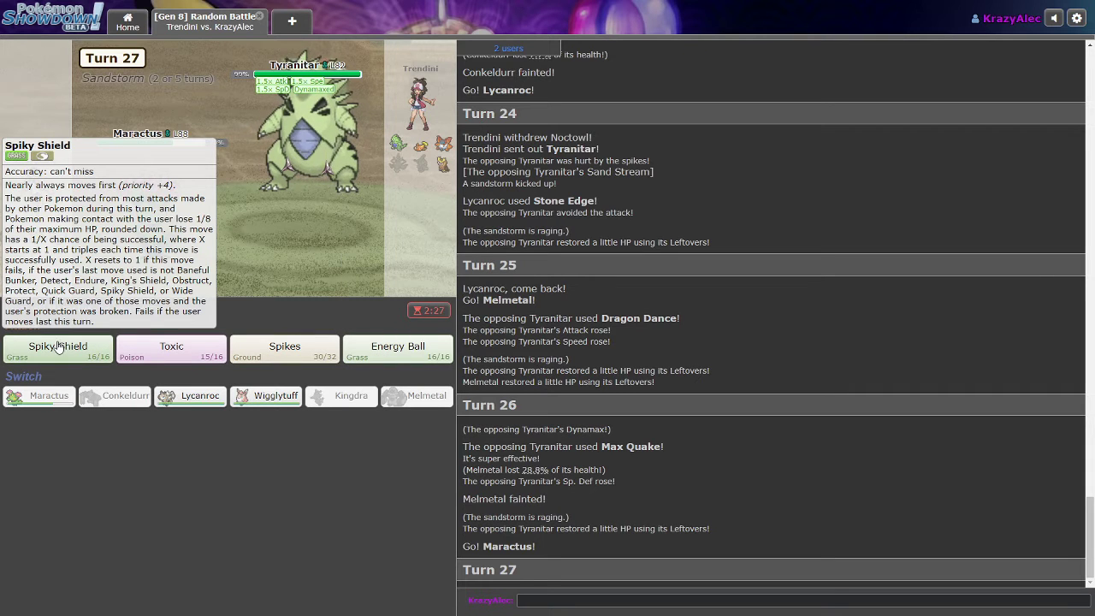
# - Use Maractus's Spiky Shield and play the following turn, skipping the animations
pyautogui.click(57, 346)
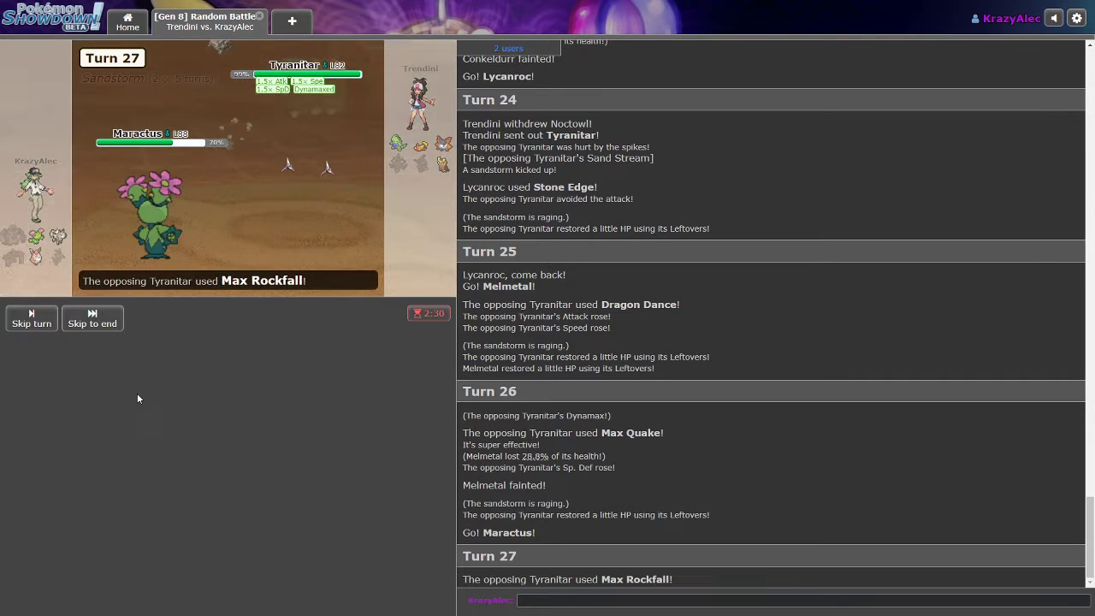
pyautogui.click(91, 318)
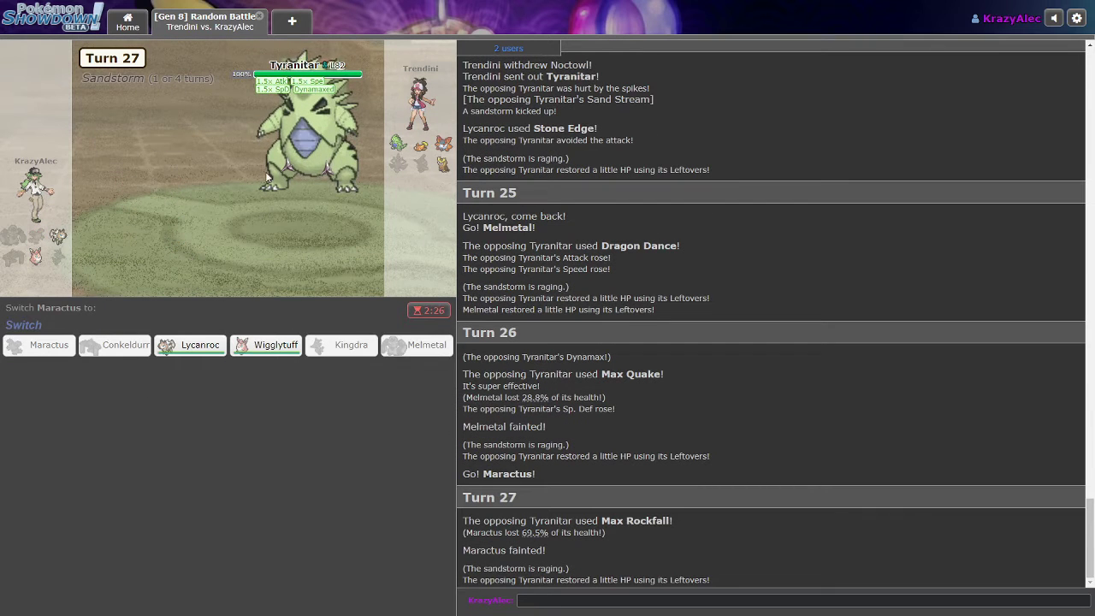
pyautogui.moveTo(266, 345)
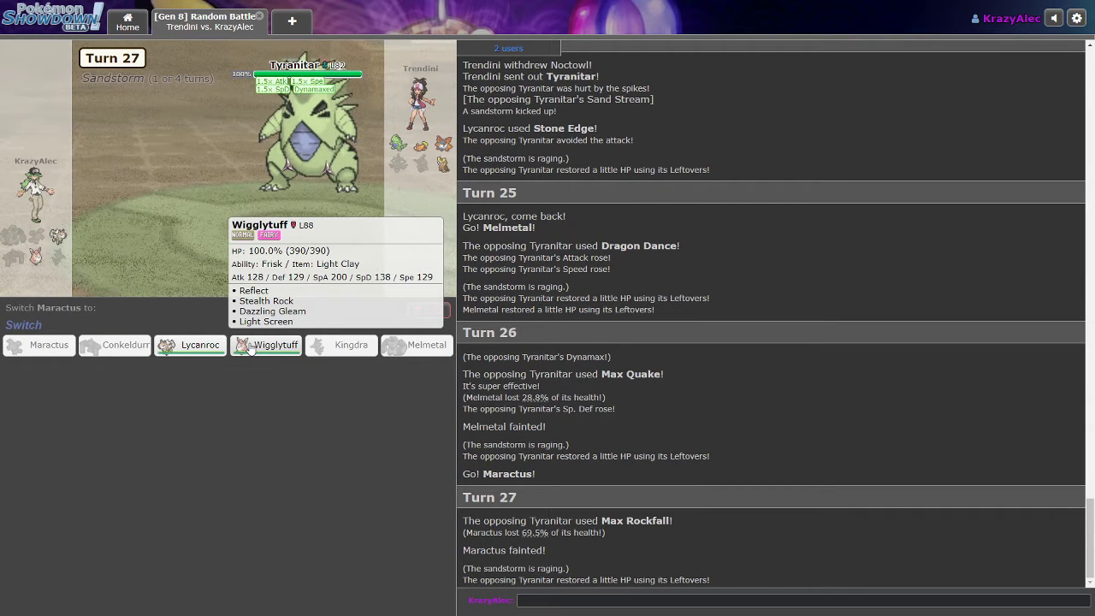
pyautogui.click(275, 345)
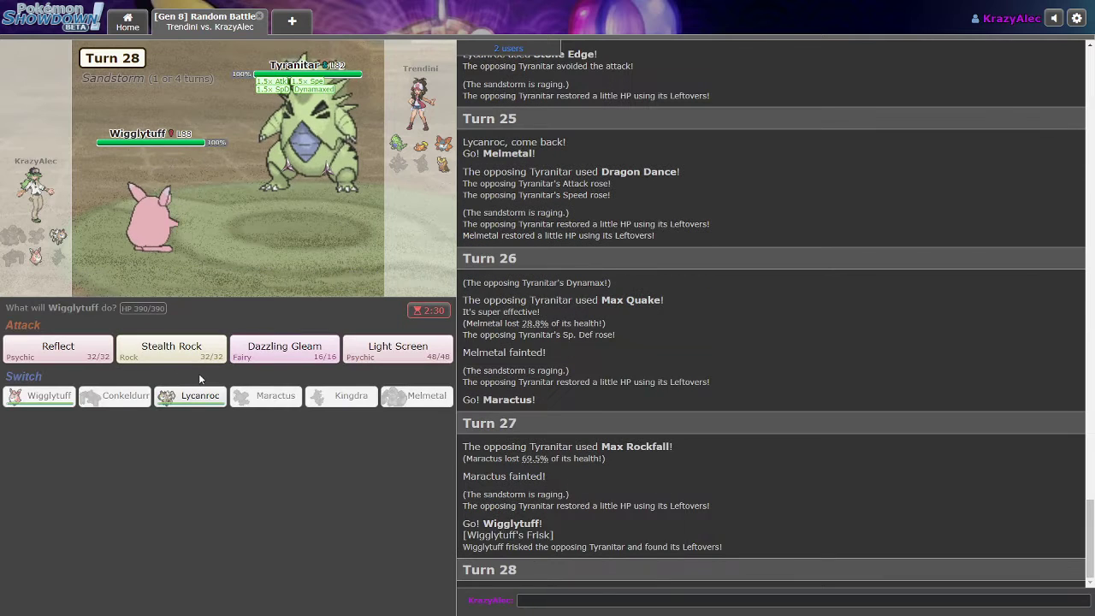
pyautogui.moveTo(304, 128)
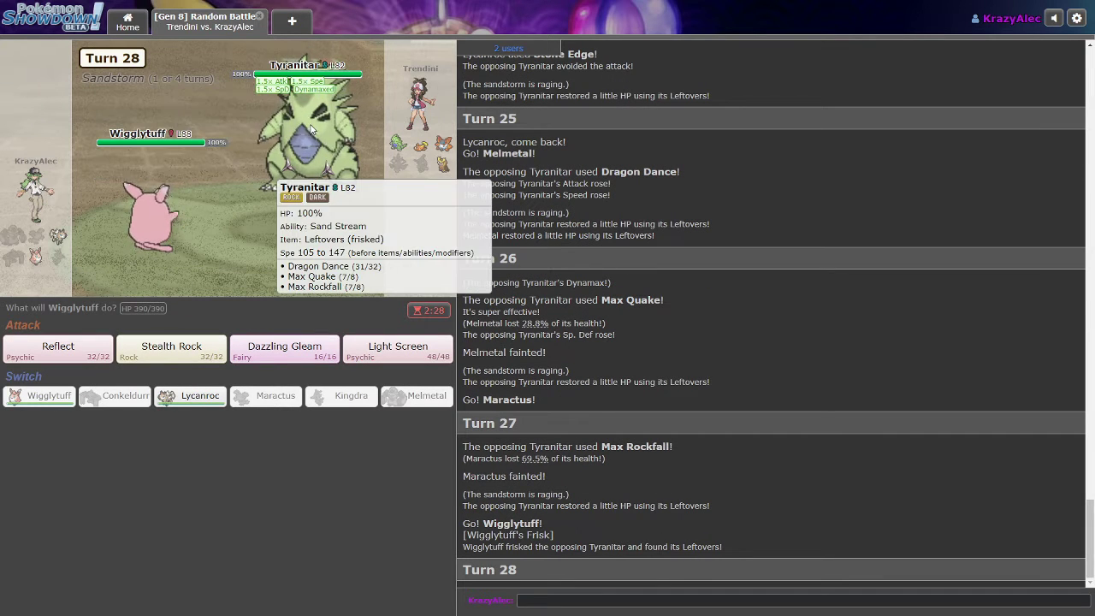
pyautogui.moveTo(171, 346)
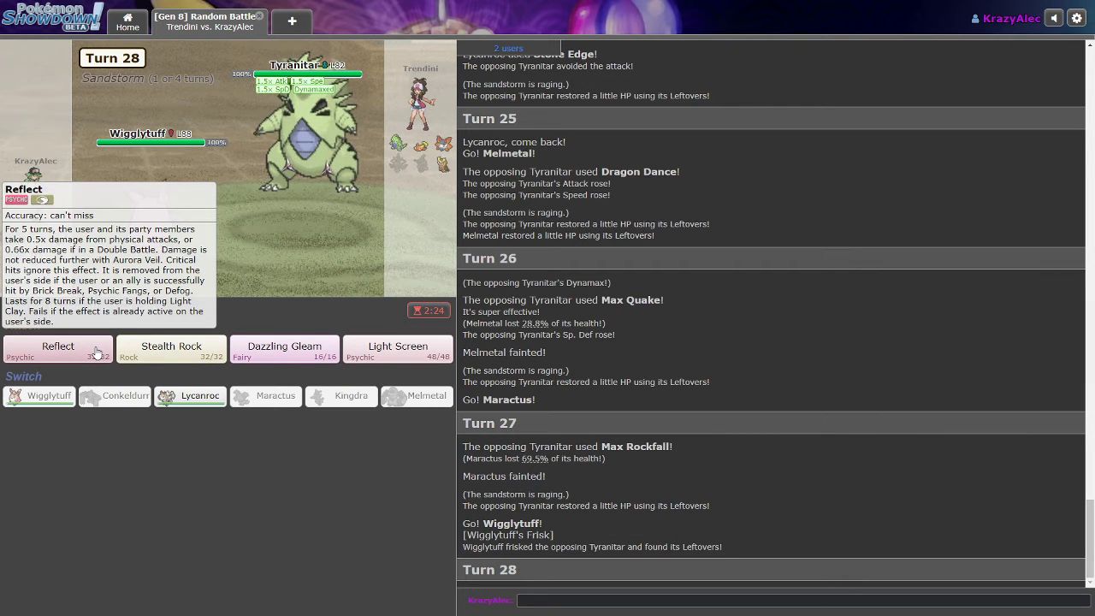
pyautogui.moveTo(127, 353)
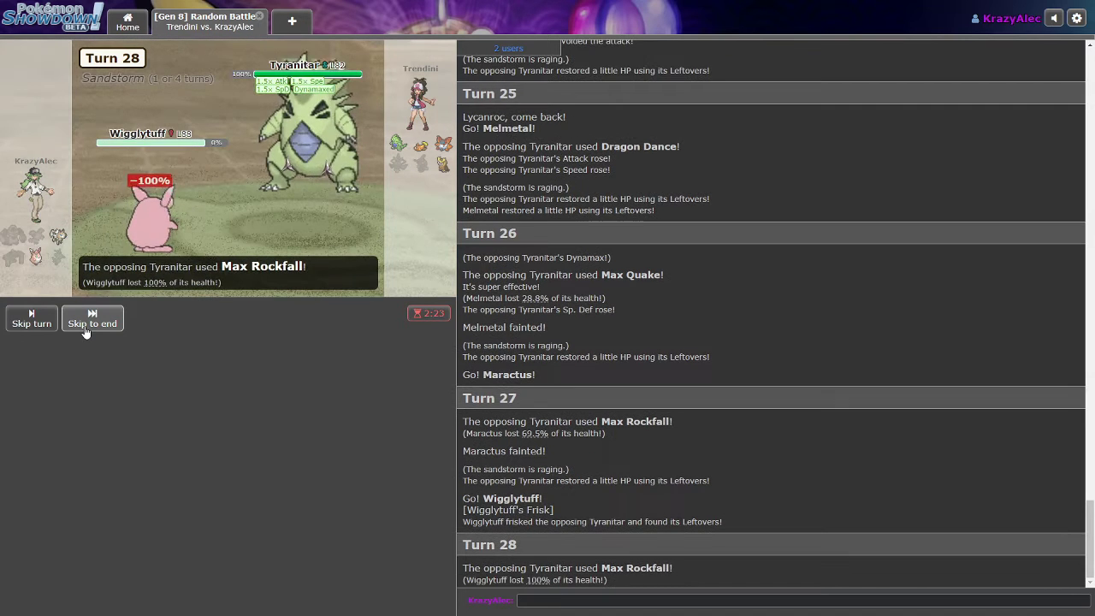
pyautogui.click(92, 319)
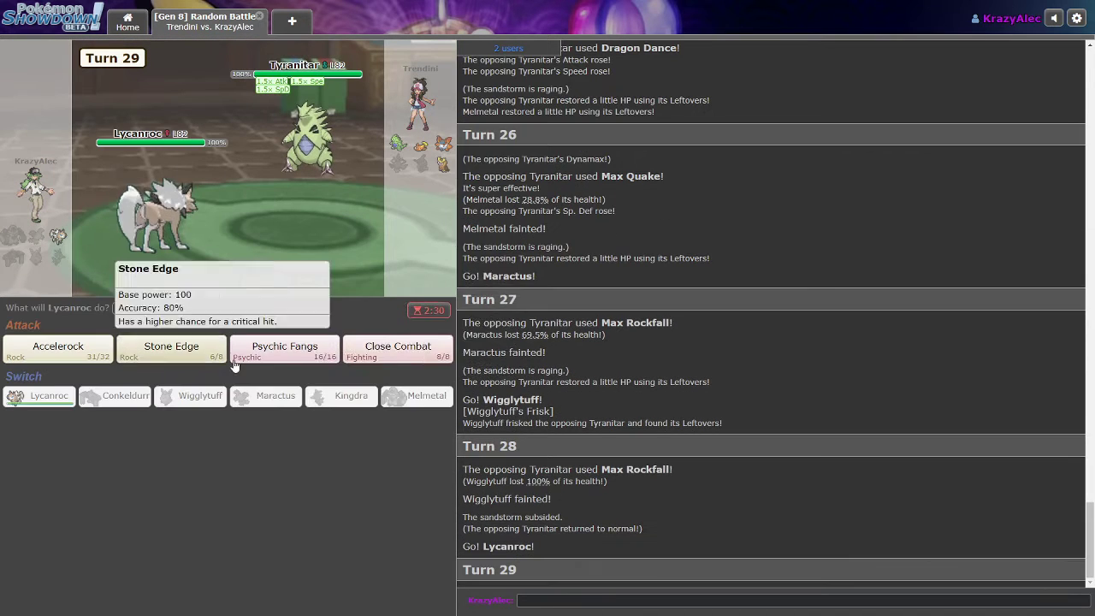
pyautogui.moveTo(353, 420)
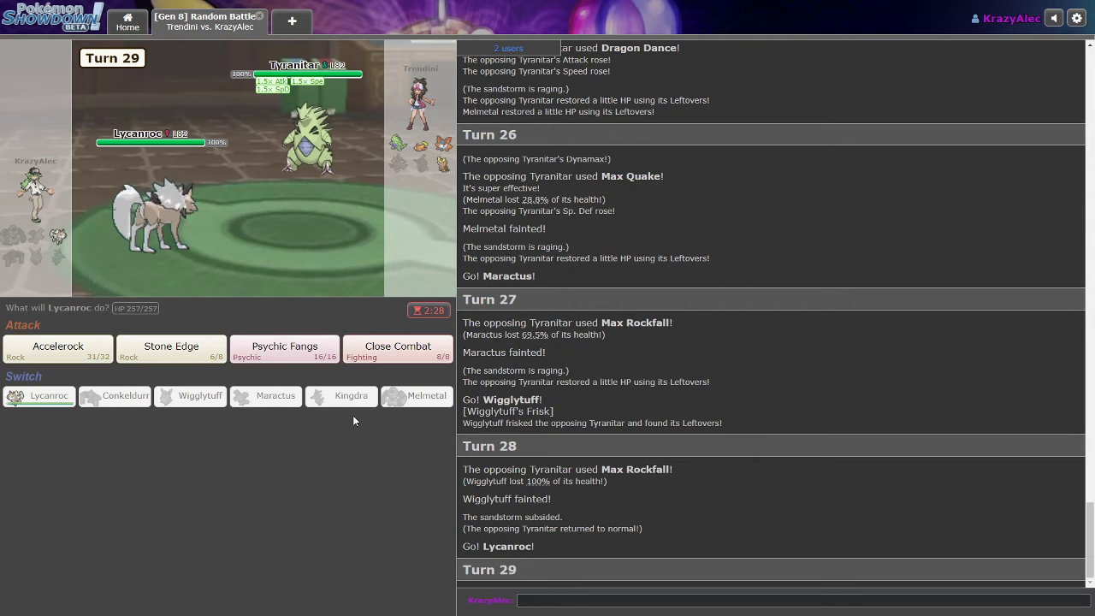
pyautogui.moveTo(284, 349)
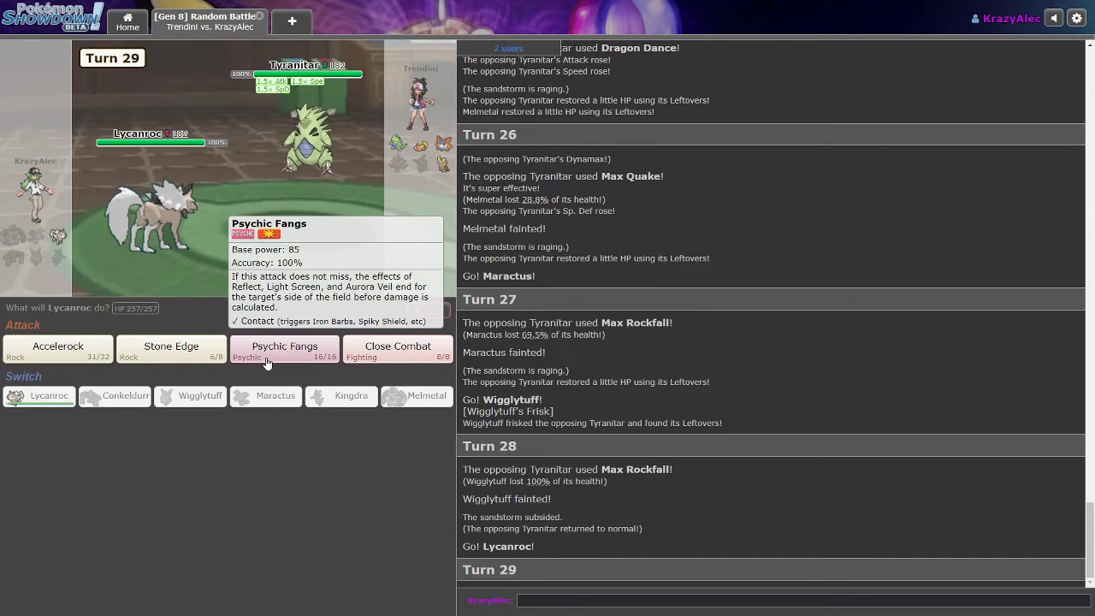
# - Close Combat Tyranitar, Stunfisk and Volcarona, then leave the lost battle and search again
pyautogui.click(397, 350)
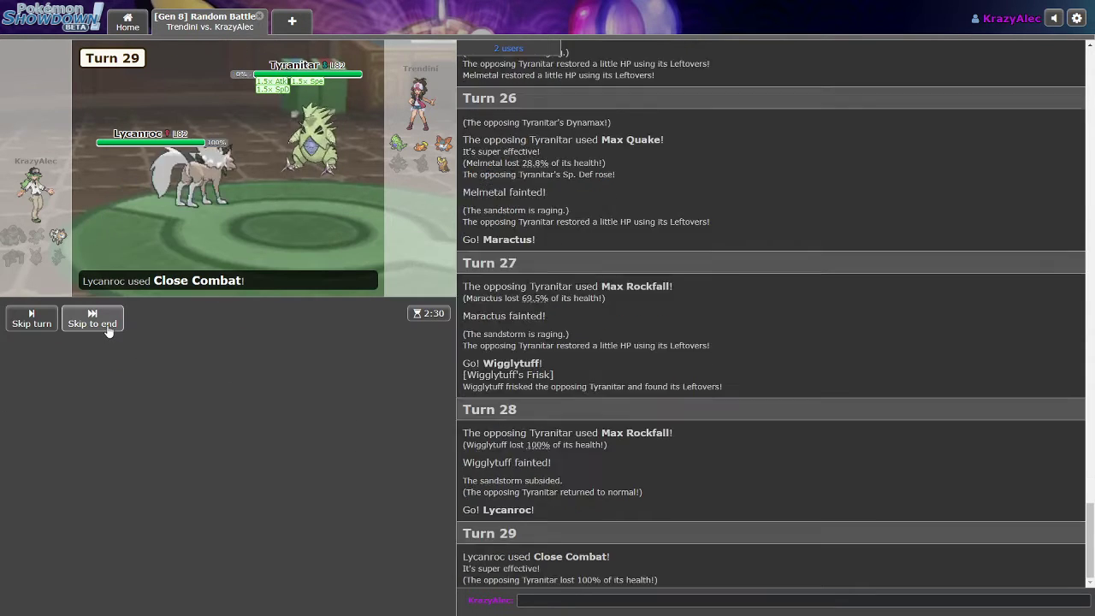
pyautogui.click(91, 318)
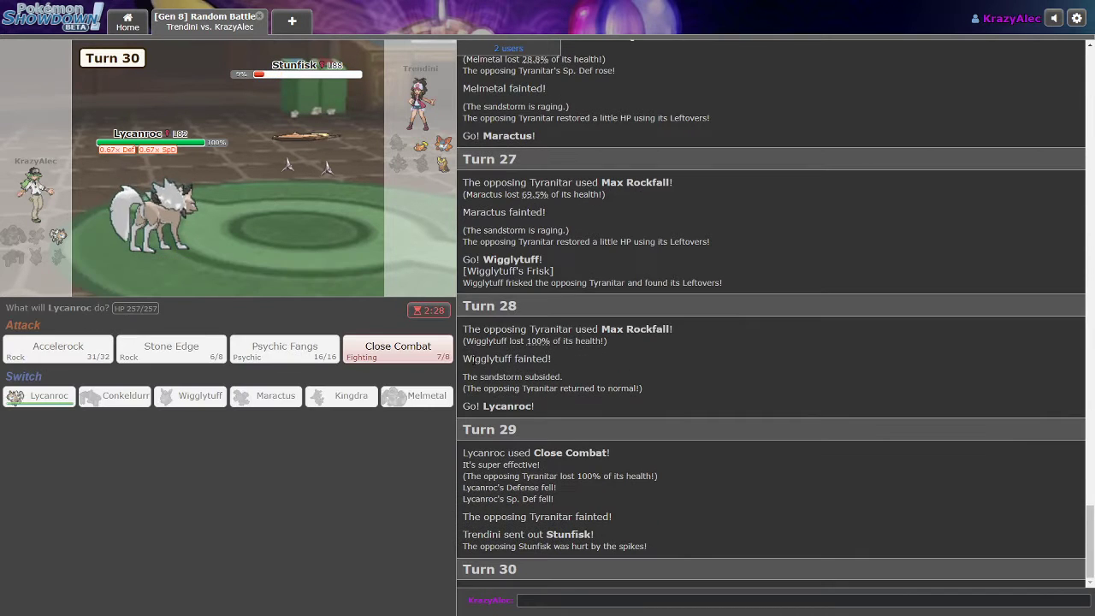
pyautogui.click(398, 349)
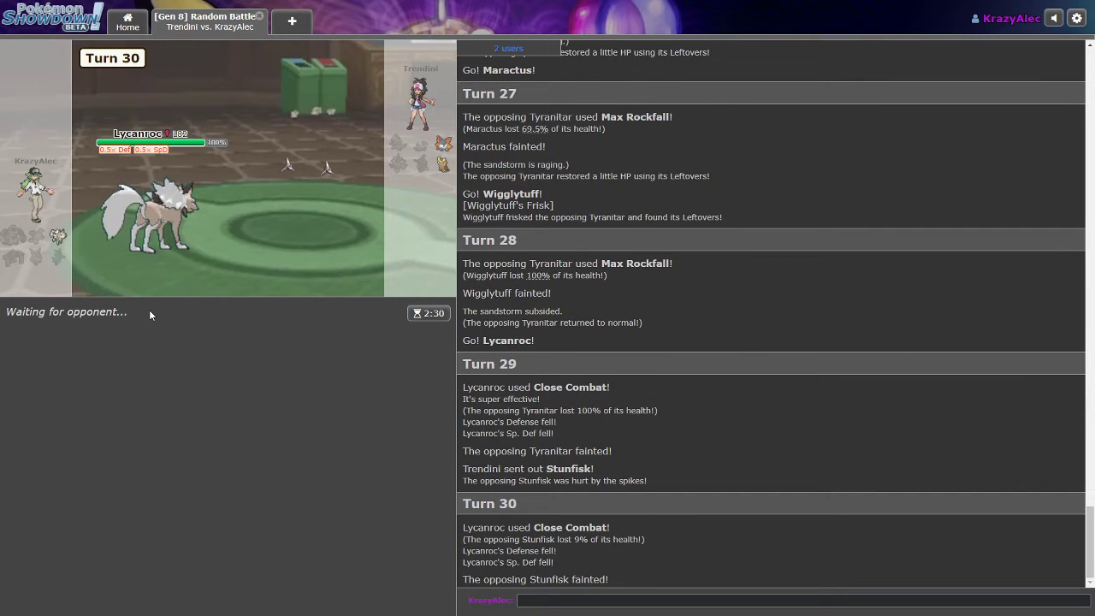
pyautogui.moveTo(217, 357)
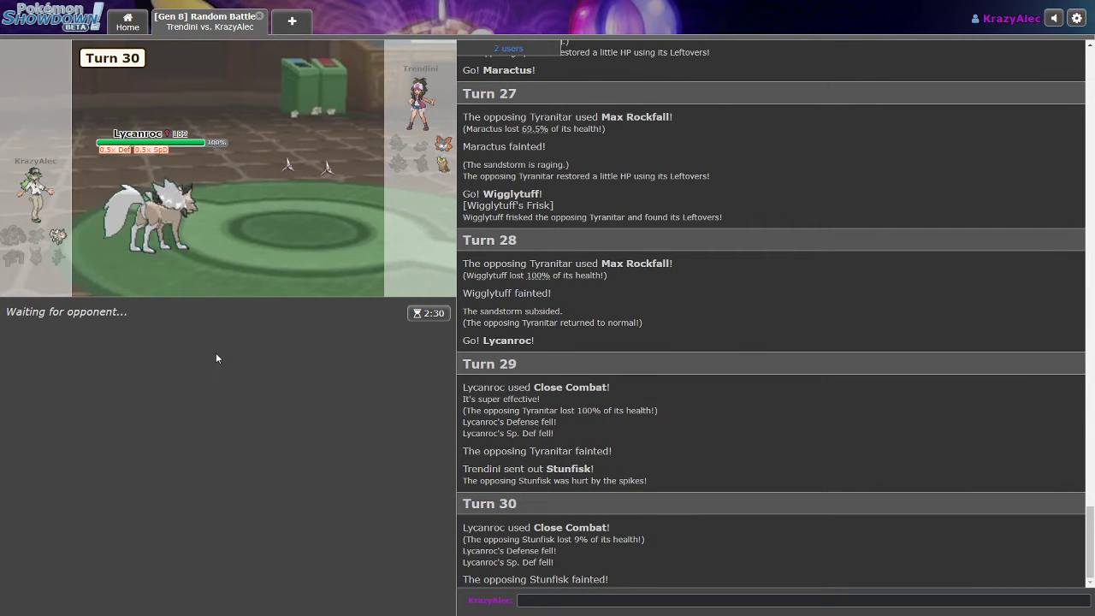
pyautogui.moveTo(119, 343)
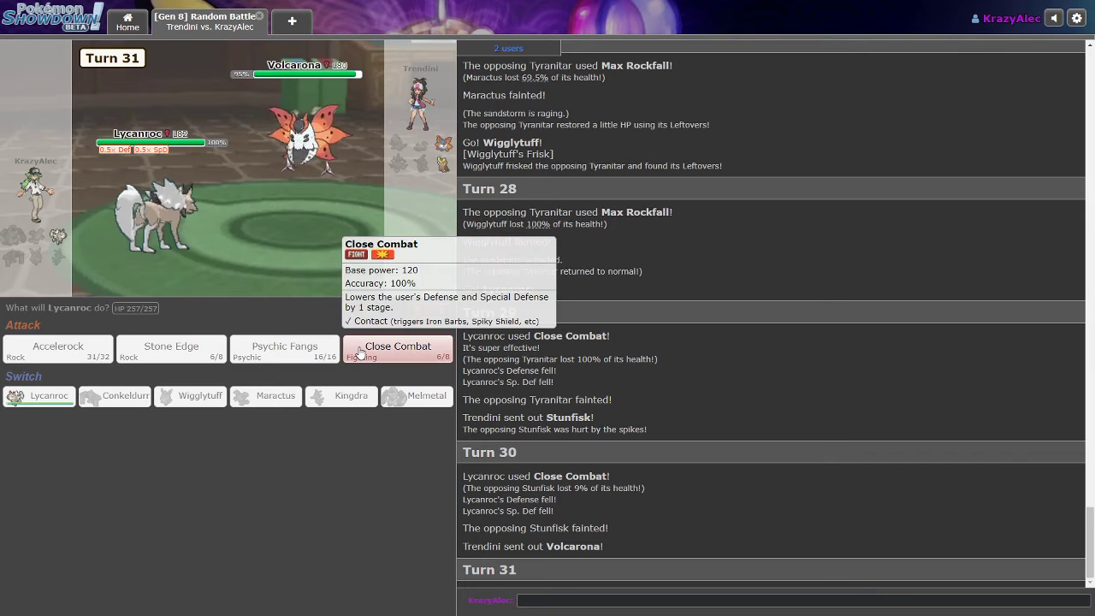
pyautogui.click(397, 349)
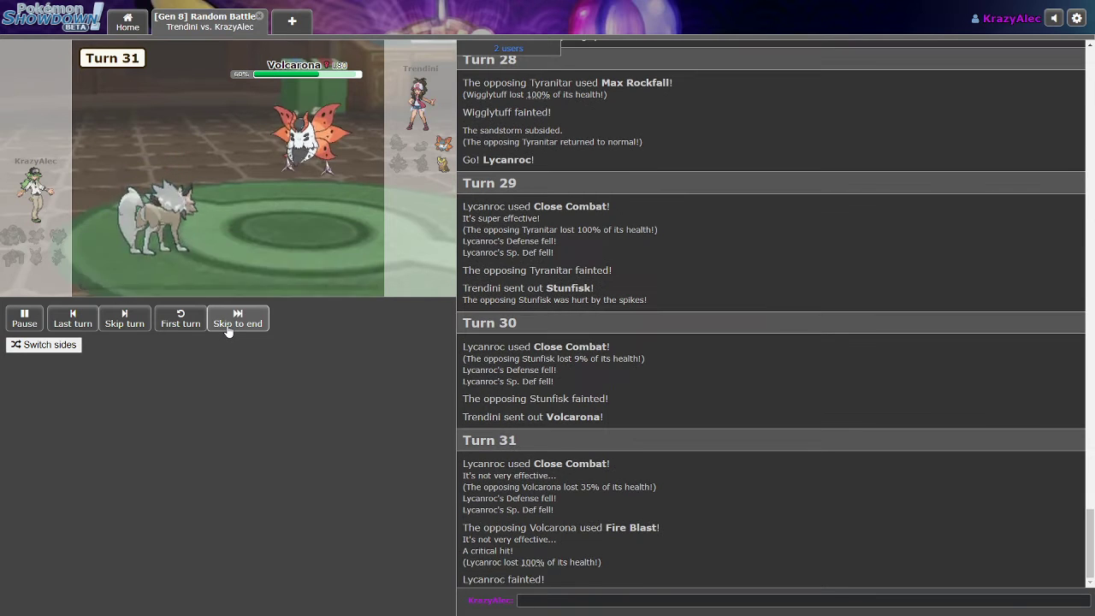
pyautogui.click(238, 317)
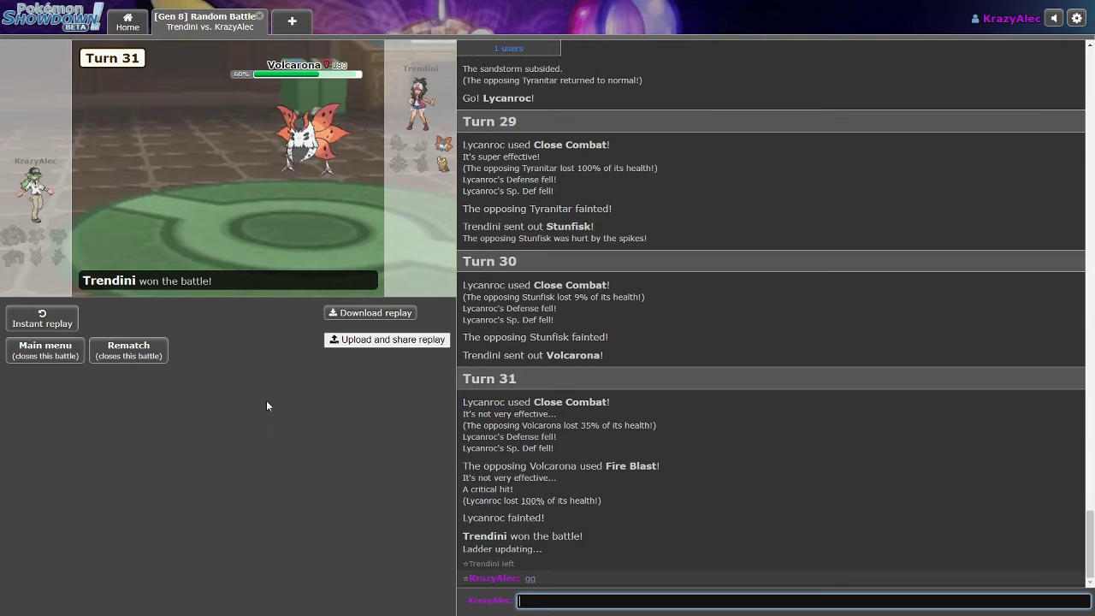
pyautogui.click(44, 350)
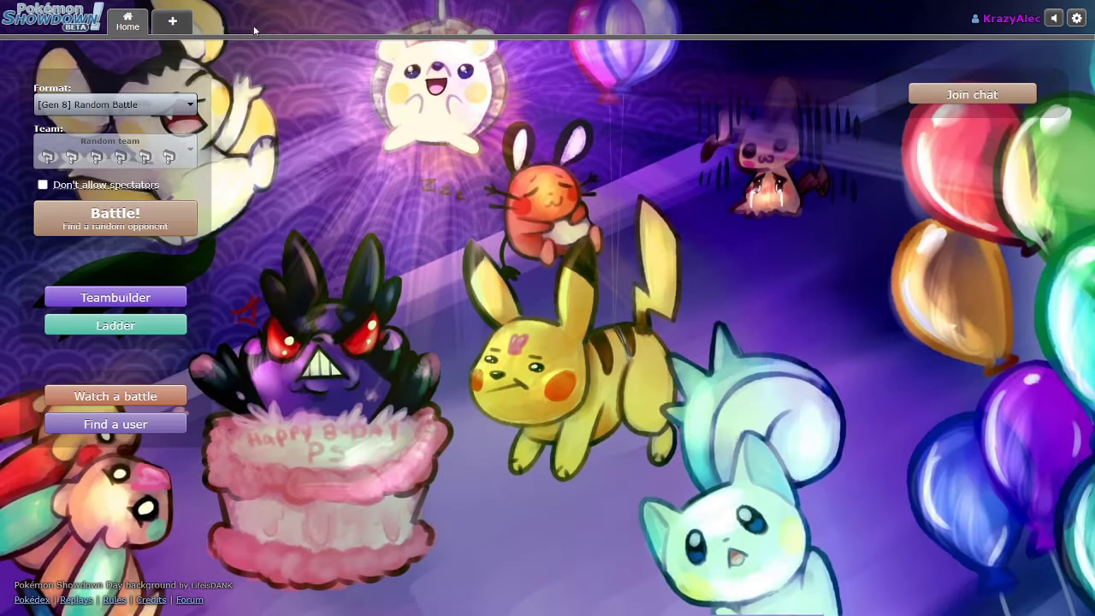
pyautogui.click(114, 217)
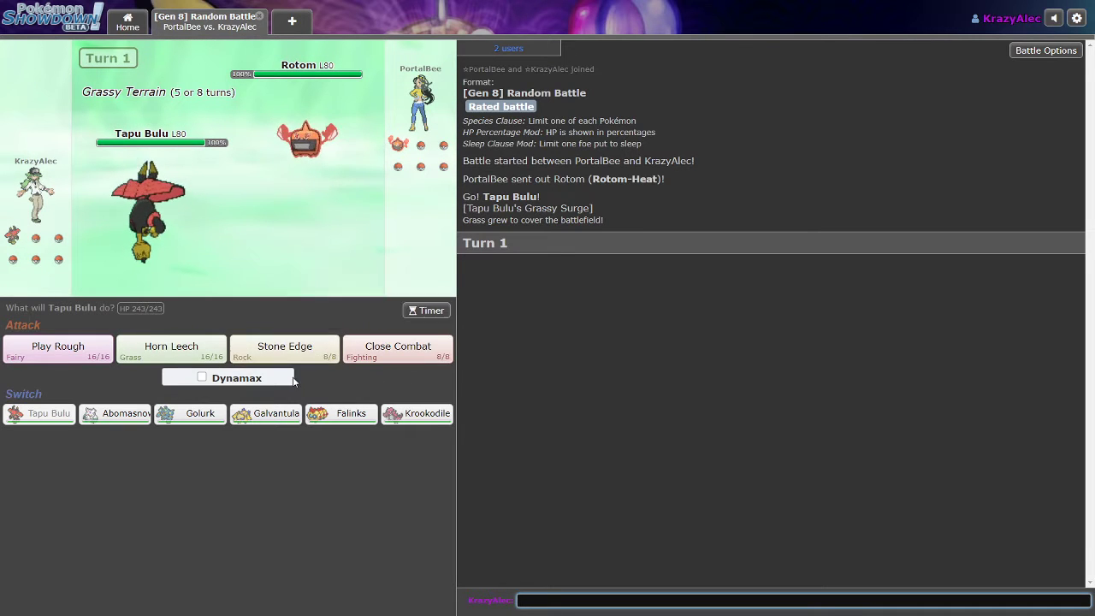
pyautogui.moveTo(416, 413)
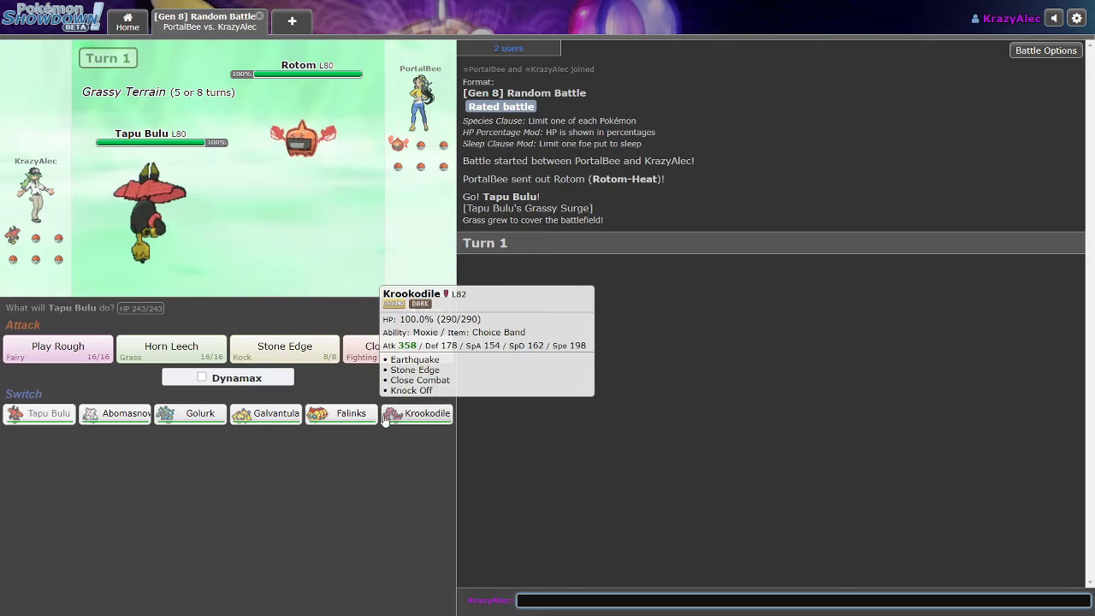
pyautogui.moveTo(126, 414)
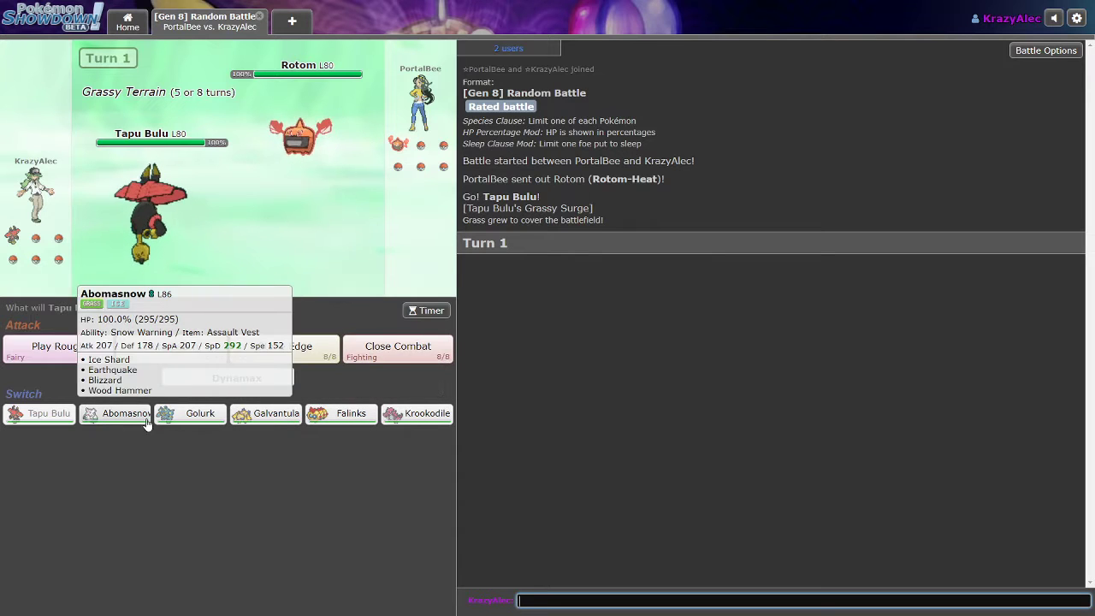
pyautogui.moveTo(200, 413)
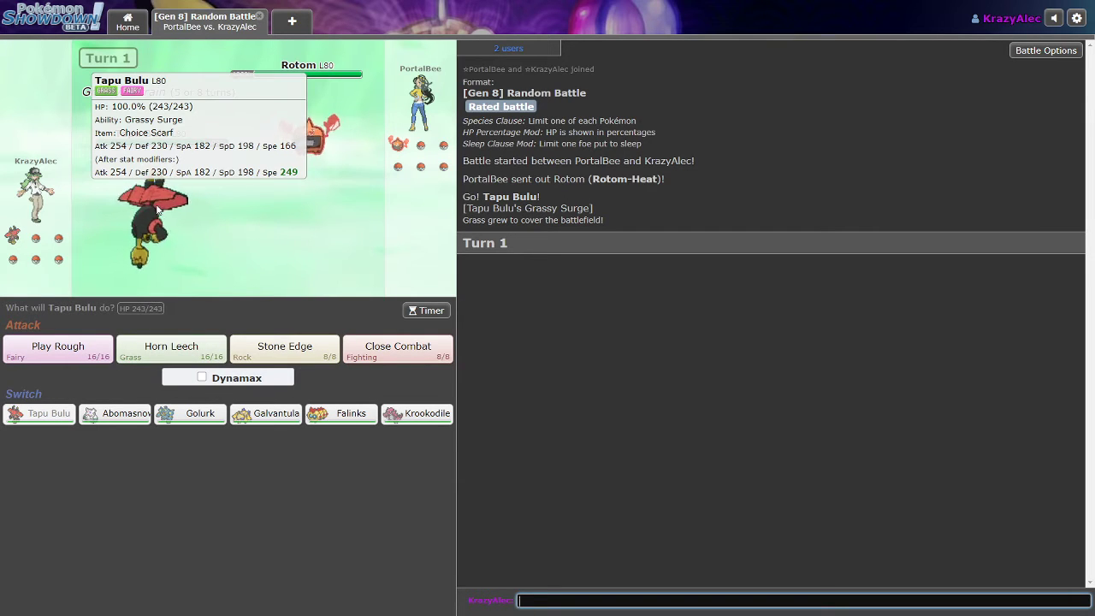
pyautogui.moveTo(304, 141)
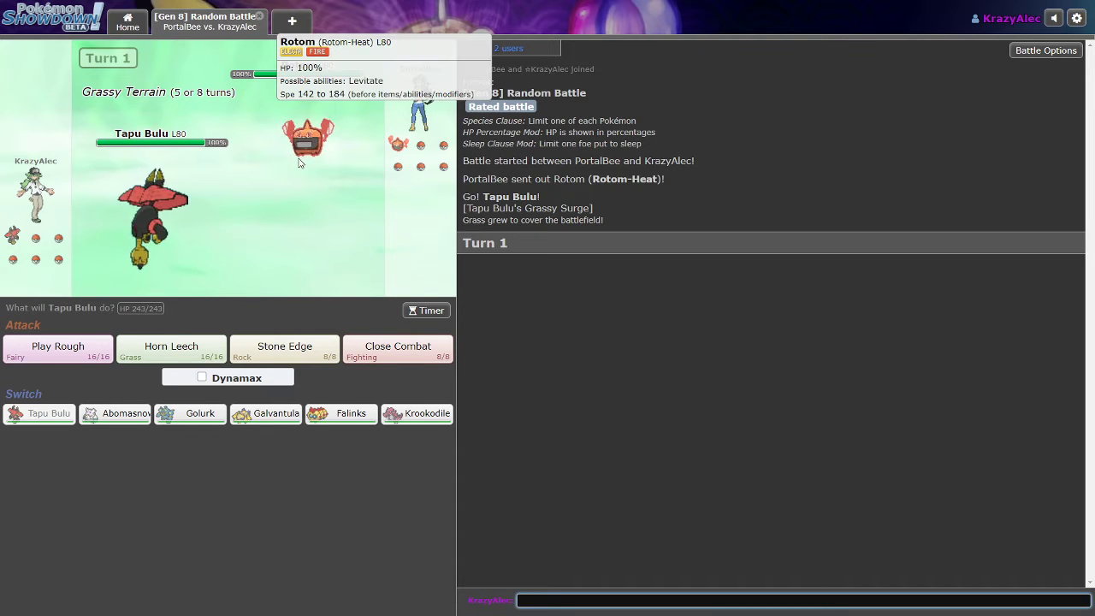
pyautogui.moveTo(171, 346)
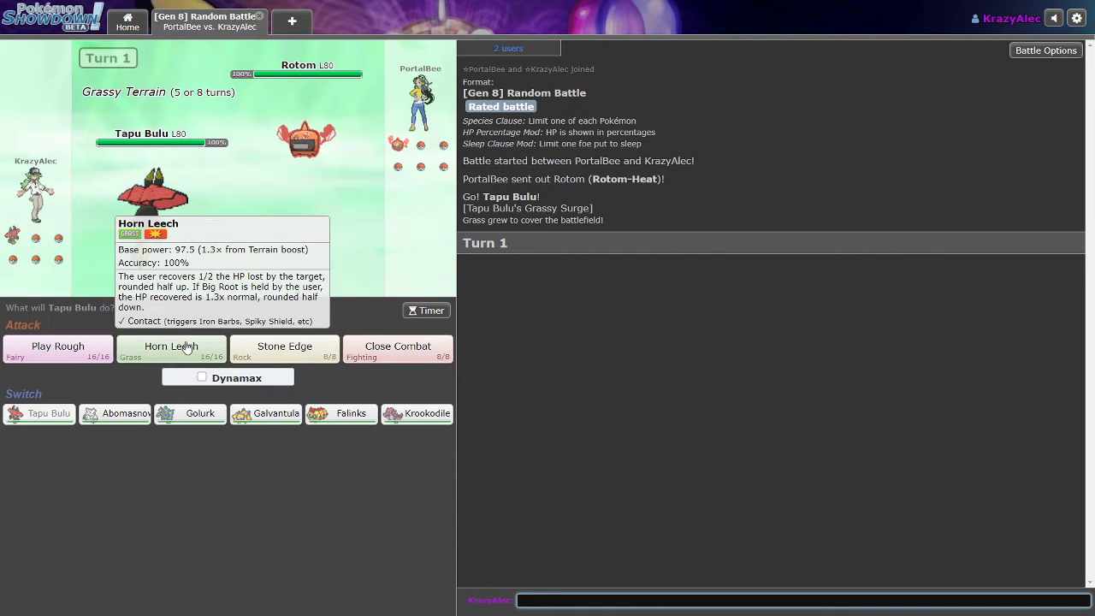
pyautogui.moveTo(340, 413)
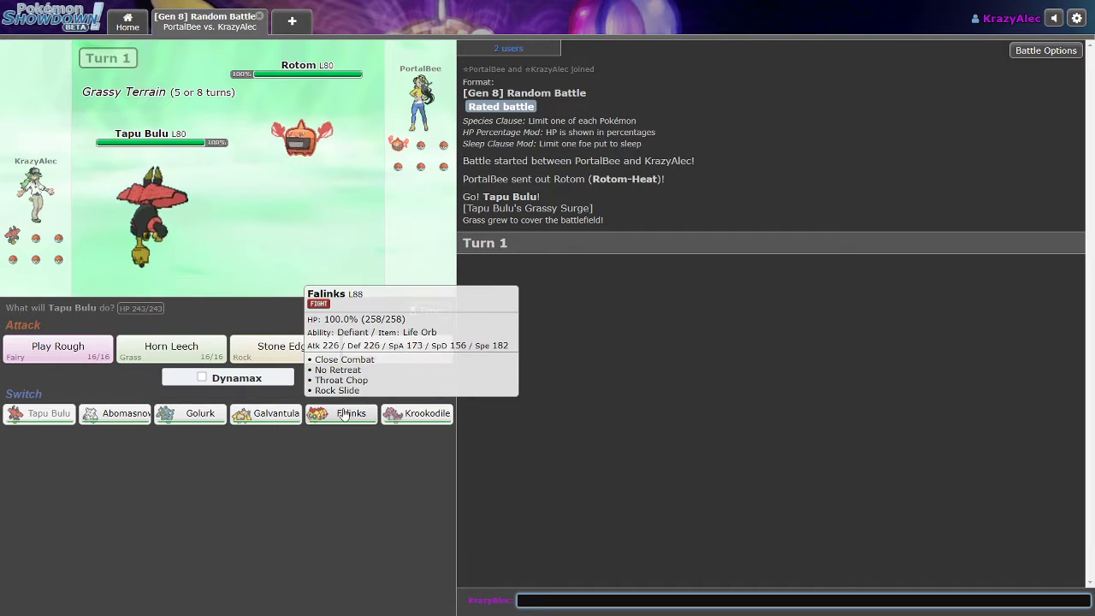
pyautogui.moveTo(115, 413)
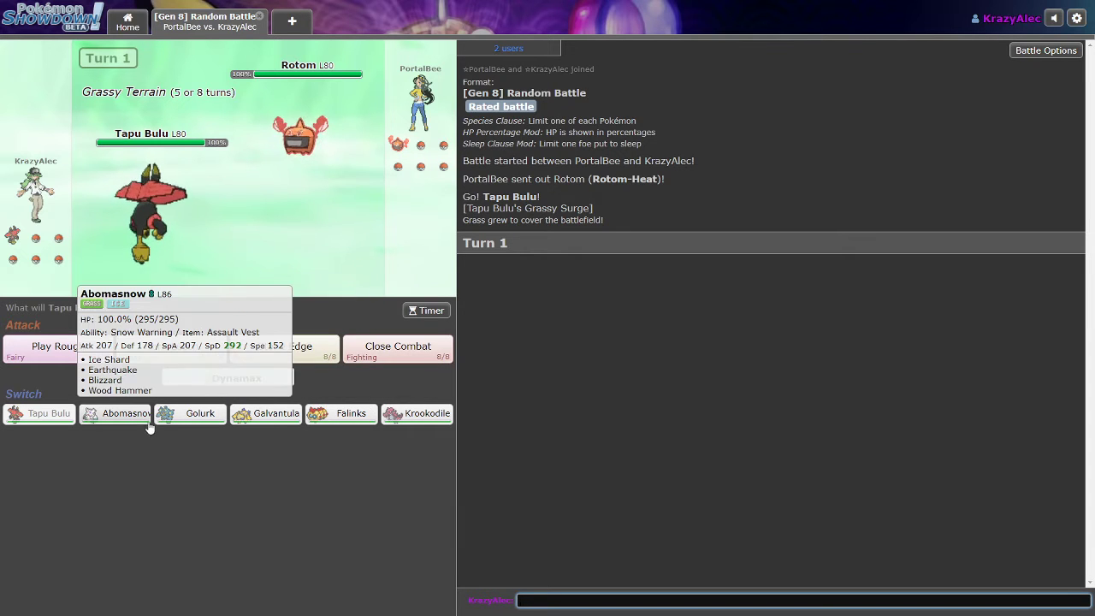
pyautogui.moveTo(284, 351)
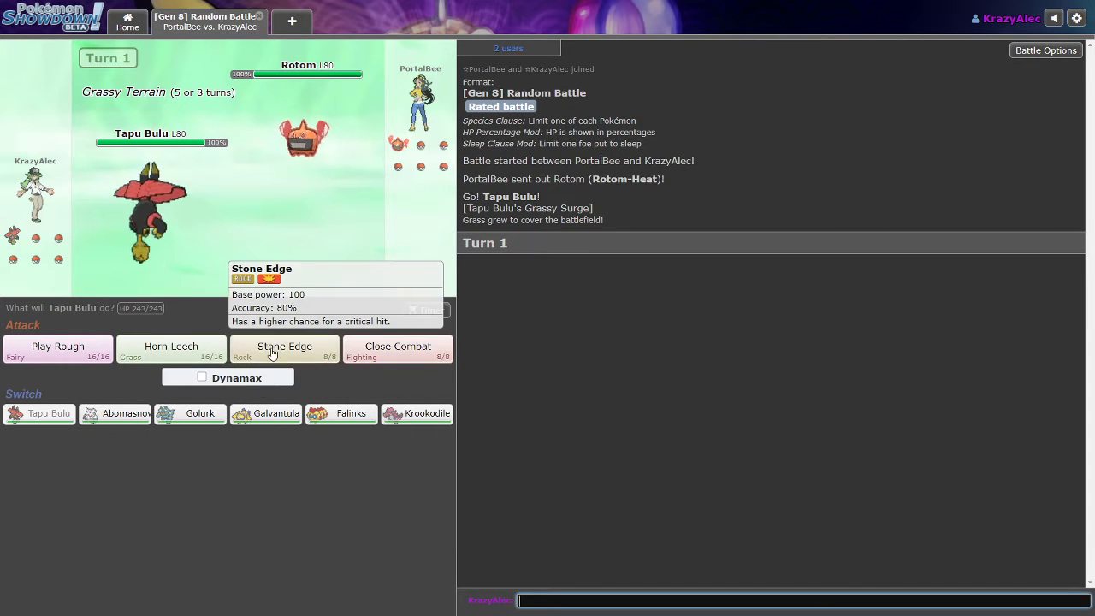
# - Use Tapu Bulu's Stone Edge against Rotom-Heat on turns 1 and 2
pyautogui.click(284, 350)
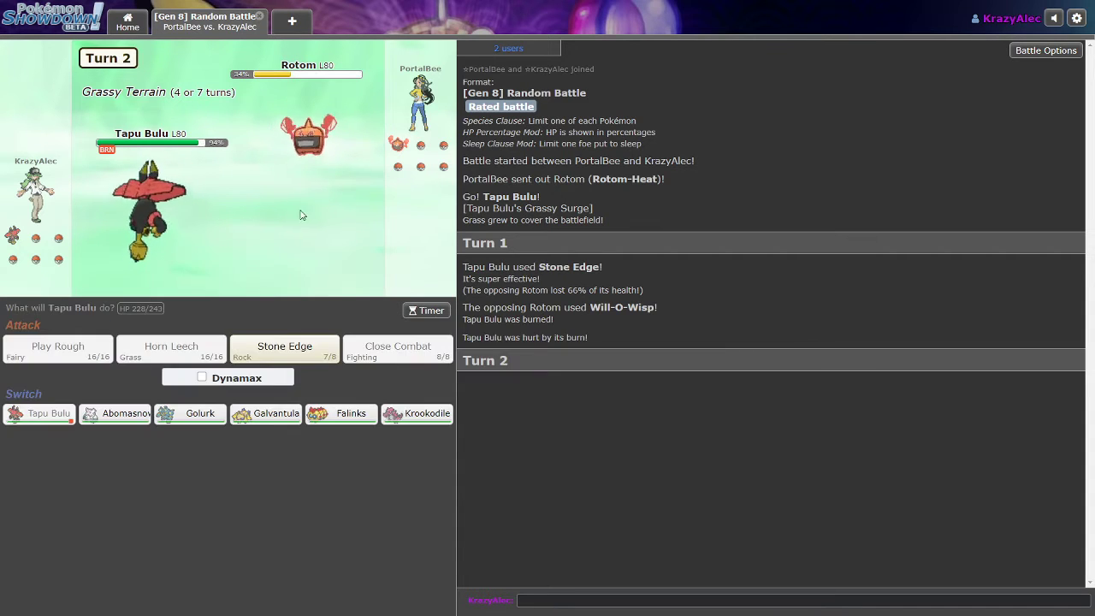
pyautogui.moveTo(284, 351)
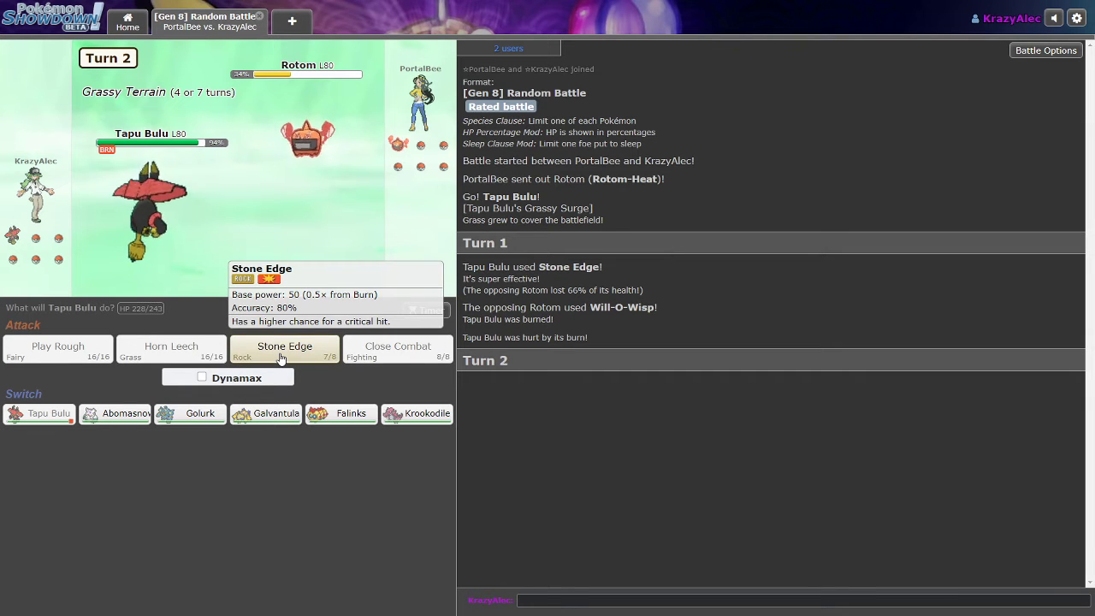
pyautogui.click(284, 346)
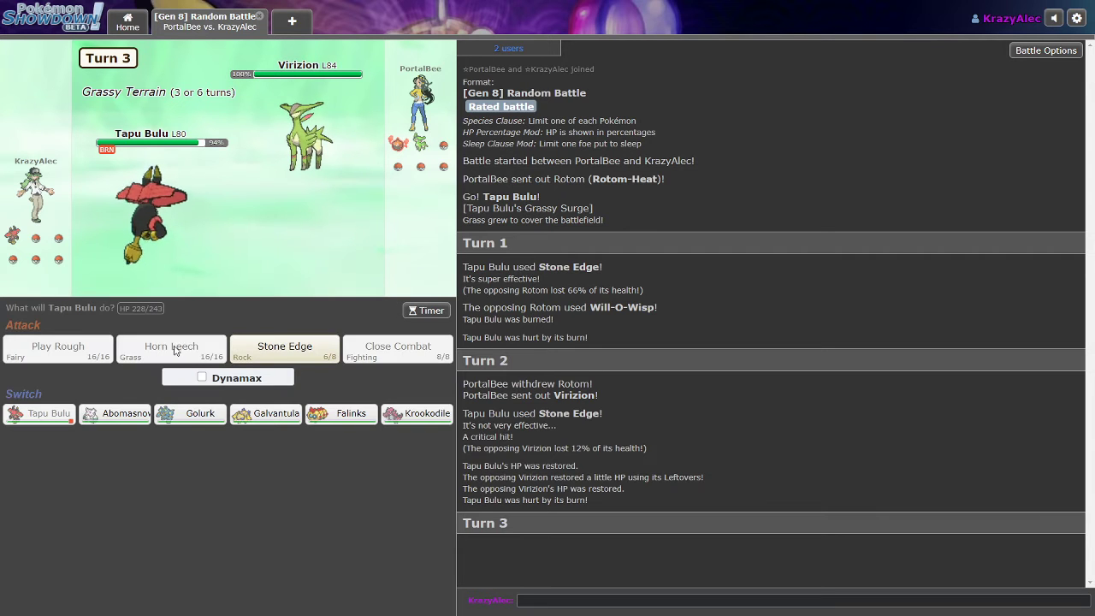
pyautogui.moveTo(179, 361)
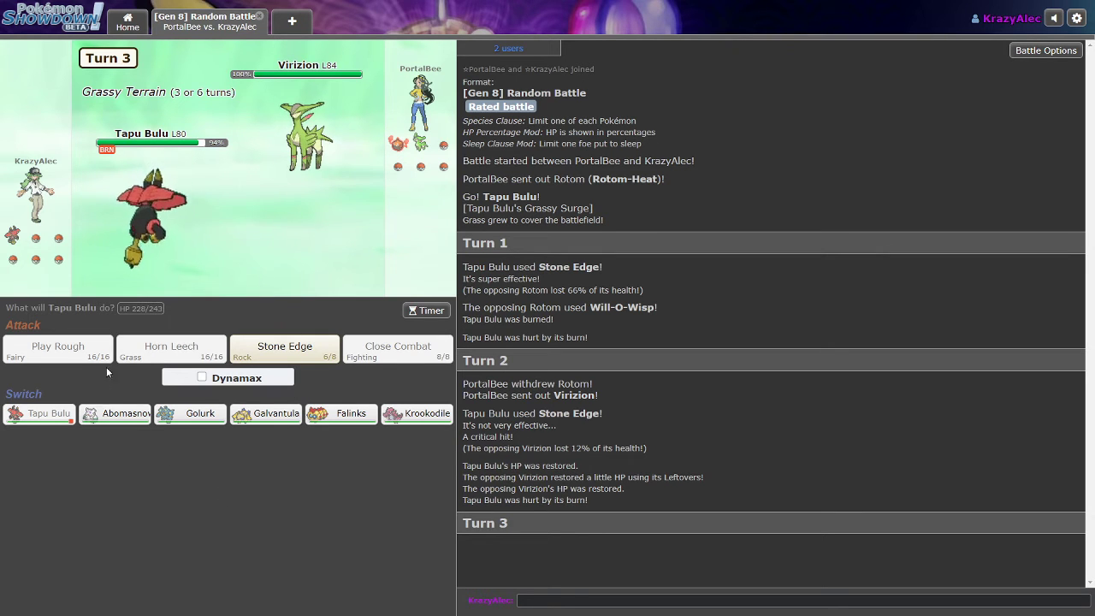
pyautogui.moveTo(210, 390)
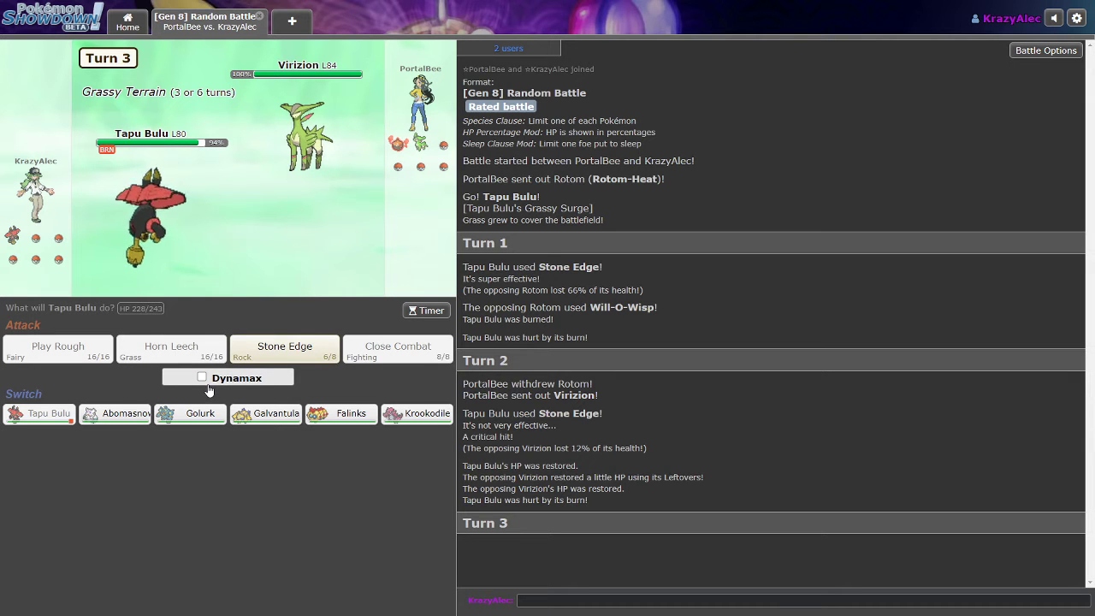
pyautogui.moveTo(158, 407)
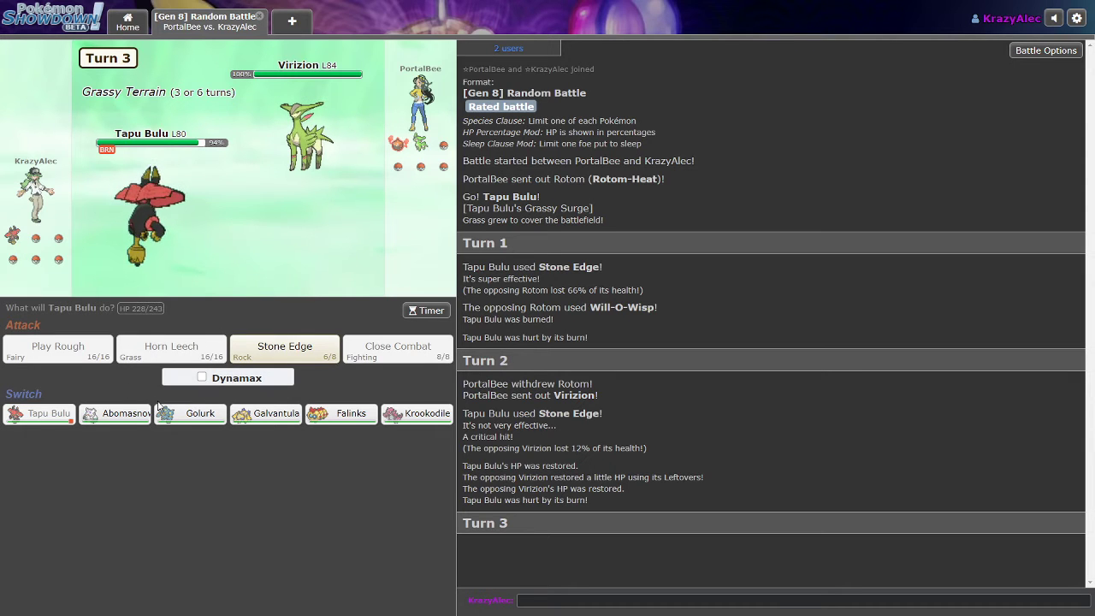
pyautogui.moveTo(417, 414)
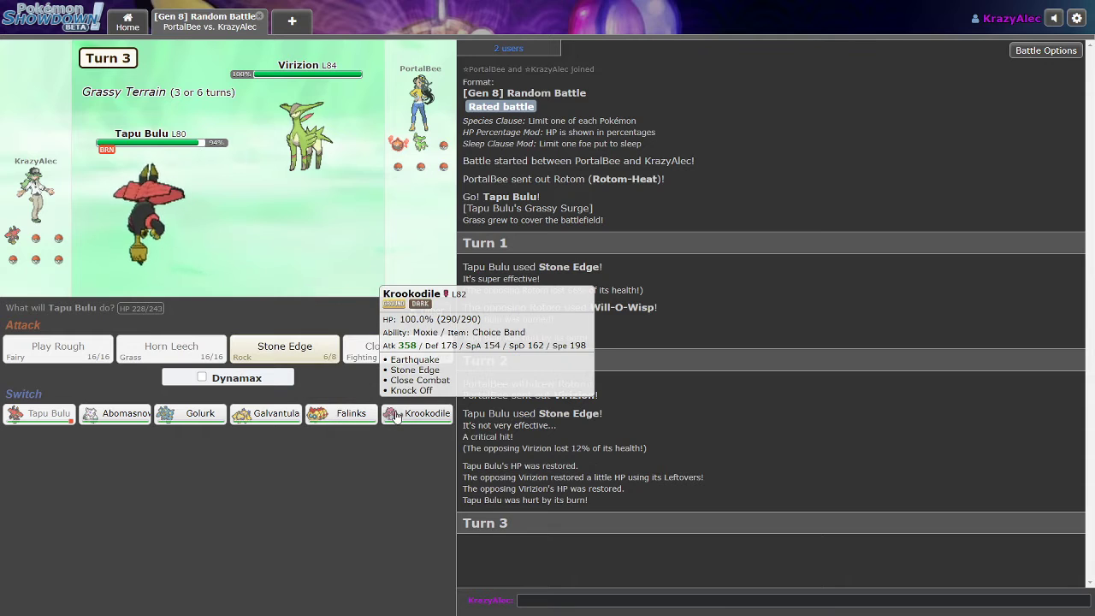
pyautogui.moveTo(266, 413)
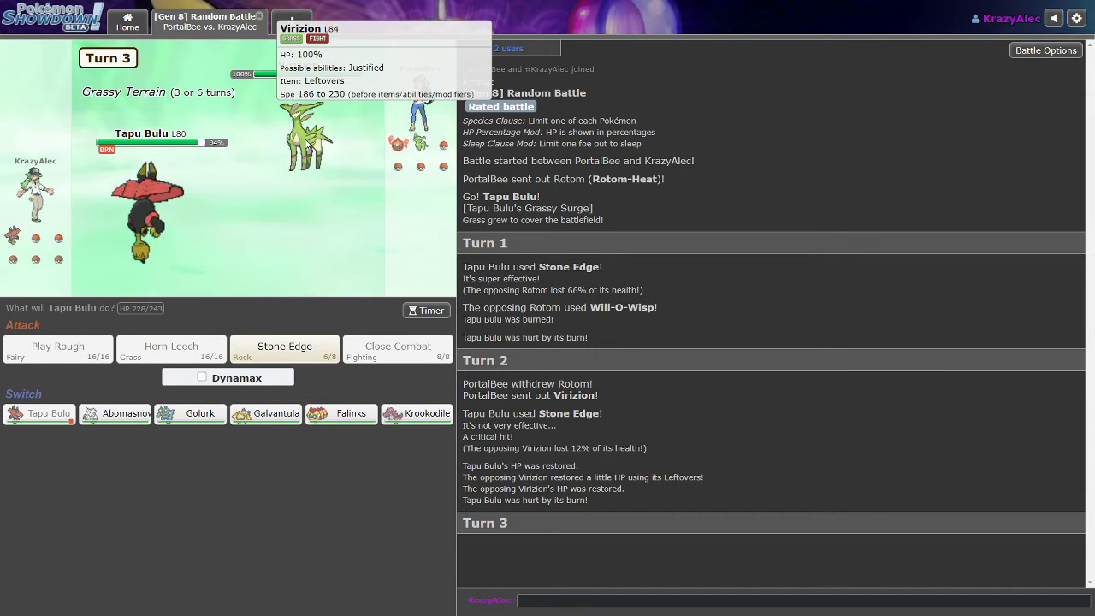
pyautogui.moveTo(265, 413)
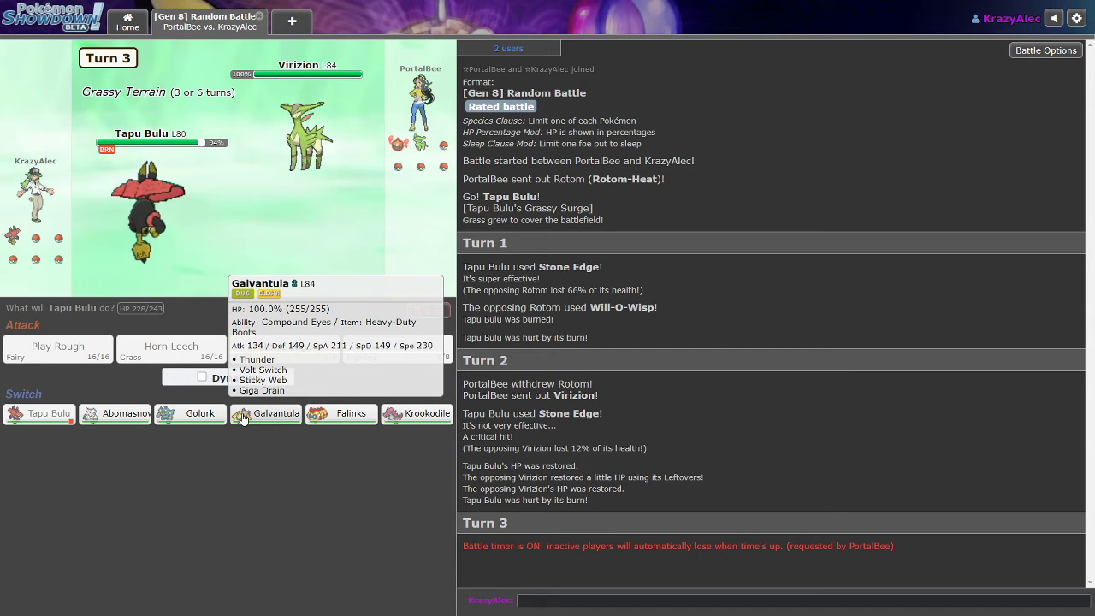
# - Switch to Galvantula, set up Sticky Web, then attack Virizion with Thunder
pyautogui.click(266, 414)
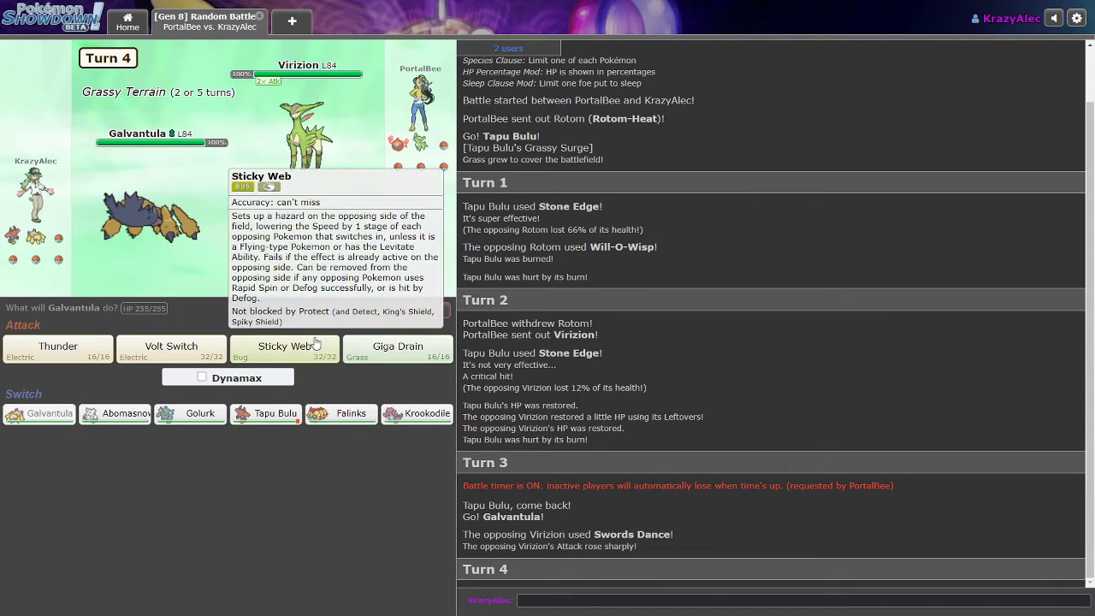
pyautogui.click(285, 348)
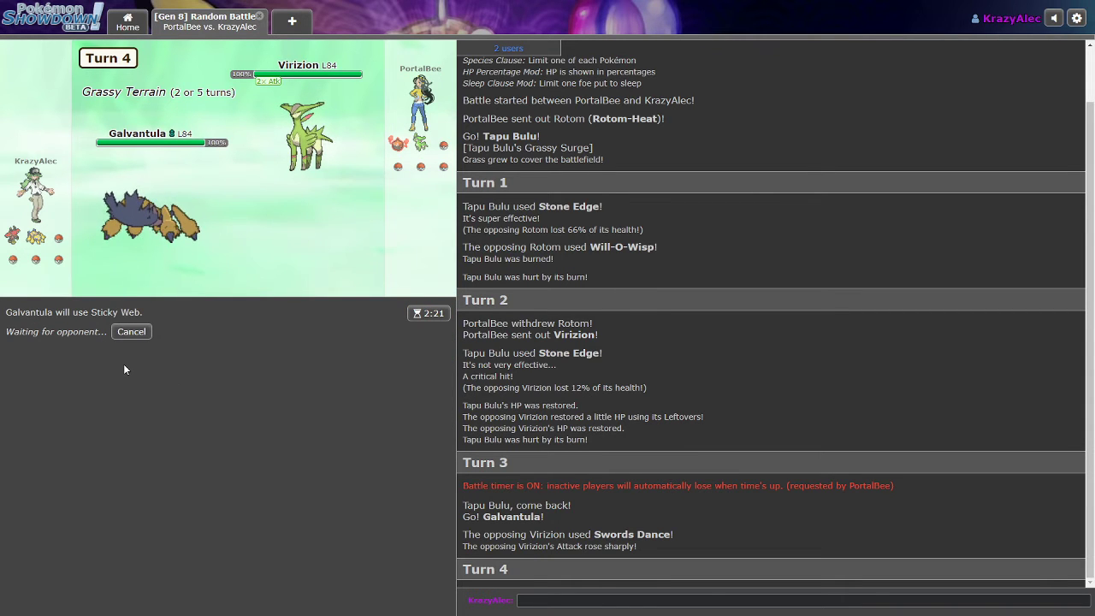
pyautogui.moveTo(130, 363)
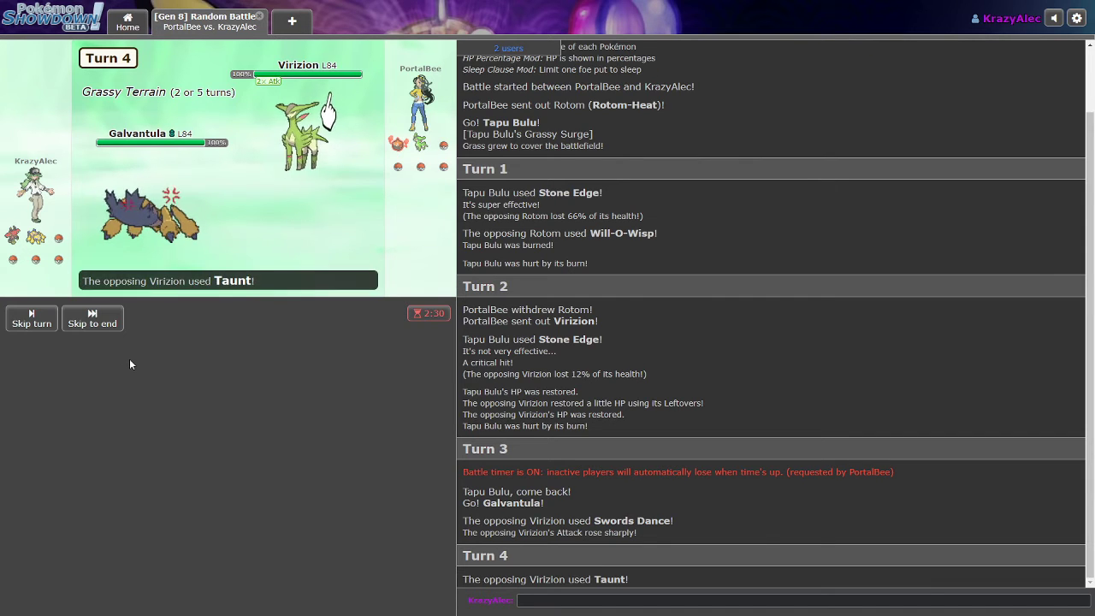
pyautogui.click(91, 318)
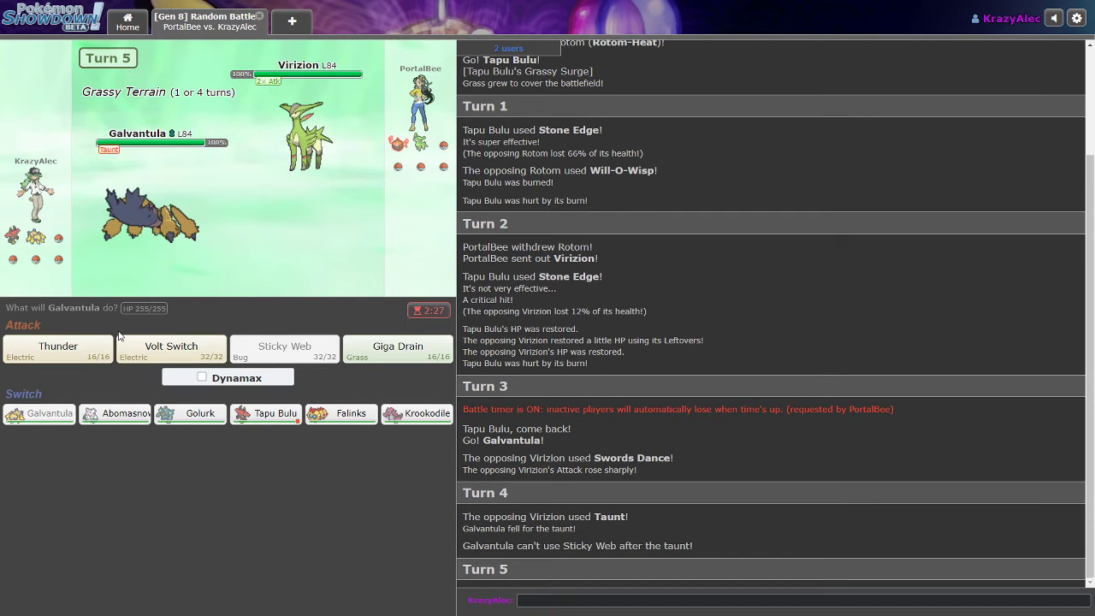
pyautogui.moveTo(436, 390)
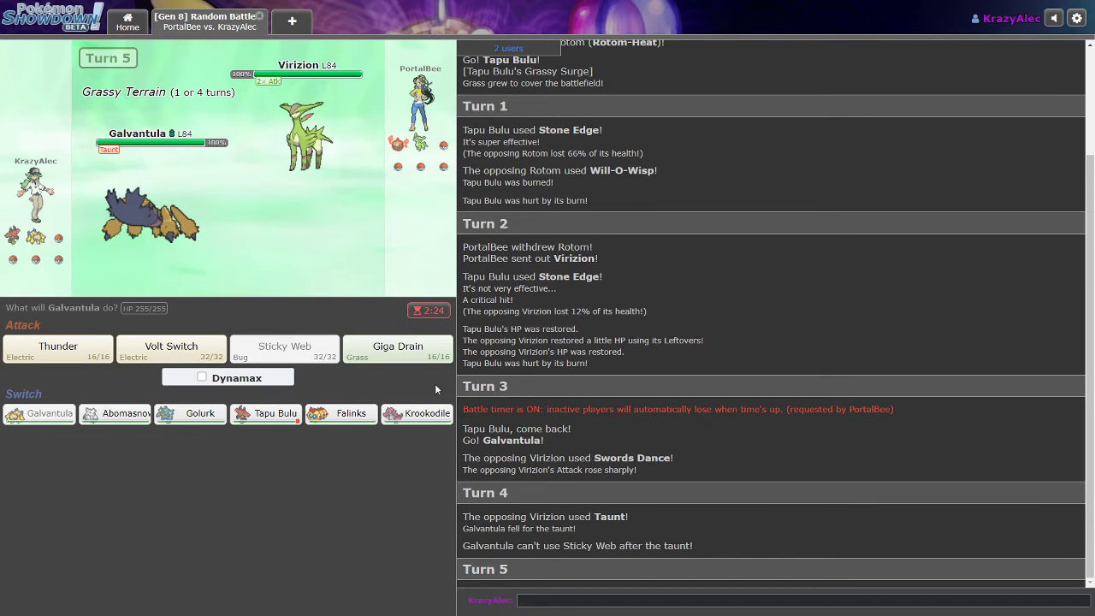
pyautogui.moveTo(332, 379)
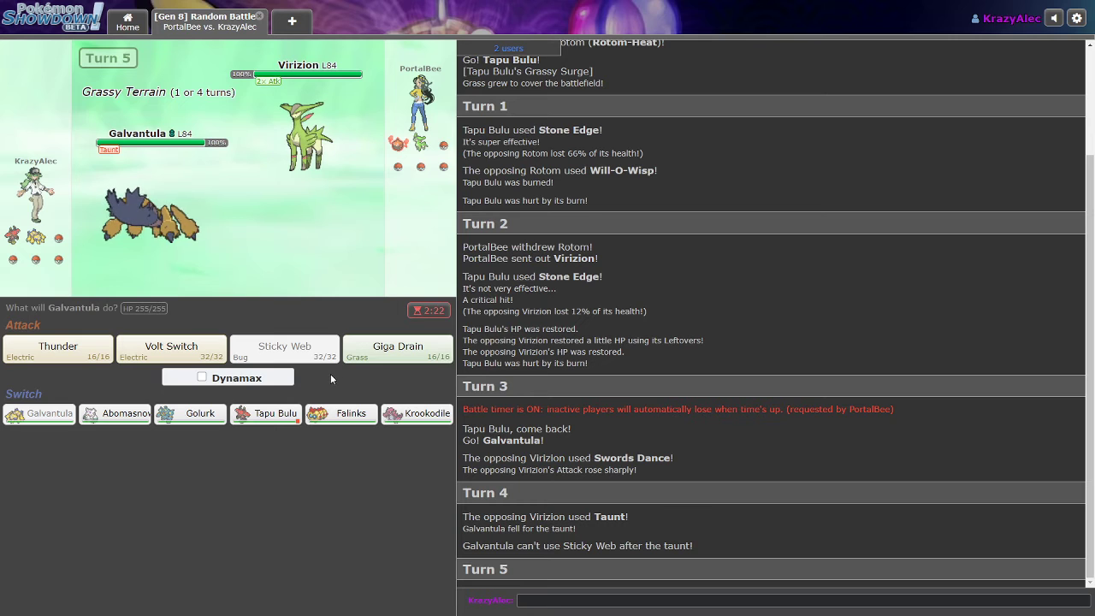
pyautogui.moveTo(58, 348)
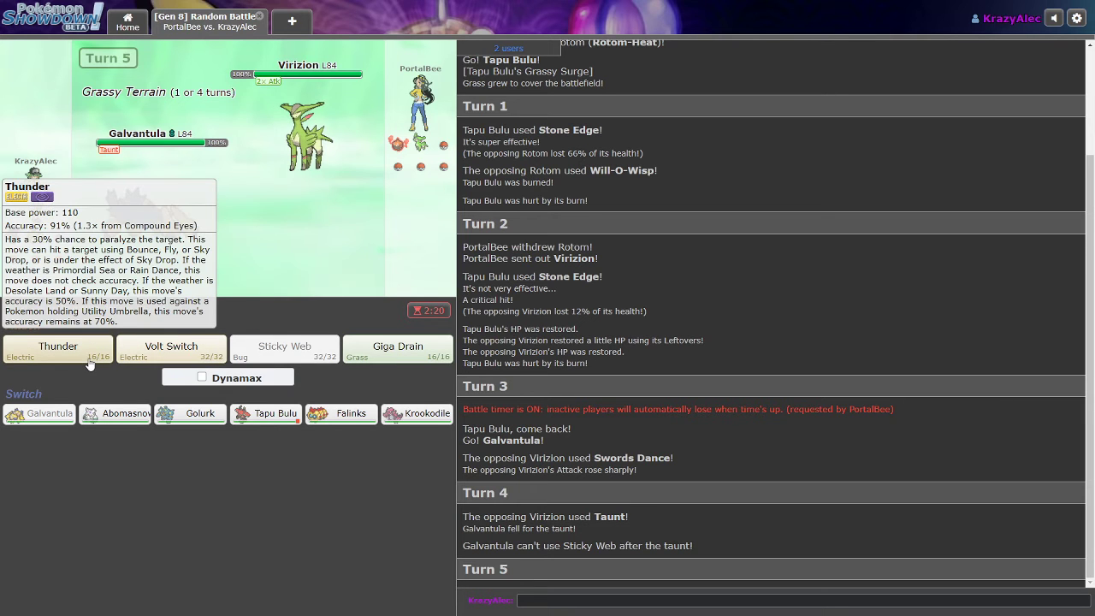
pyautogui.moveTo(171, 351)
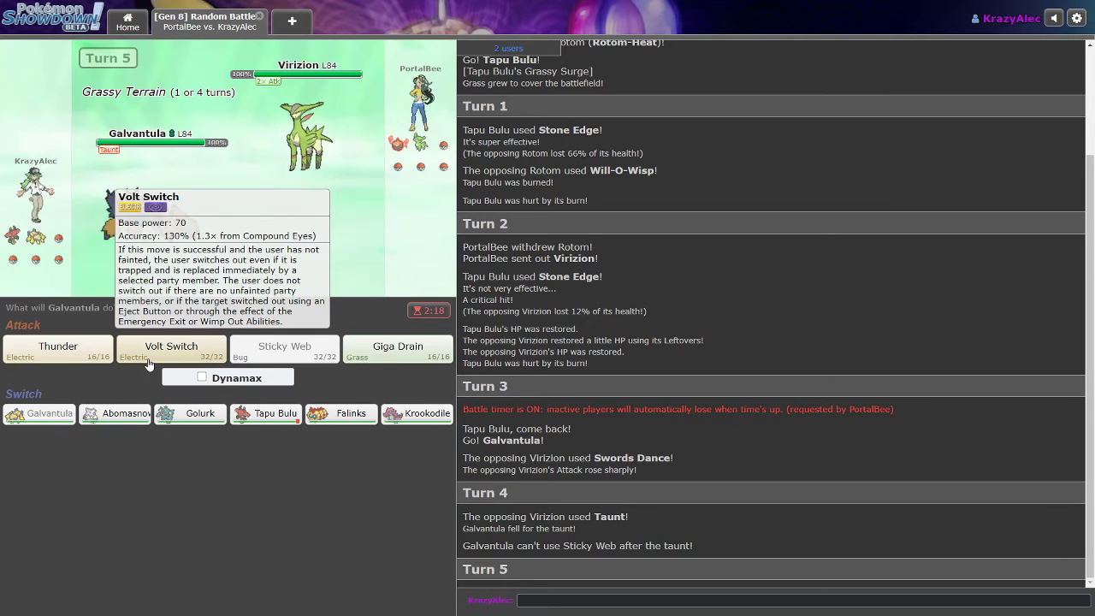
pyautogui.moveTo(58, 346)
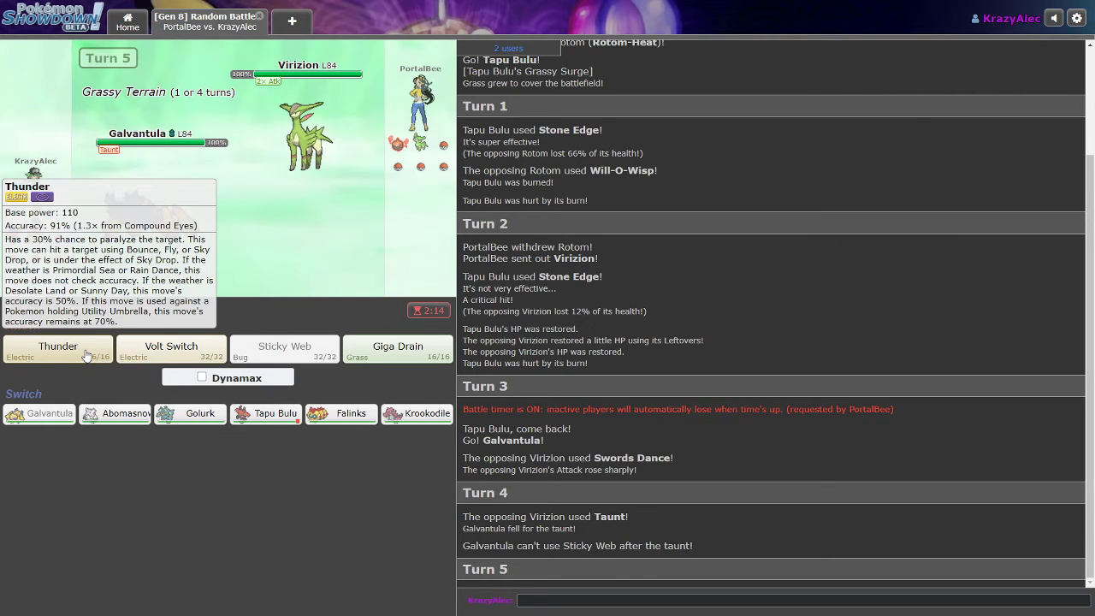
pyautogui.click(57, 349)
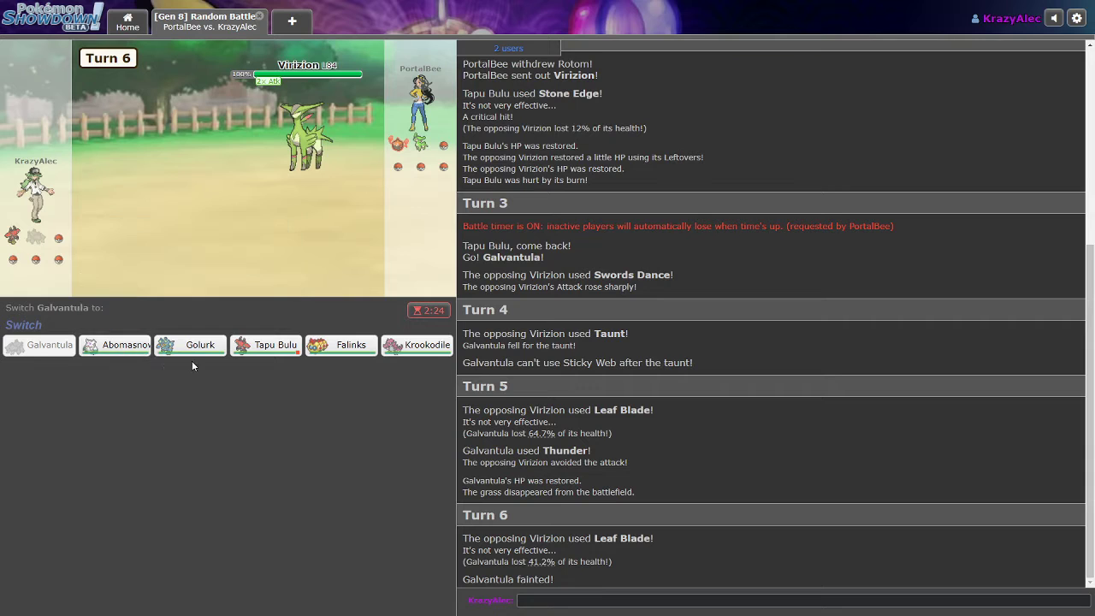
pyautogui.moveTo(115, 345)
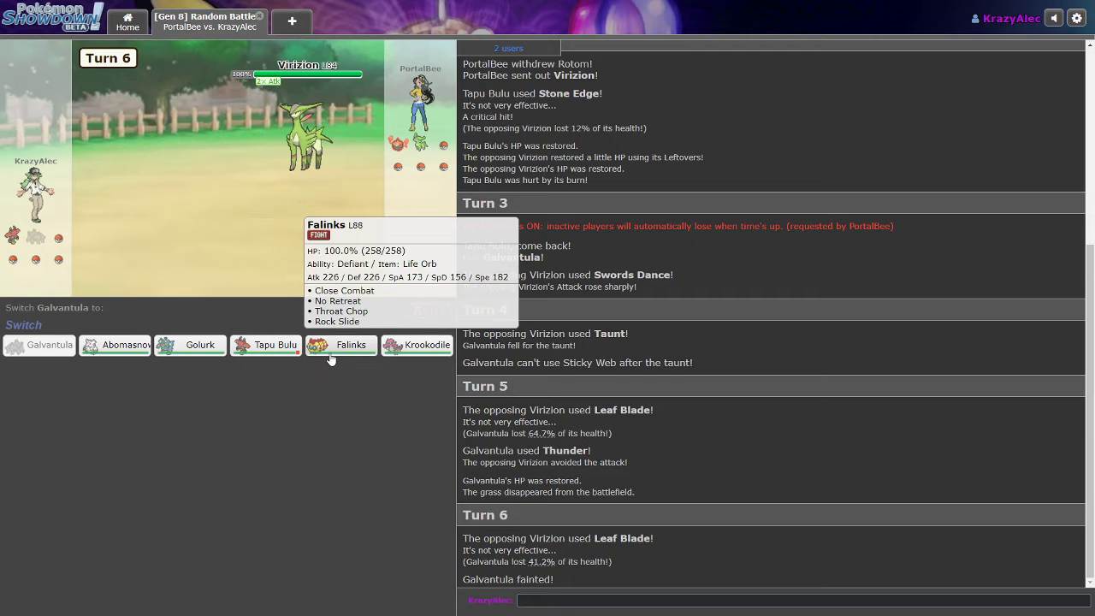
pyautogui.moveTo(416, 345)
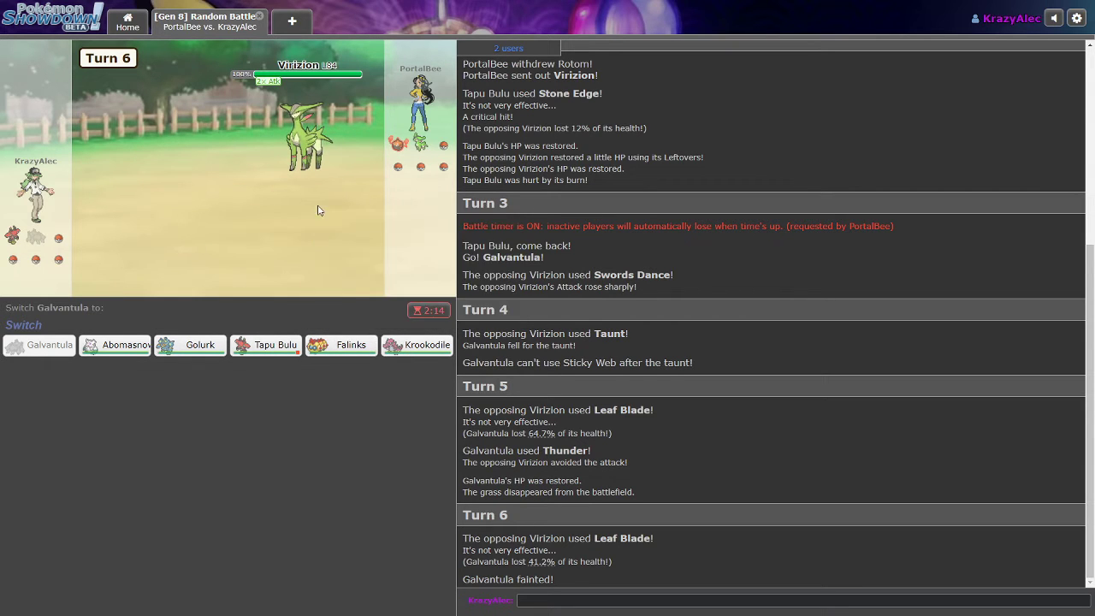
pyautogui.moveTo(341, 345)
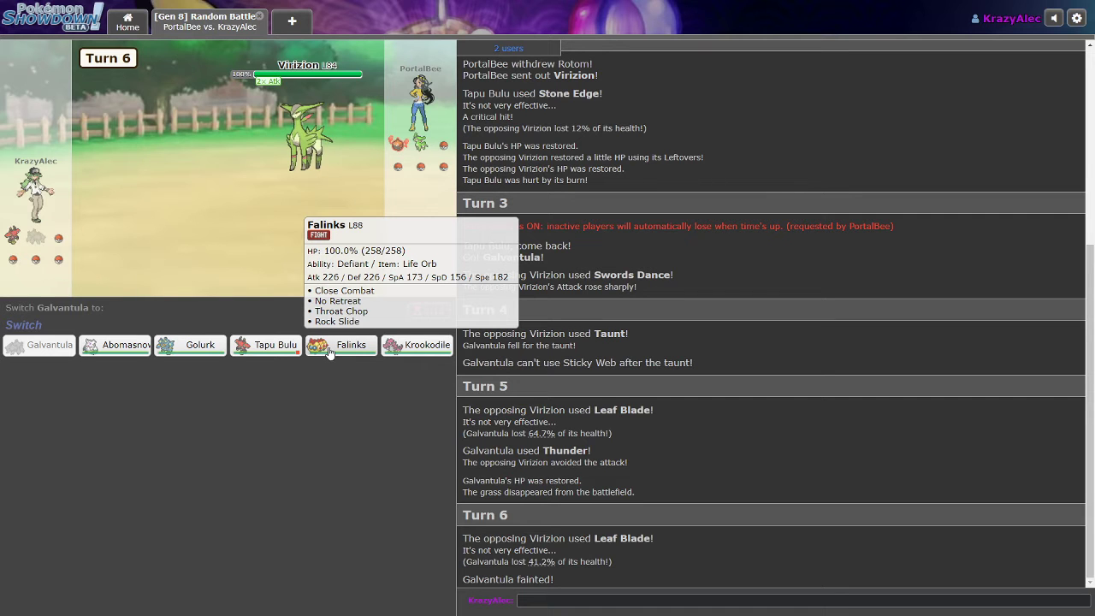
# - Send Falinks in to Close Combat Virizion, then return Tapu Bulu for Play Rough
pyautogui.click(340, 345)
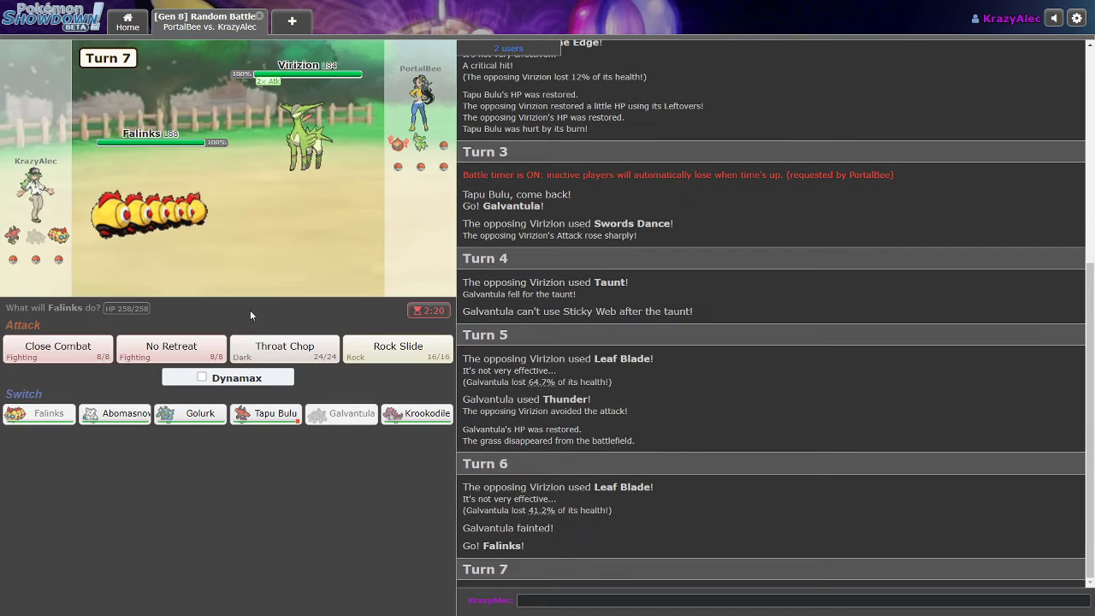
pyautogui.moveTo(171, 351)
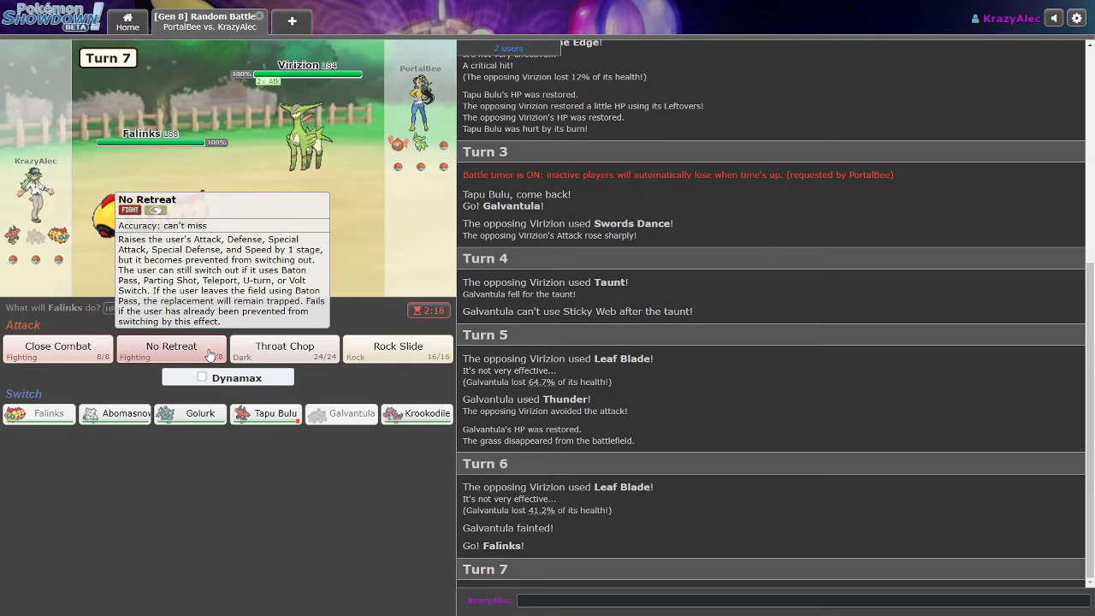
pyautogui.click(172, 345)
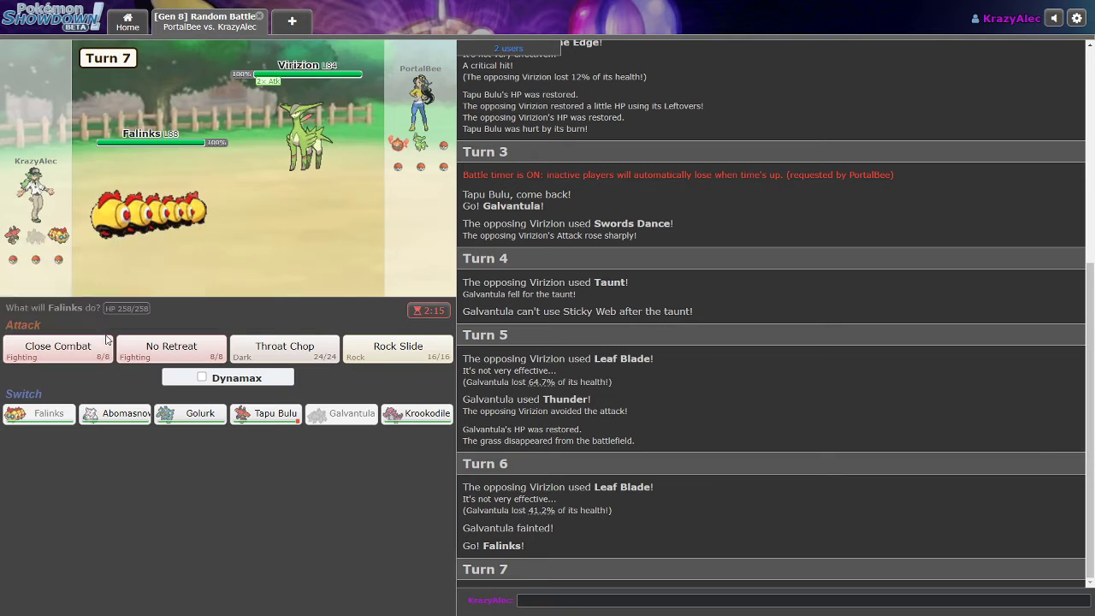
pyautogui.moveTo(58, 349)
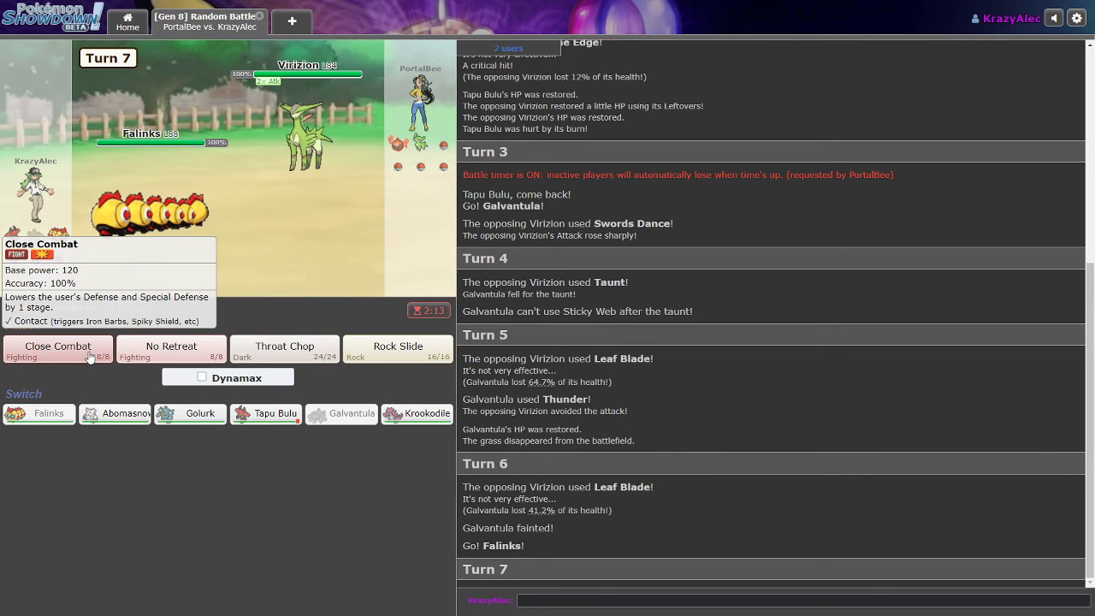
pyautogui.click(57, 346)
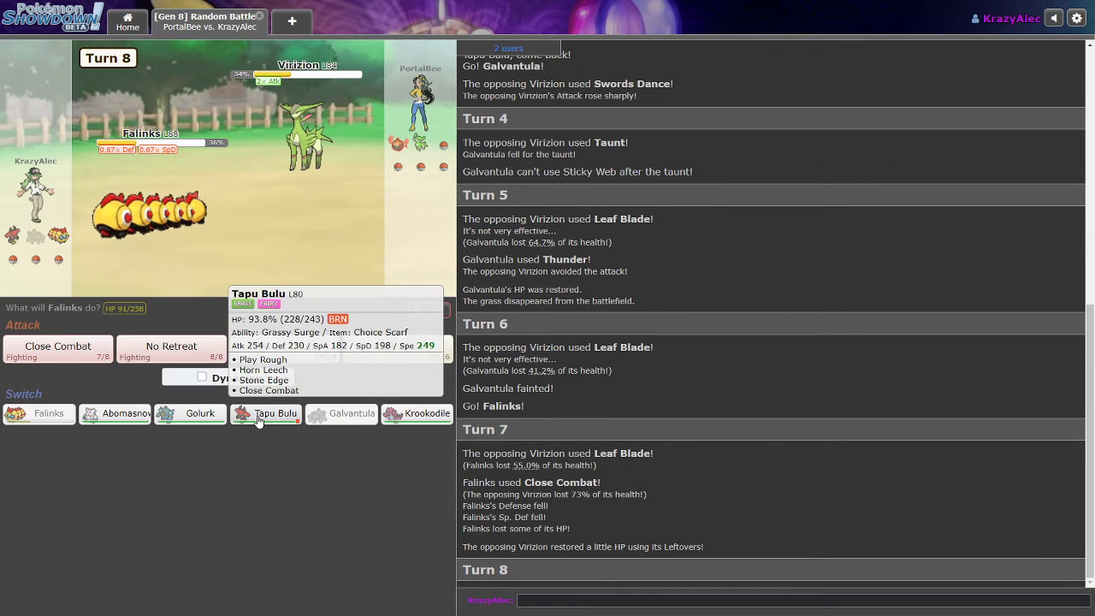
pyautogui.click(265, 413)
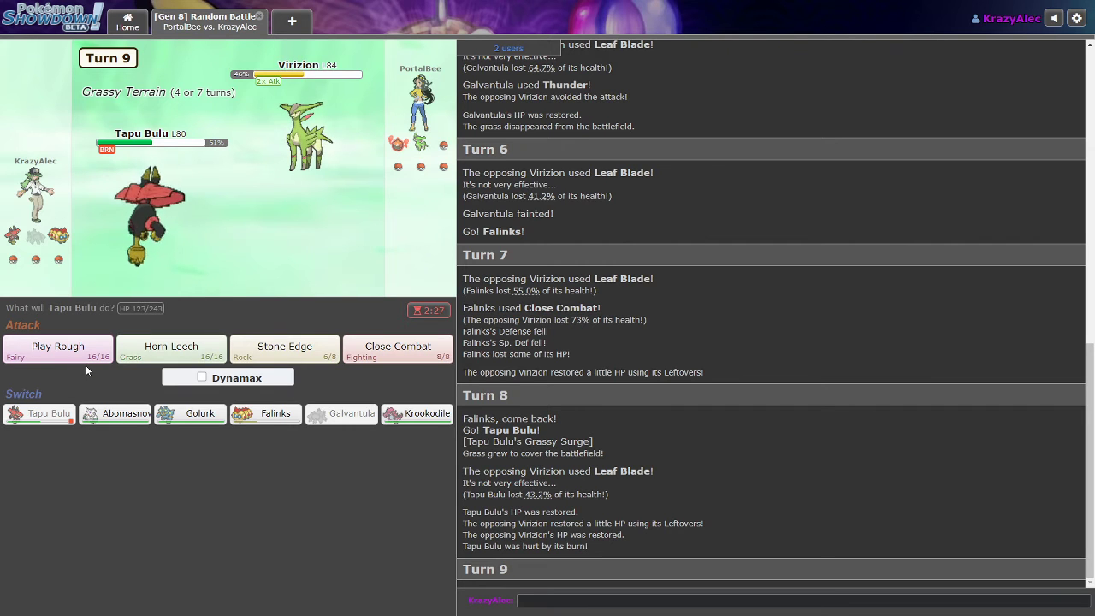
pyautogui.click(58, 347)
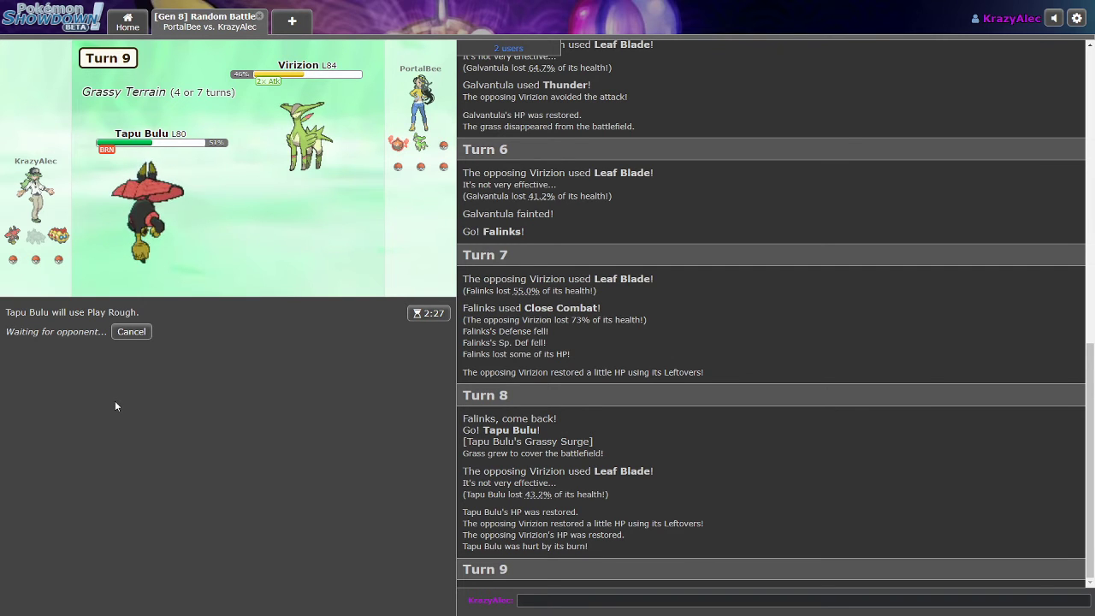
pyautogui.moveTo(125, 349)
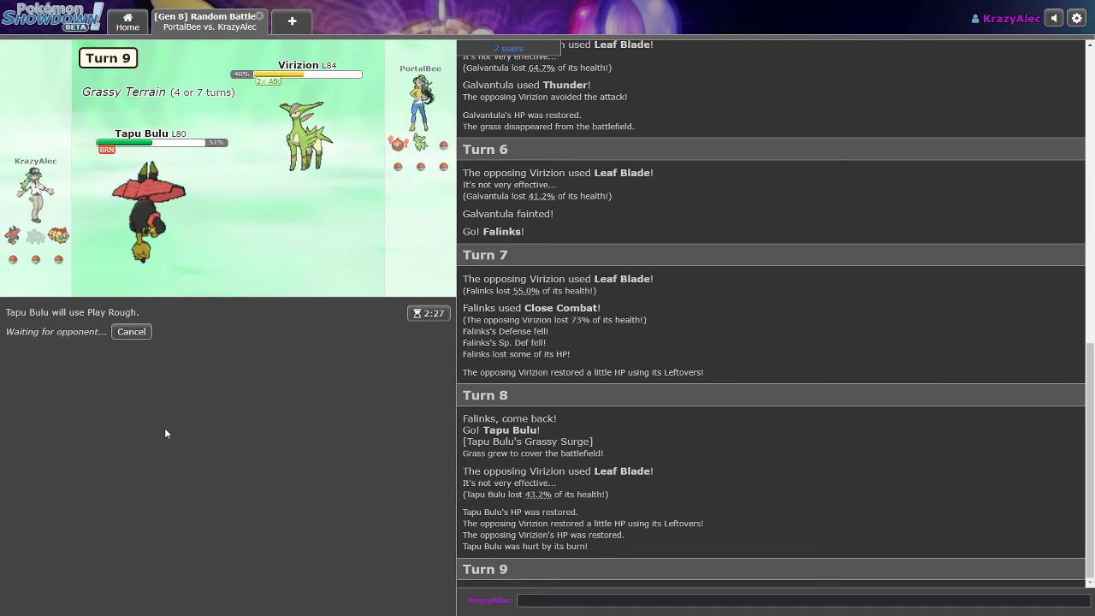
pyautogui.moveTo(306, 137)
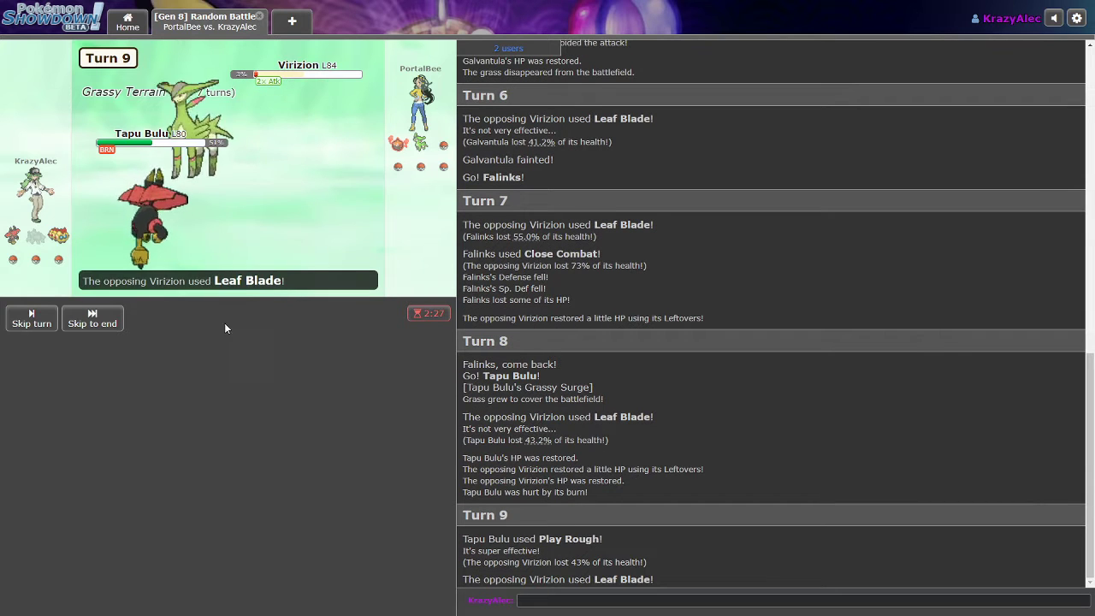
# - Bring Abomasnow in for the fainted Tapu Bulu and finish Virizion with Ice Shard
pyautogui.click(91, 318)
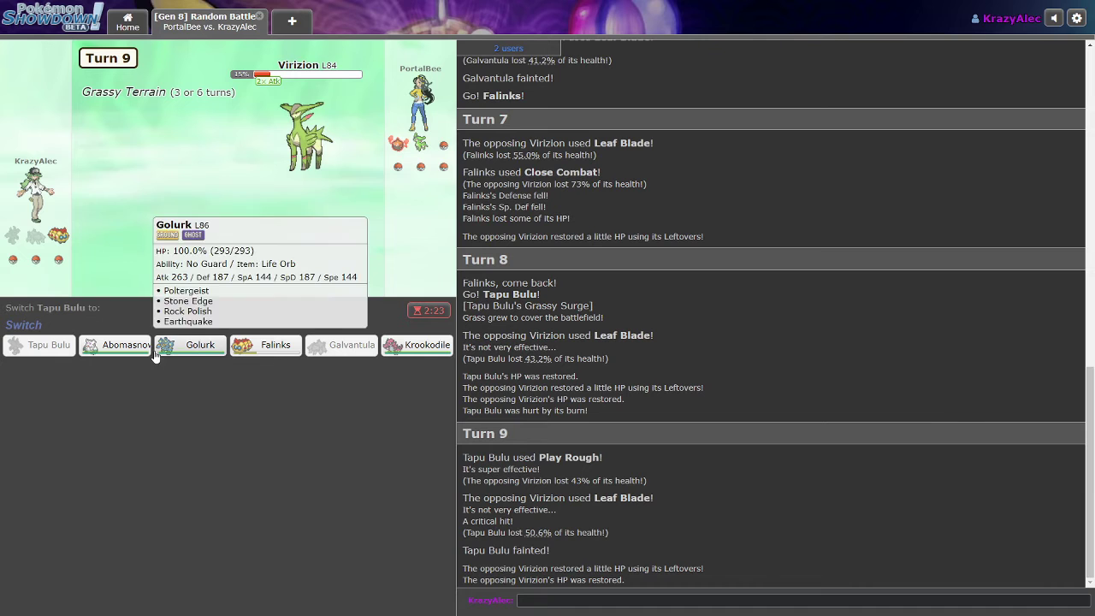
pyautogui.moveTo(115, 345)
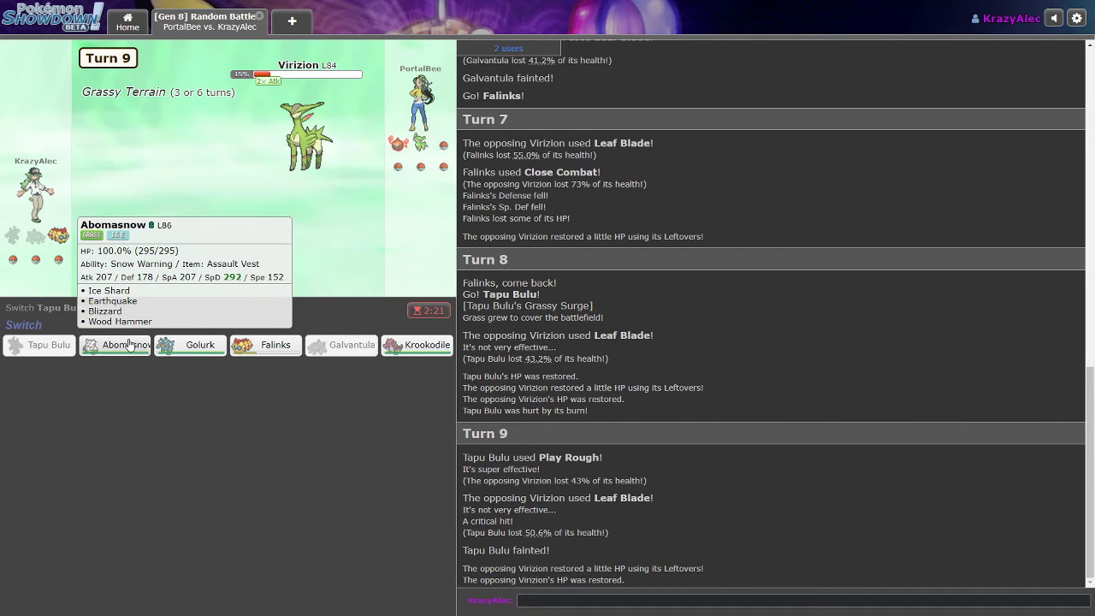
pyautogui.click(115, 345)
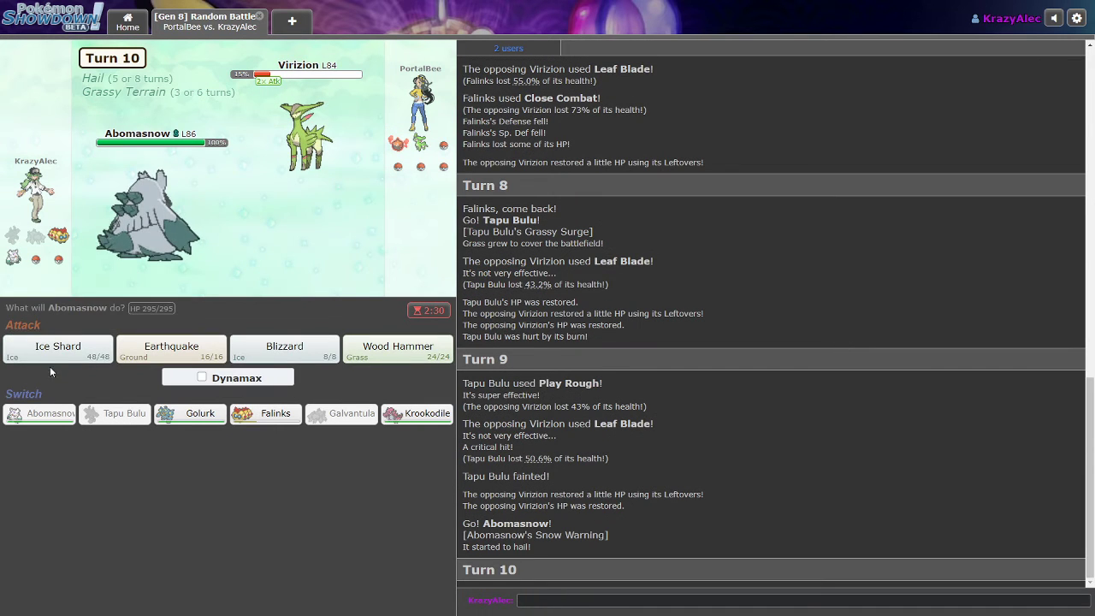
pyautogui.moveTo(57, 348)
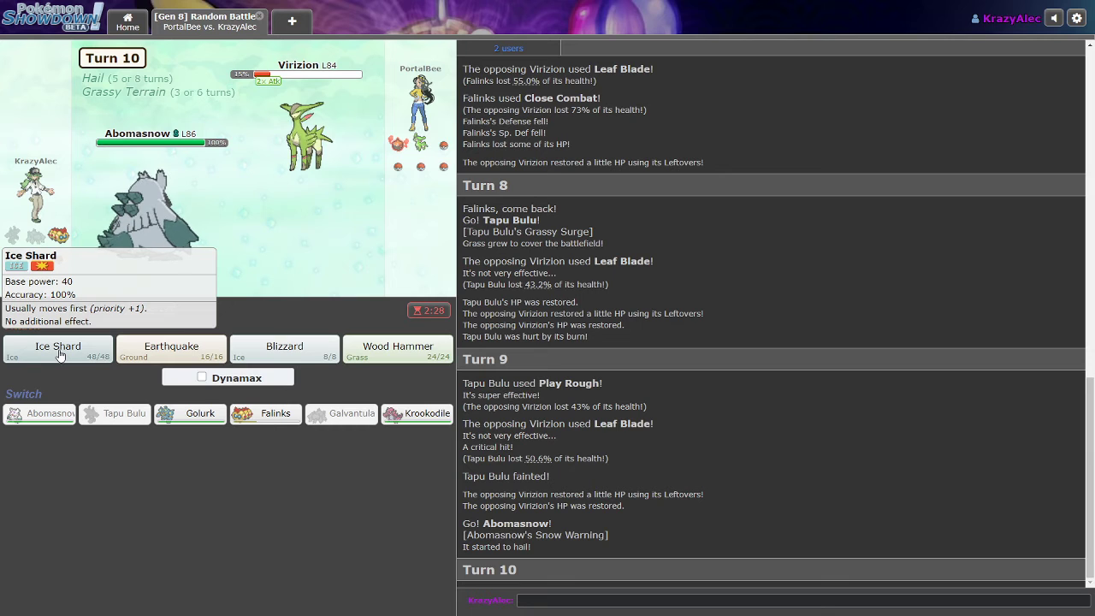
pyautogui.click(59, 347)
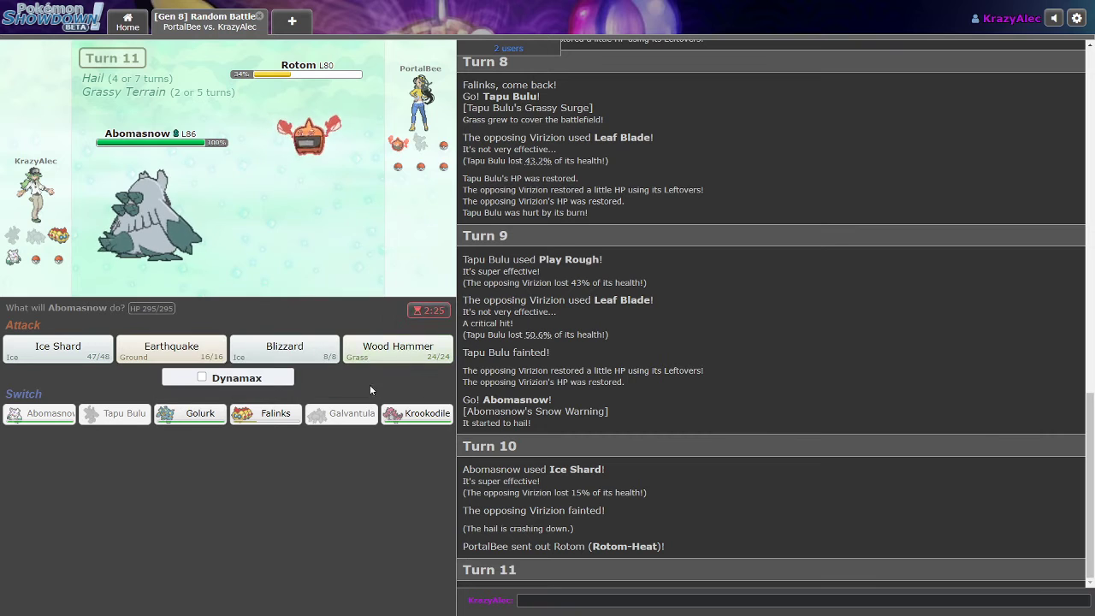
pyautogui.moveTo(189, 413)
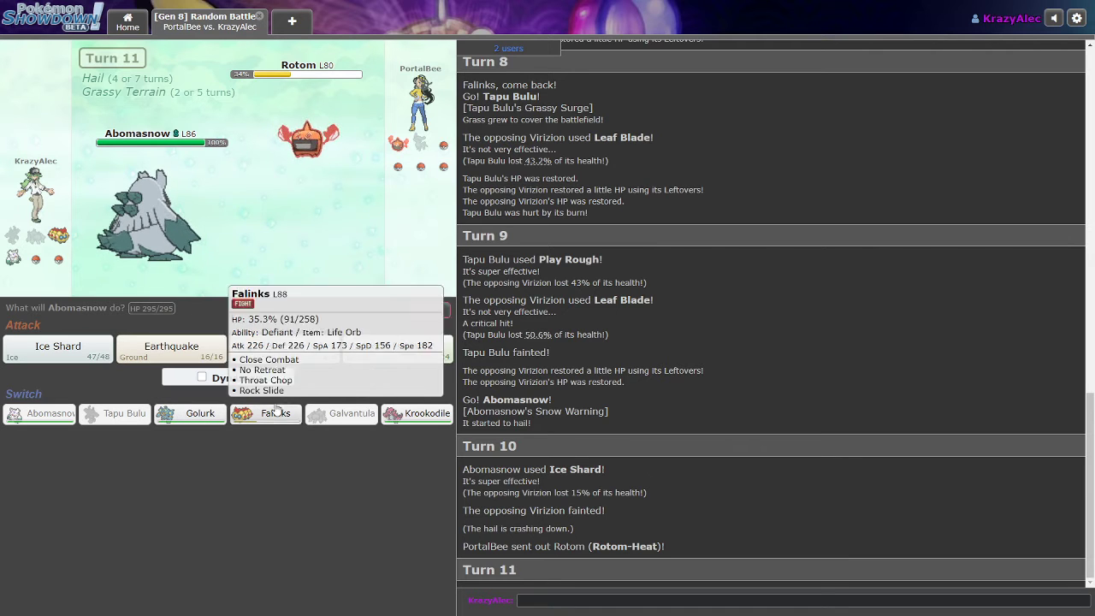
pyautogui.moveTo(417, 413)
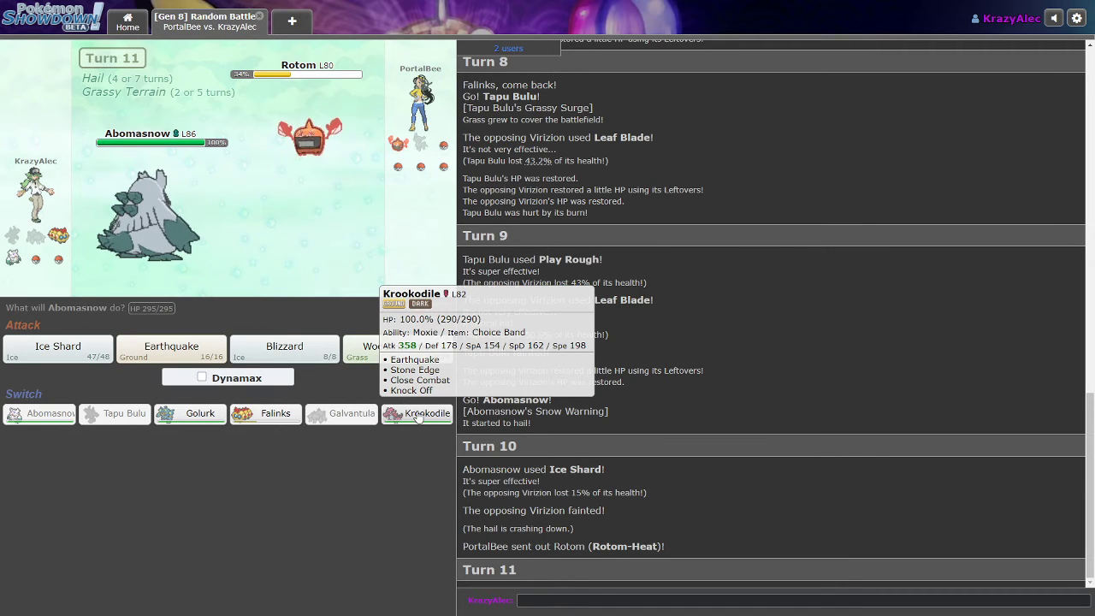
pyautogui.moveTo(284, 350)
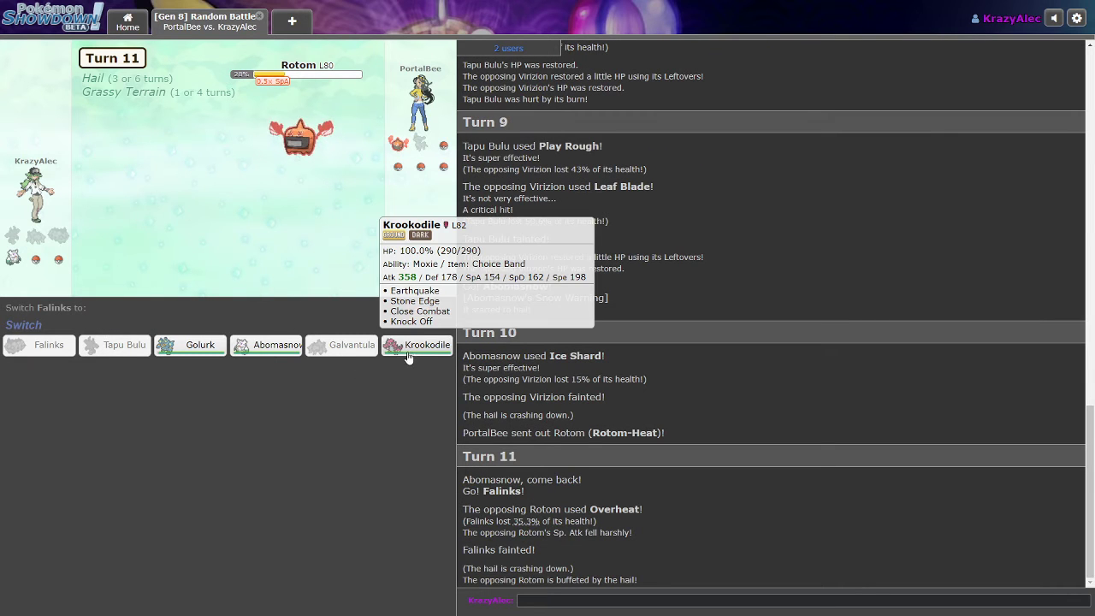
# - Send Krookodile in, Knock Off Rotom-Heat, then Dynamax and Max Knuckle Lopunny
pyautogui.click(417, 345)
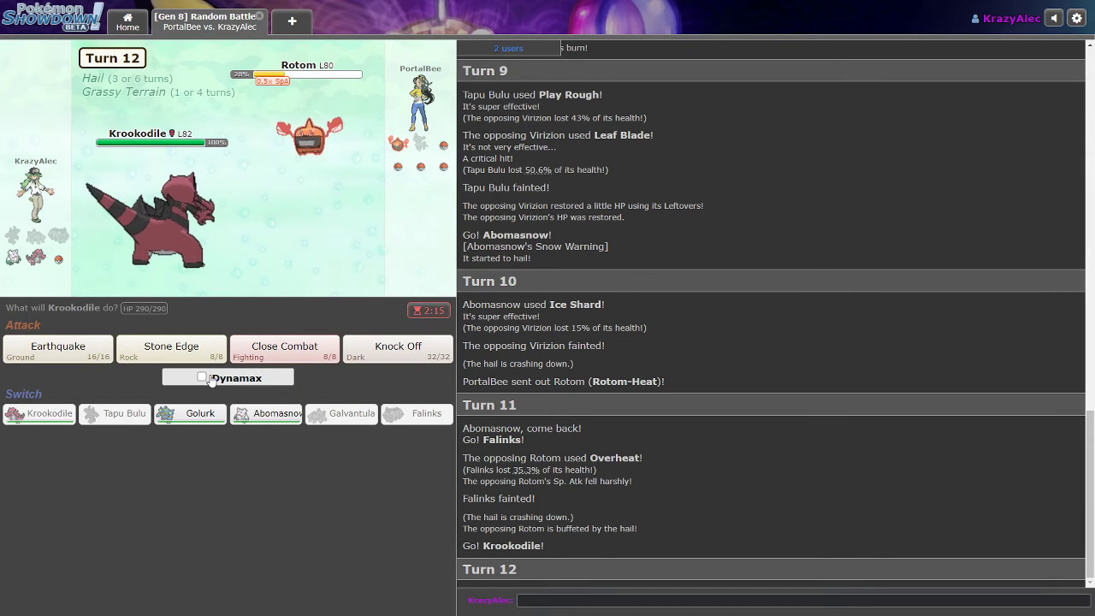
pyautogui.moveTo(397, 348)
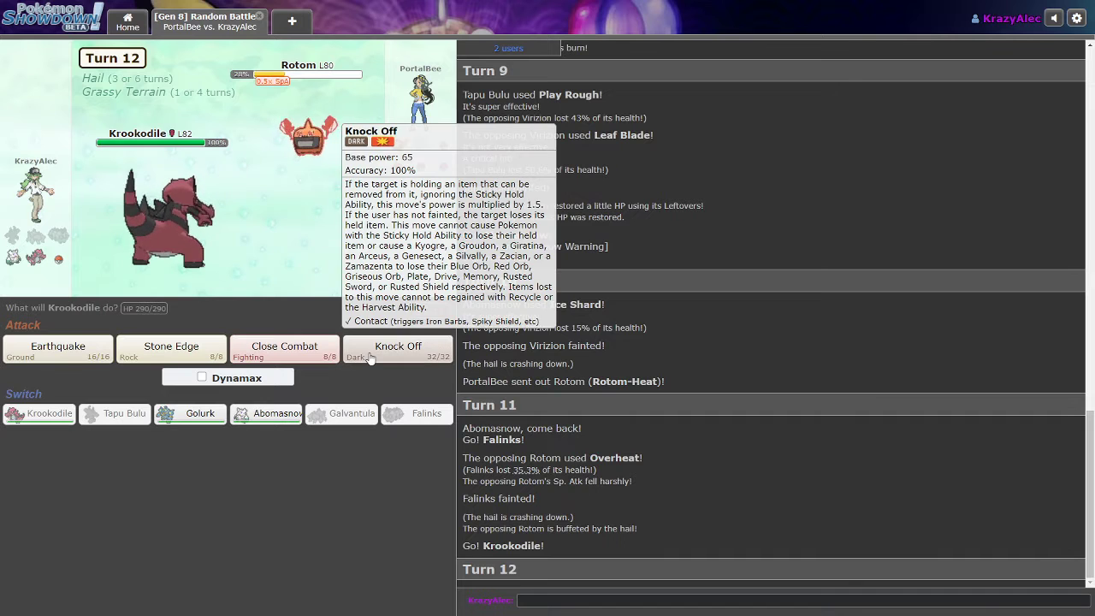
pyautogui.click(398, 351)
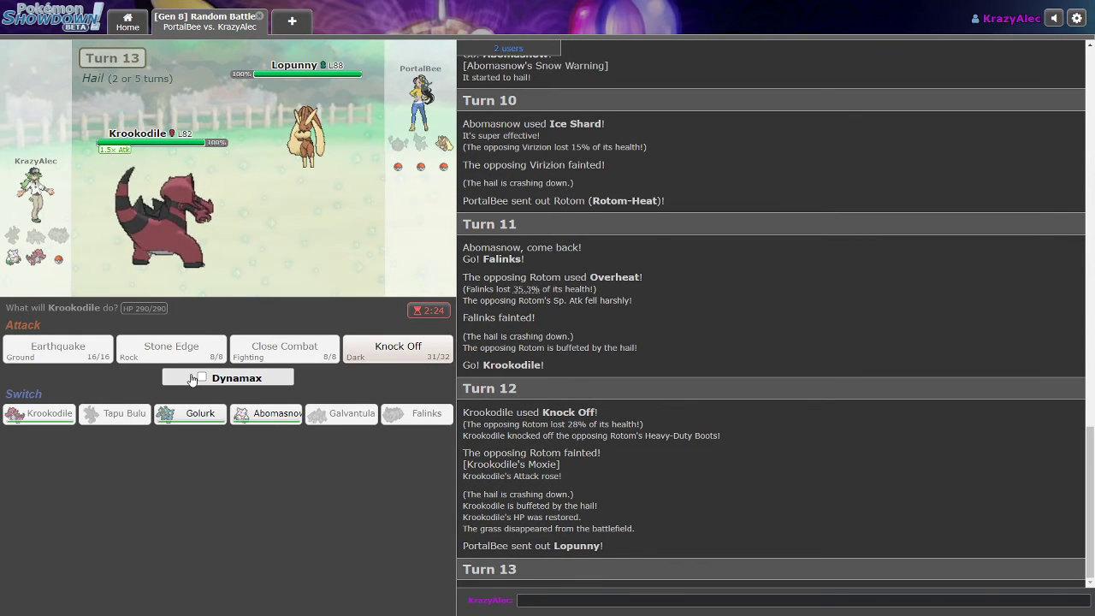
pyautogui.click(201, 378)
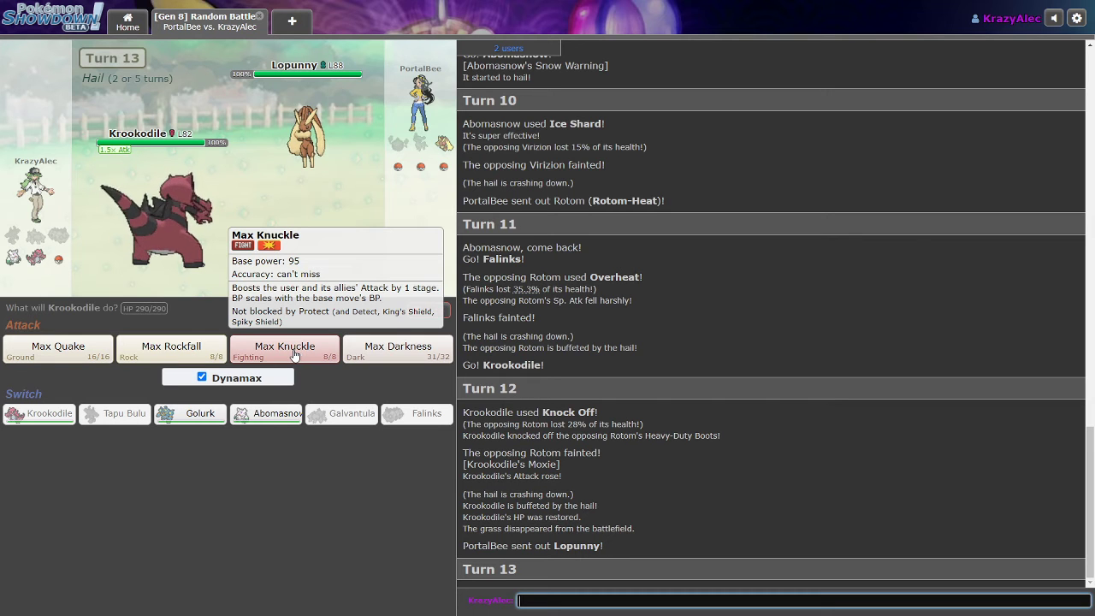
pyautogui.click(284, 346)
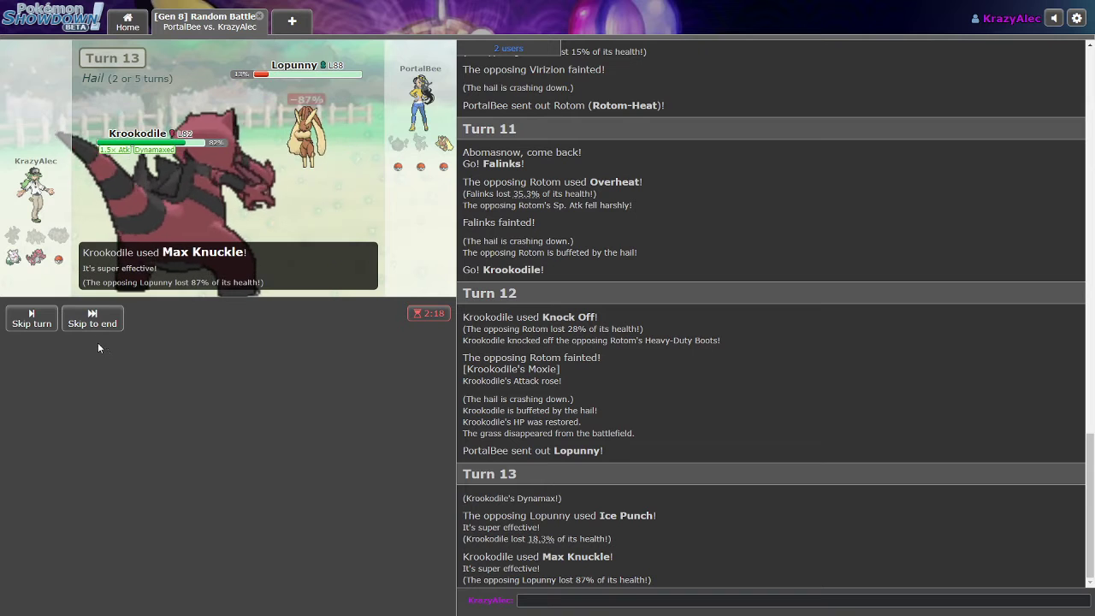
# - Use Krookodile's Max Knuckle again, hitting the incoming Marowak for 48%
pyautogui.click(31, 317)
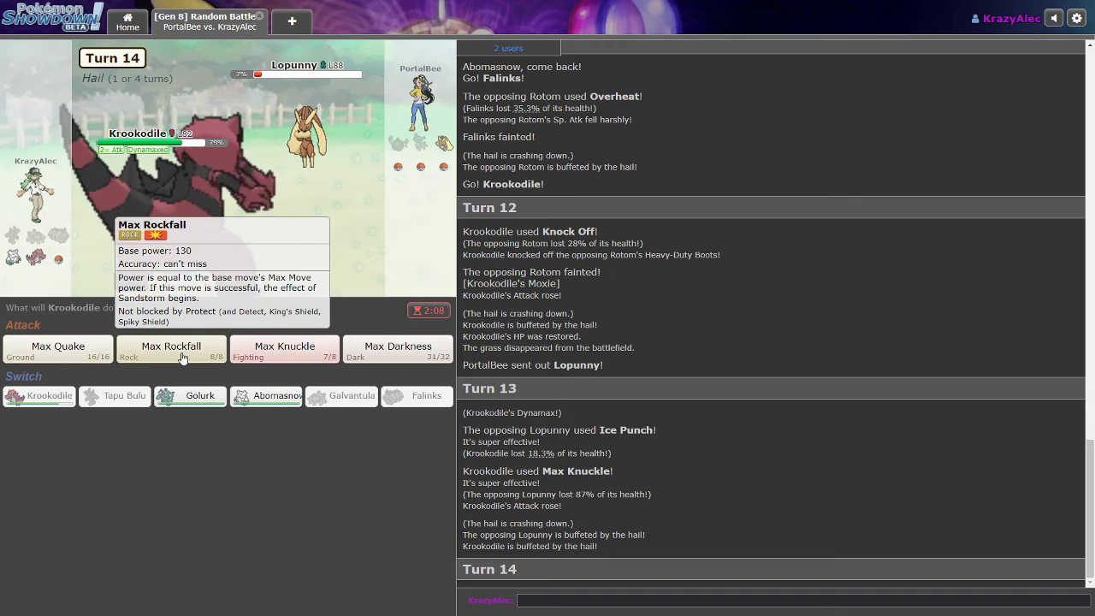
pyautogui.moveTo(58, 351)
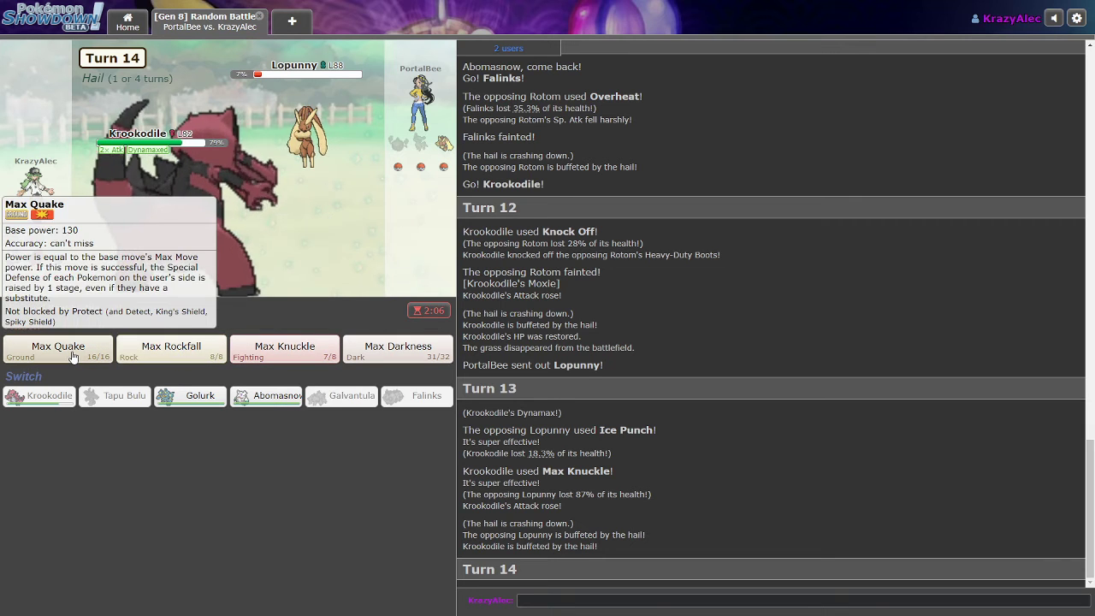
pyautogui.click(284, 347)
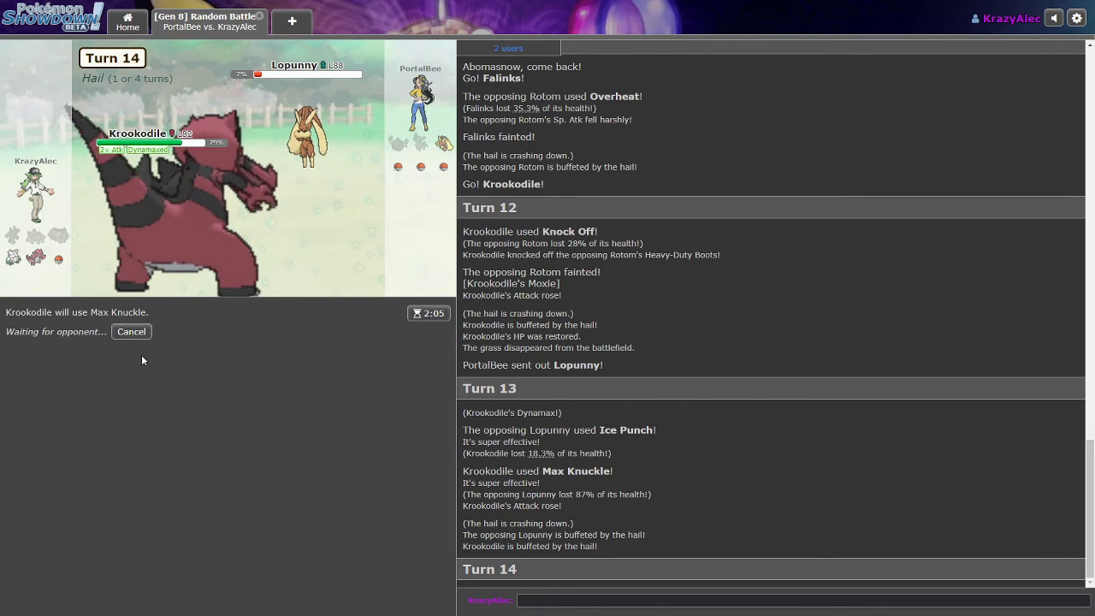
pyautogui.moveTo(136, 359)
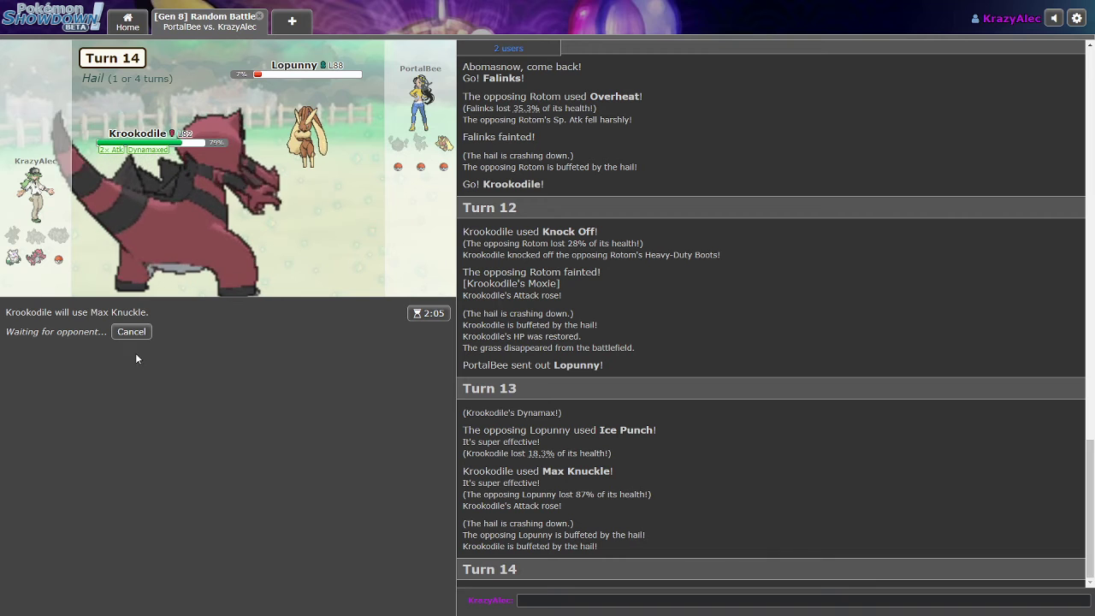
pyautogui.moveTo(131, 332)
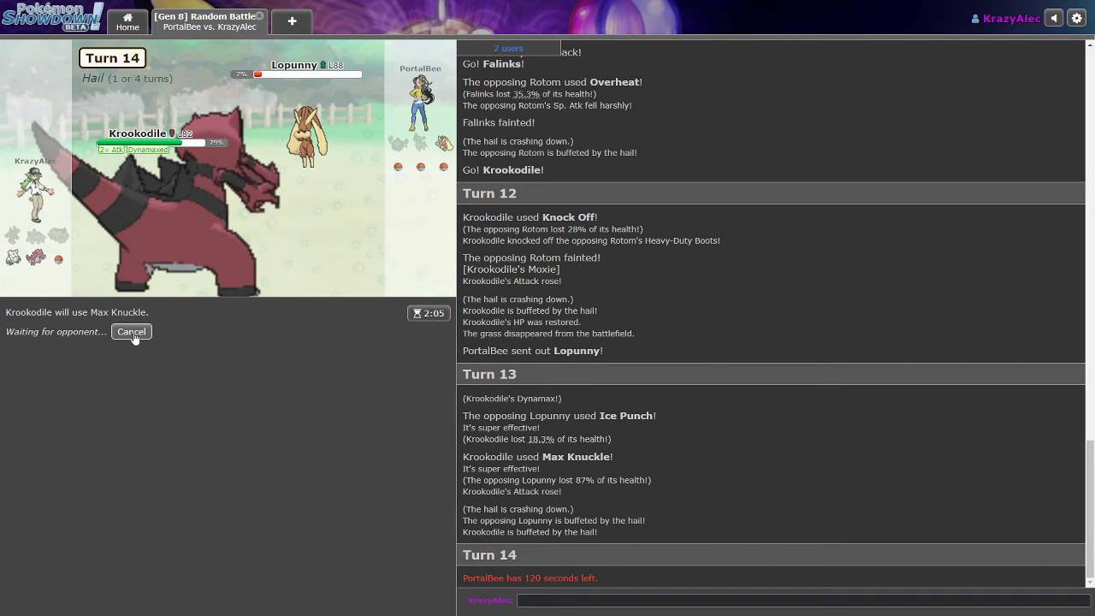
pyautogui.click(131, 332)
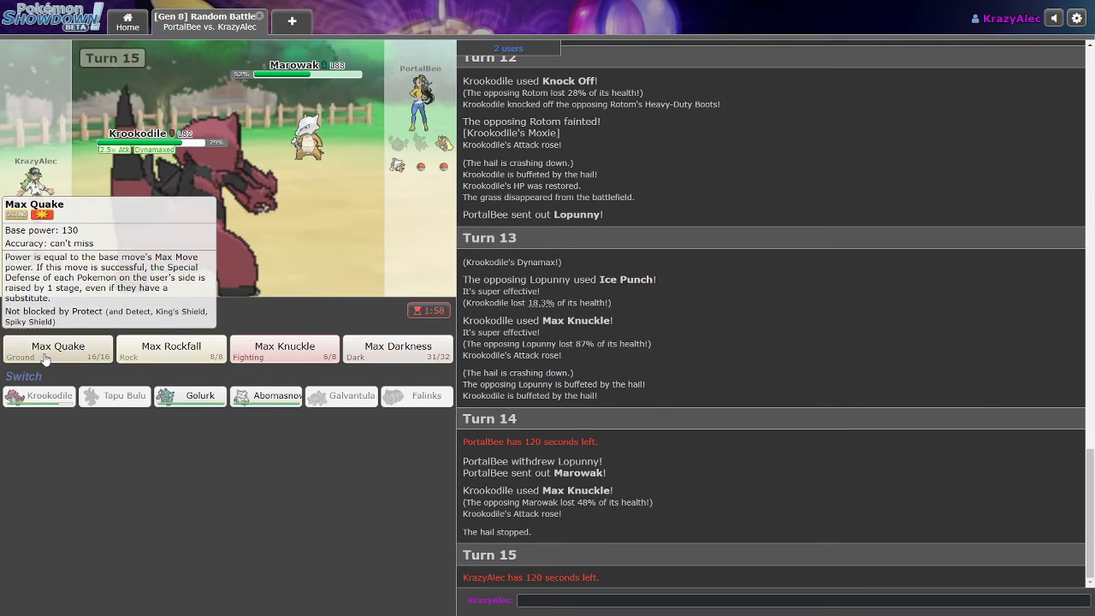
# - Finish Marowak with Max Knuckle, then Knock Off Incineroar twice, skipping the animation
pyautogui.click(285, 349)
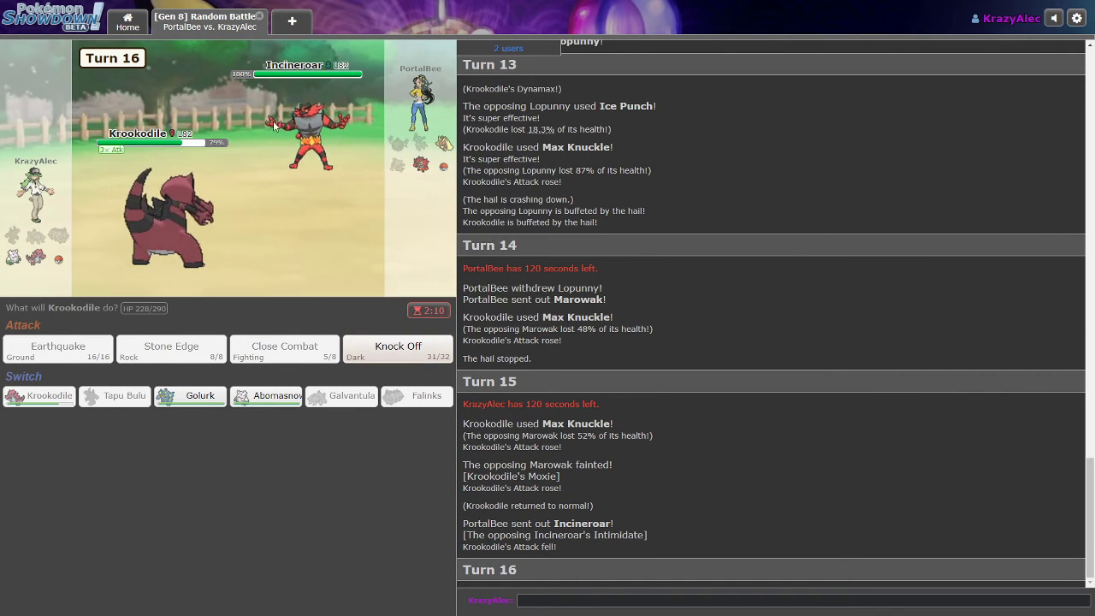
pyautogui.moveTo(266, 395)
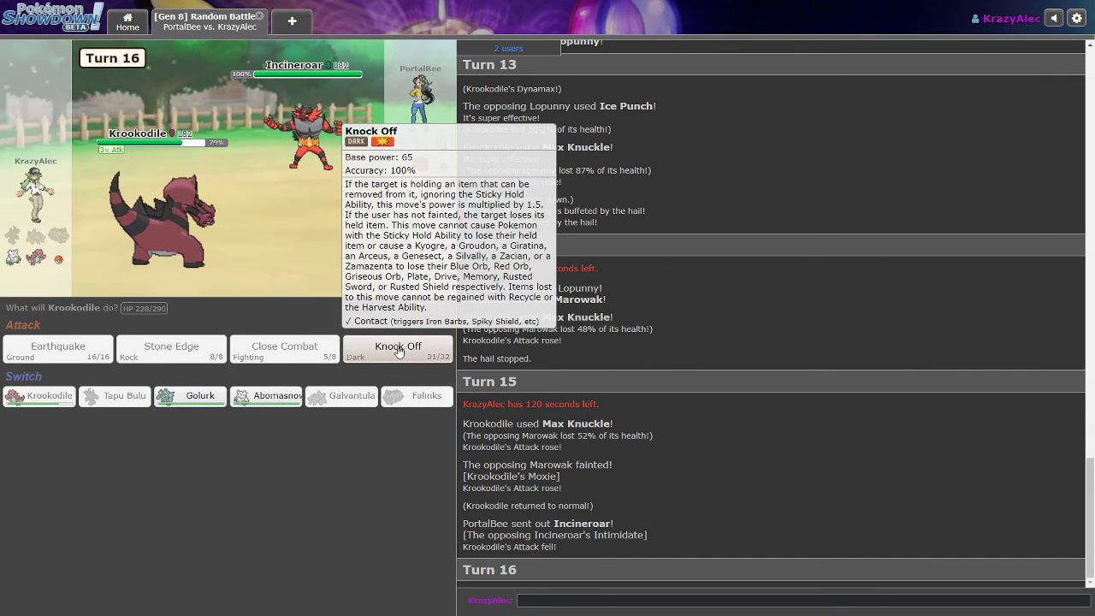
pyautogui.click(397, 346)
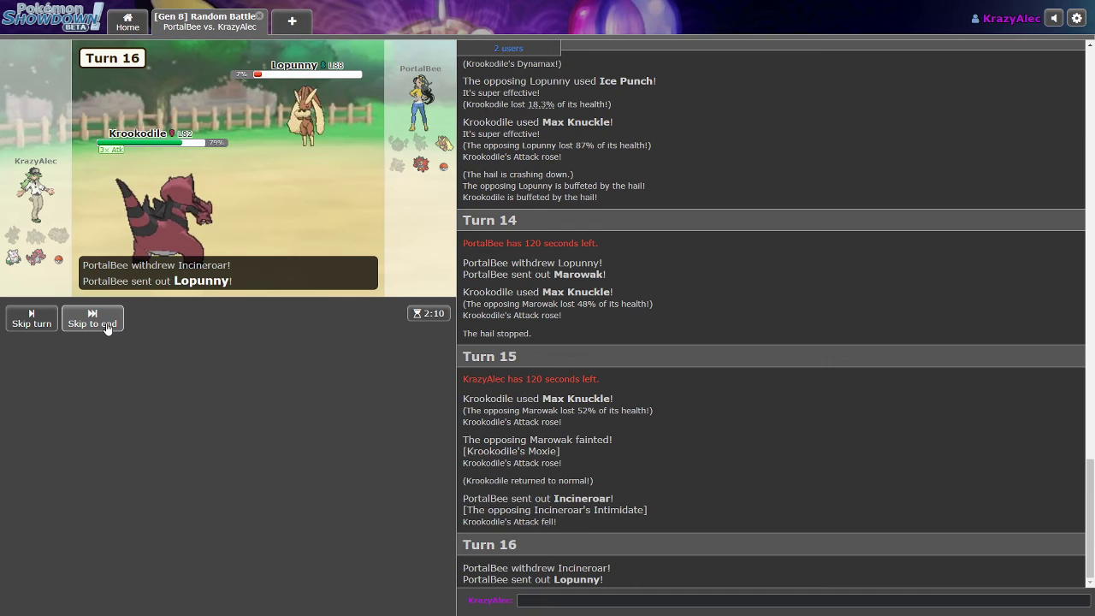
pyautogui.click(92, 318)
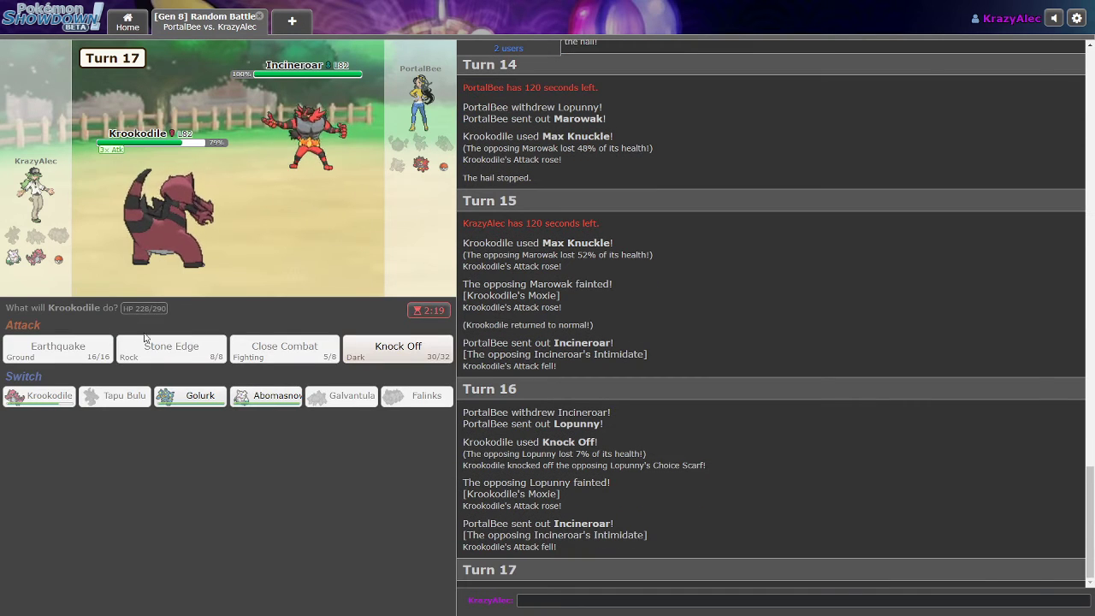
pyautogui.moveTo(398, 348)
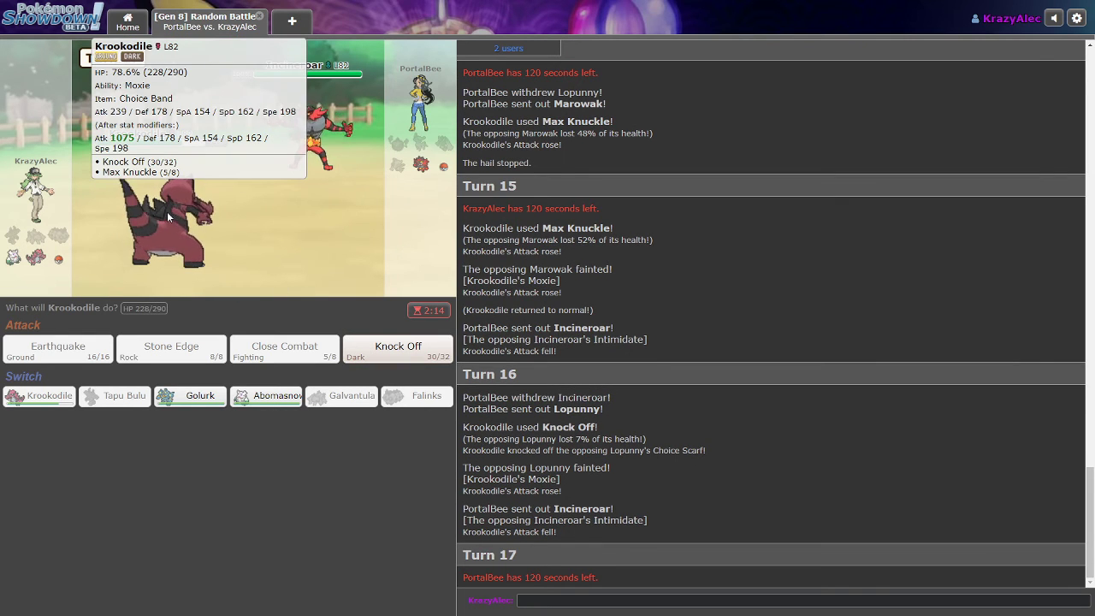
pyautogui.moveTo(397, 348)
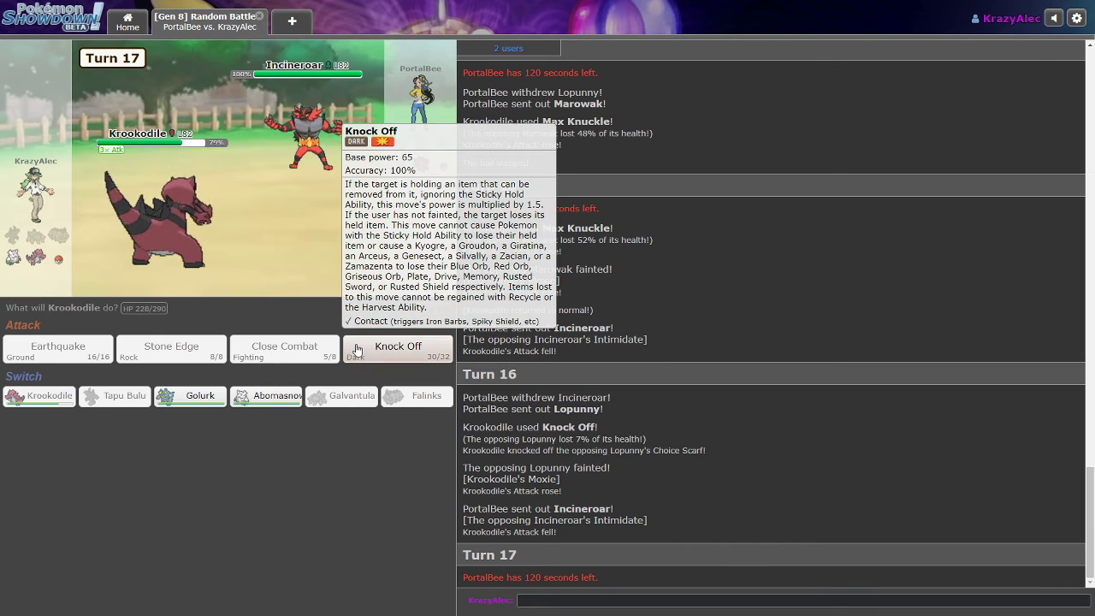
pyautogui.click(398, 347)
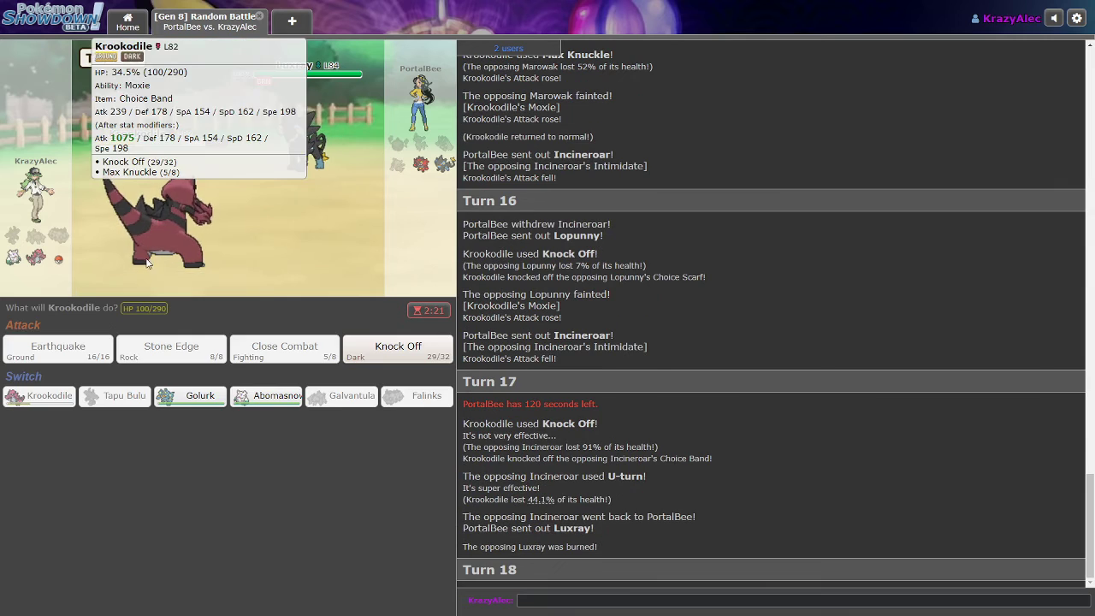
# - Knock Off Luxray so both faint, then bring in Golurk and Earthquake Incineroar for the win
pyautogui.click(398, 346)
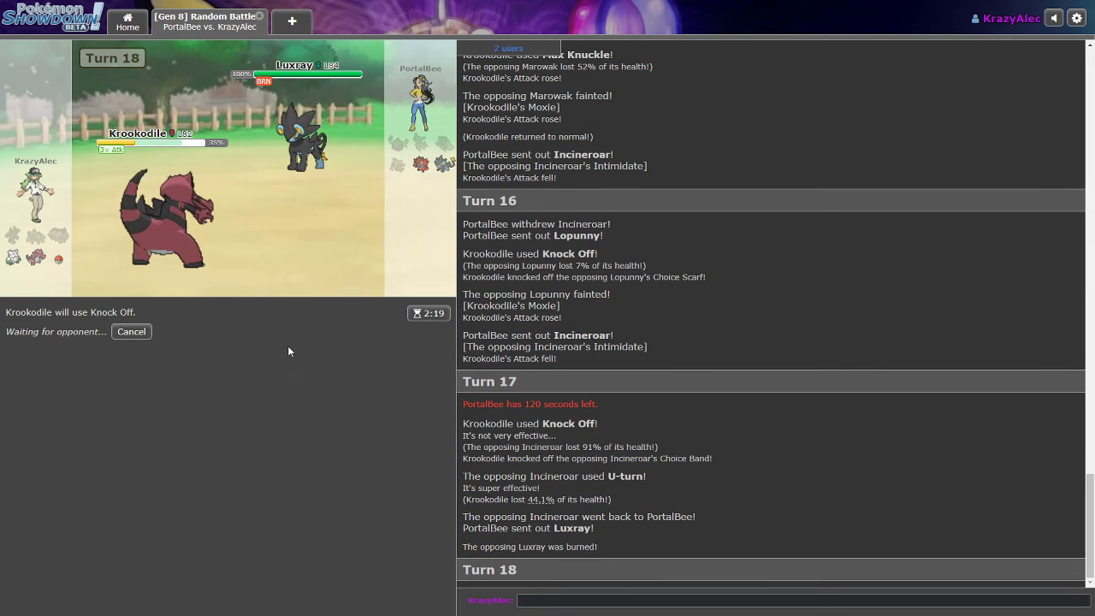
pyautogui.moveTo(130, 331)
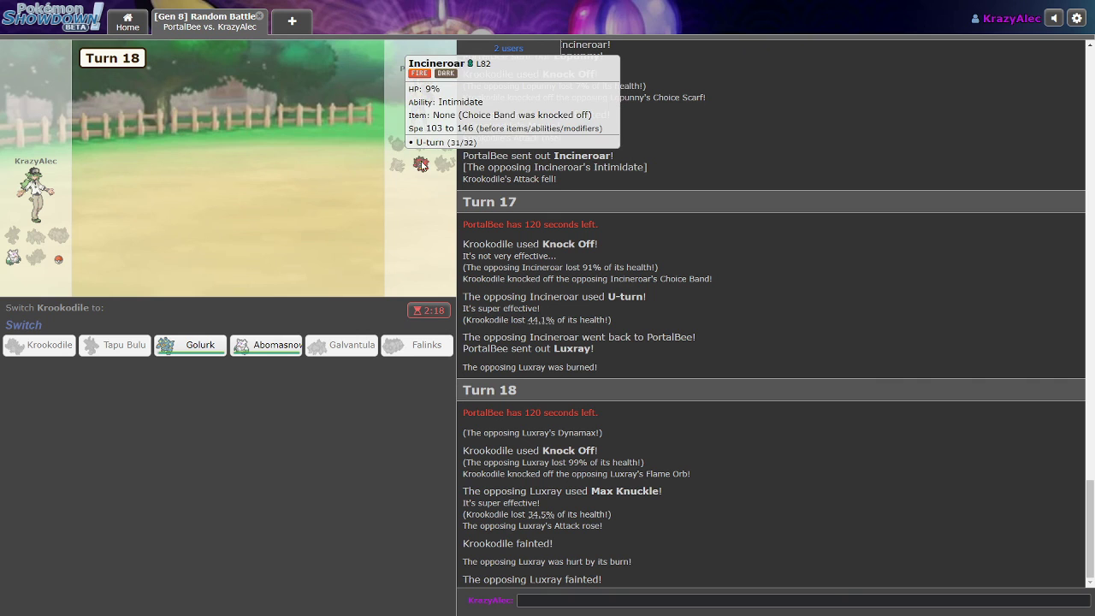
pyautogui.click(189, 344)
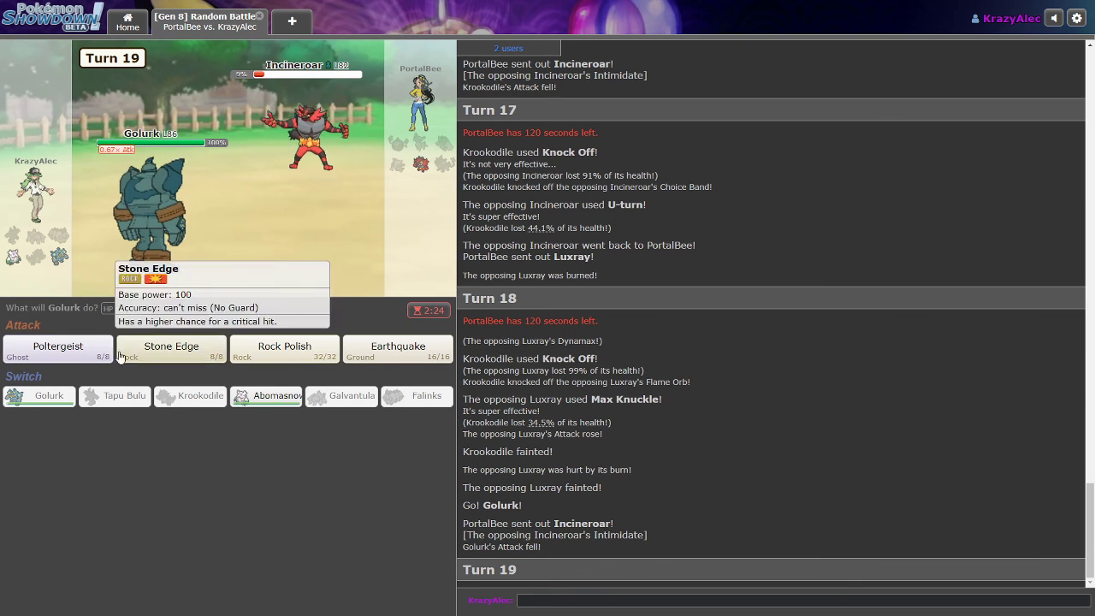
pyautogui.moveTo(398, 348)
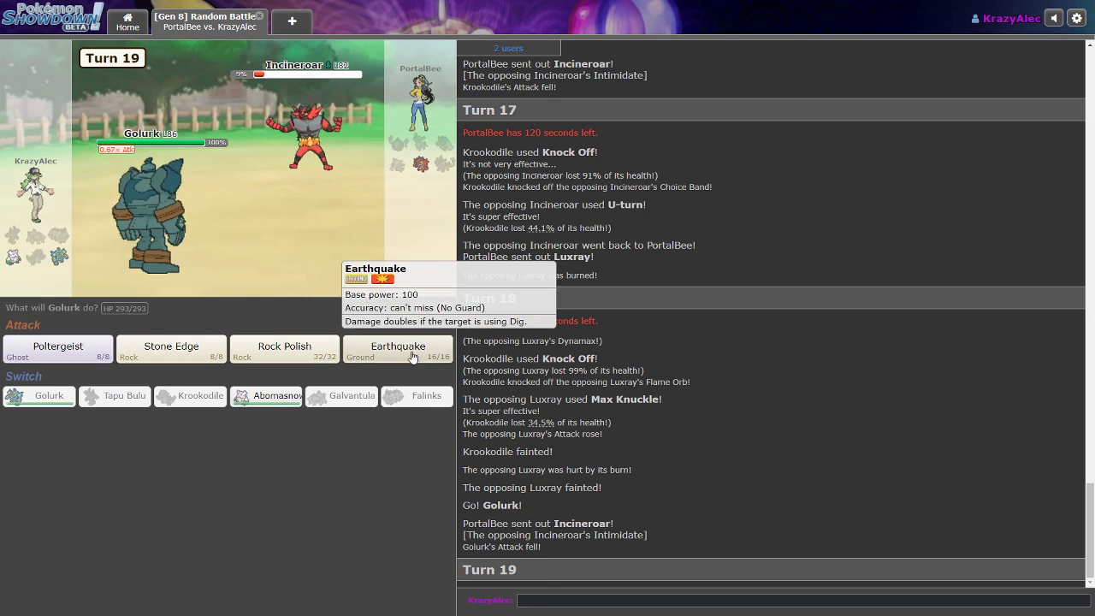
pyautogui.click(397, 347)
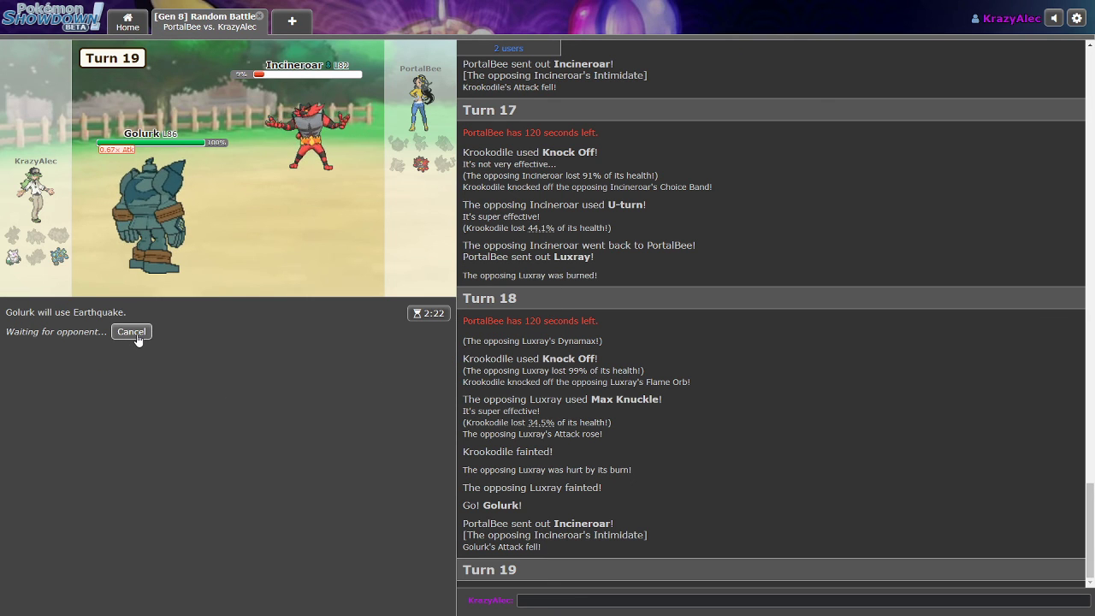
pyautogui.click(131, 331)
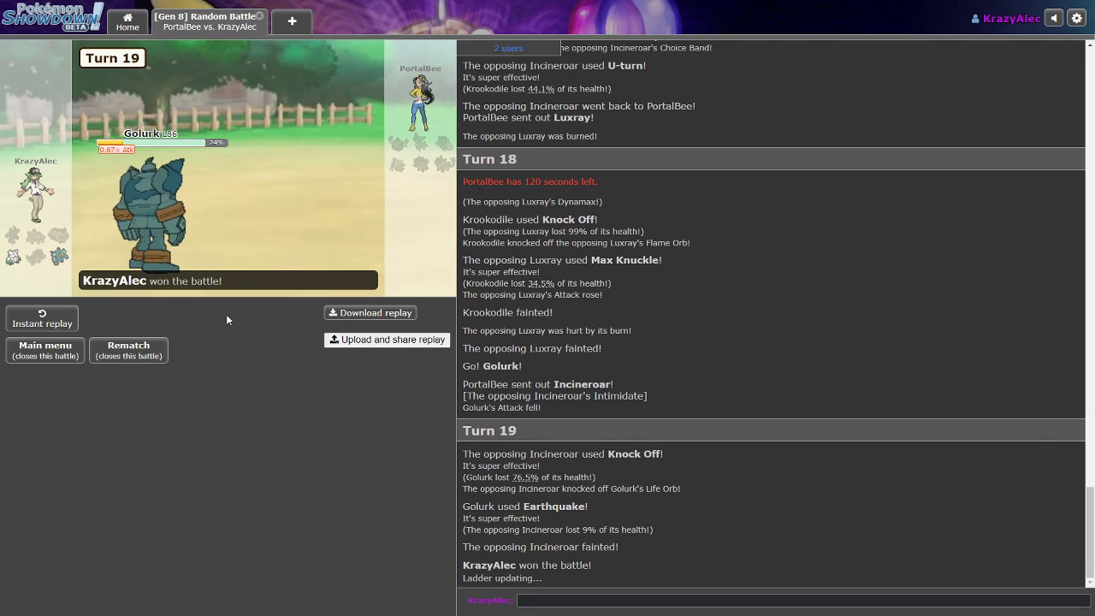
pyautogui.moveTo(214, 299)
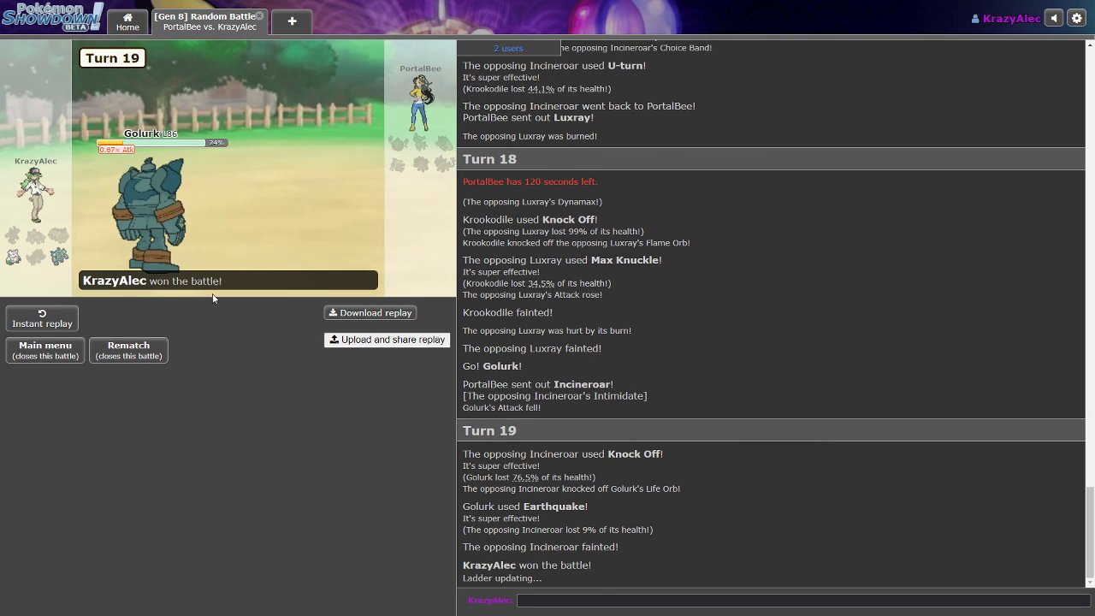